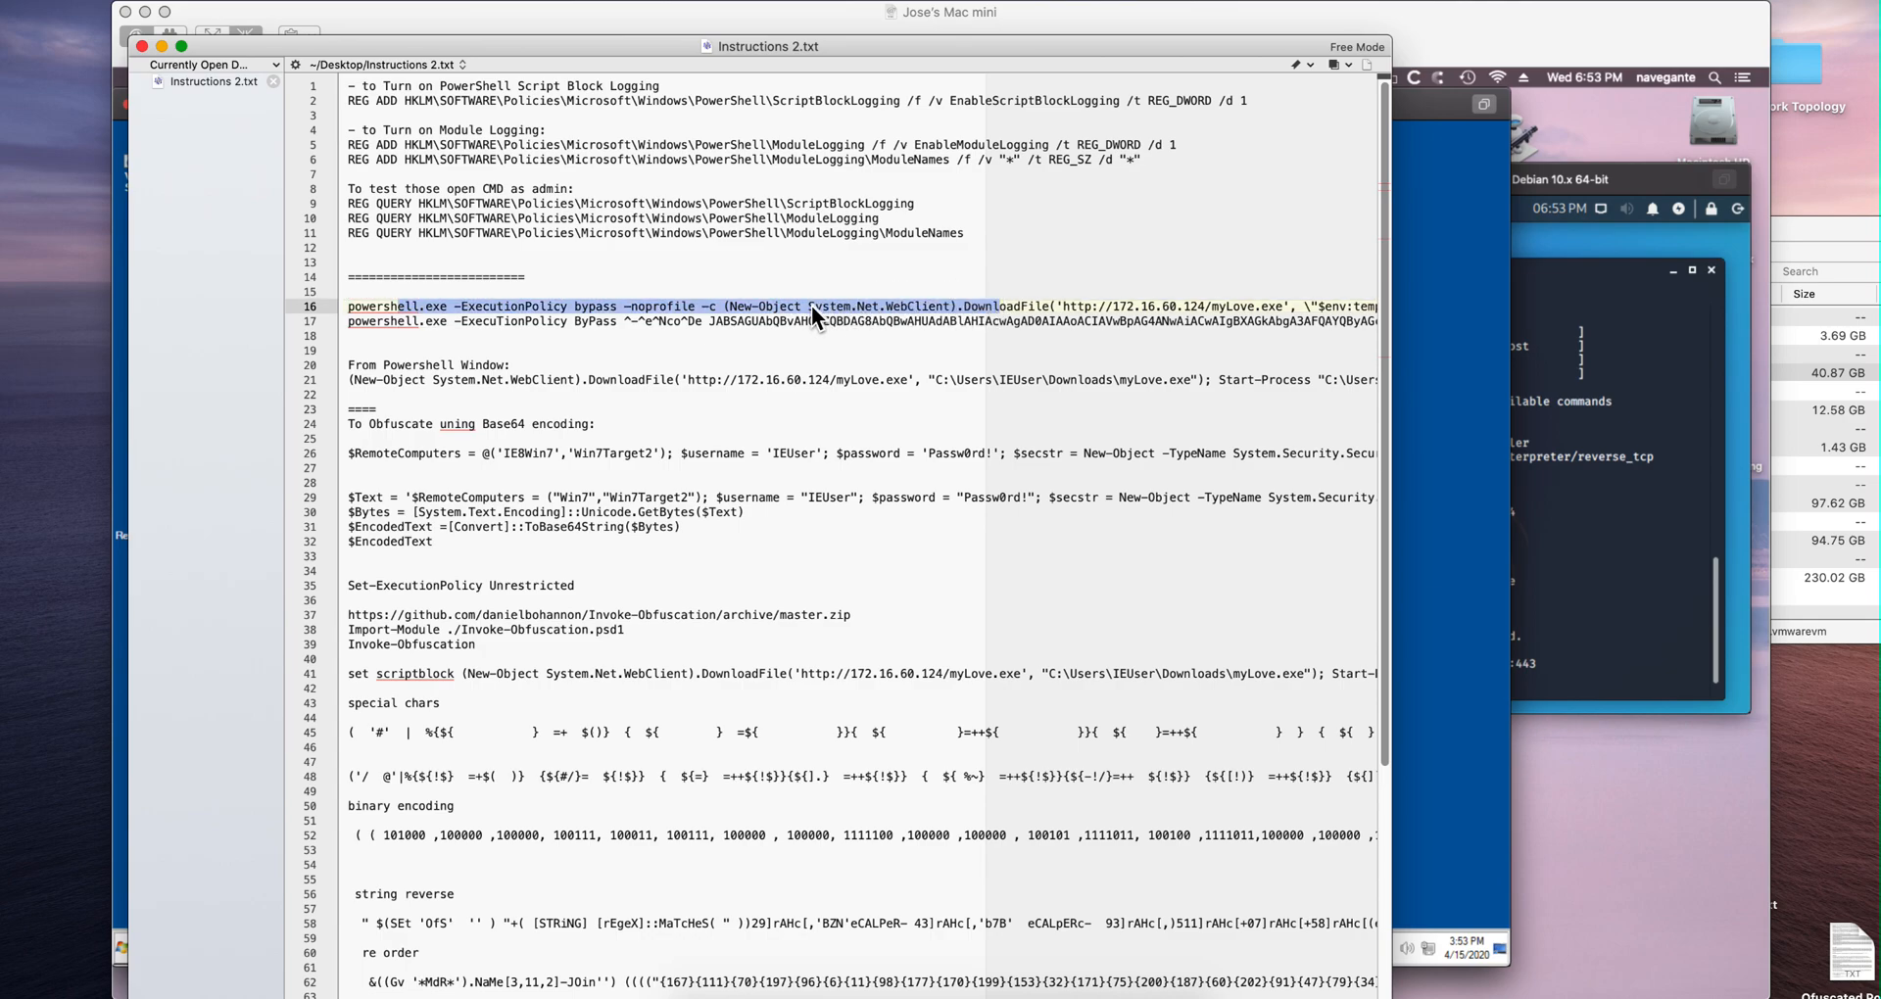
- Select the Base64 encoding command lines in Instructions 2.txt for copying
double_click(826, 306)
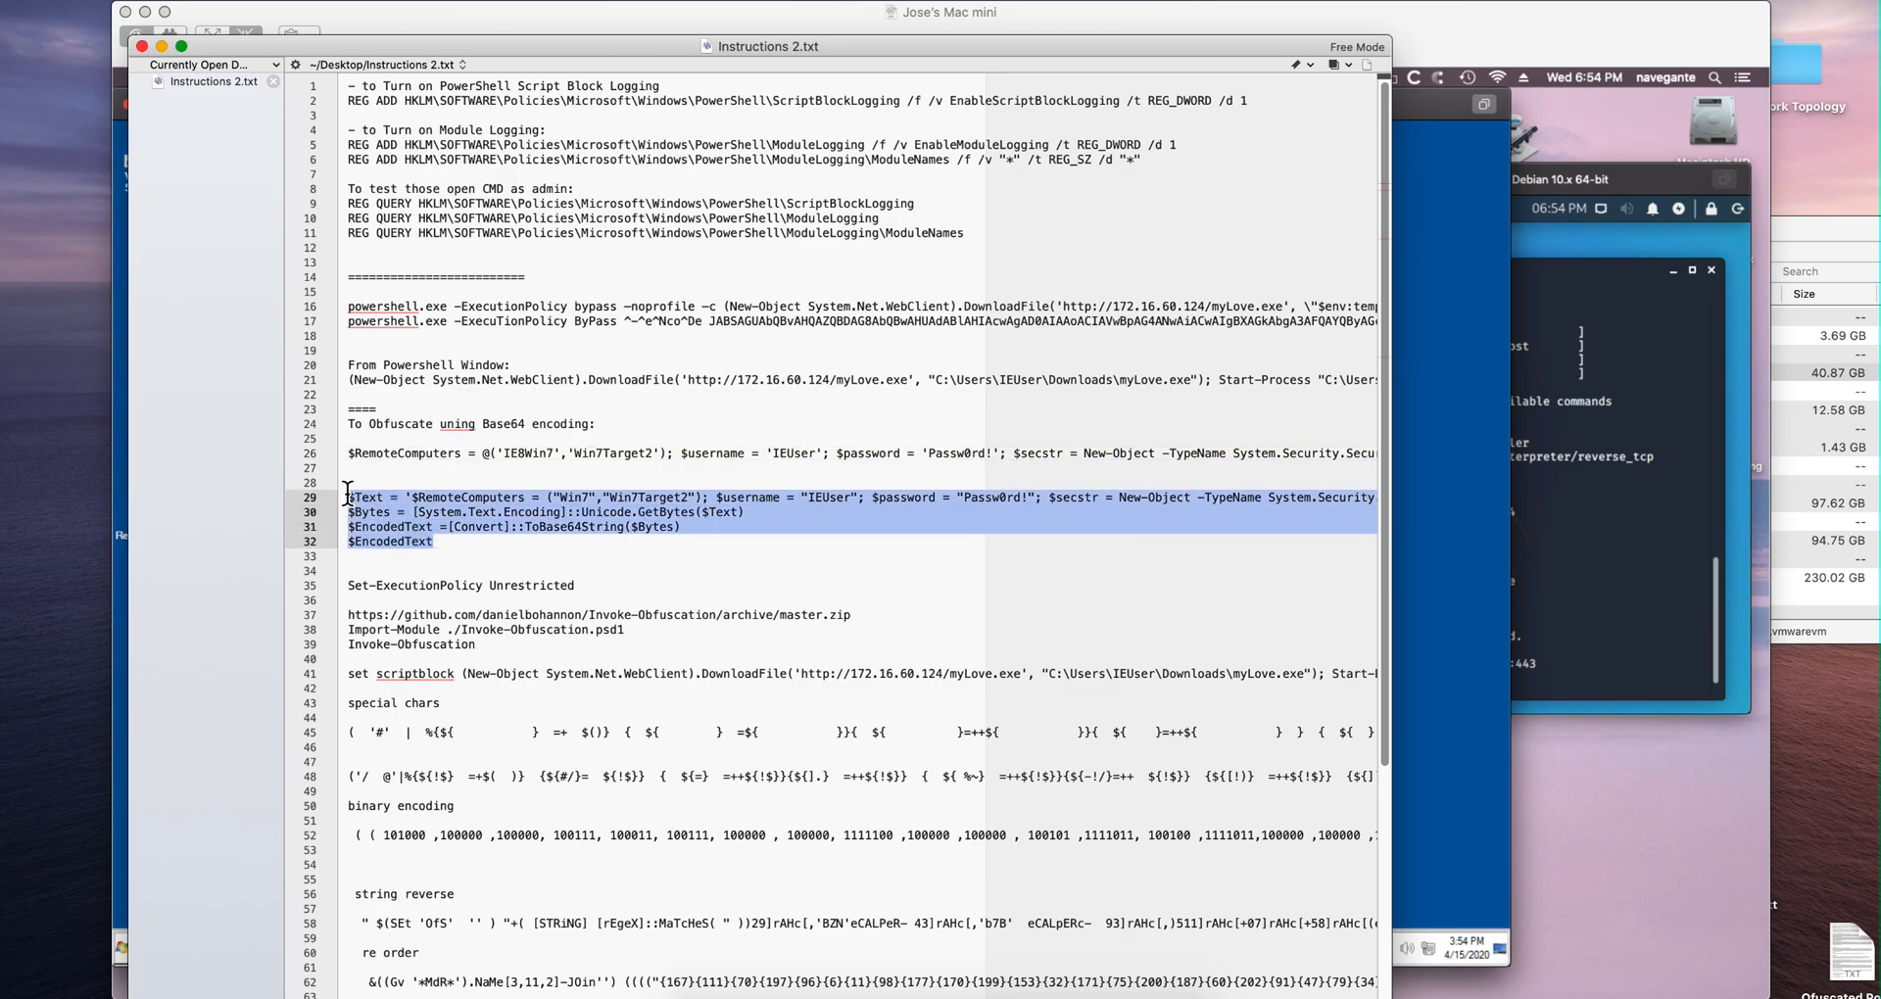
mouse_move(1409, 470)
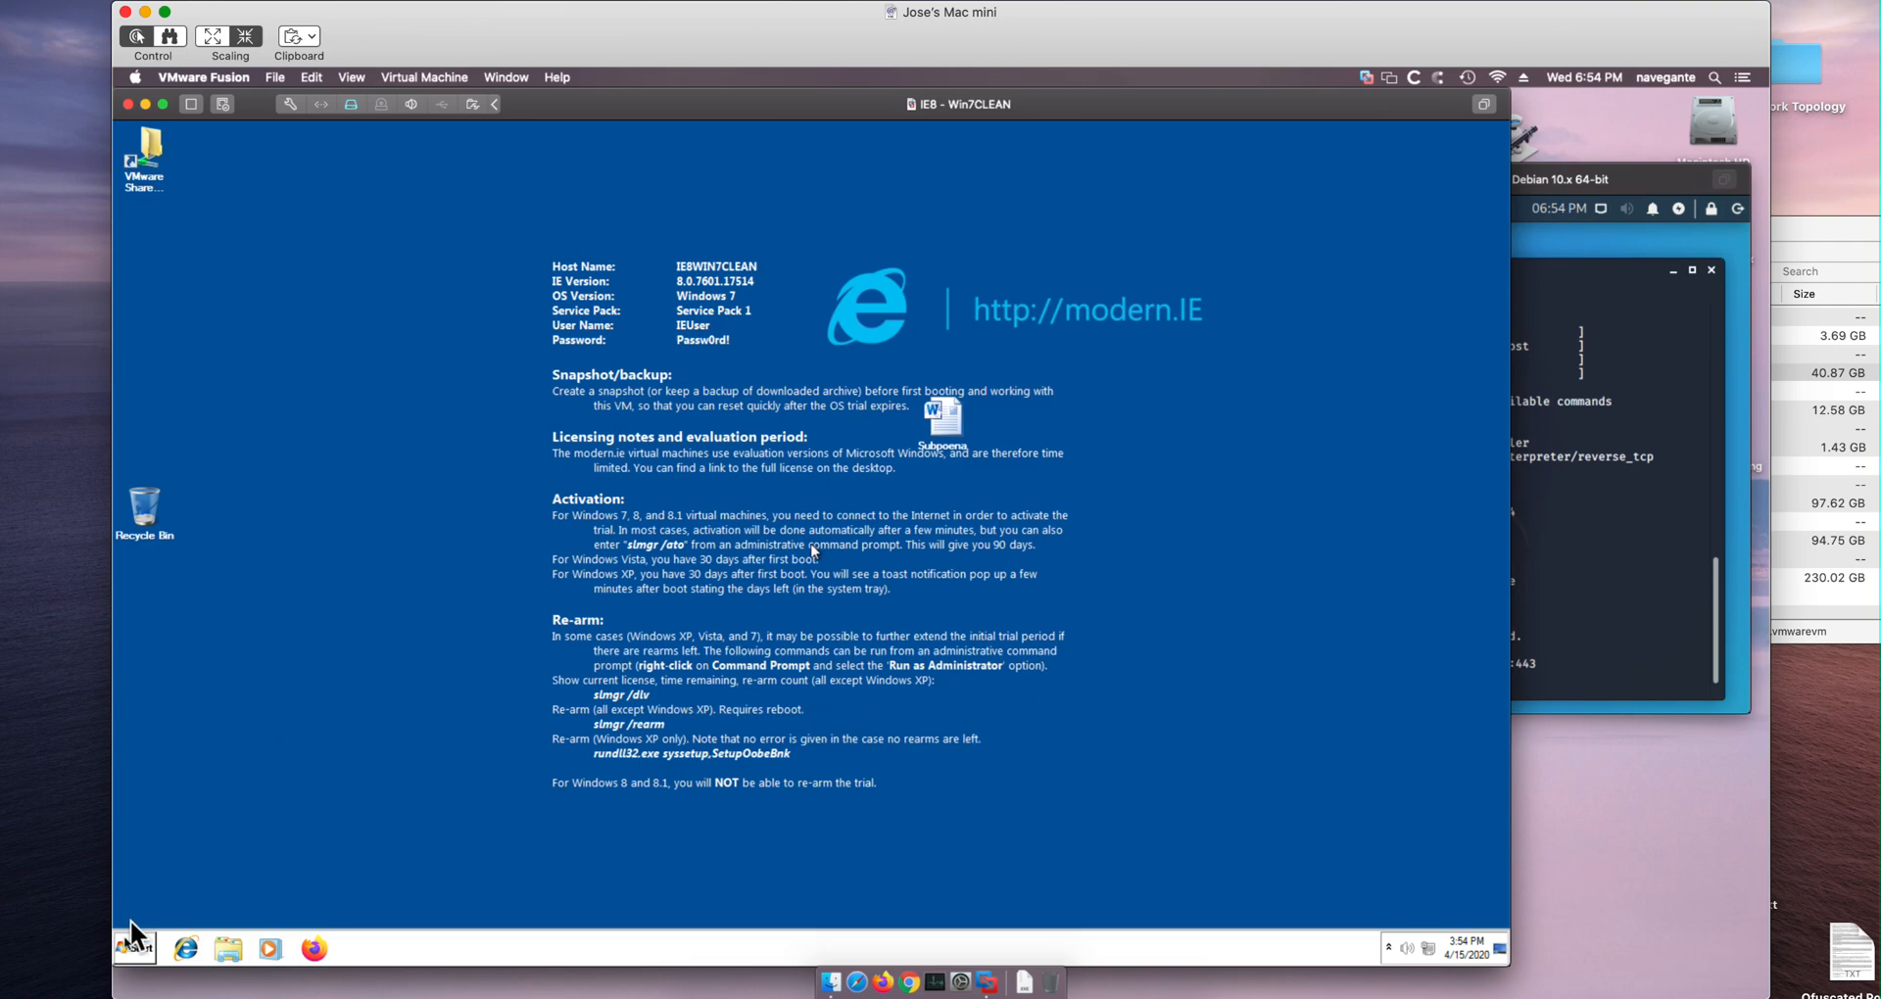
left_click(131, 949)
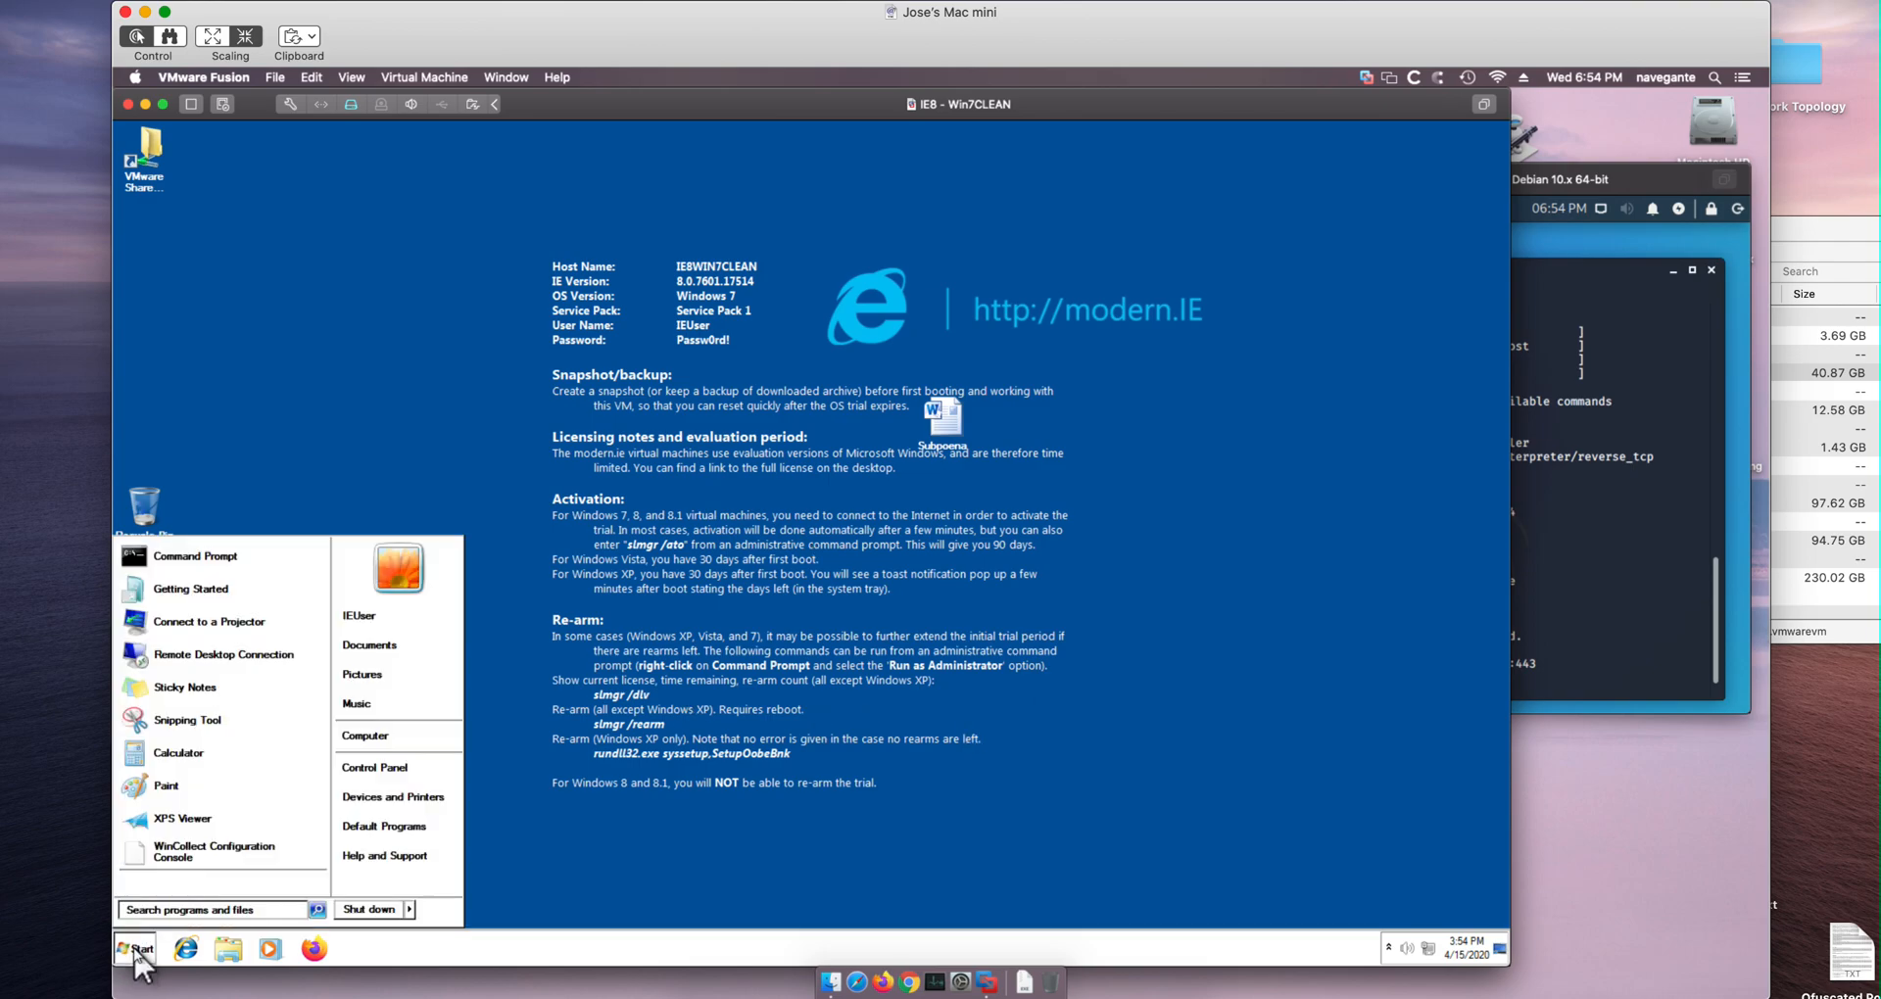
type("powersh")
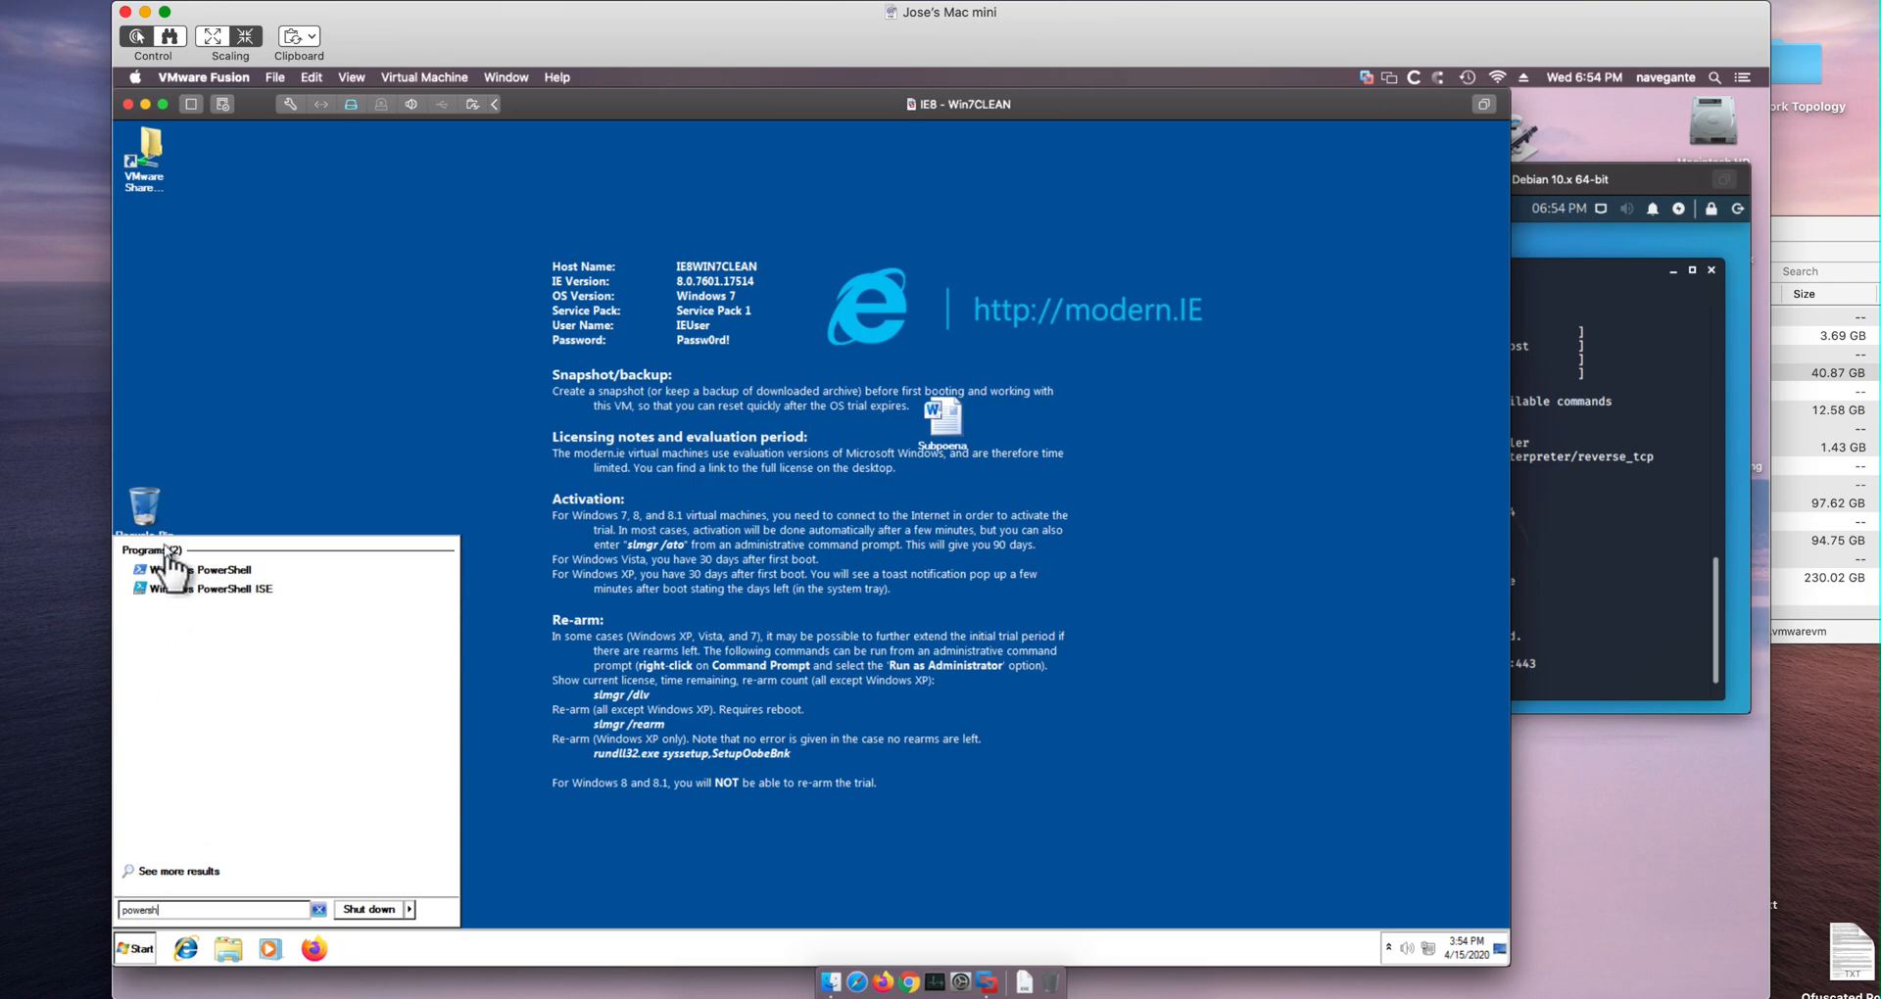
left_click(216, 570)
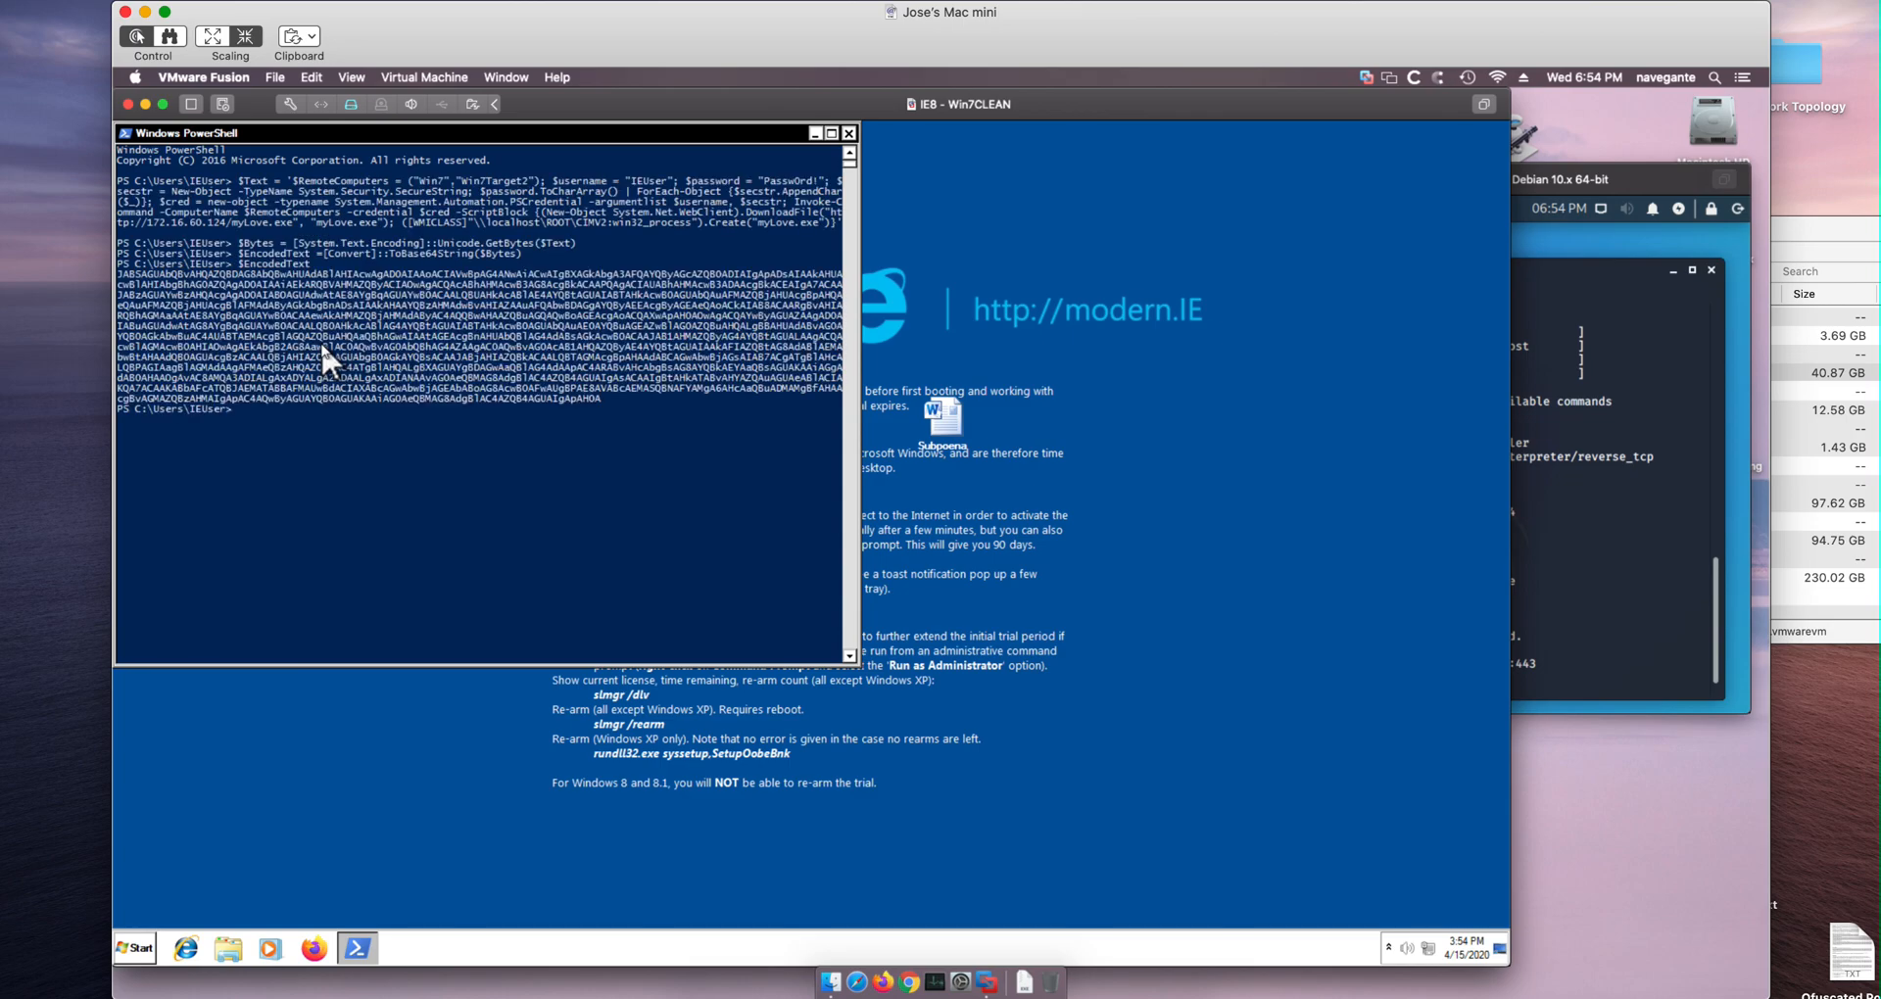
mouse_move(445, 401)
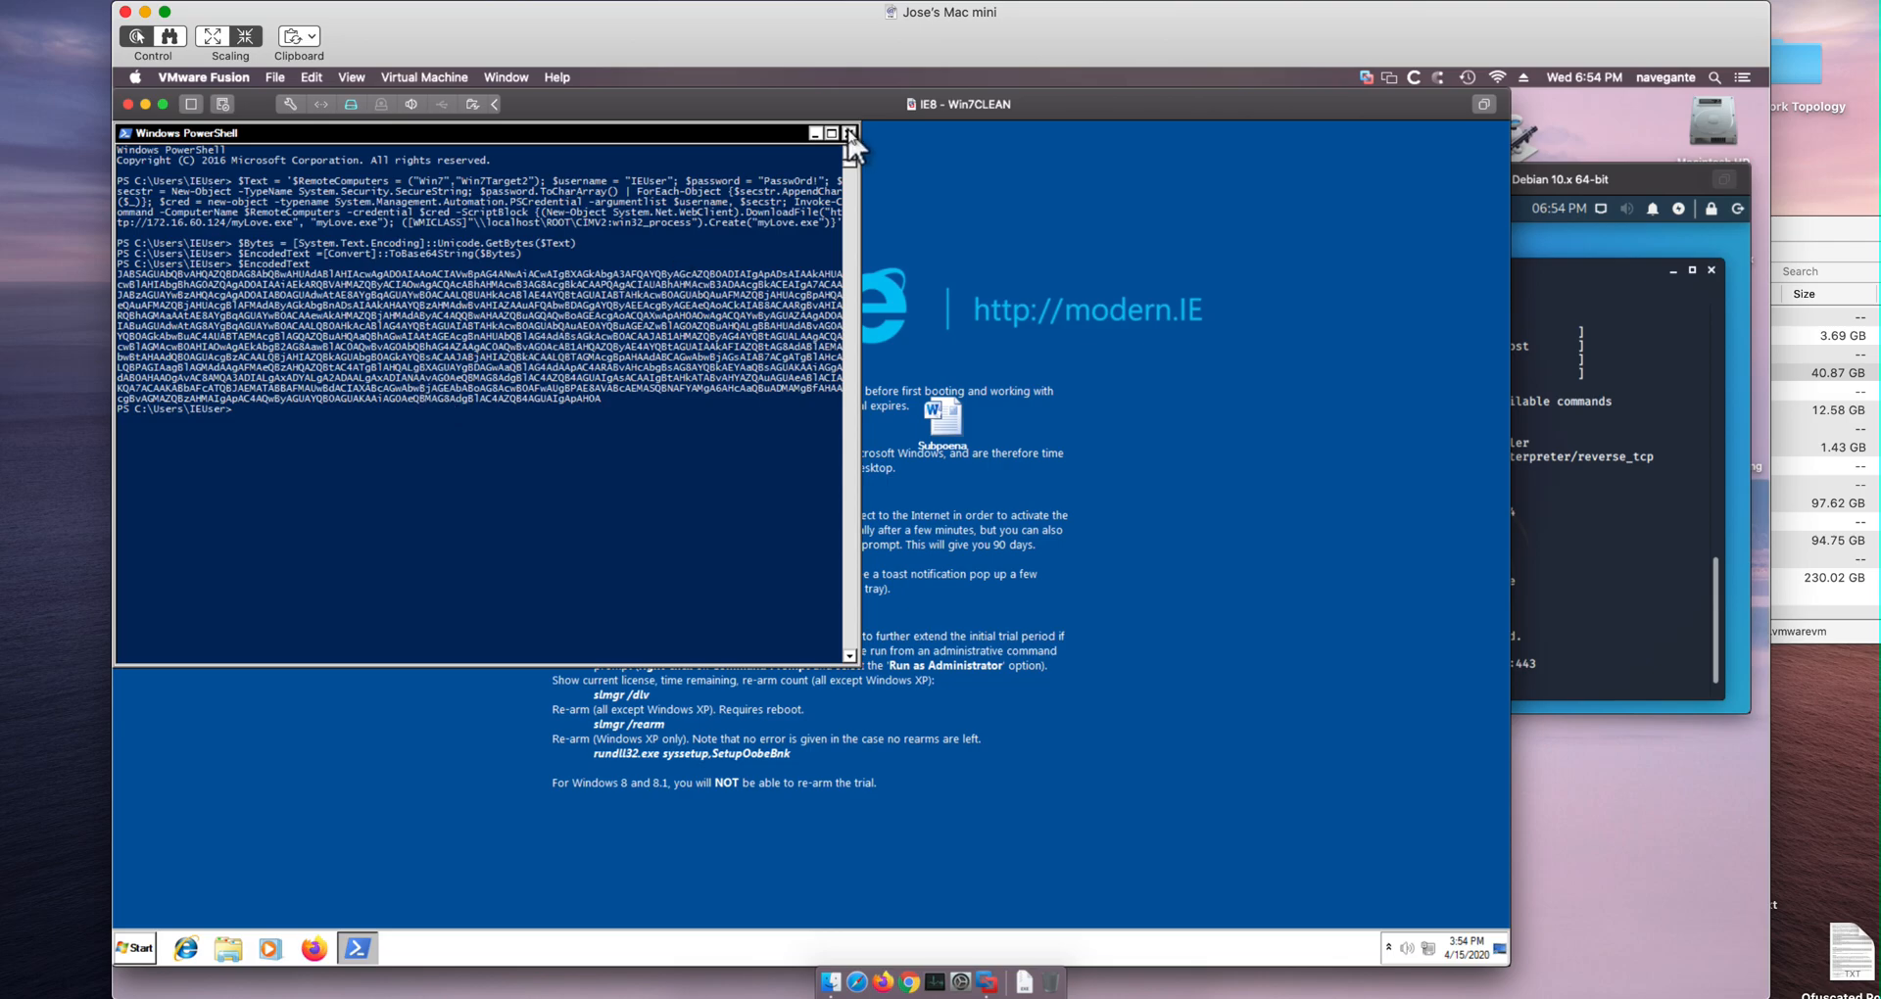
left_click(815, 131)
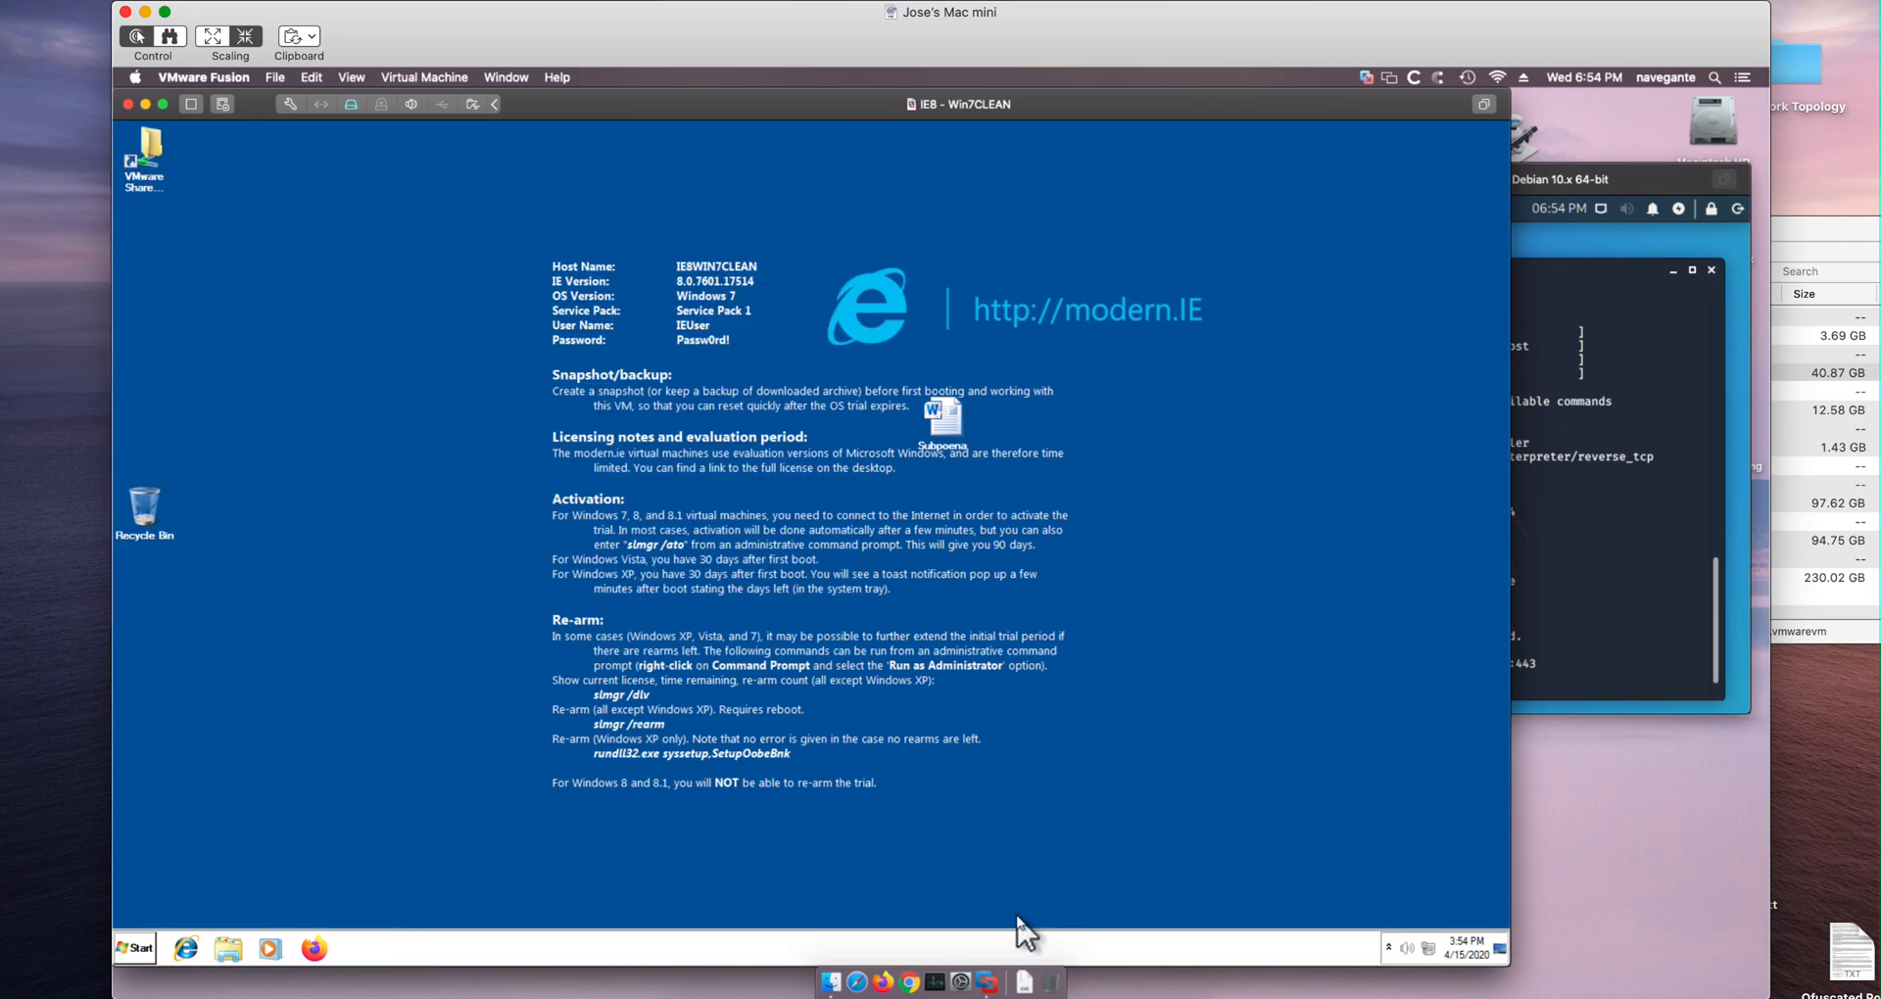
mouse_move(815, 982)
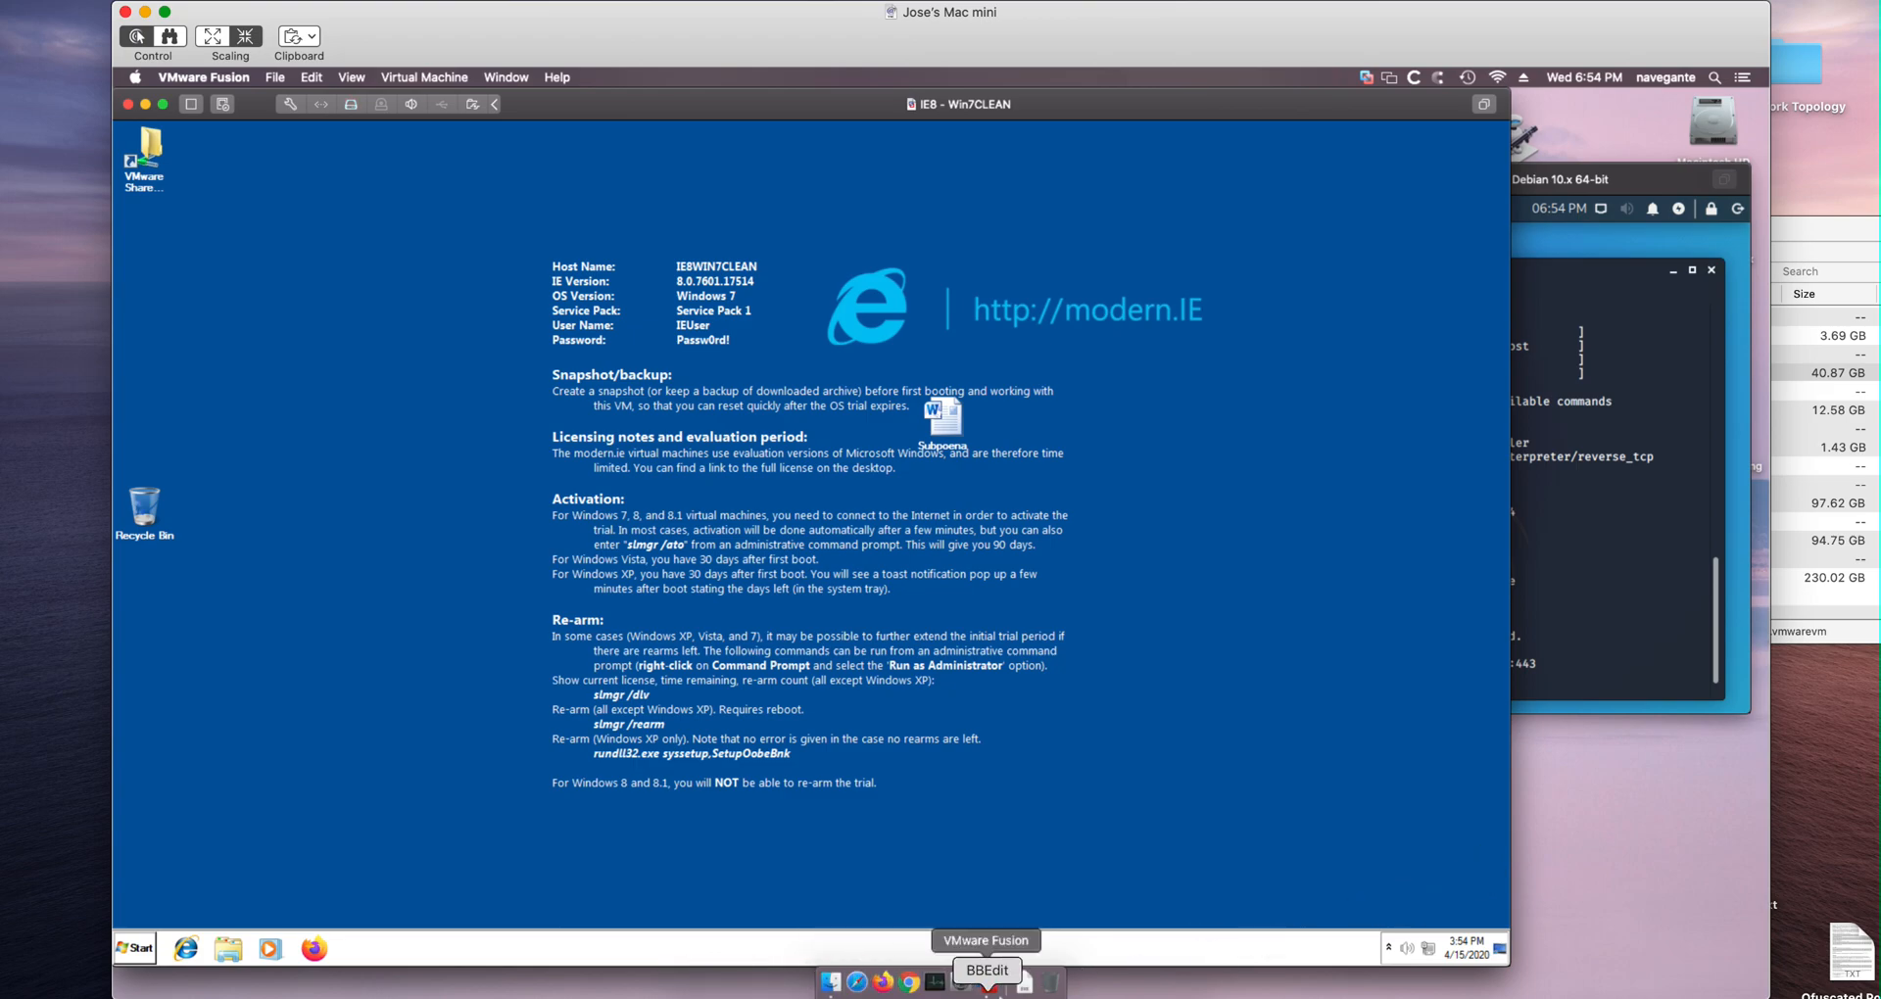
- Bring the instructions file forward and scroll to the Invoke-Obfuscation GitHub link
left_click(988, 981)
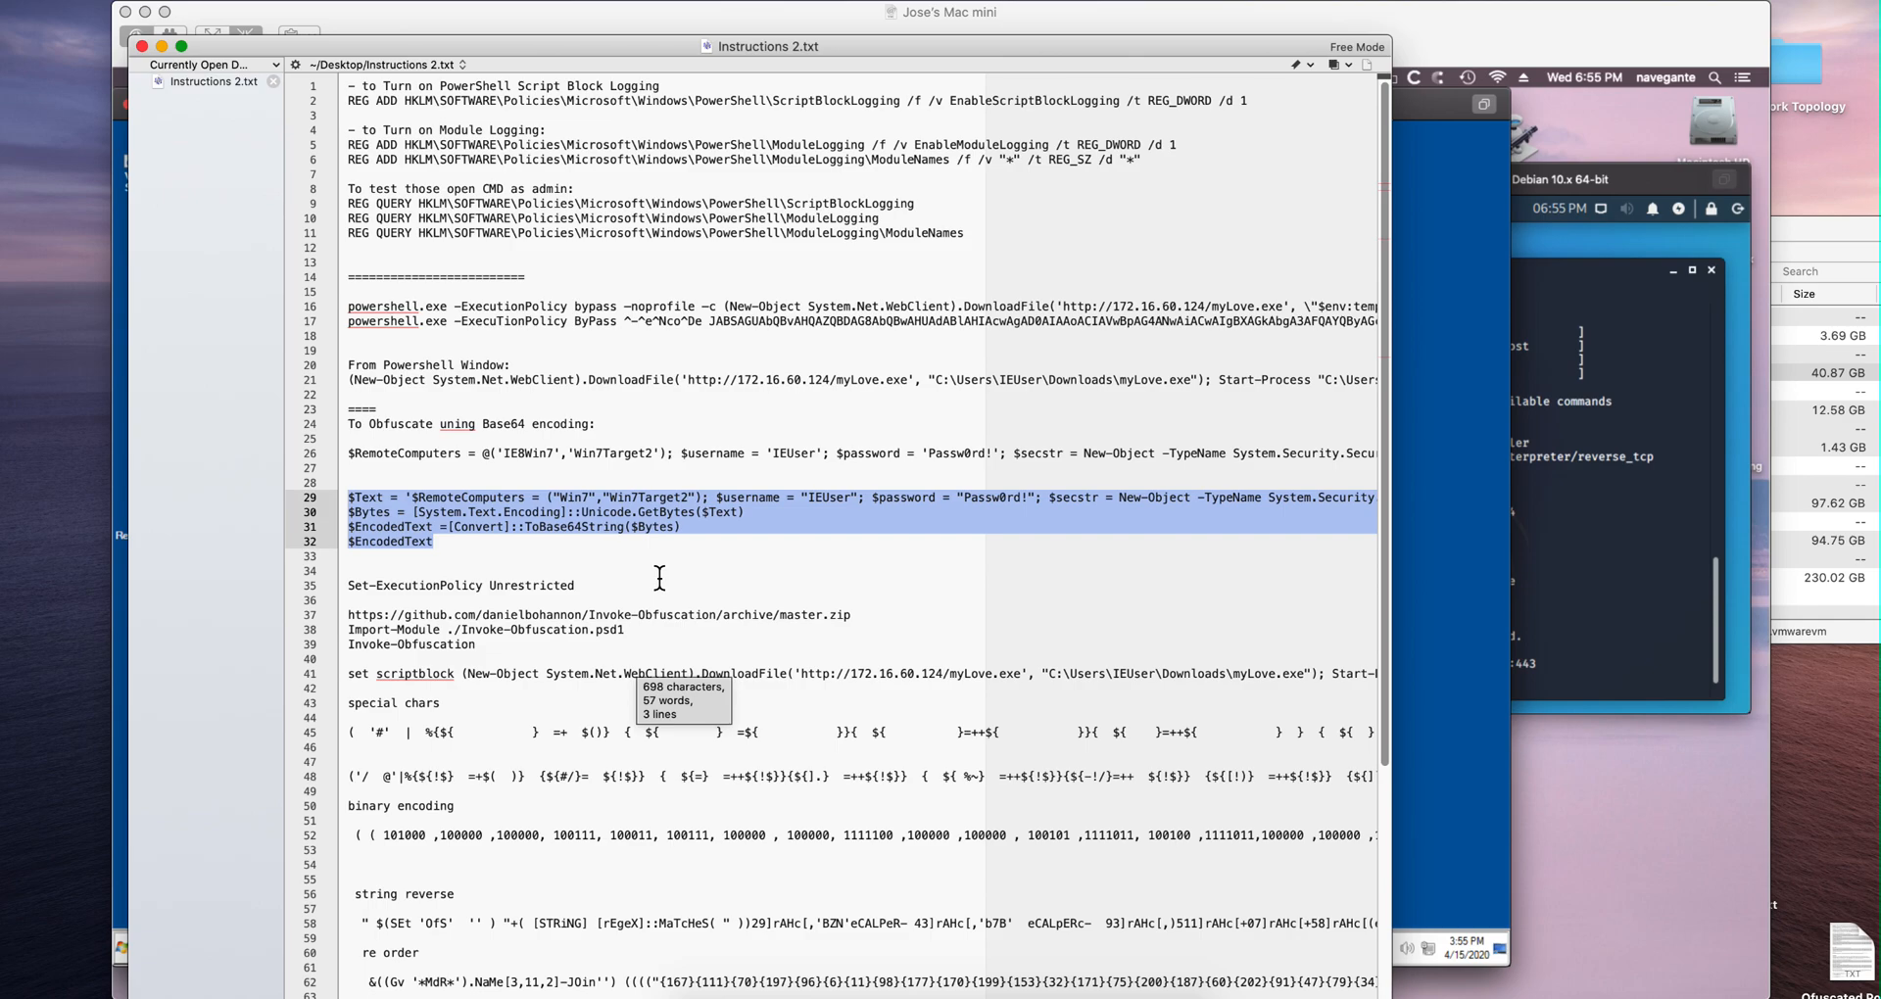
mouse_move(652, 568)
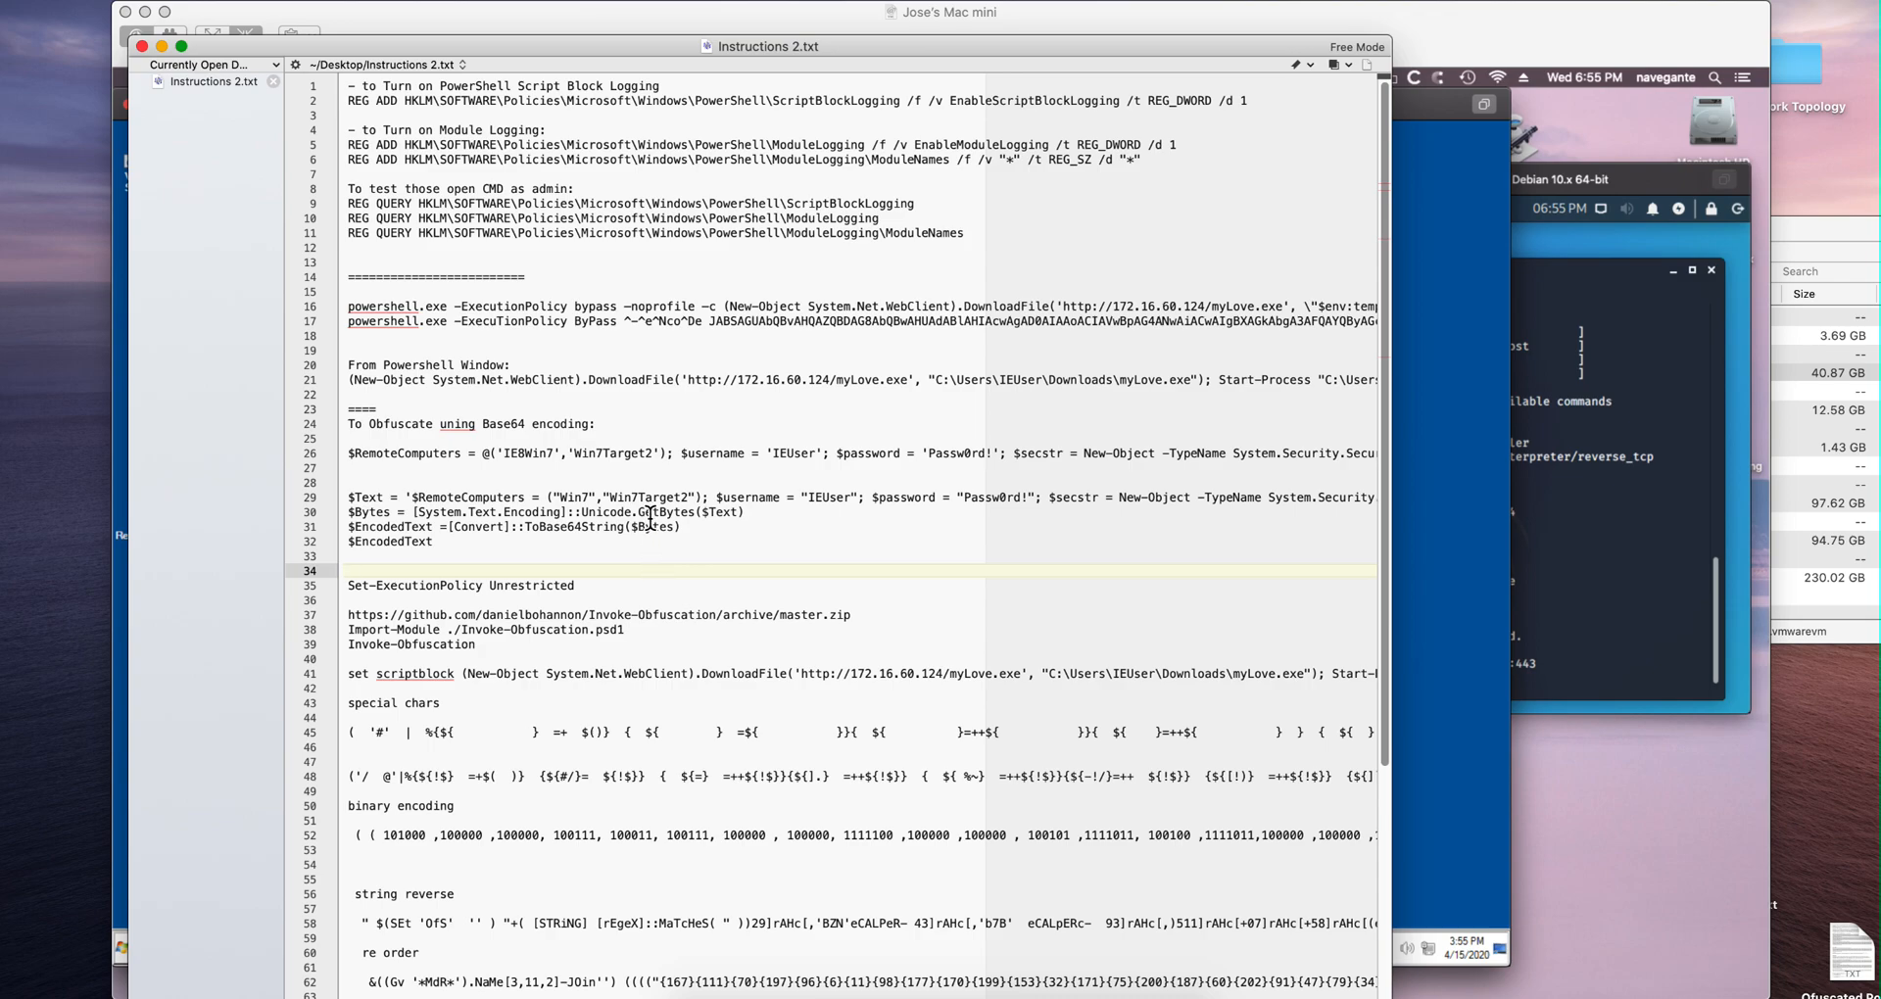
scroll("down", 3)
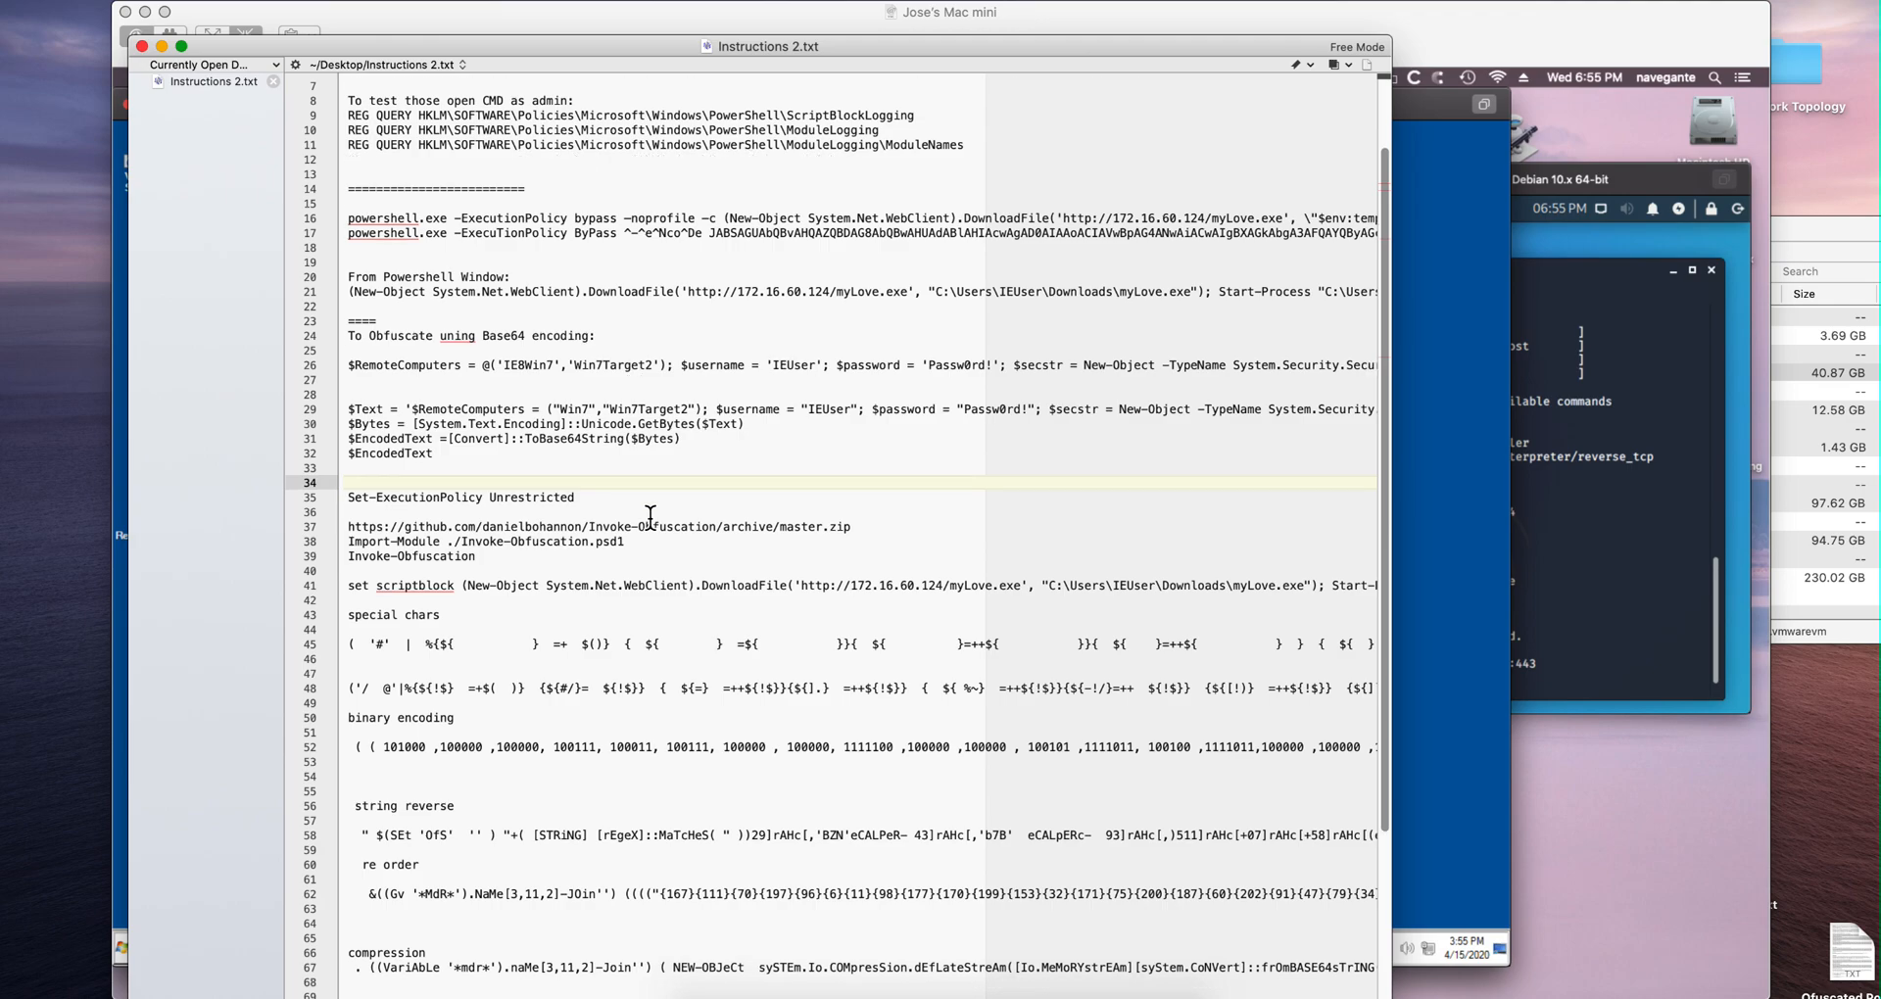
mouse_move(458, 587)
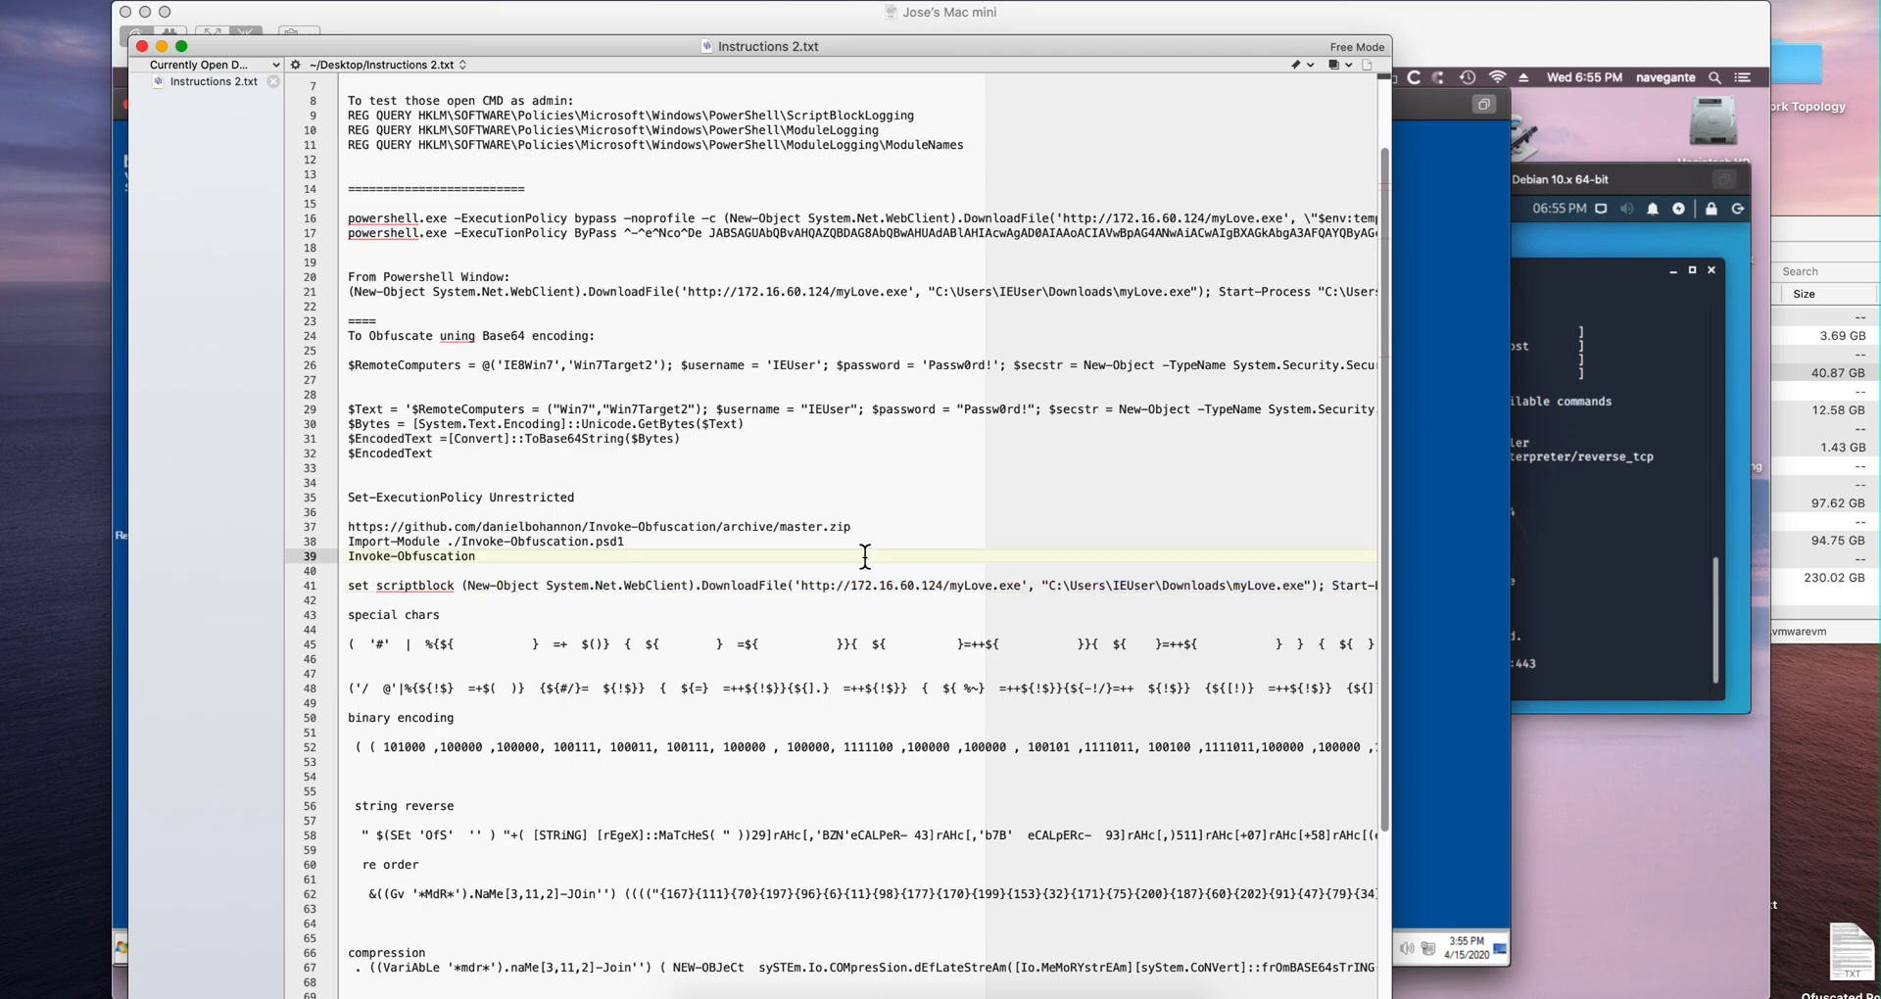
mouse_move(856, 527)
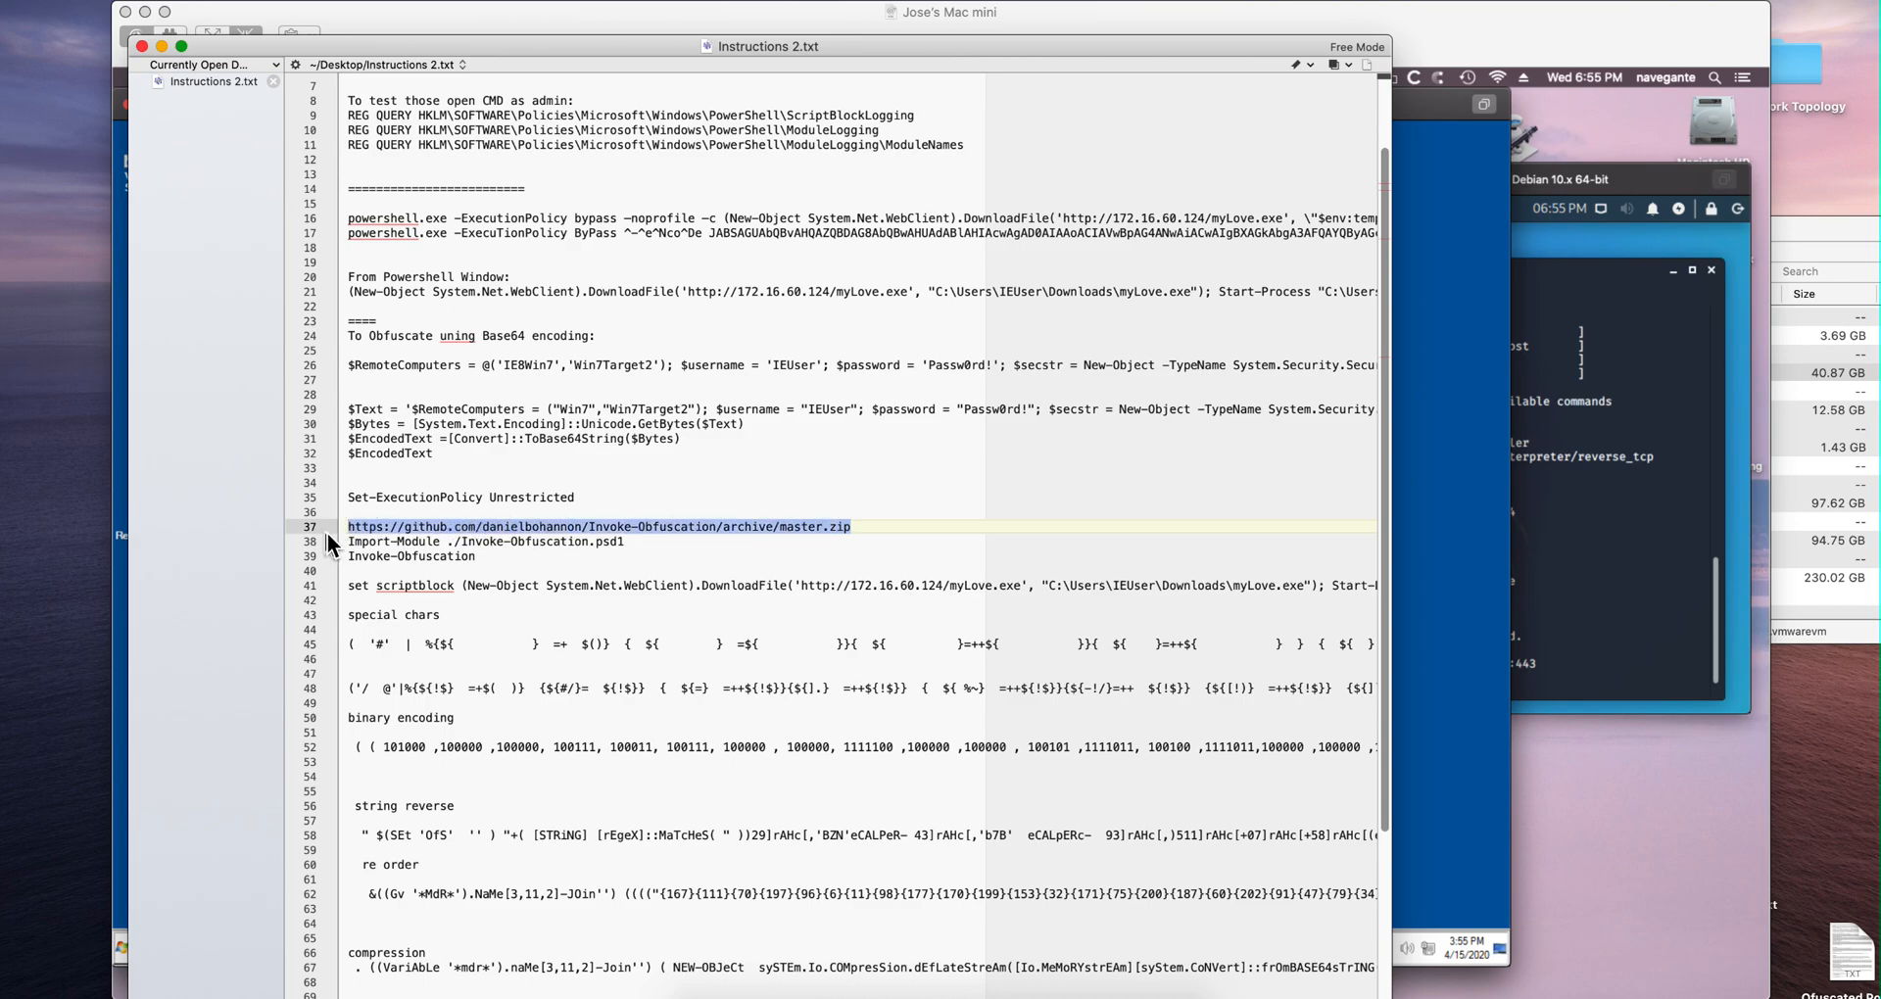
mouse_move(140, 148)
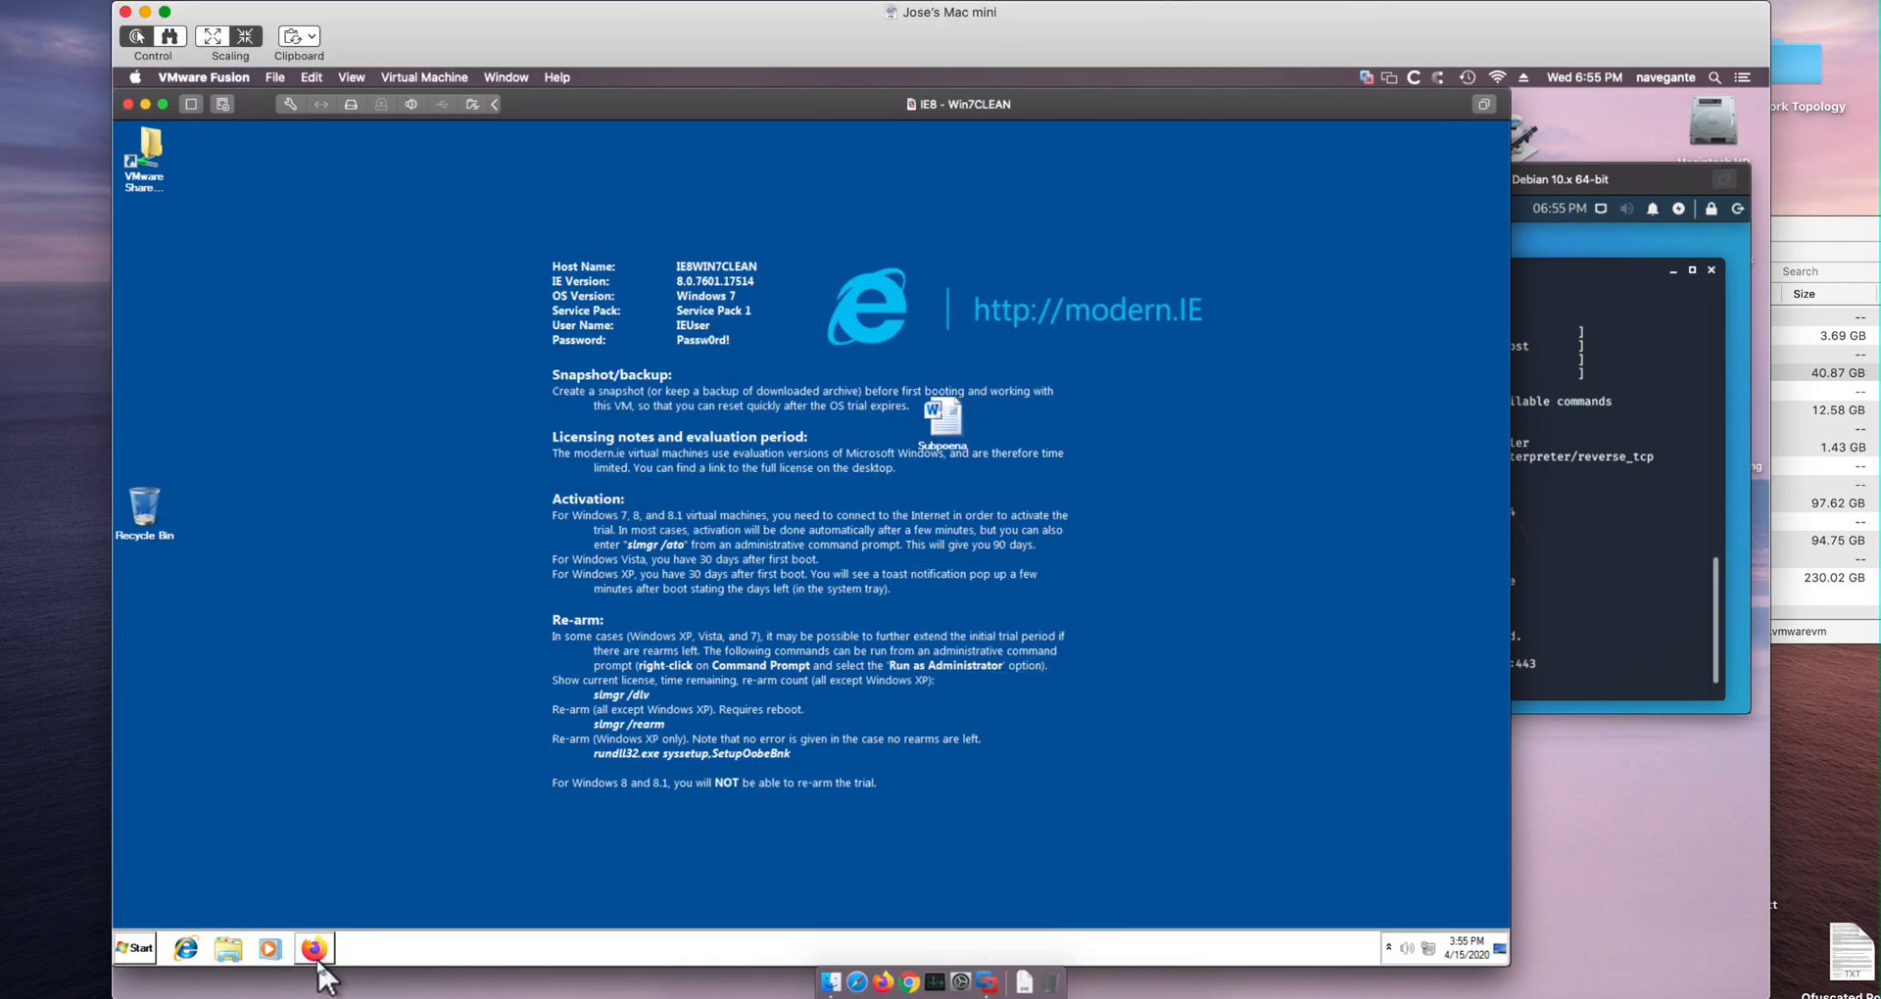
- Download Invoke-Obfuscation-master.zip from the GitHub archive URL in Firefox and save it
left_click(313, 948)
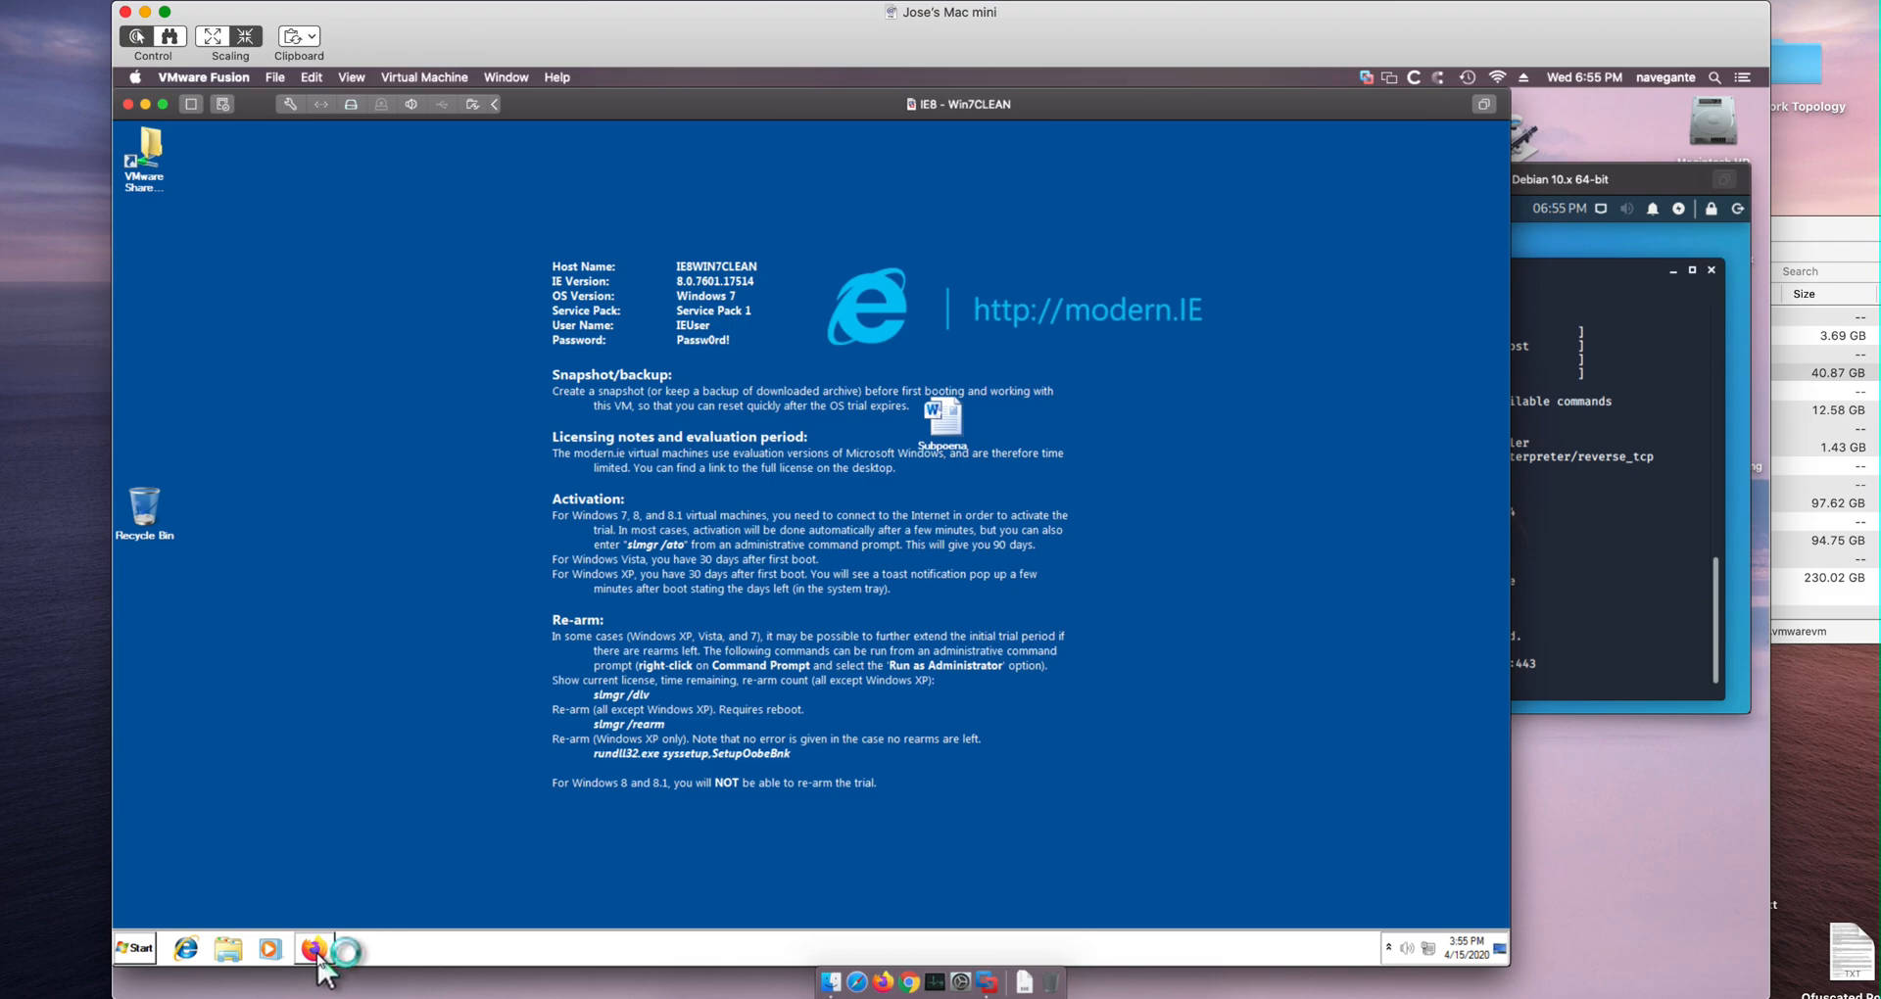
left_click(313, 949)
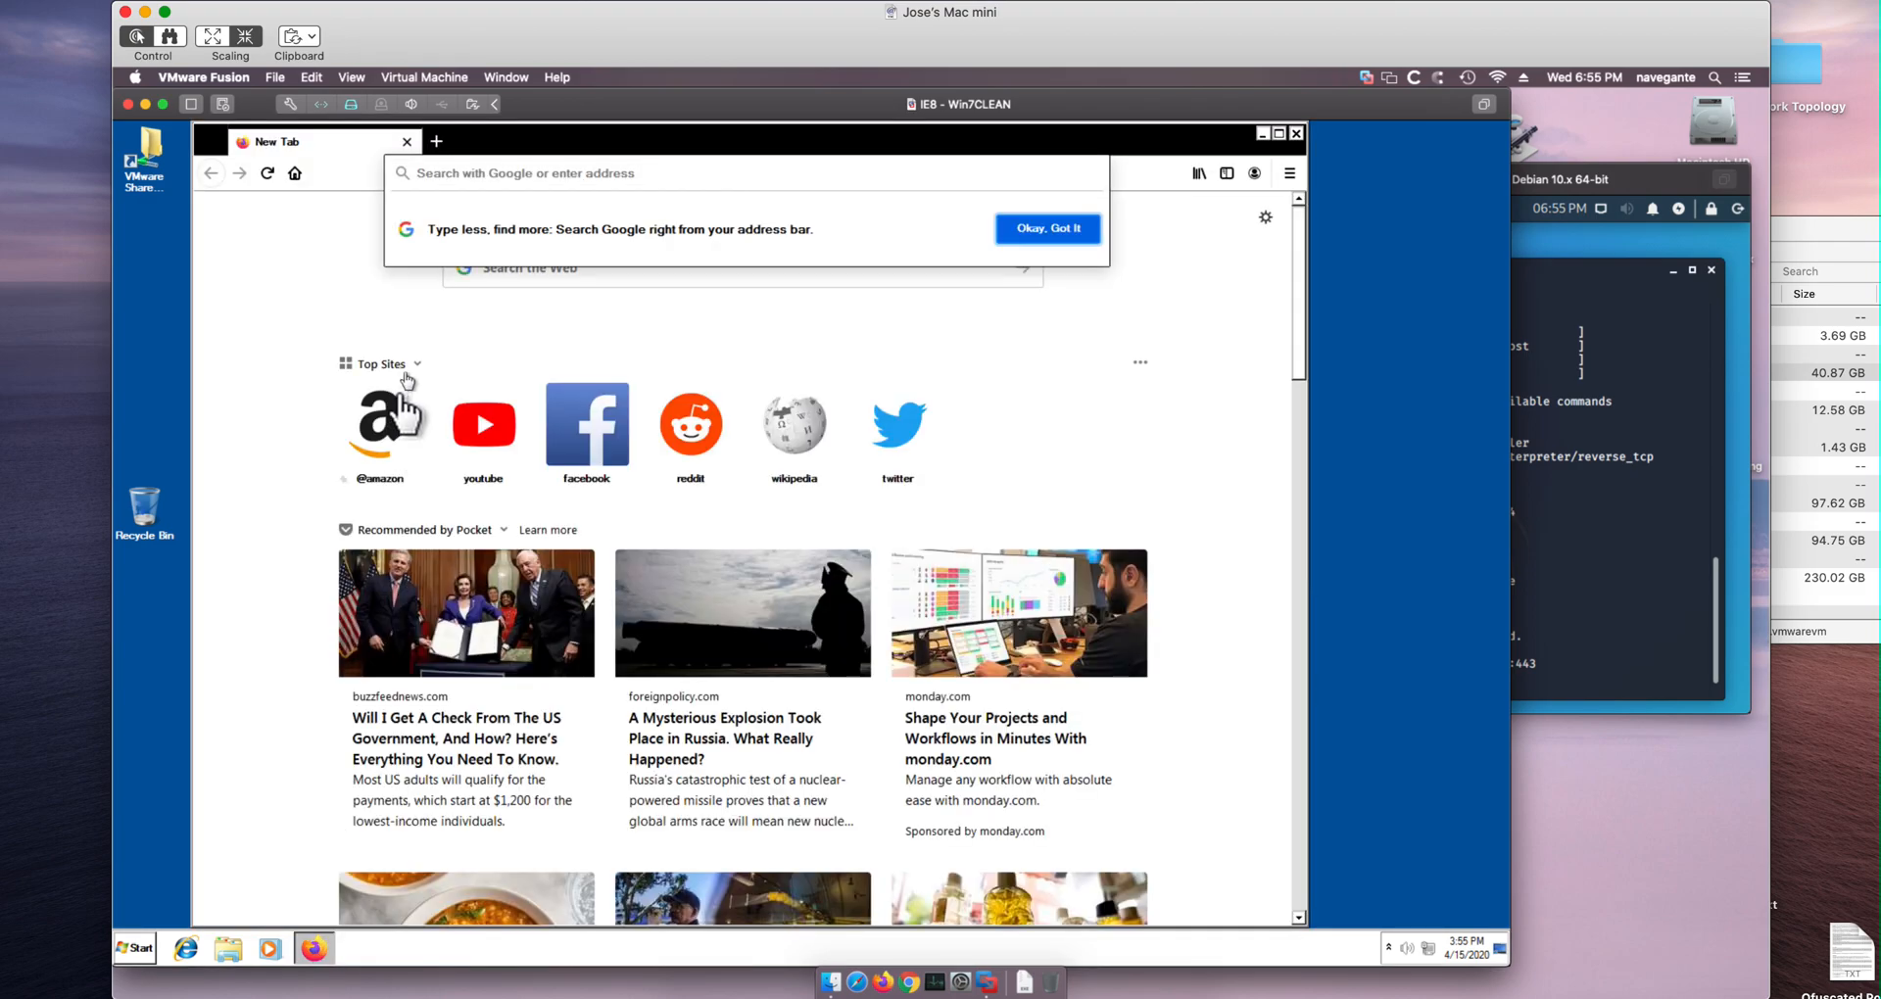
type("https://github.com/danielbohannon/Invoke-Obfuscation/archive/master.zip")
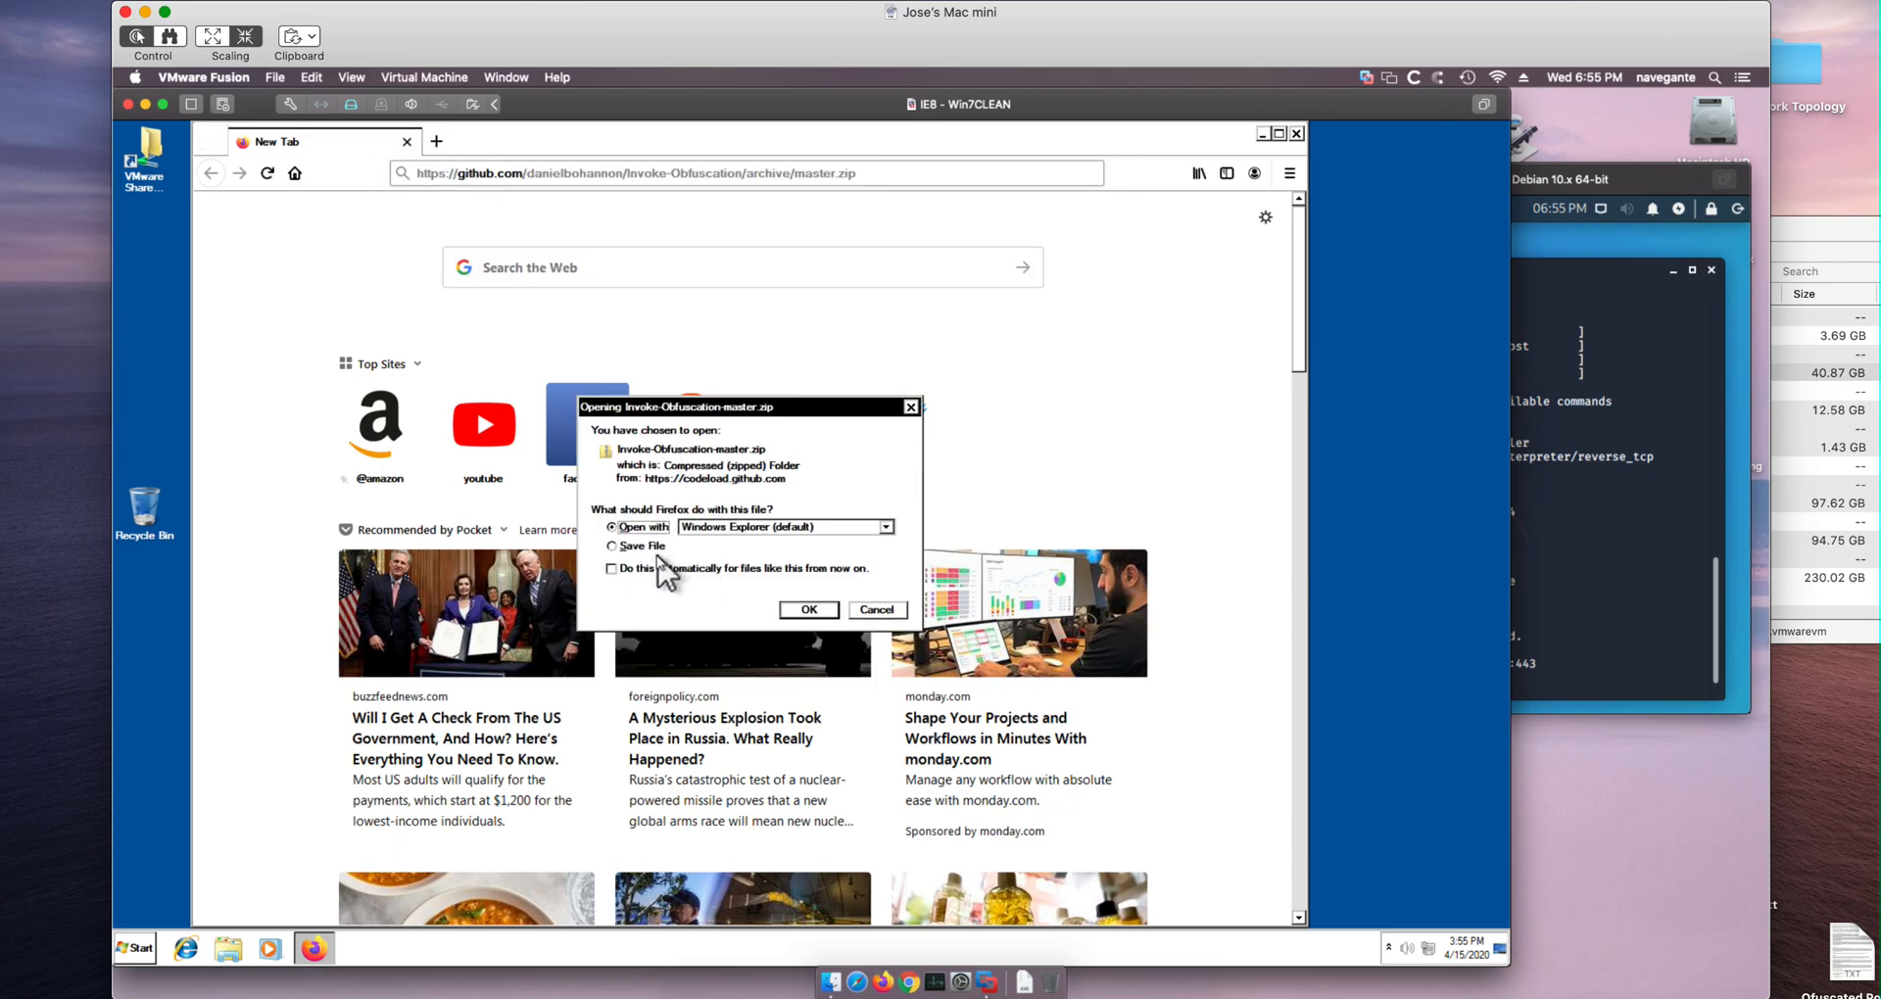
left_click(611, 547)
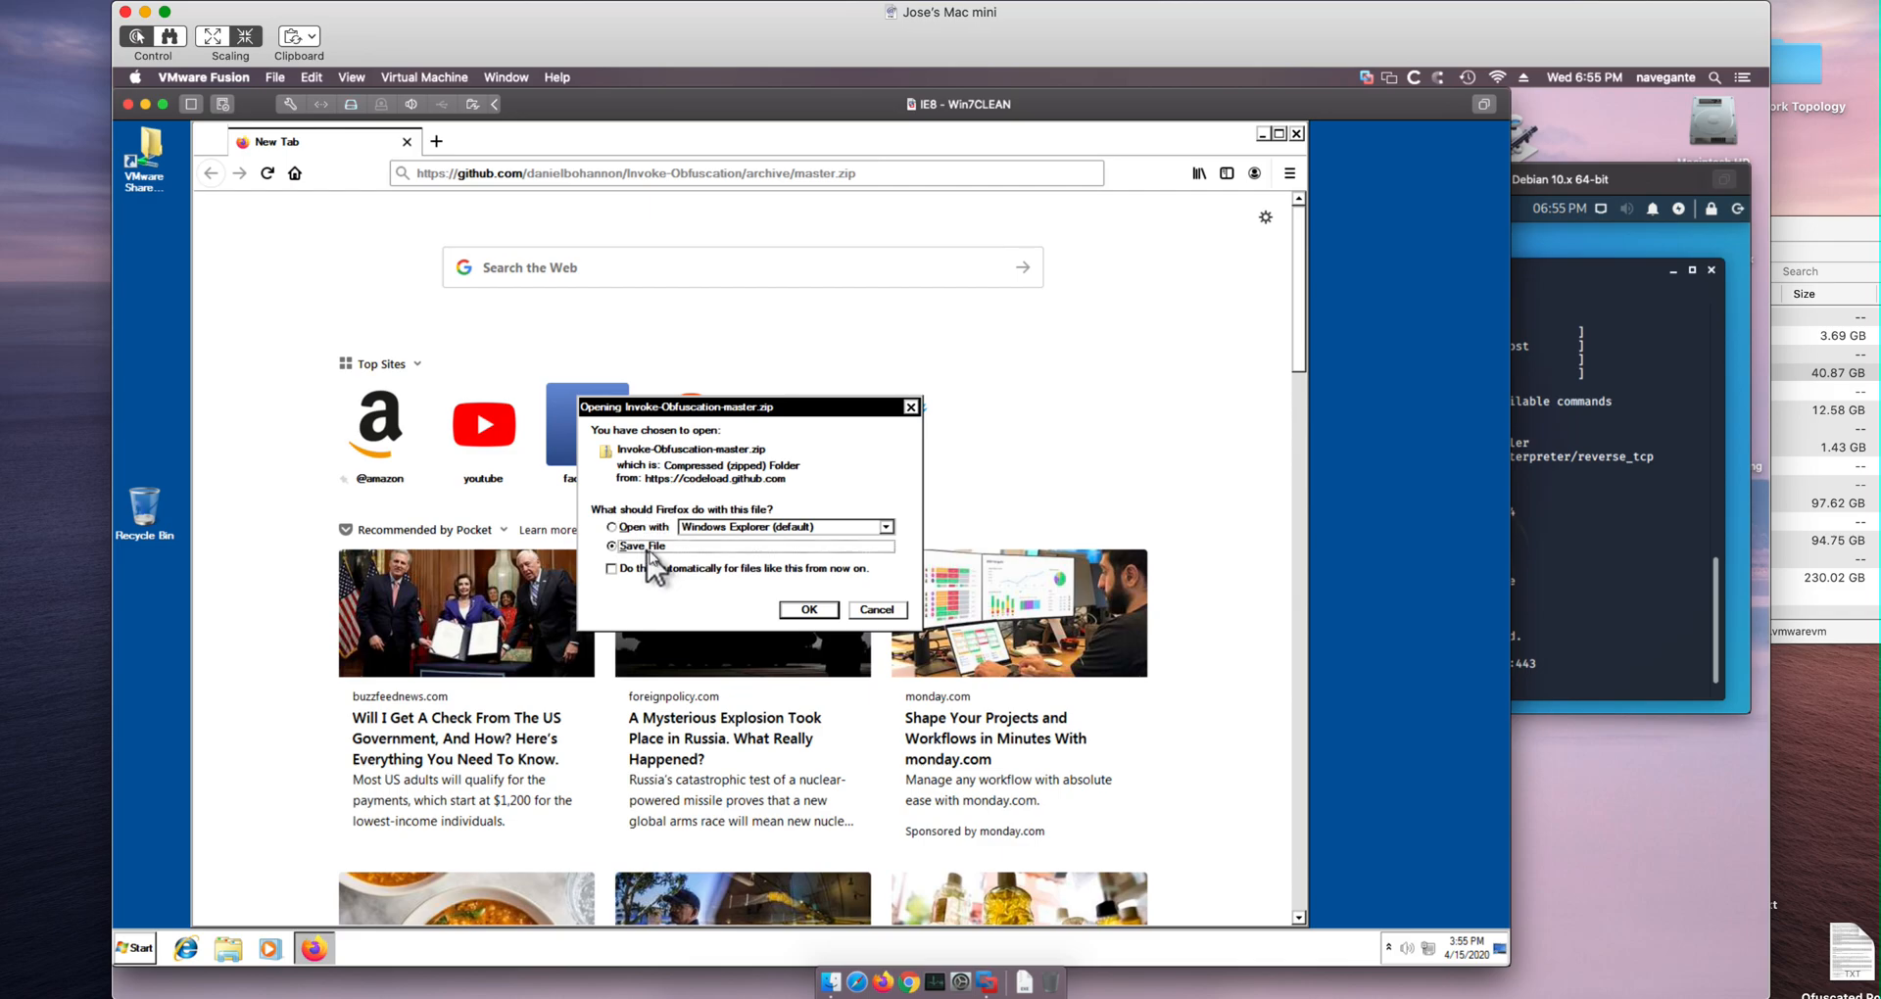
left_click(809, 609)
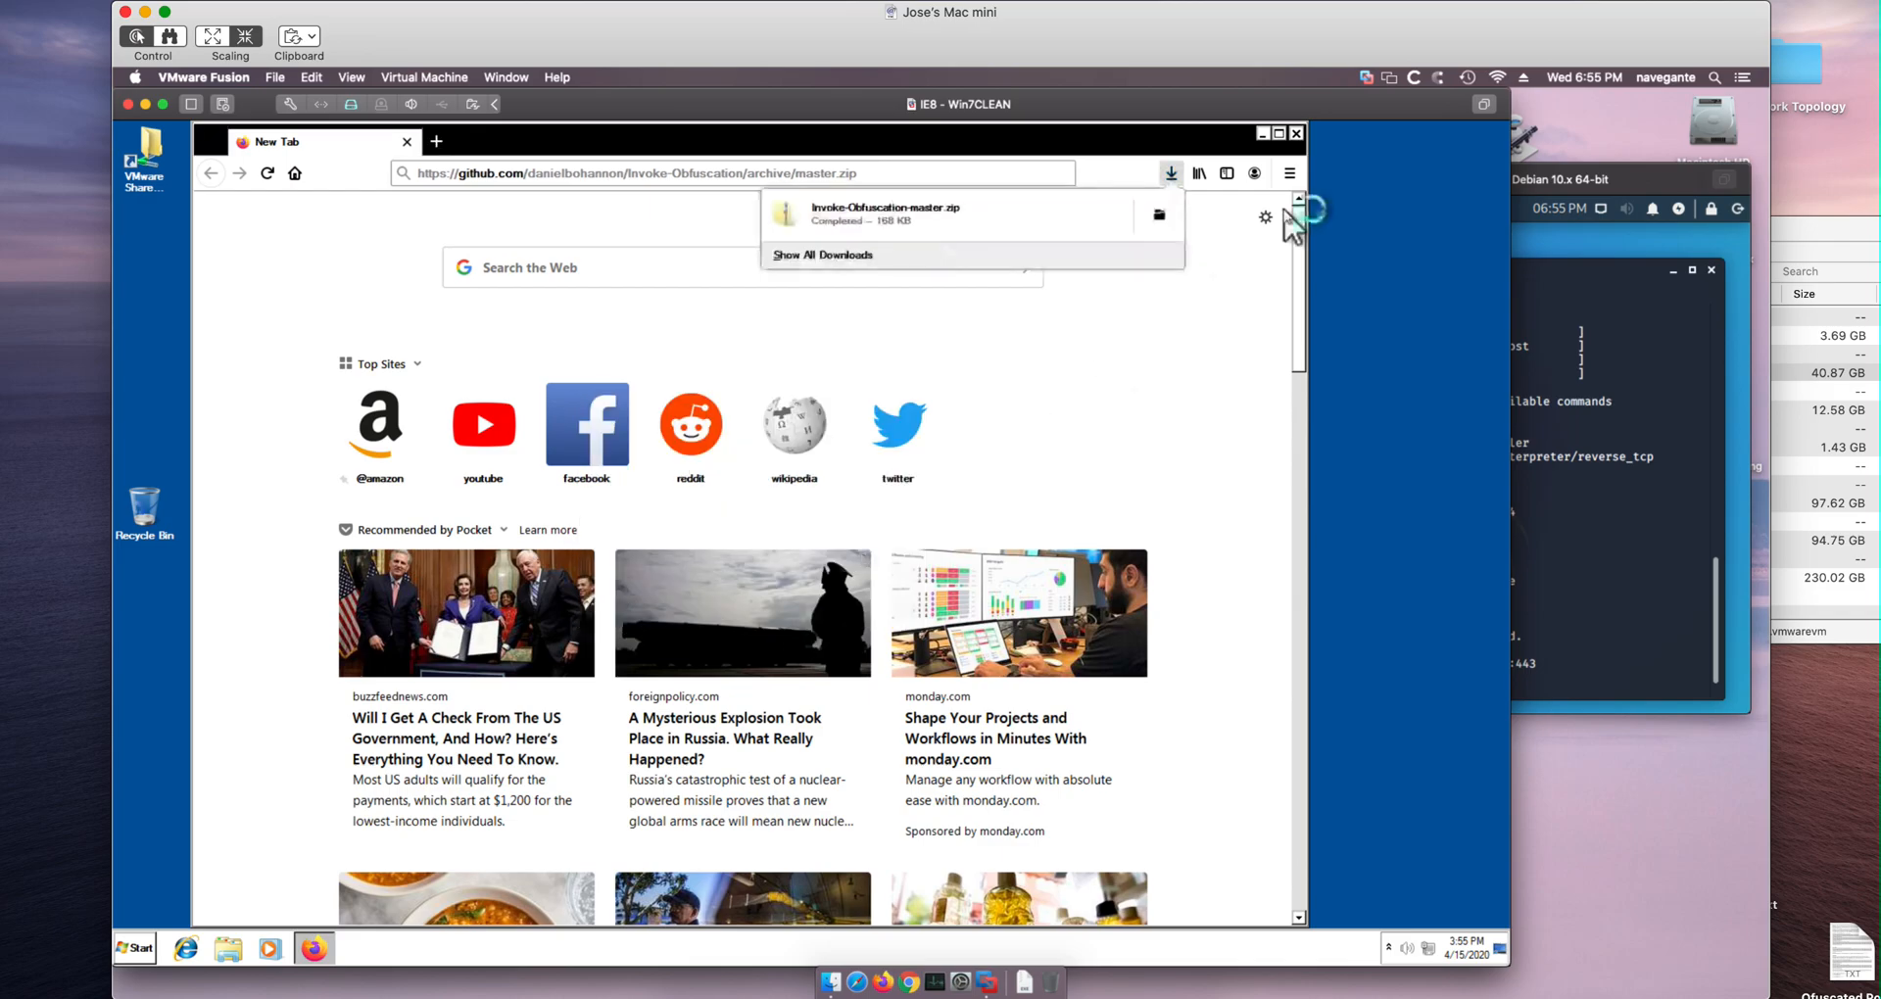
left_click(1295, 133)
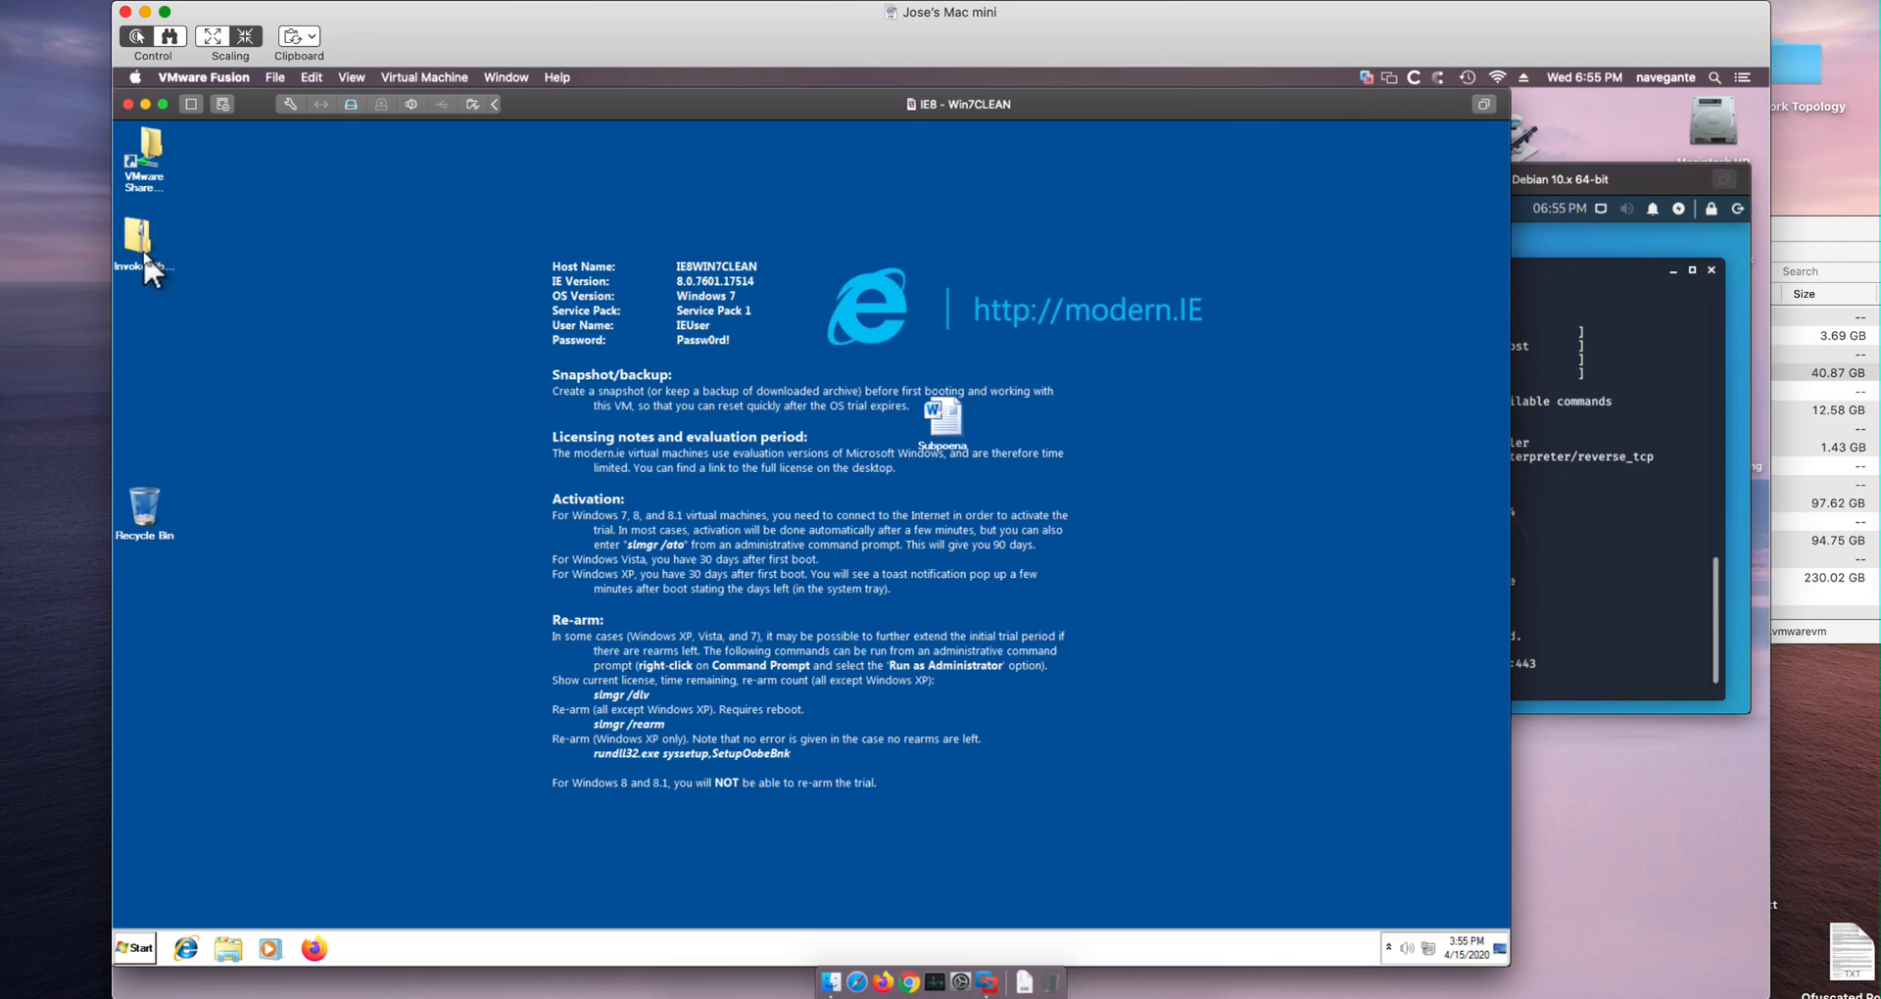
- Extract the downloaded zip into an Invoke-Obfuscation-master folder on the desktop
right_click(135, 247)
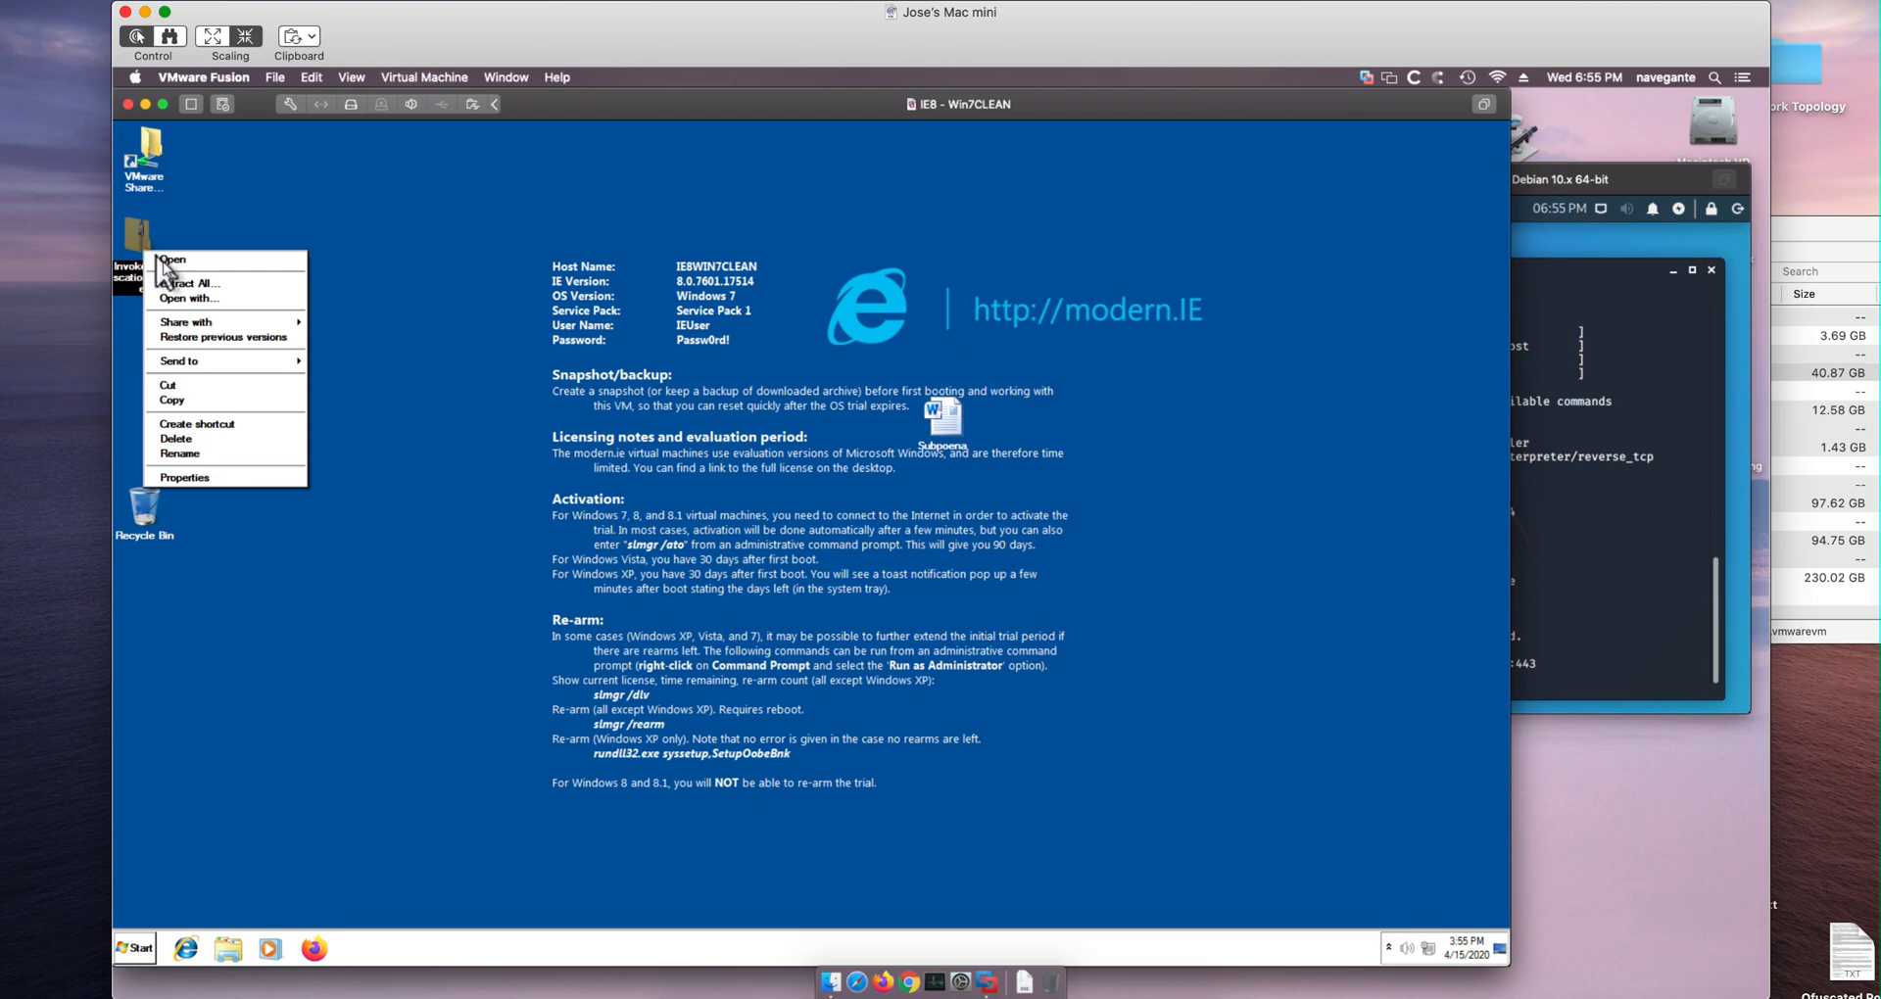
left_click(187, 282)
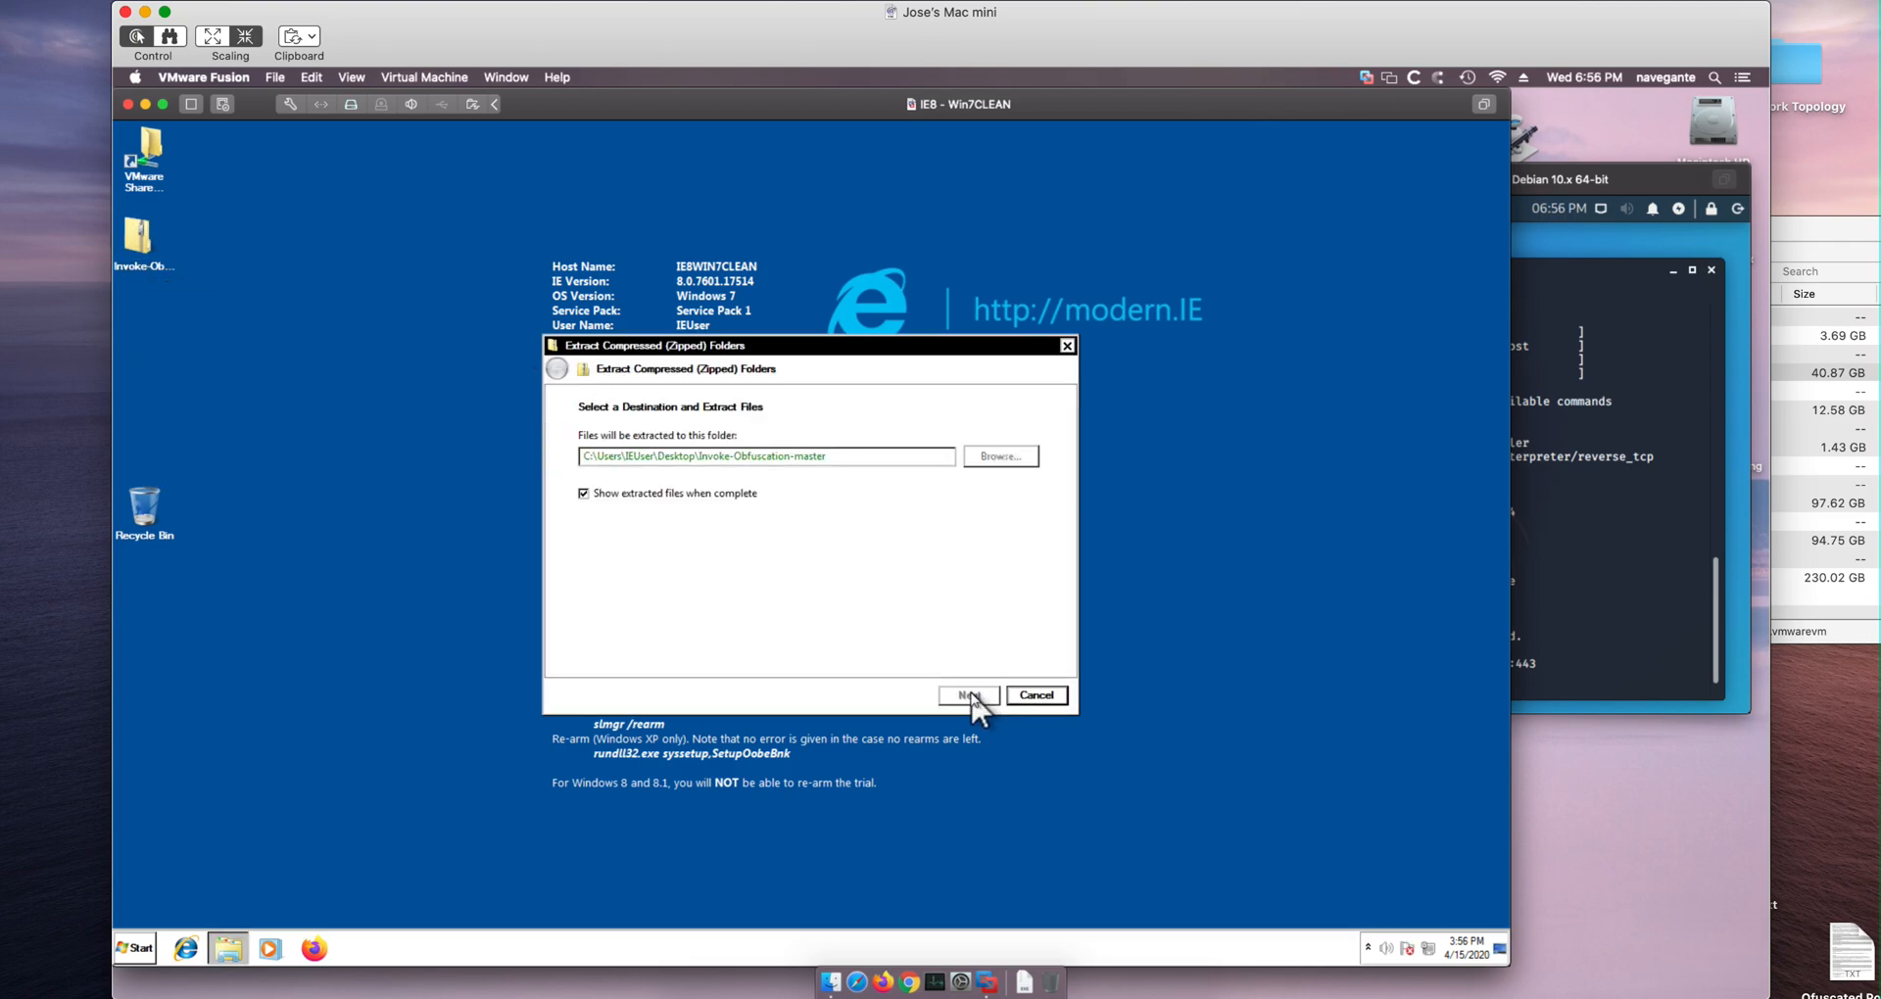
left_click(968, 696)
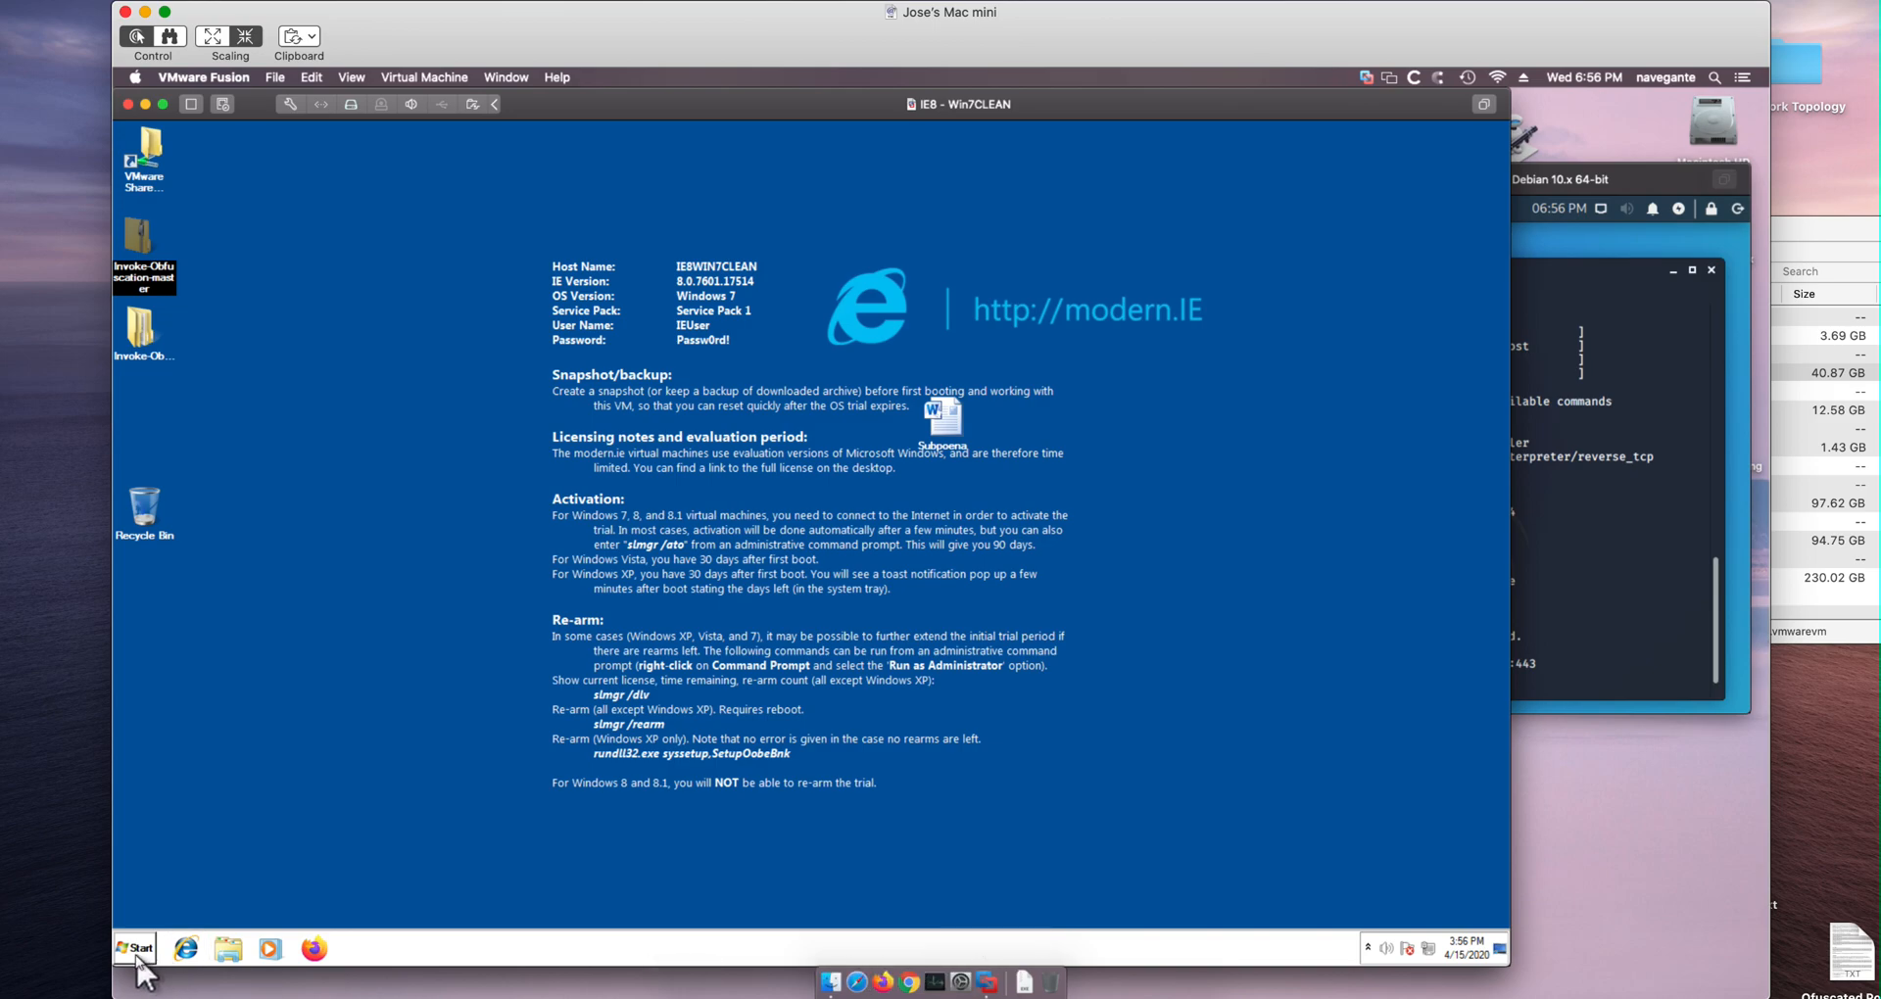
- Launch Windows PowerShell as administrator from the Start menu search for 'power'
left_click(135, 948)
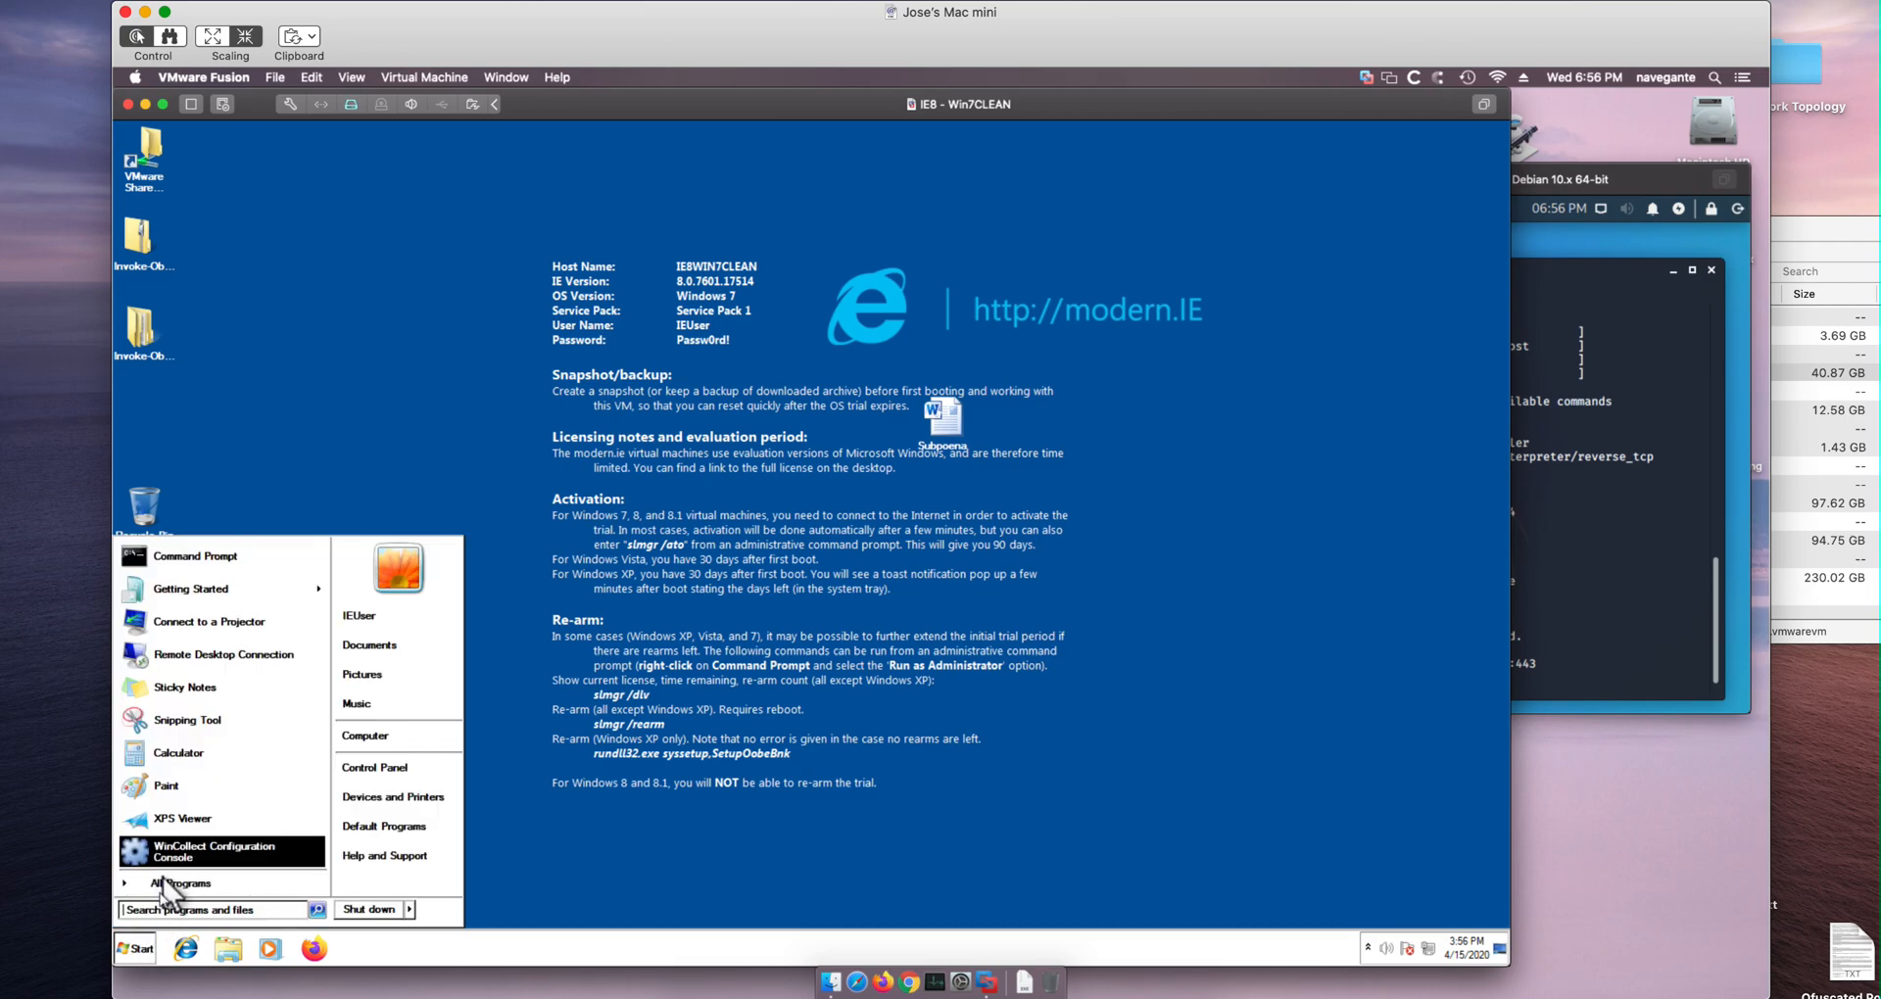
mouse_move(157, 911)
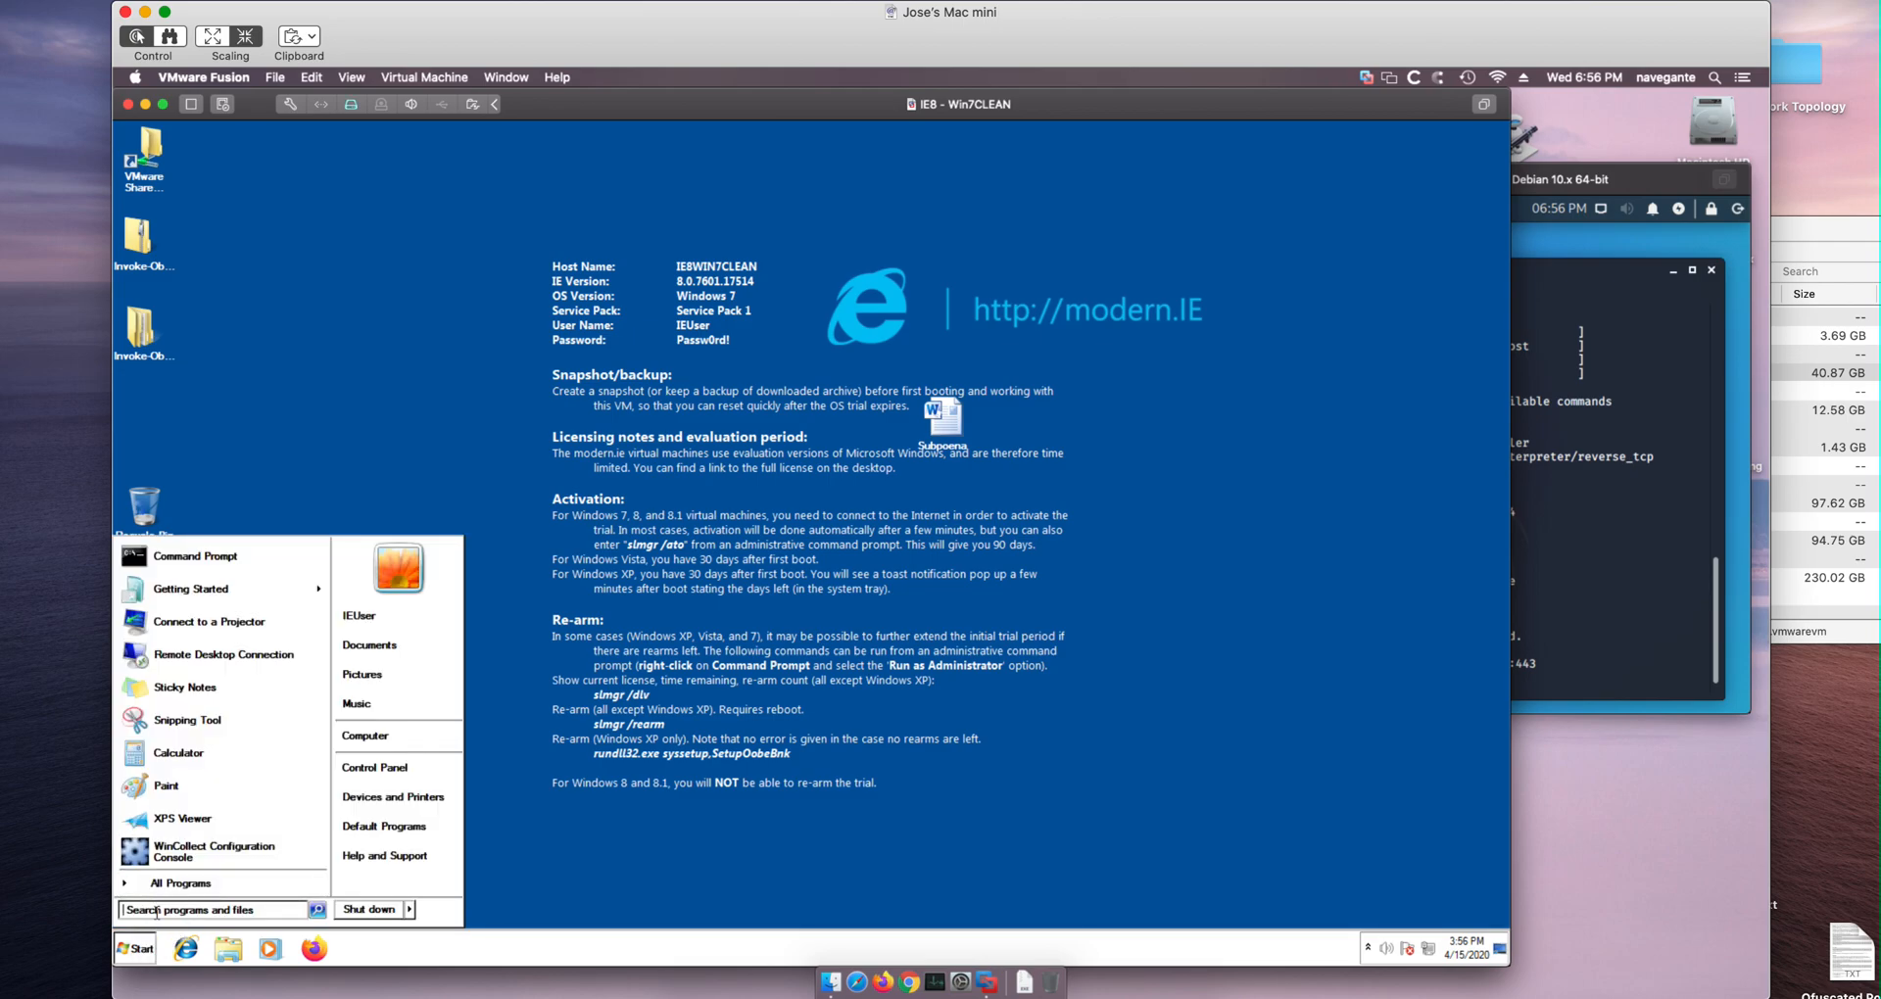
type("power")
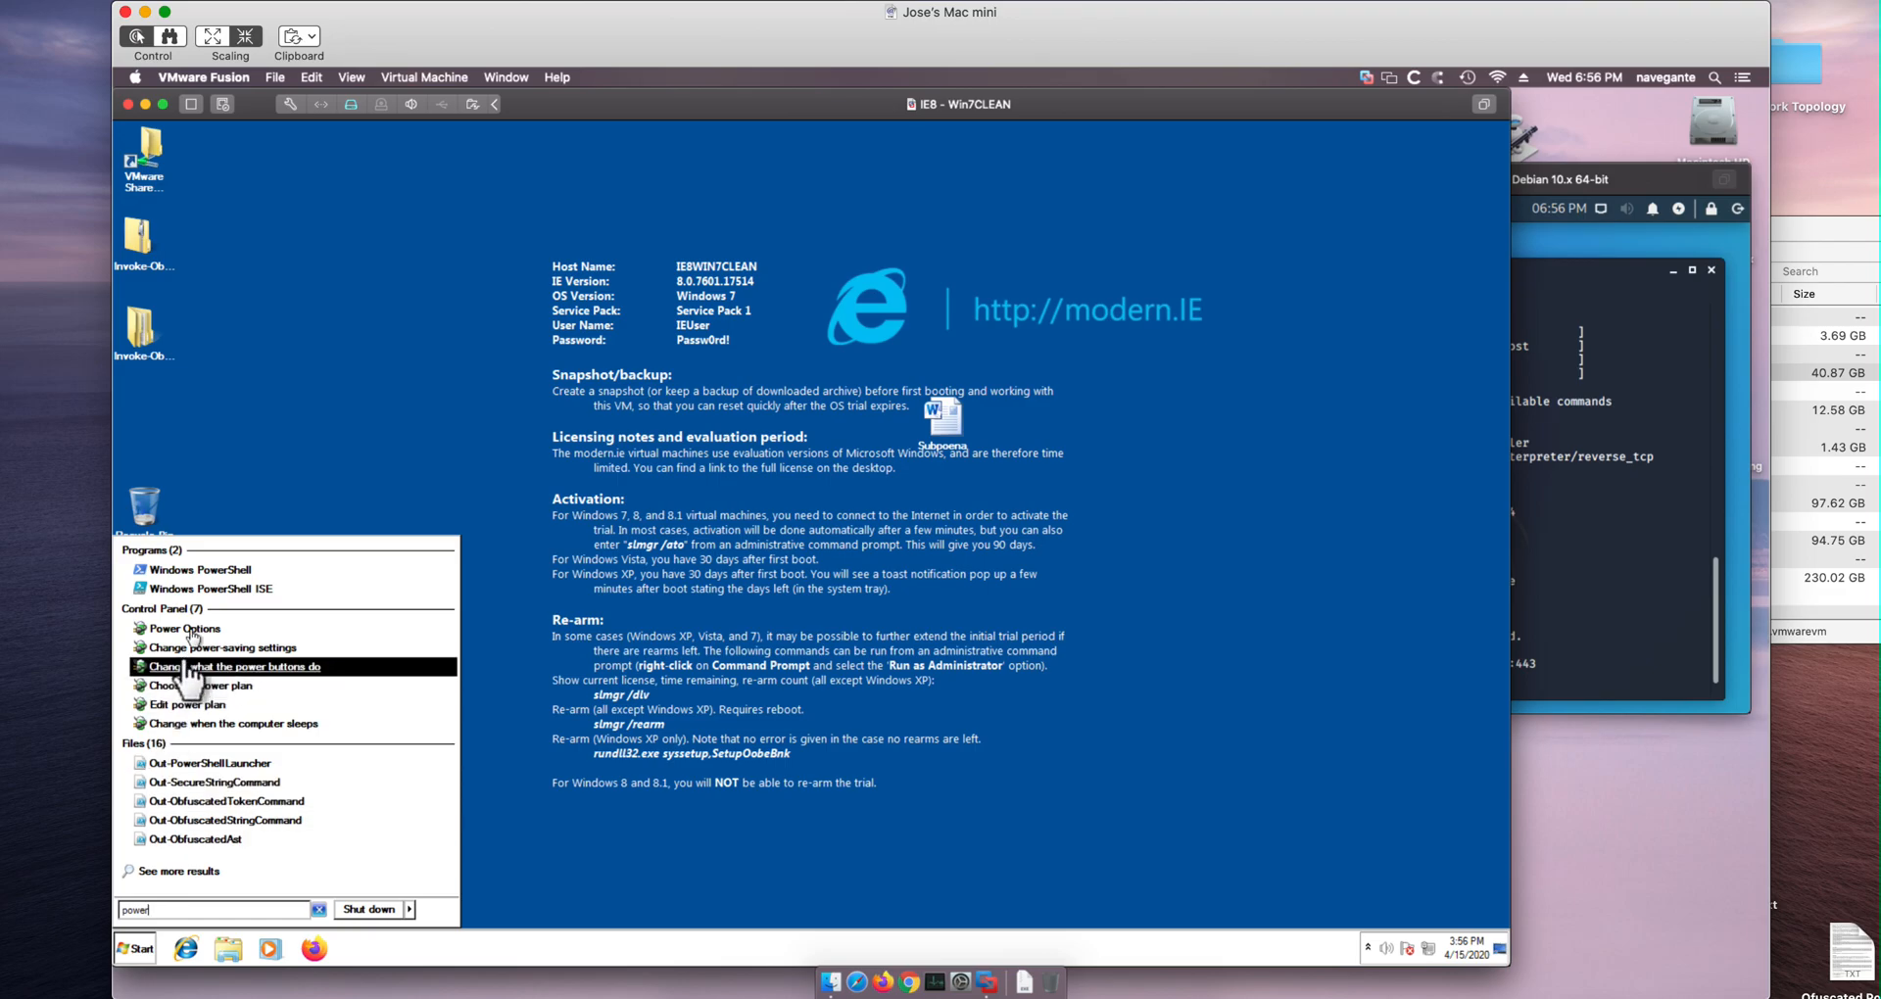
right_click(198, 568)
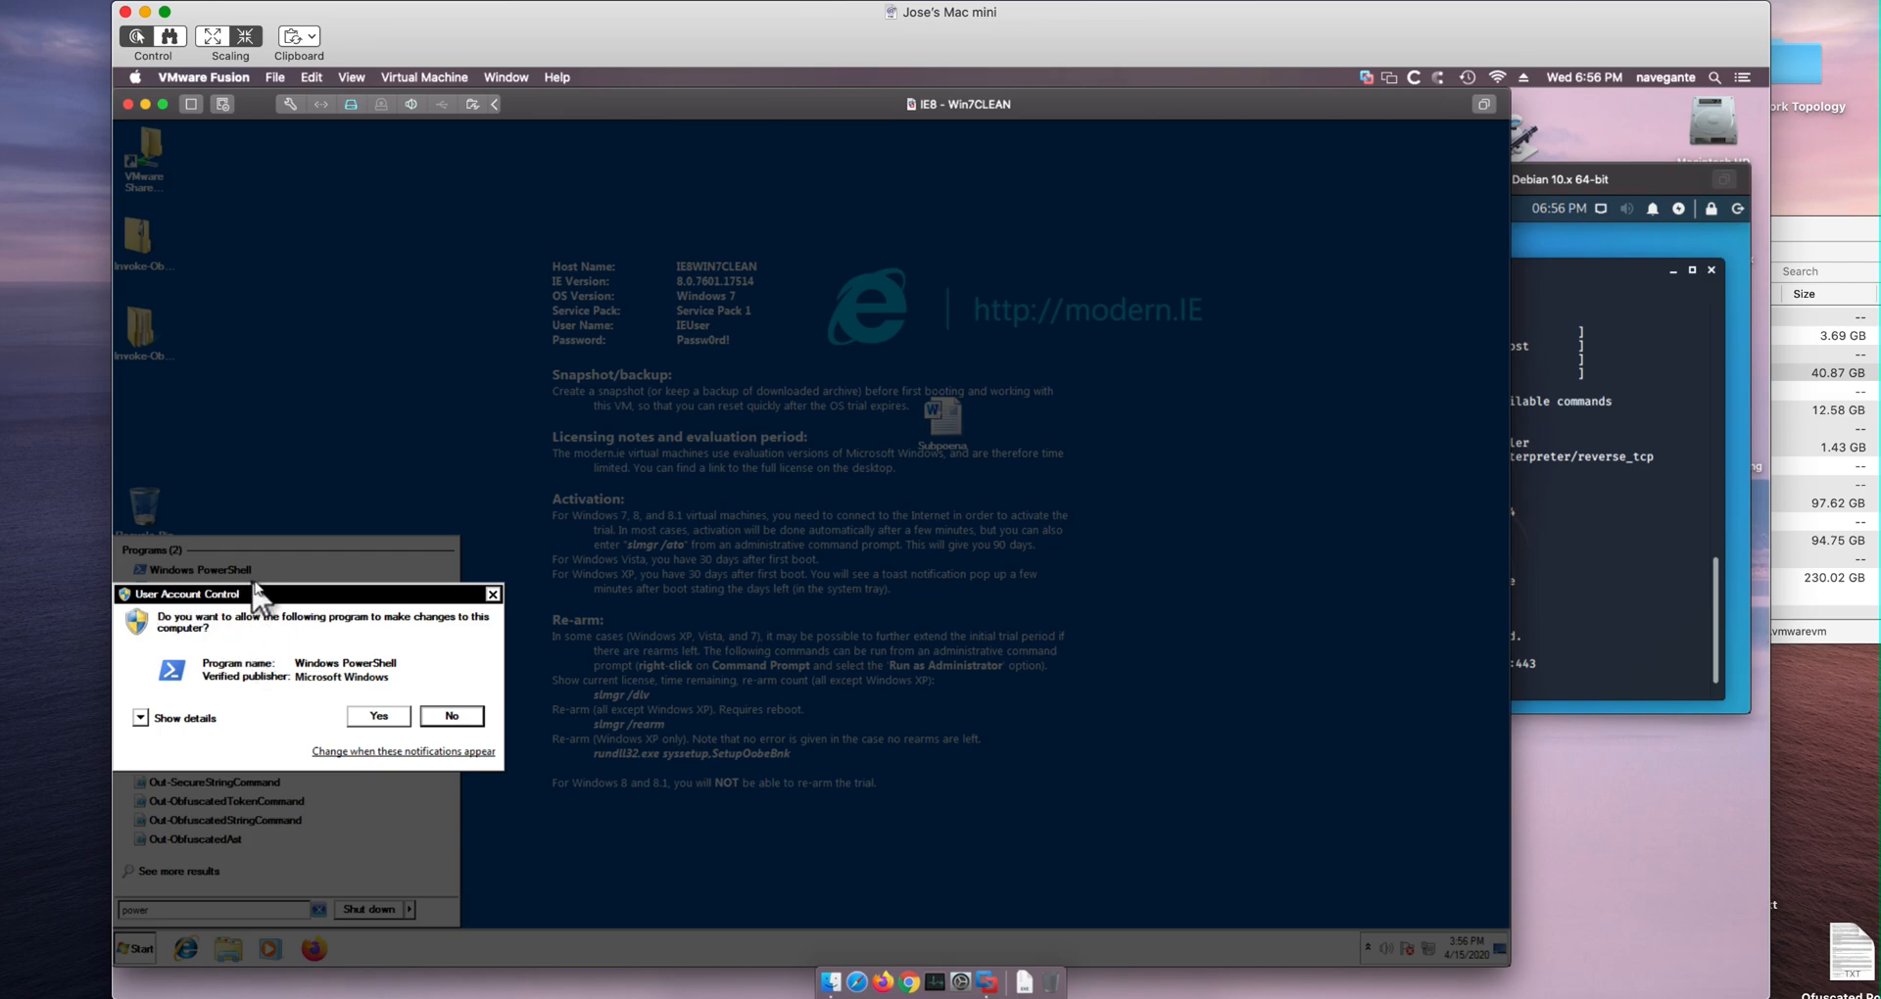
left_click(376, 717)
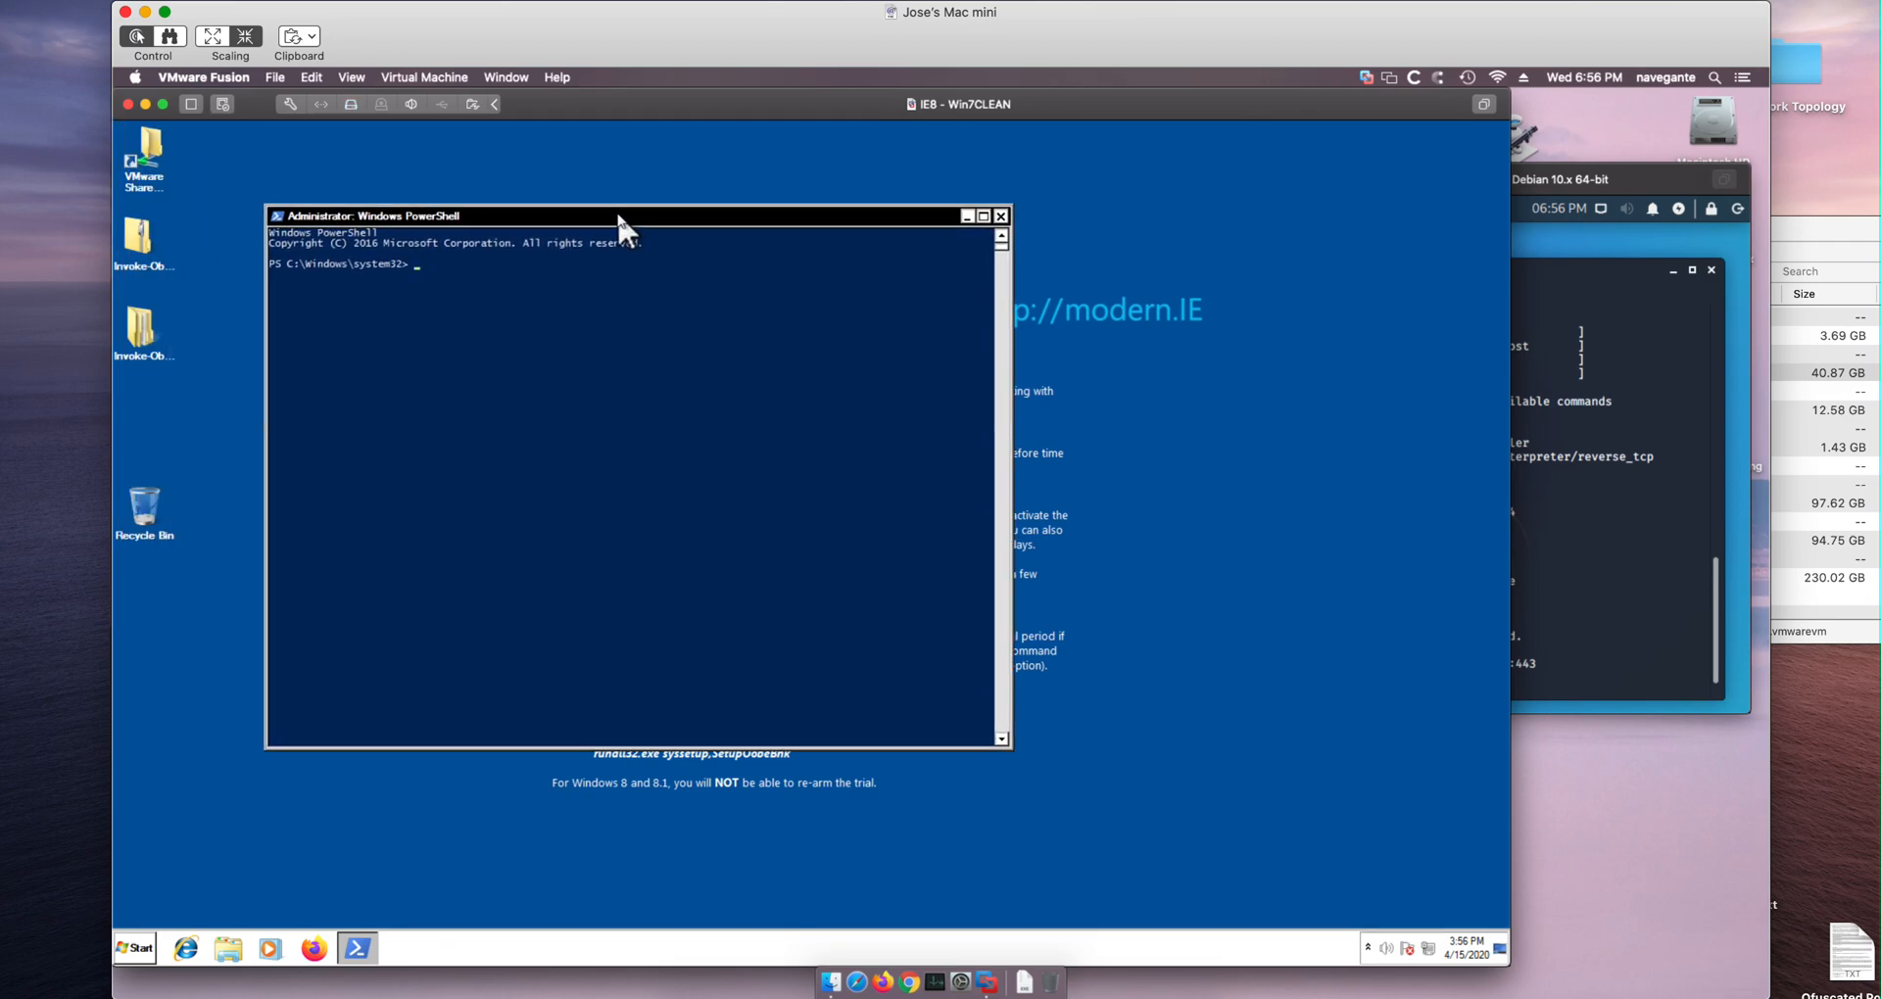
- Change directory to the Desktop\Invoke-Obfuscation-master folder
type("cd")
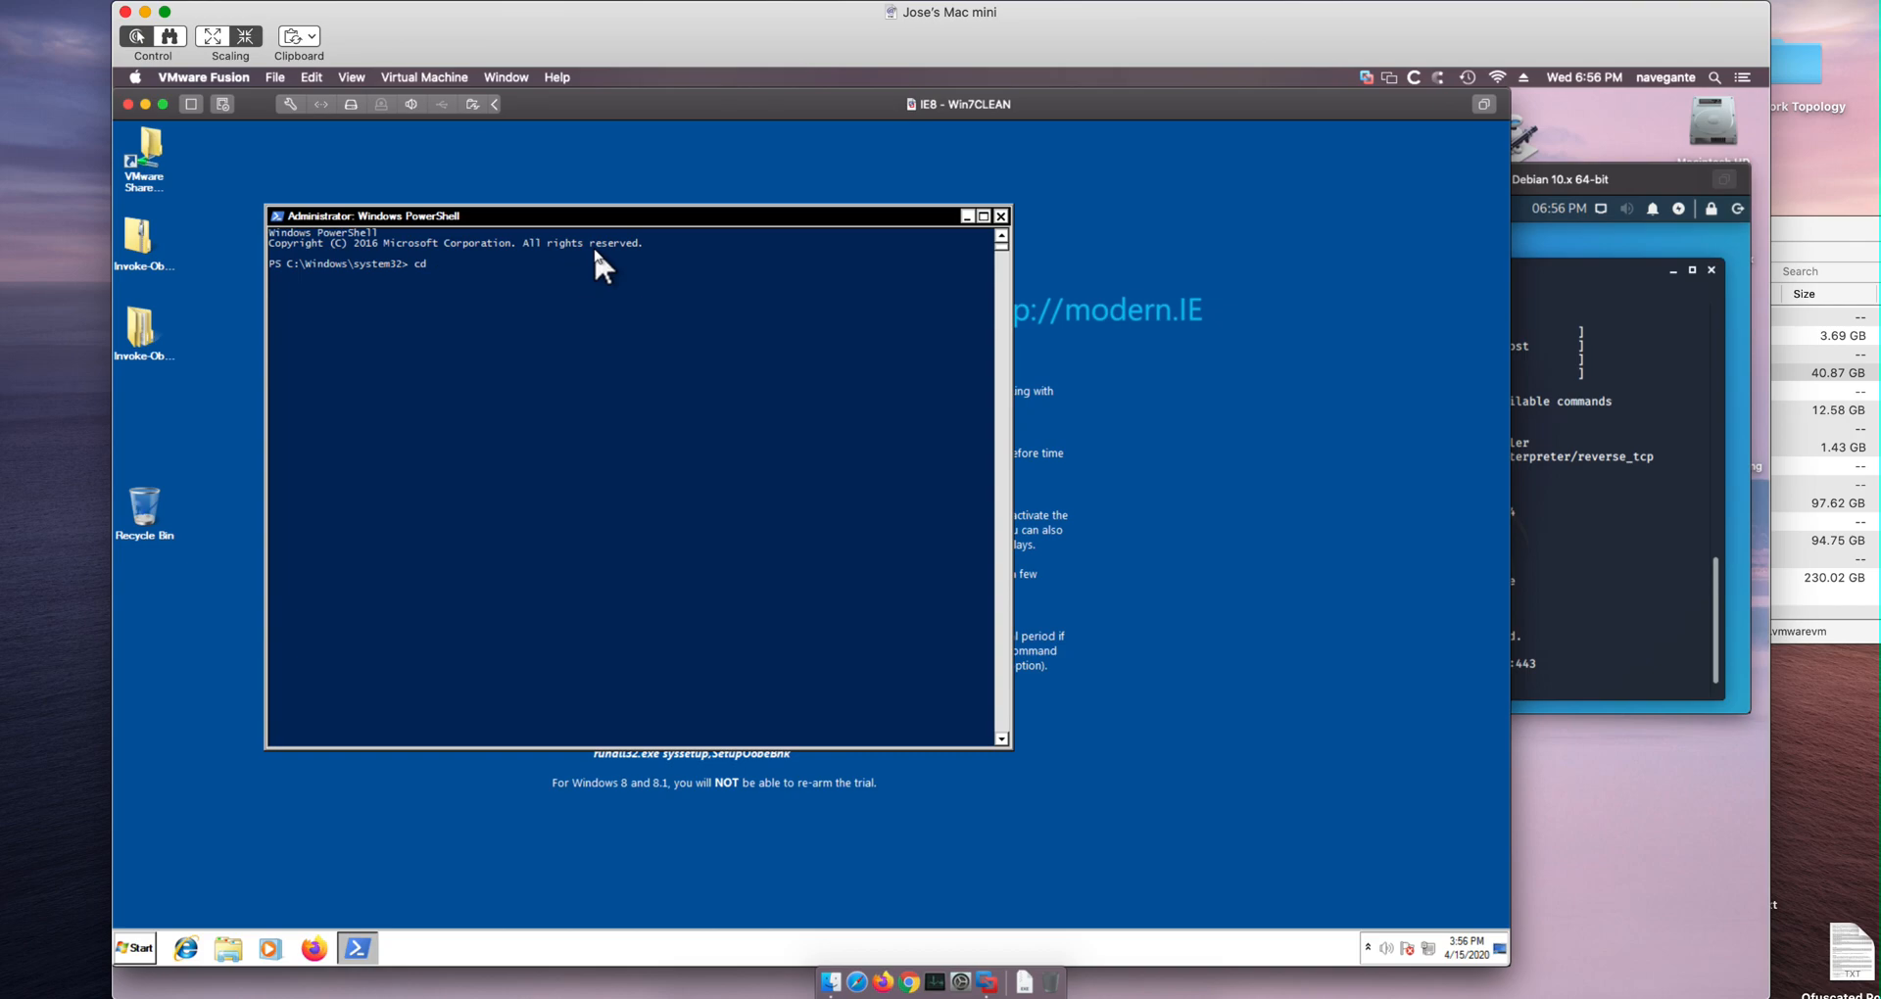
type("c:\\")
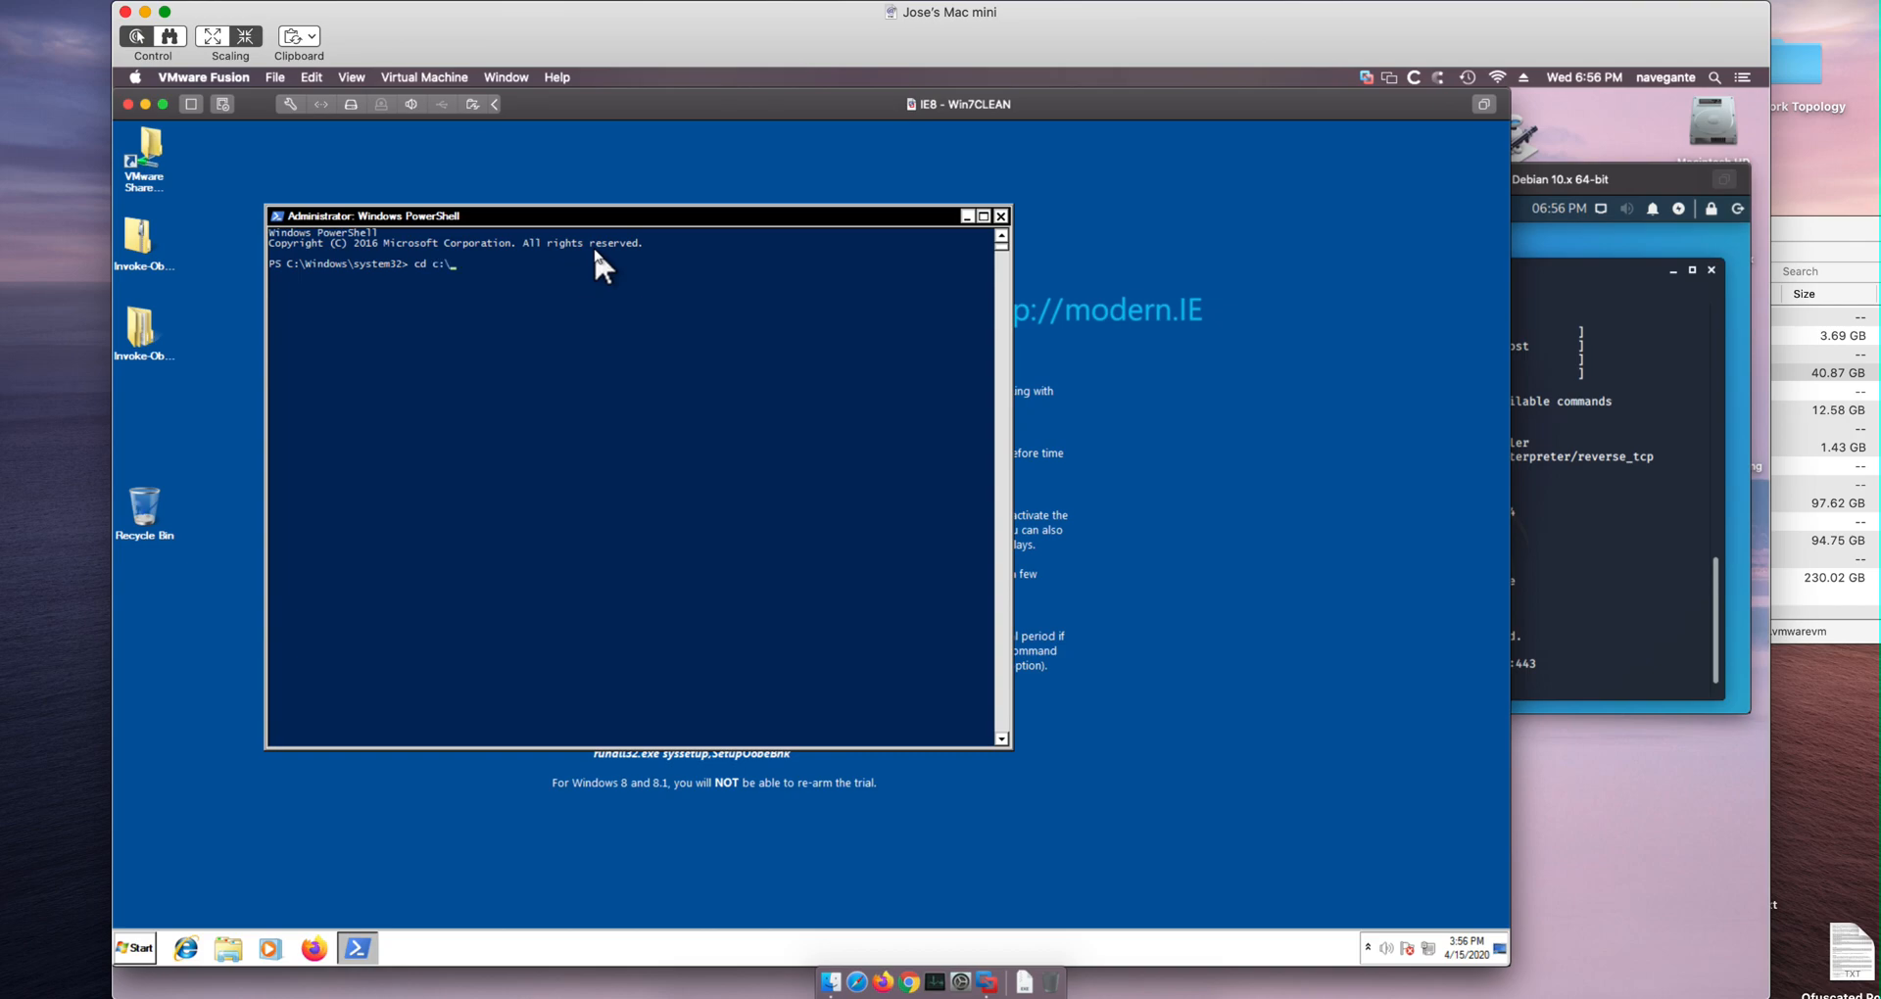
type("us")
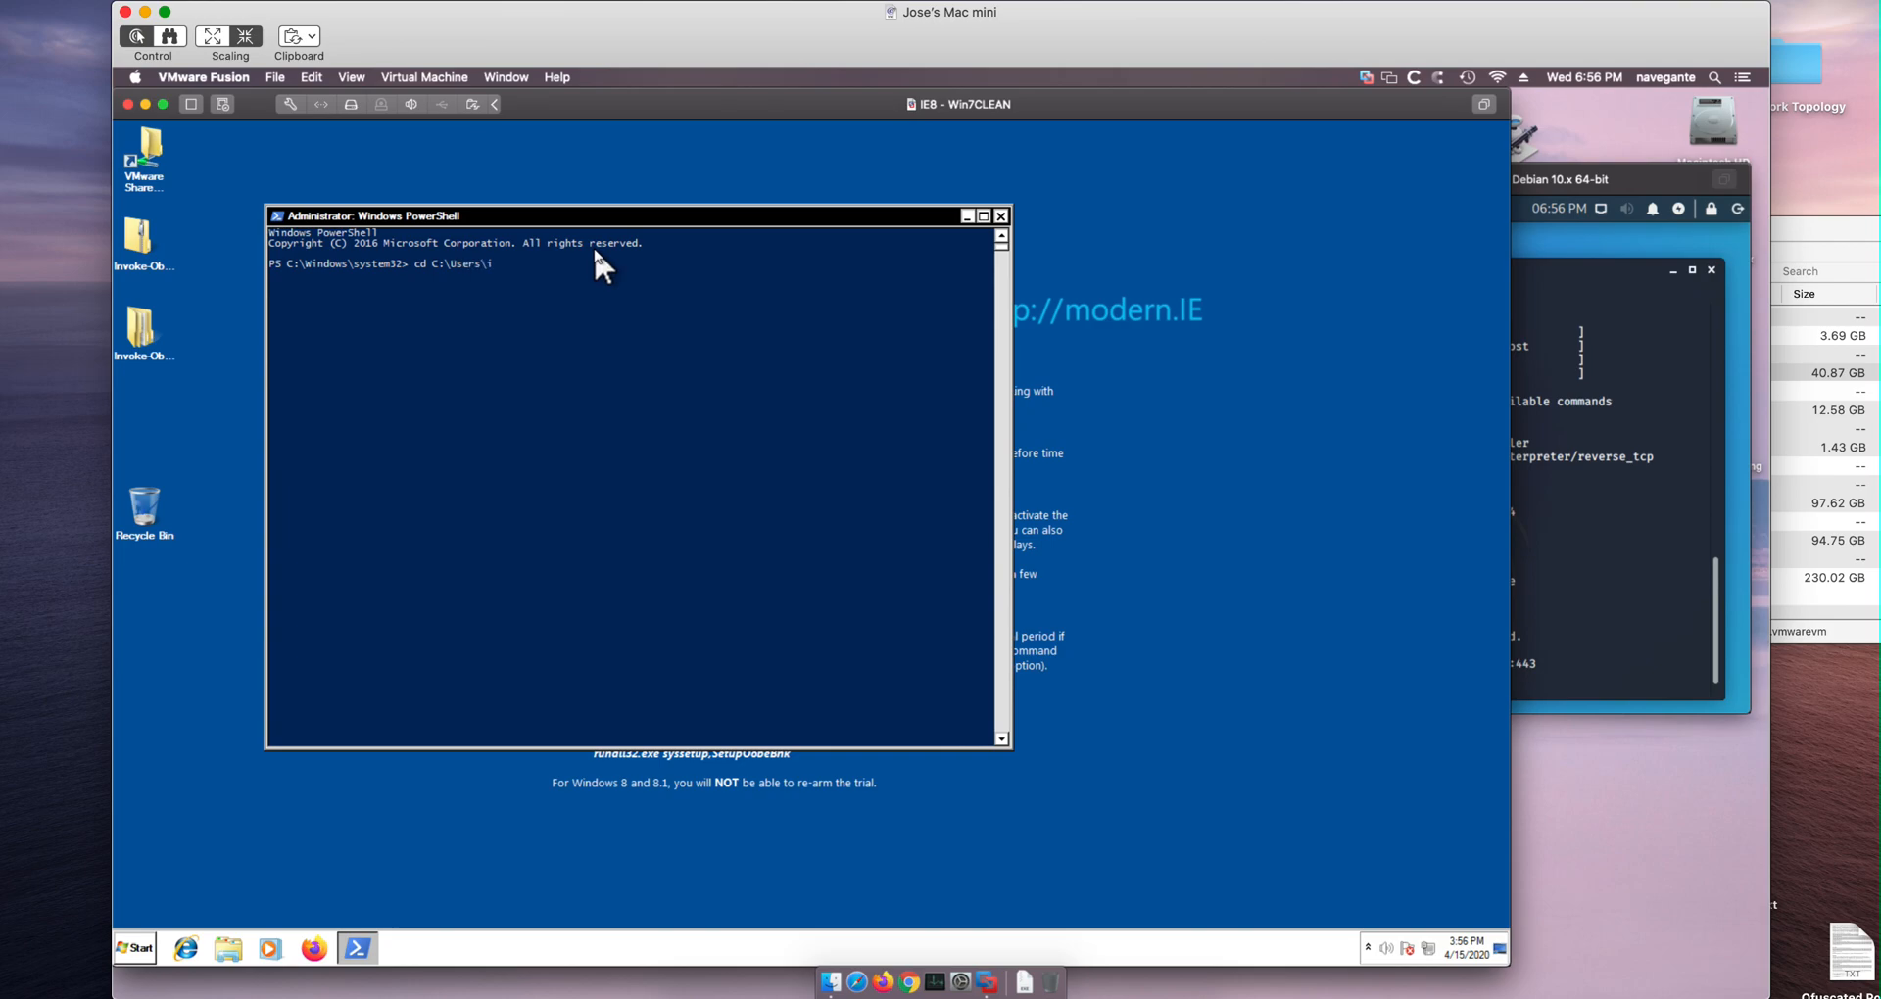
type("EUser")
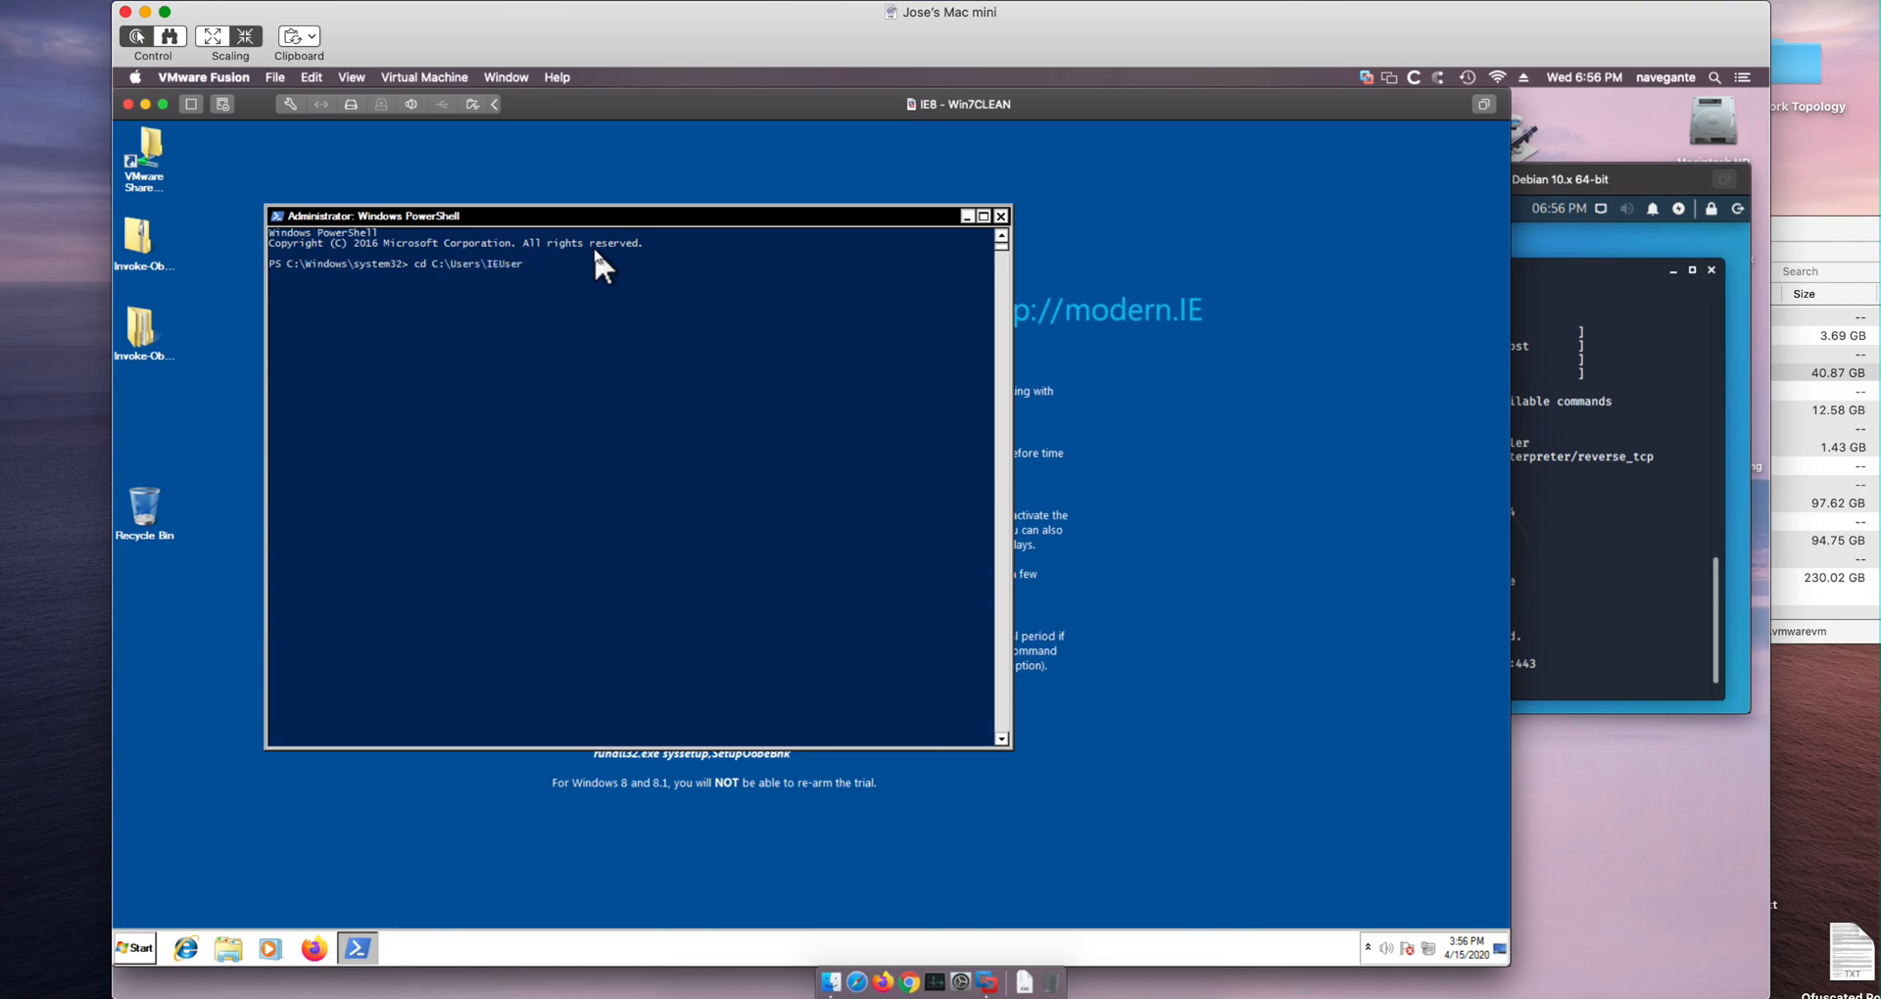
type("\\Desktop")
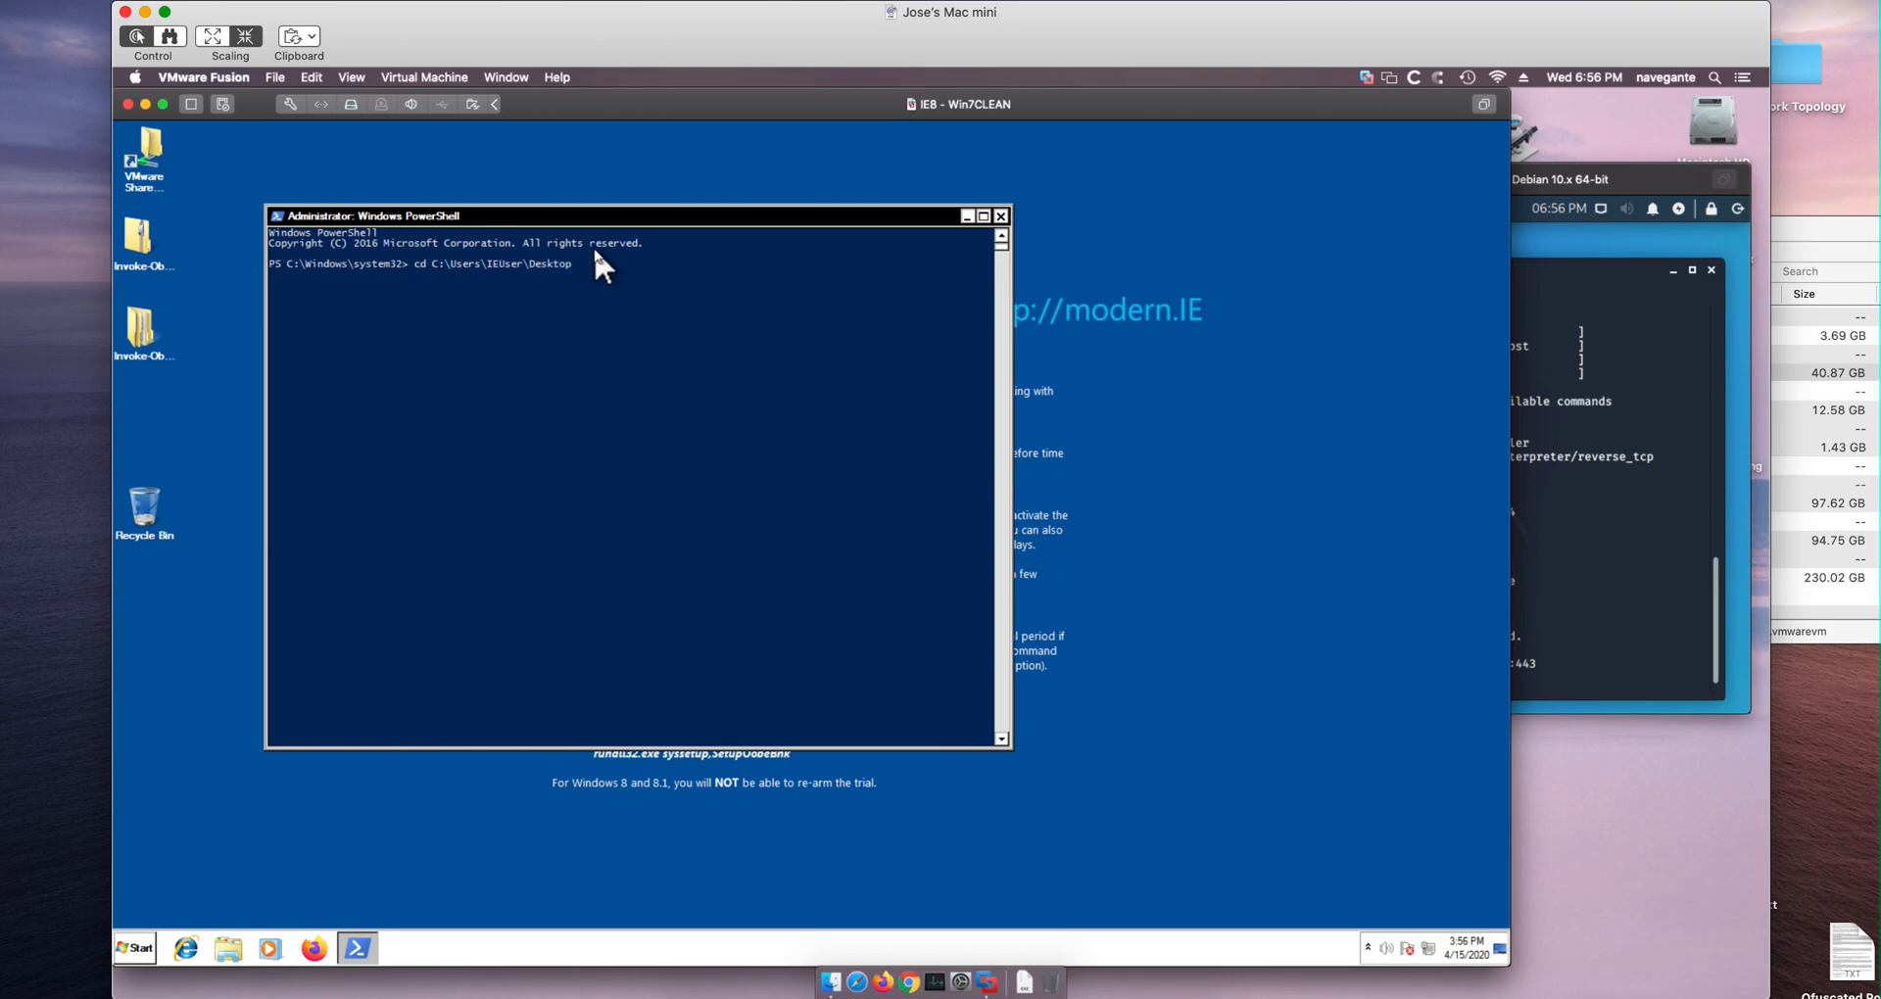
key("Backspace")
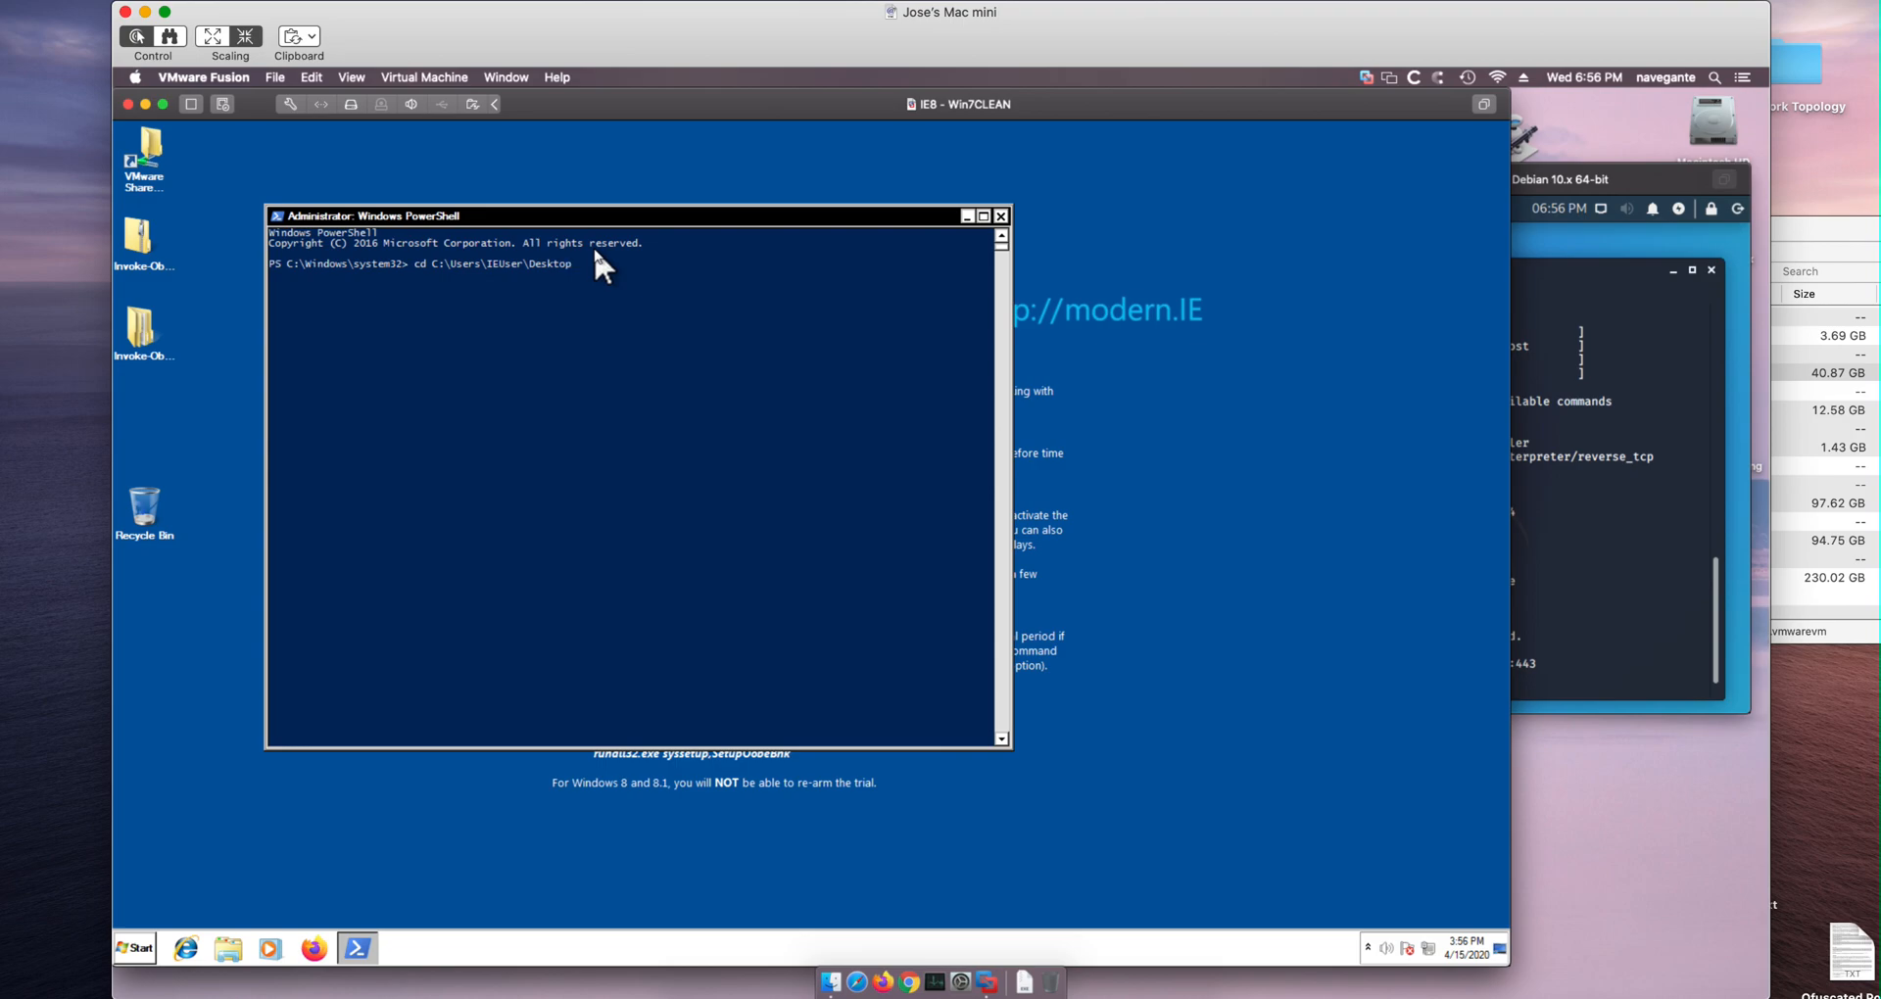
type("\\Invoke-Obfuscation-master\\Invoke-Obfuscation-master")
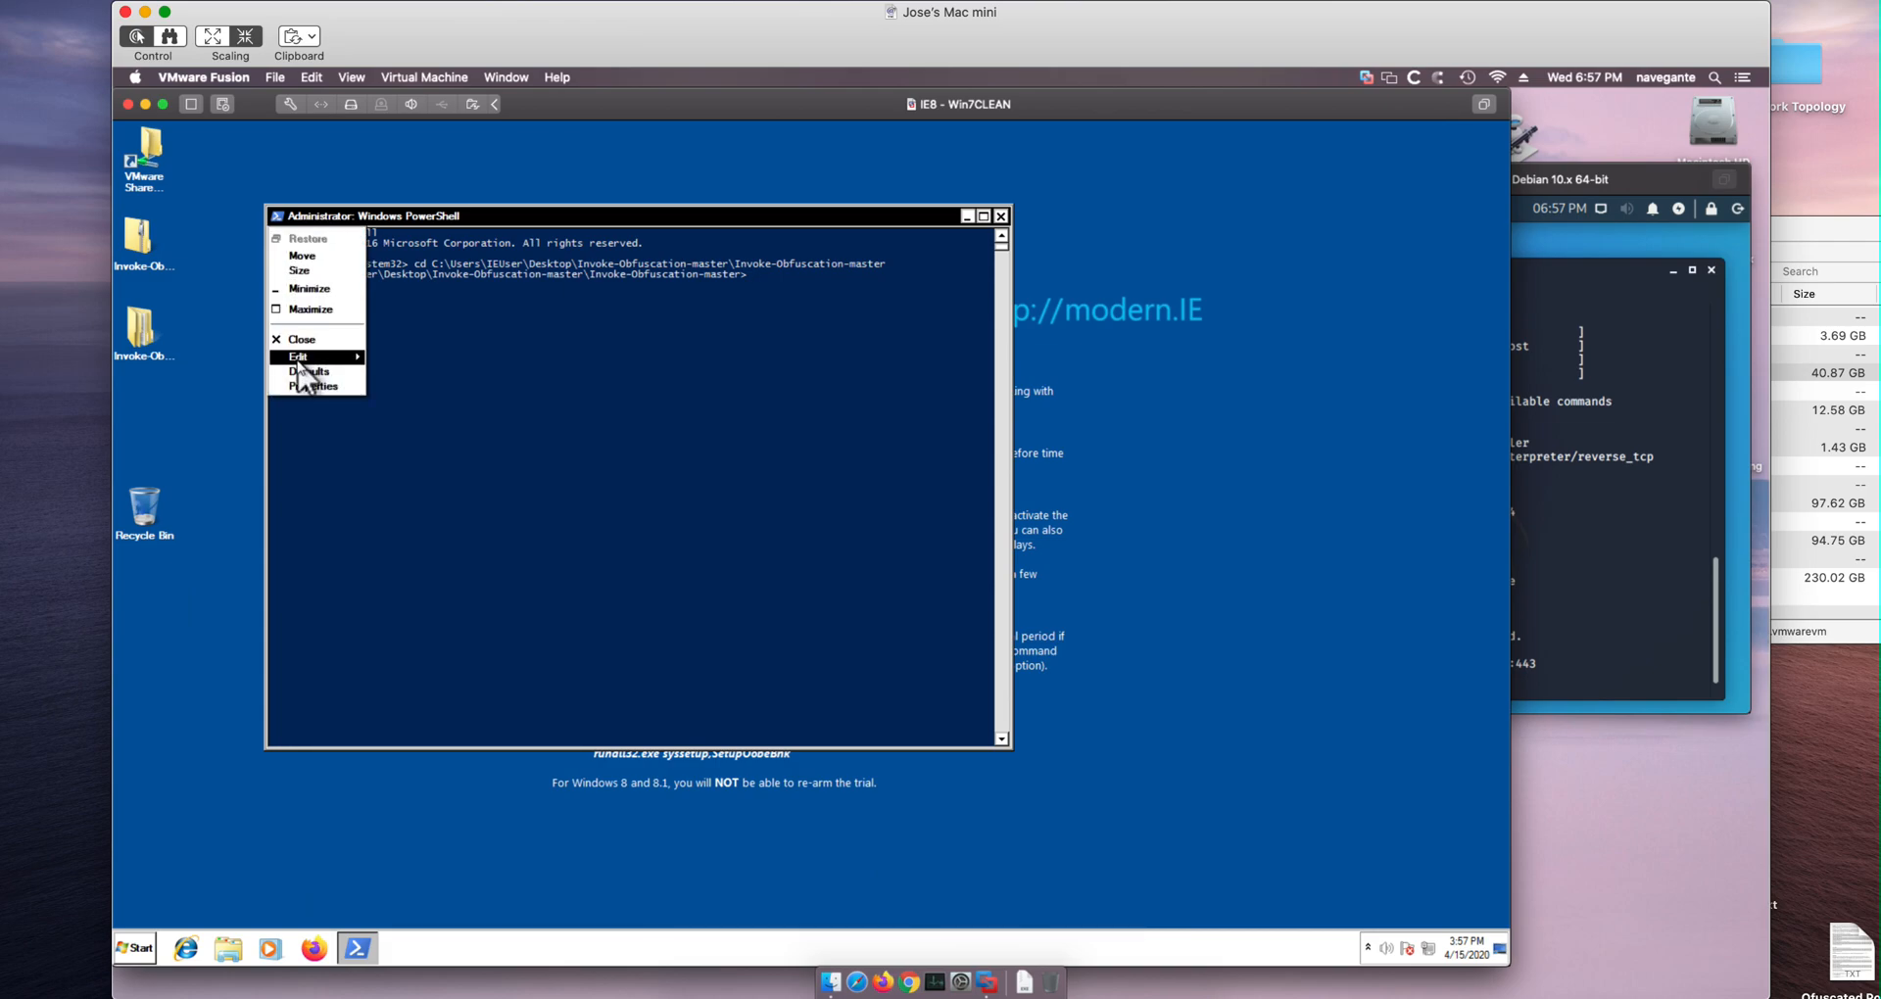
- Set the execution policy to Unrestricted, answering A to the prompt
left_click(296, 357)
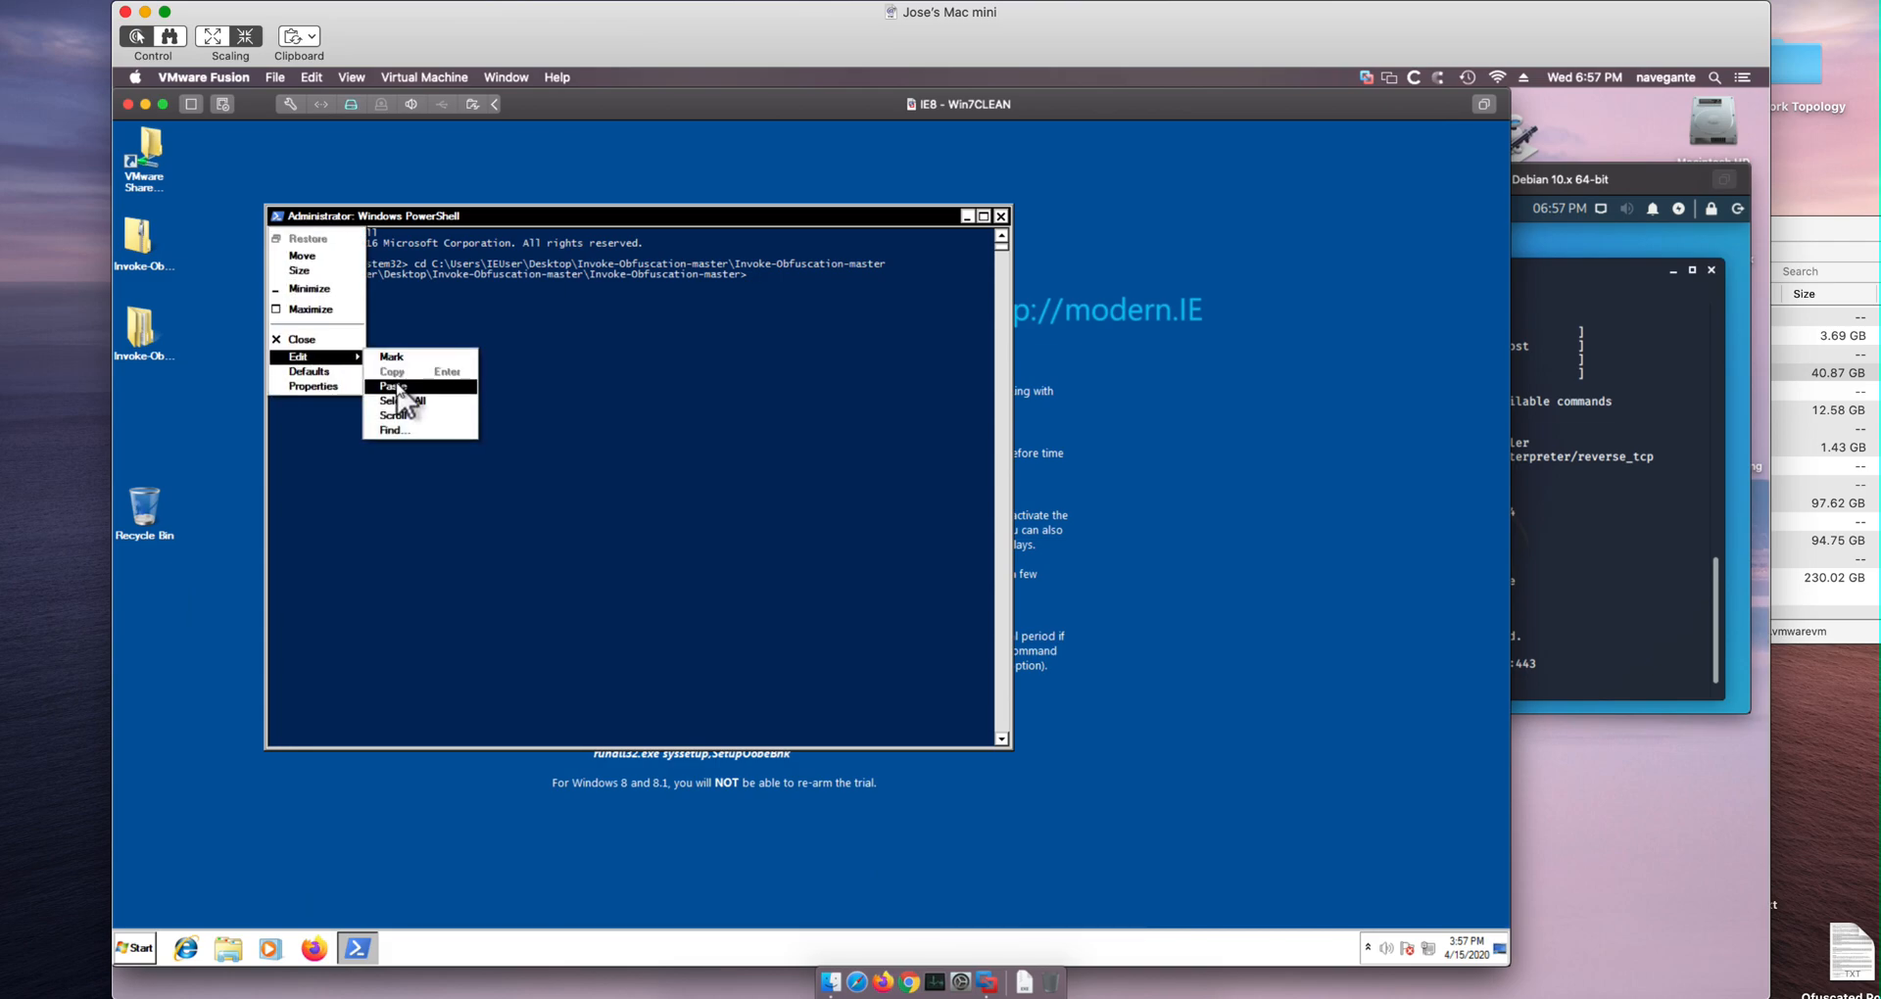
left_click(392, 386)
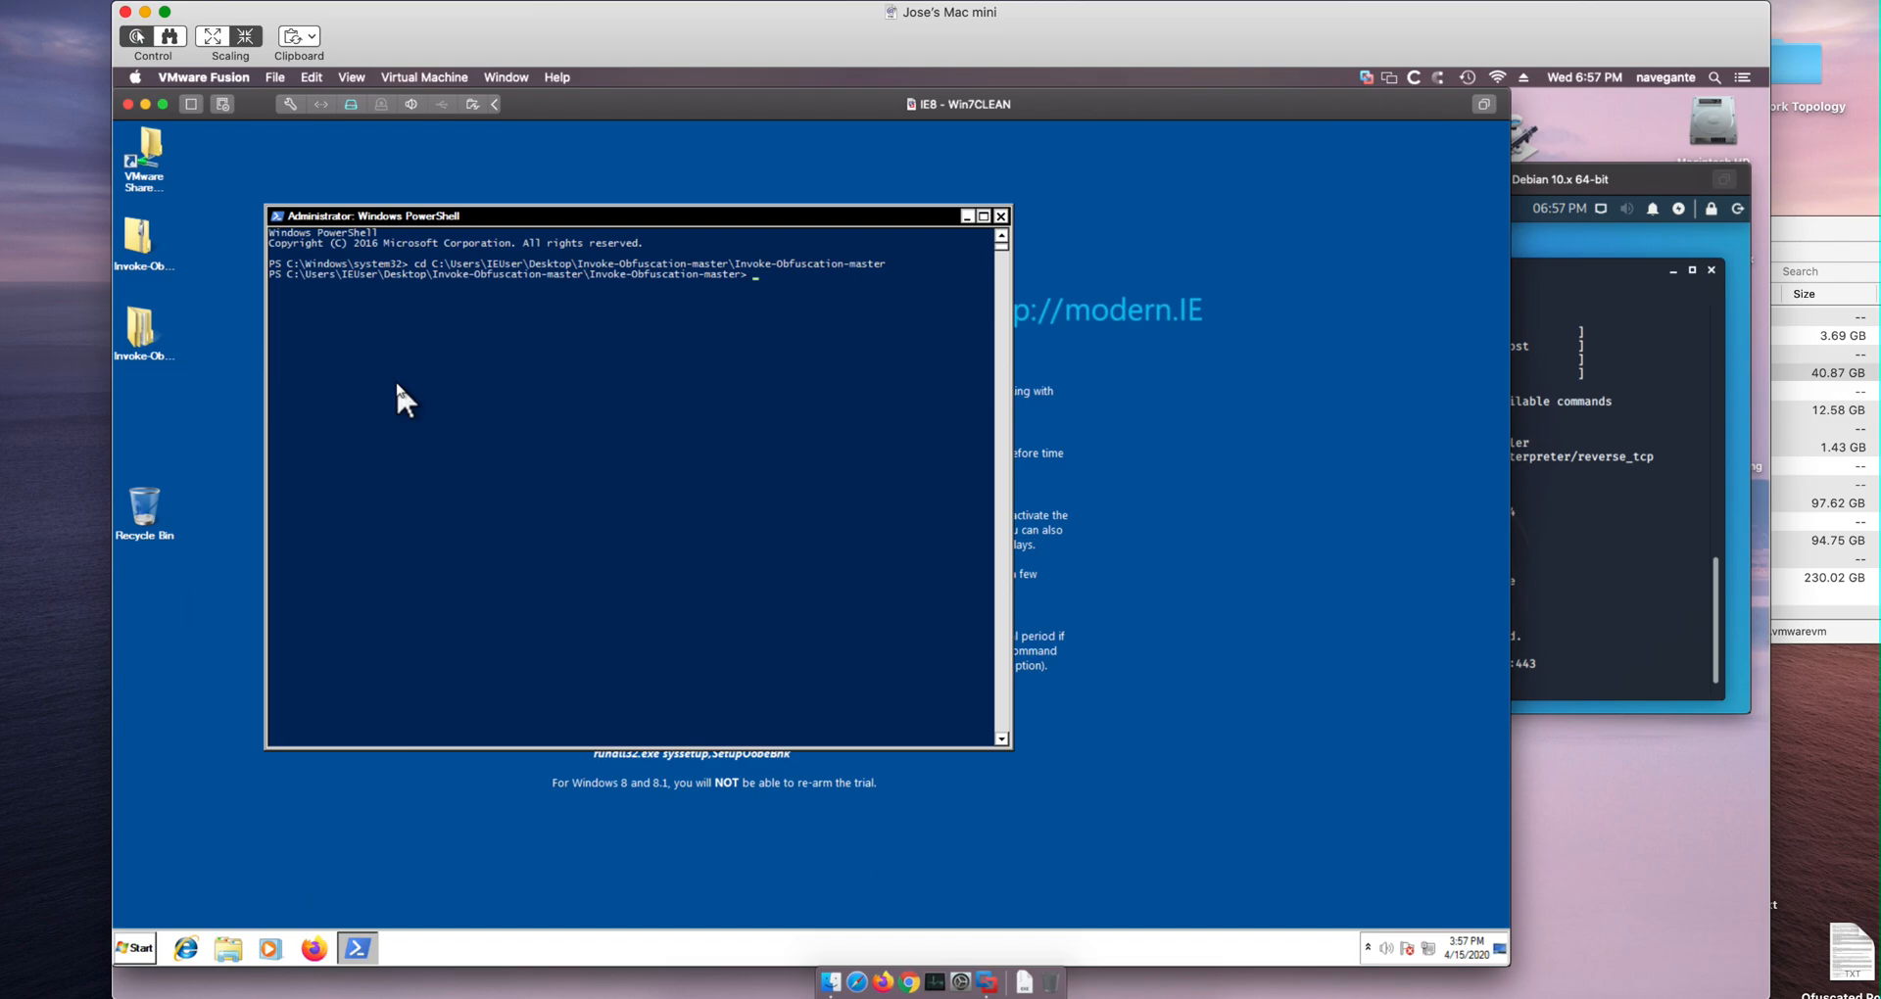
type("Set-ExecutionPolicy Unrestricted")
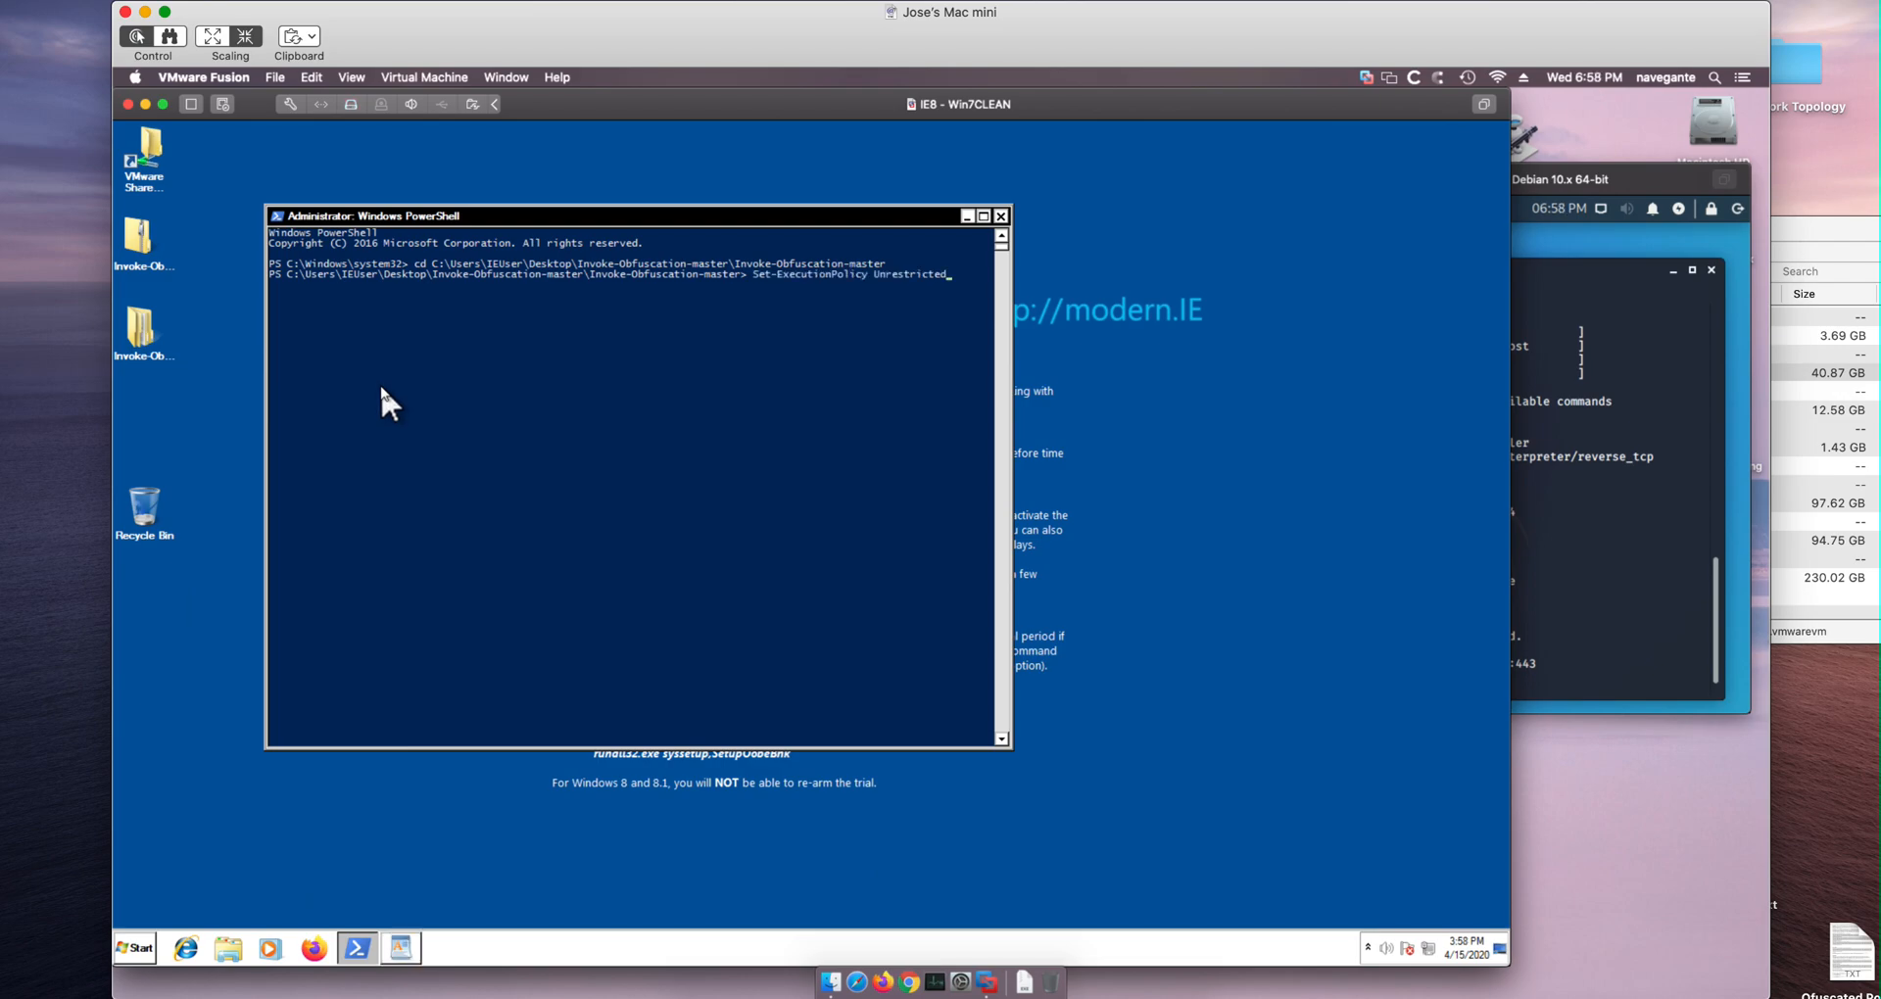
key("enter")
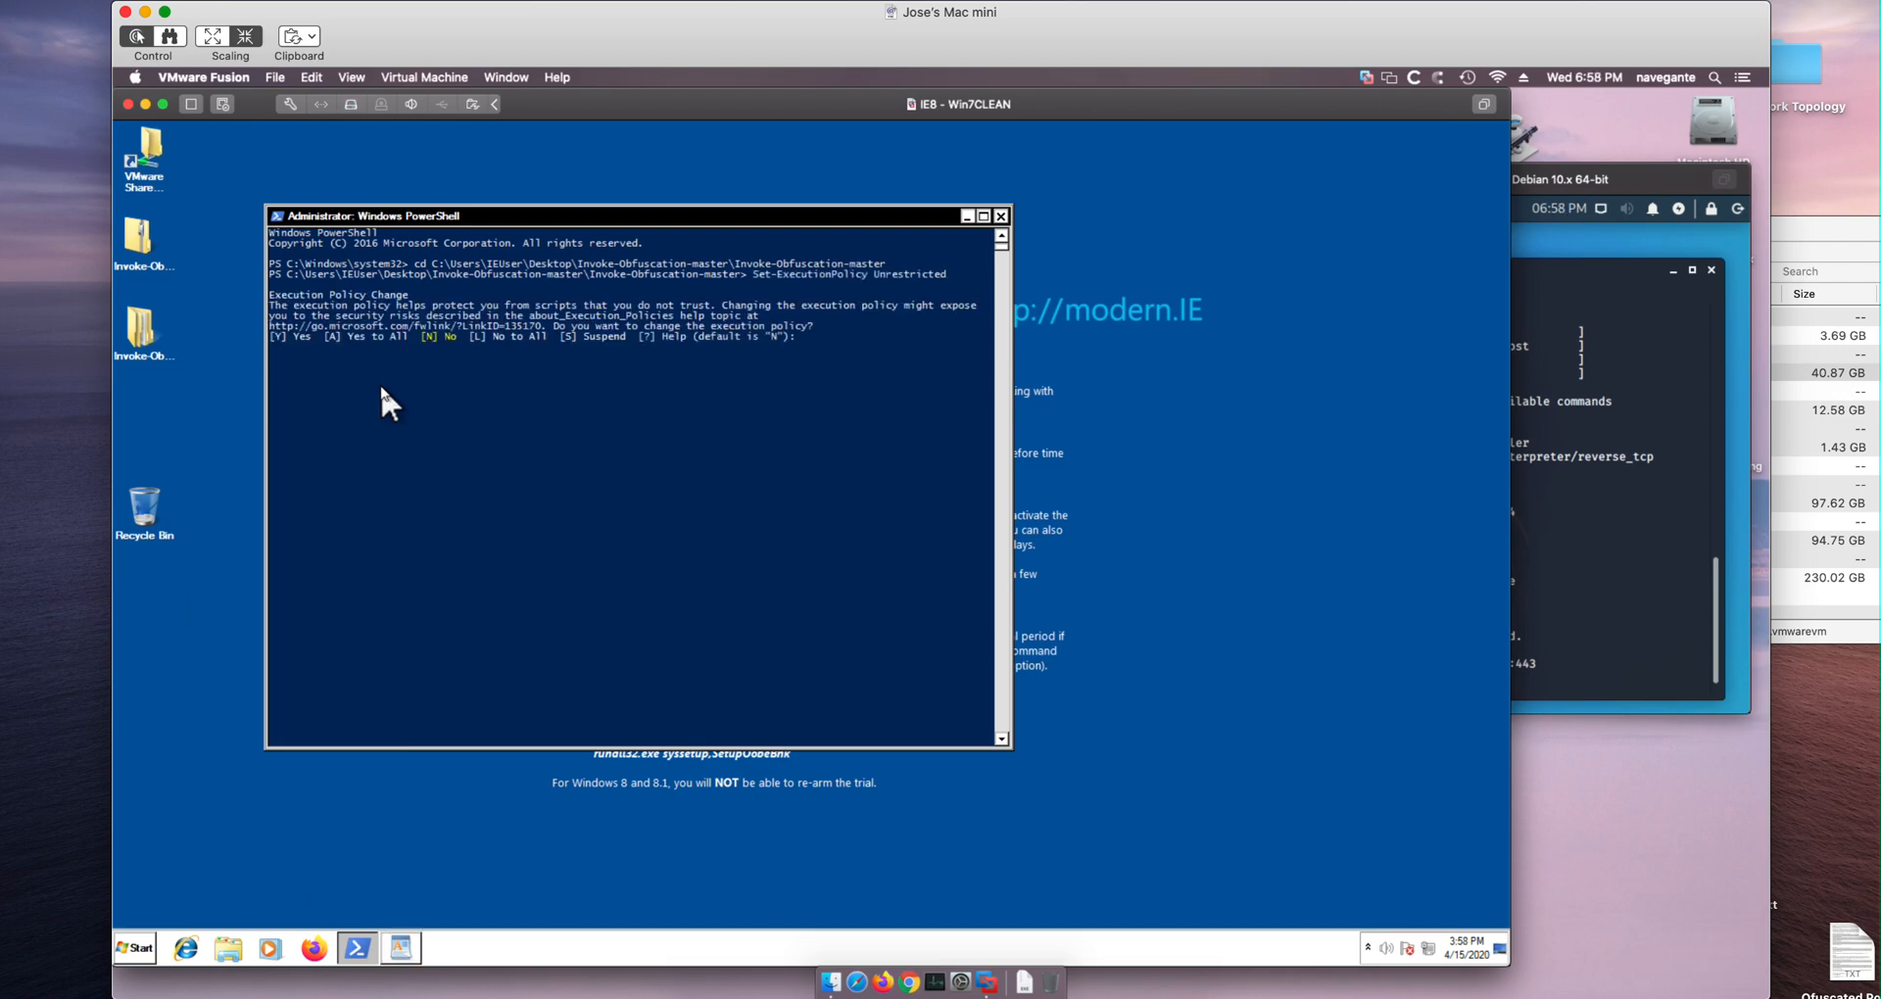
type("a")
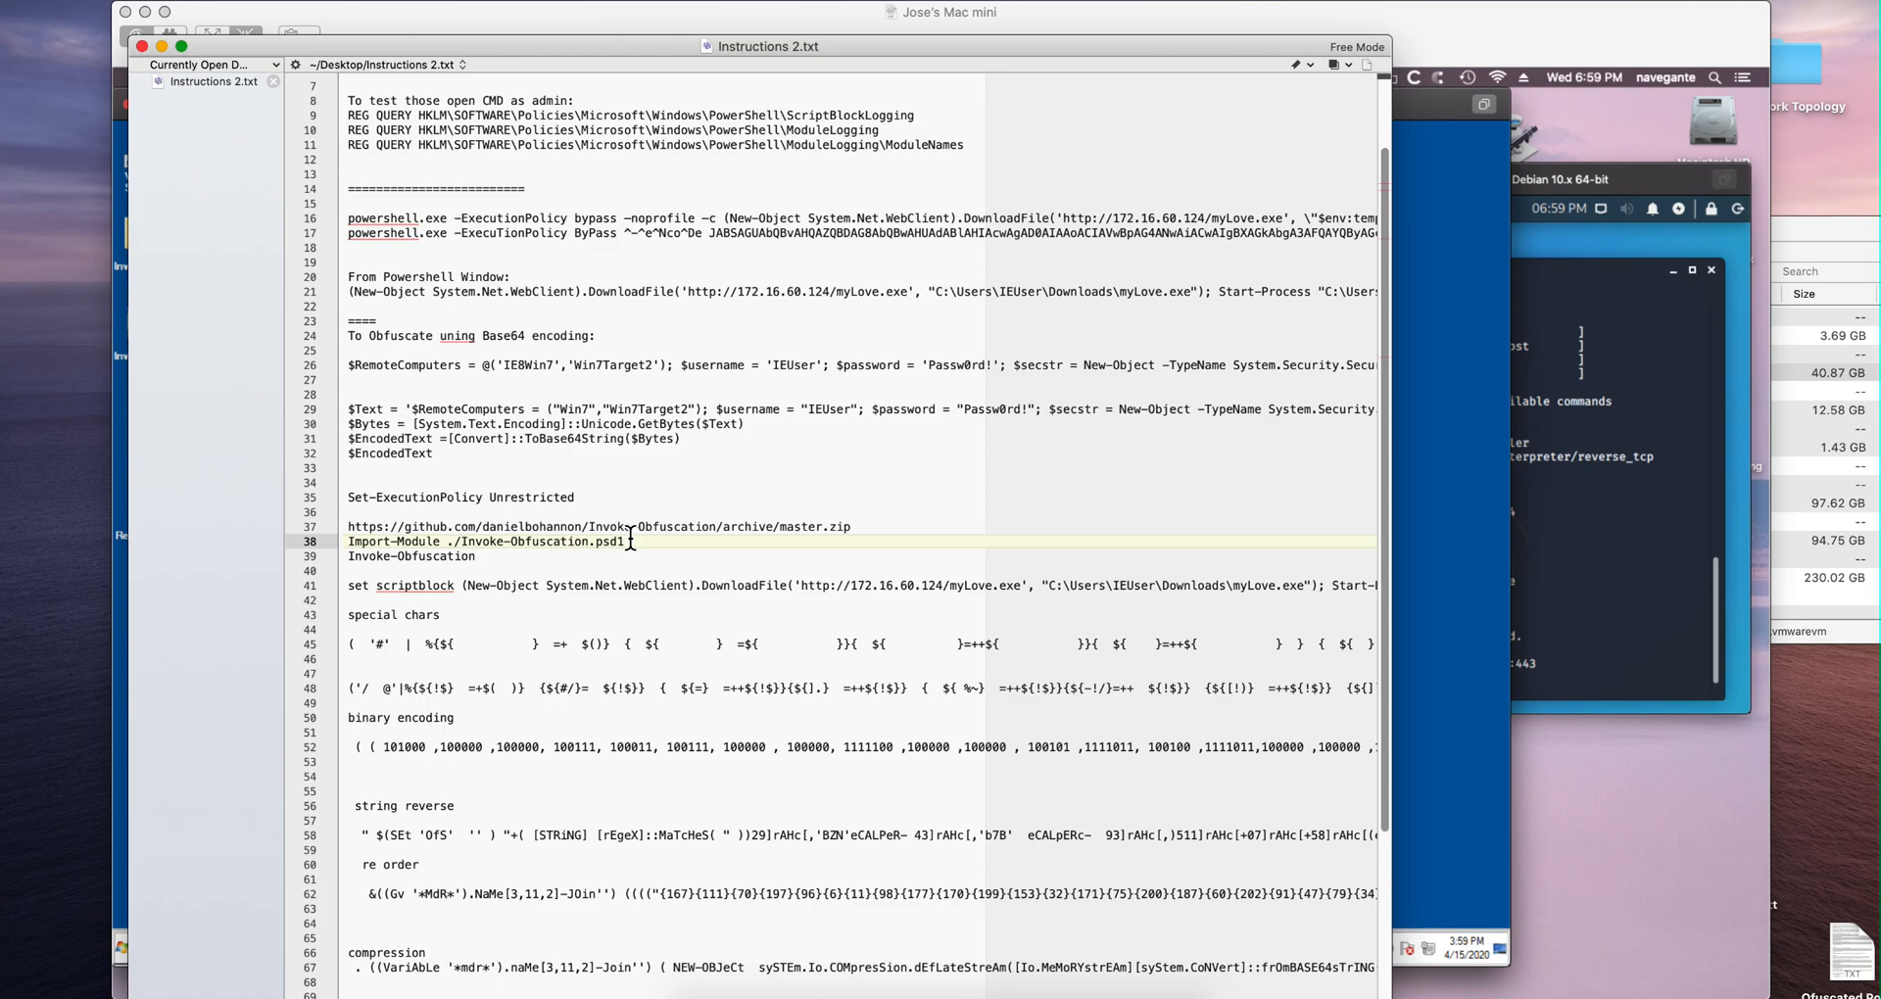
- Import the ./Invoke-Obfuscation.psd1 module, answering R to the warning
triple_click(485, 540)
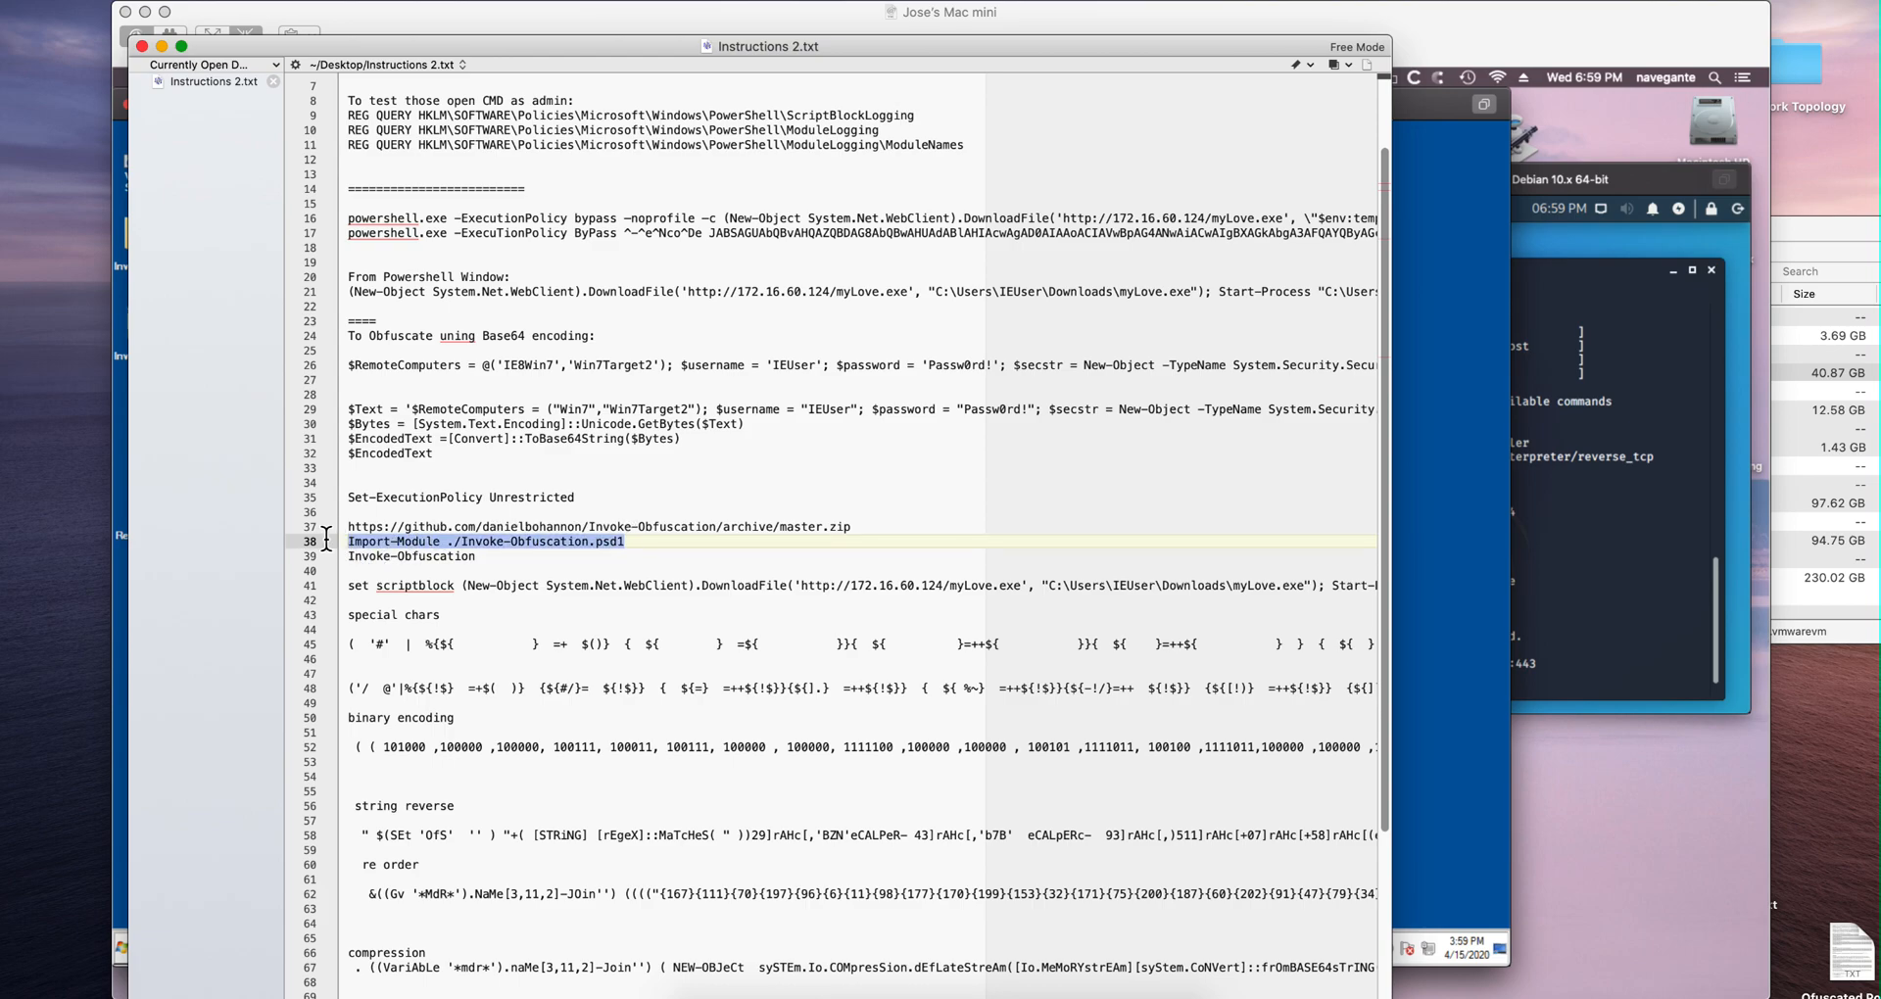
mouse_move(329, 552)
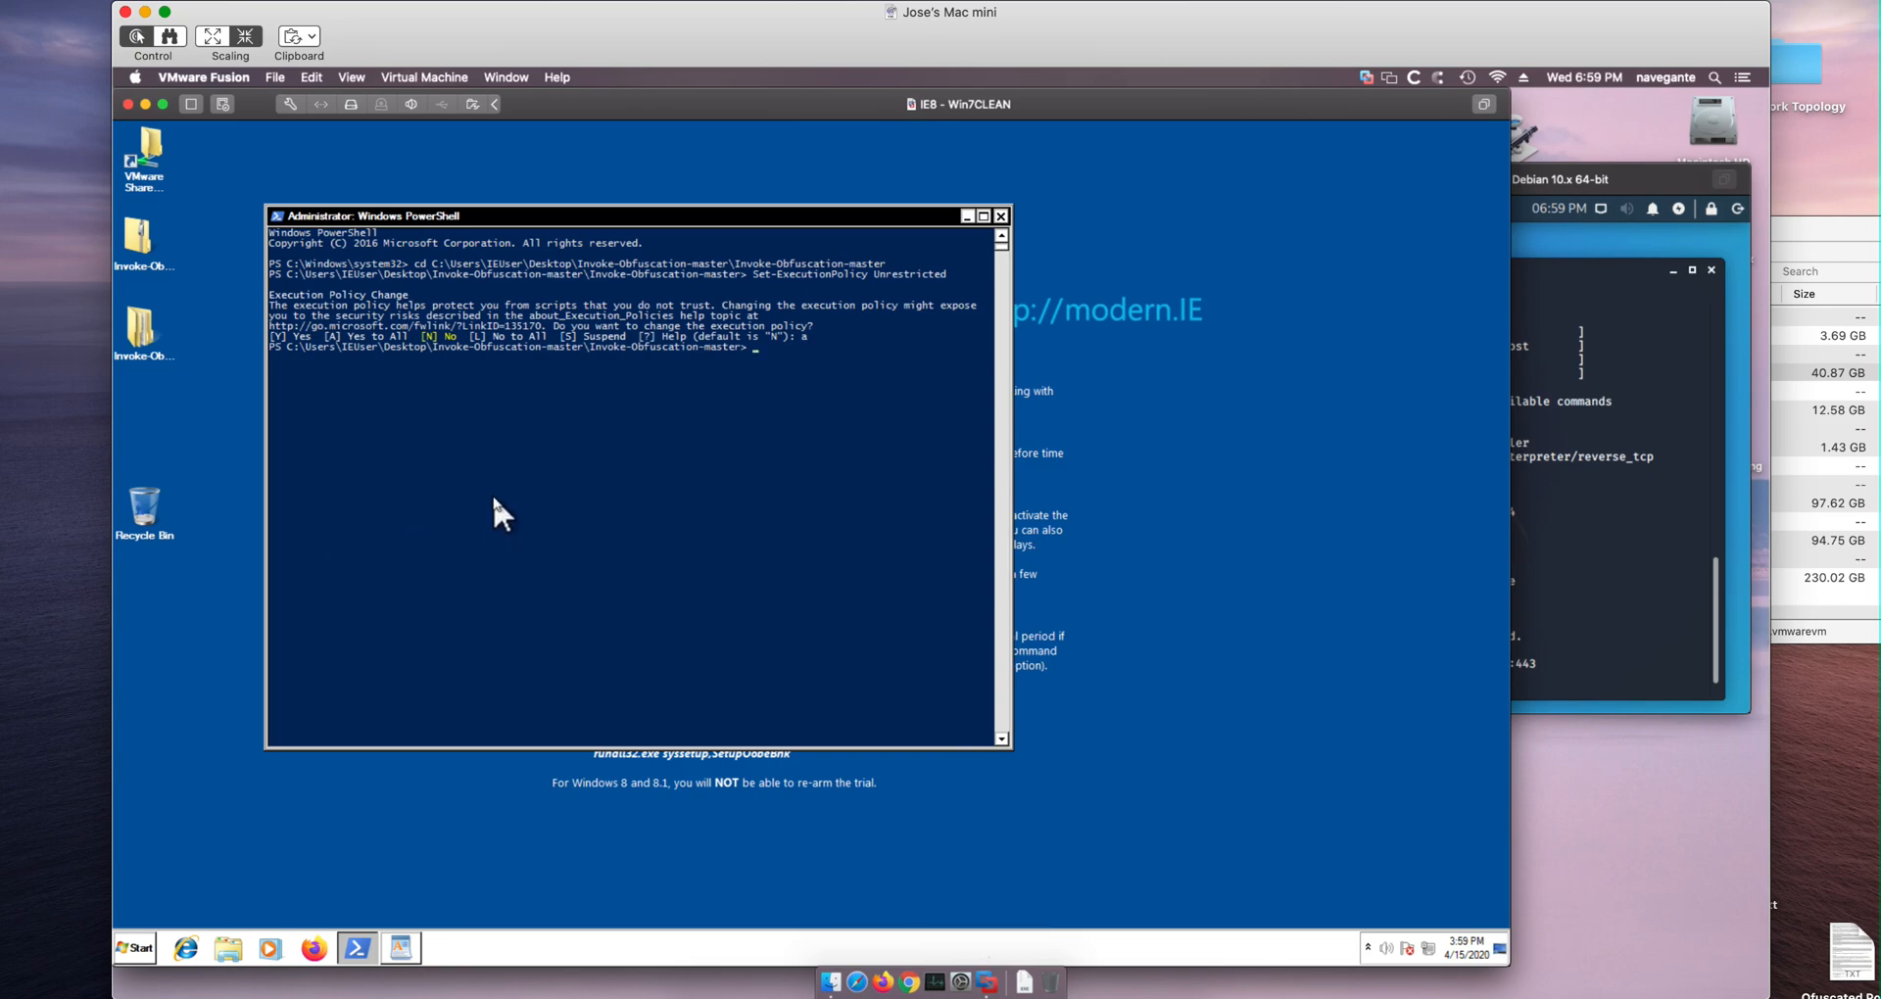
type("Import-Module ./Invoke-Obfuscation.psd1")
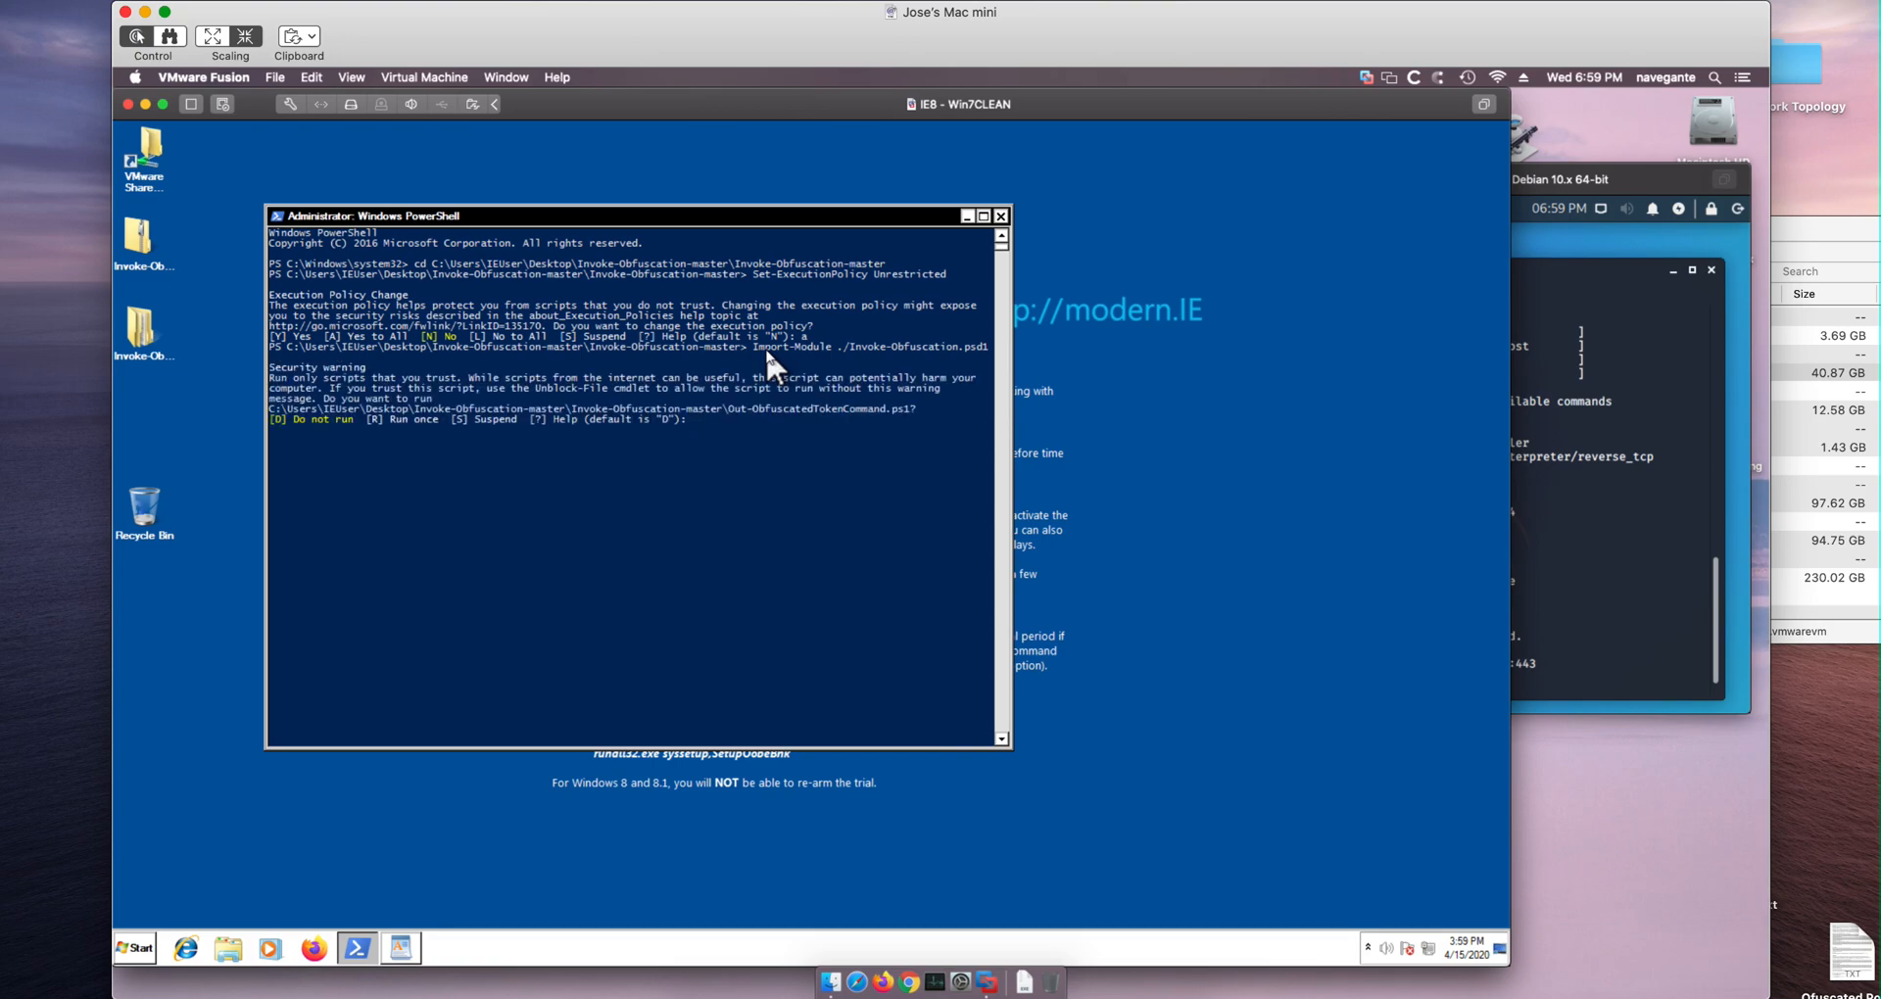
type("r")
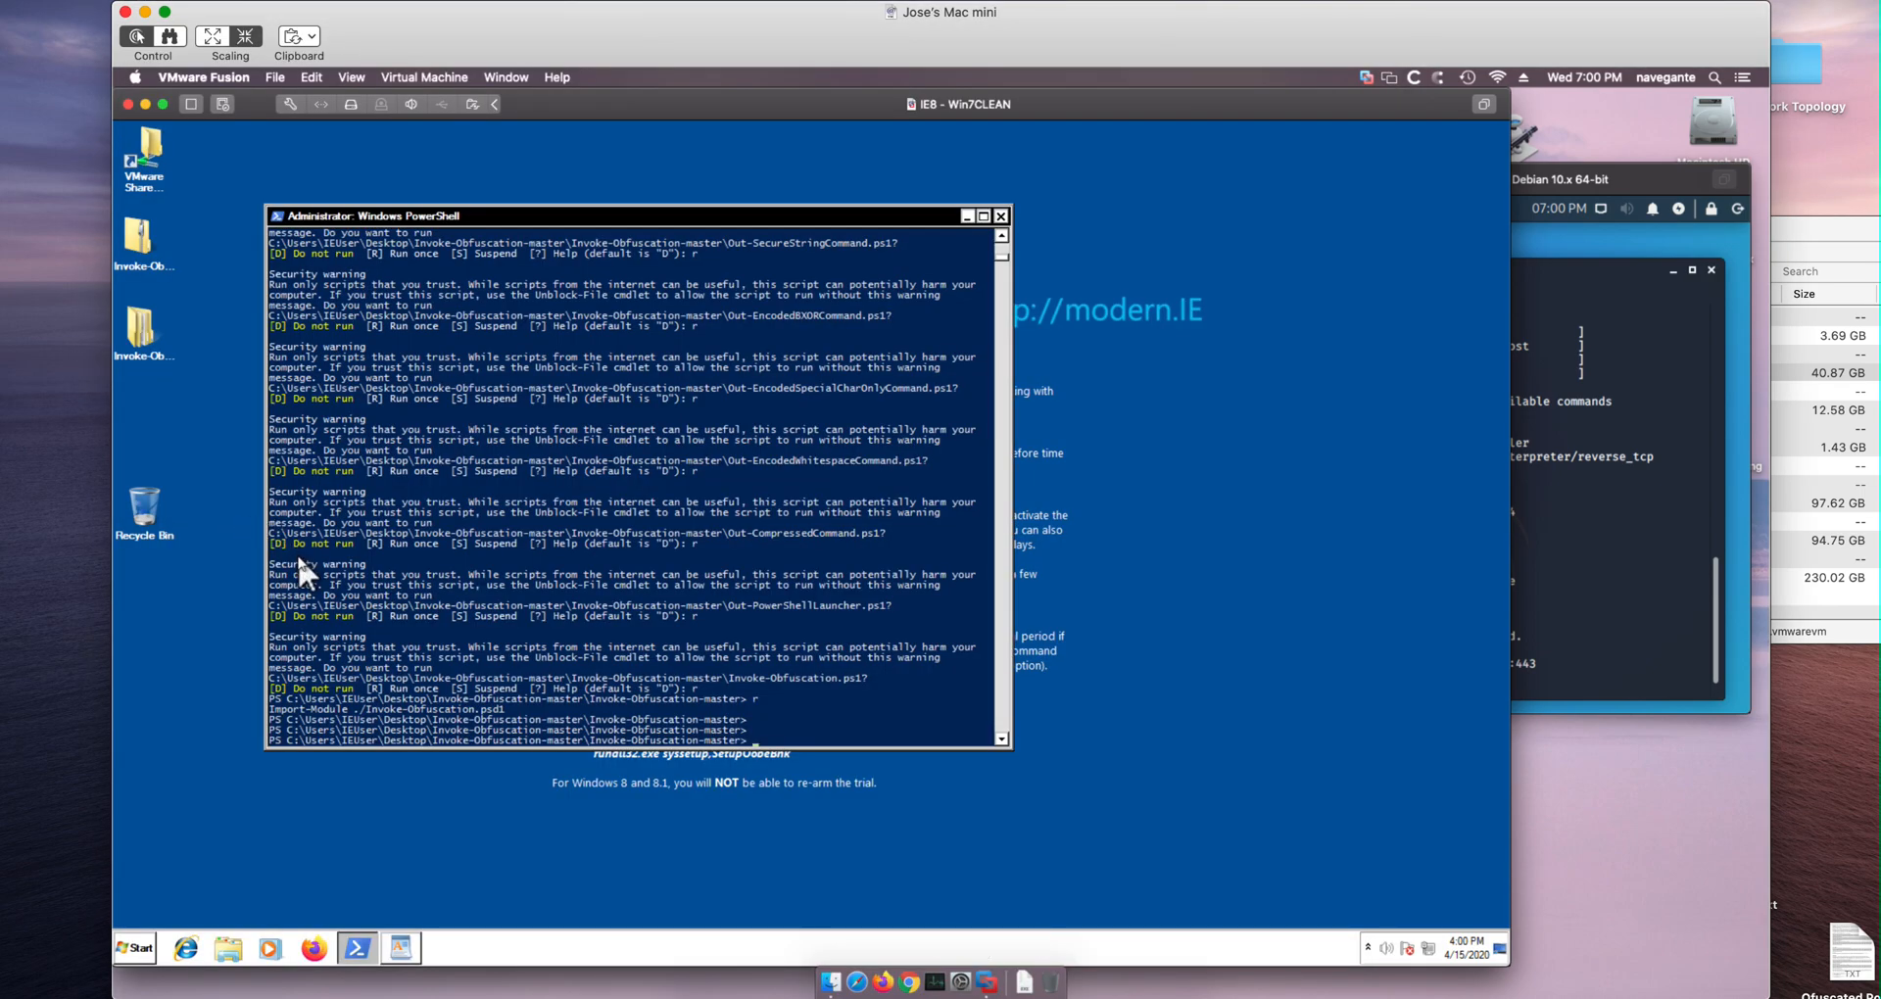
- Launch Invoke-Obfuscation and enter its encoding menu
type("Invoke-Obfuscation")
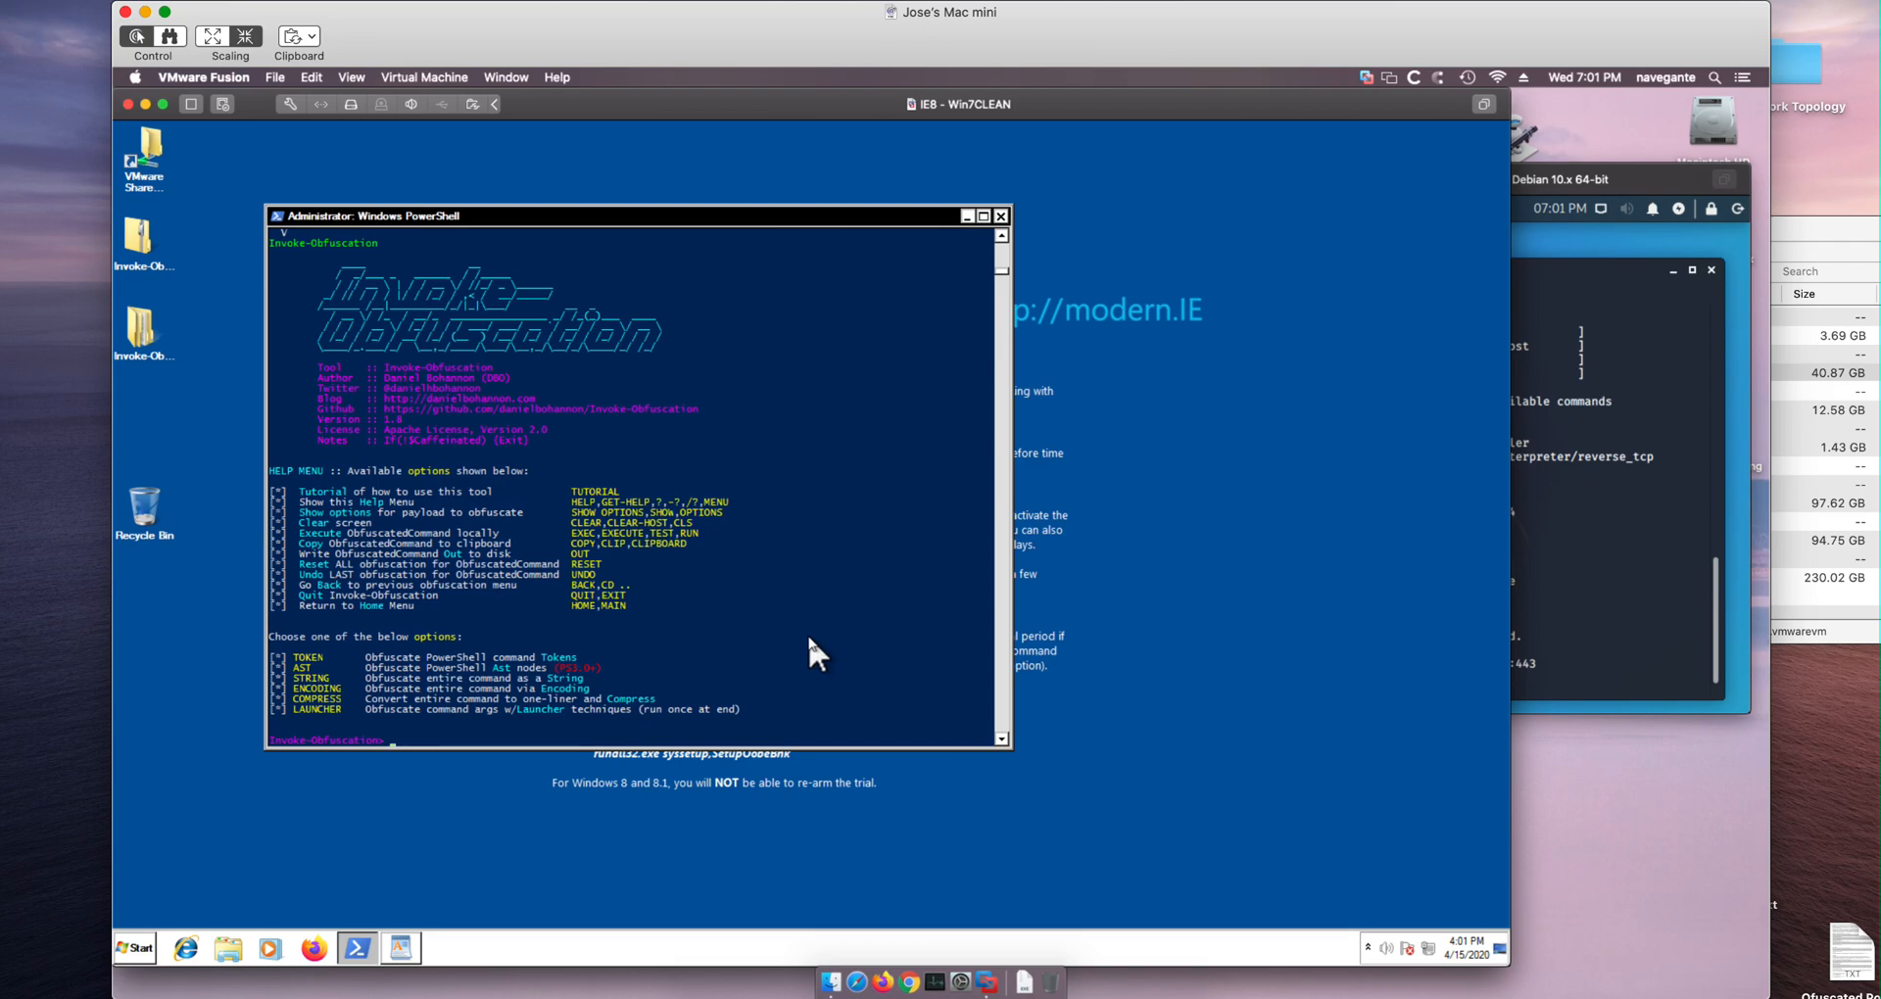
type("encodin")
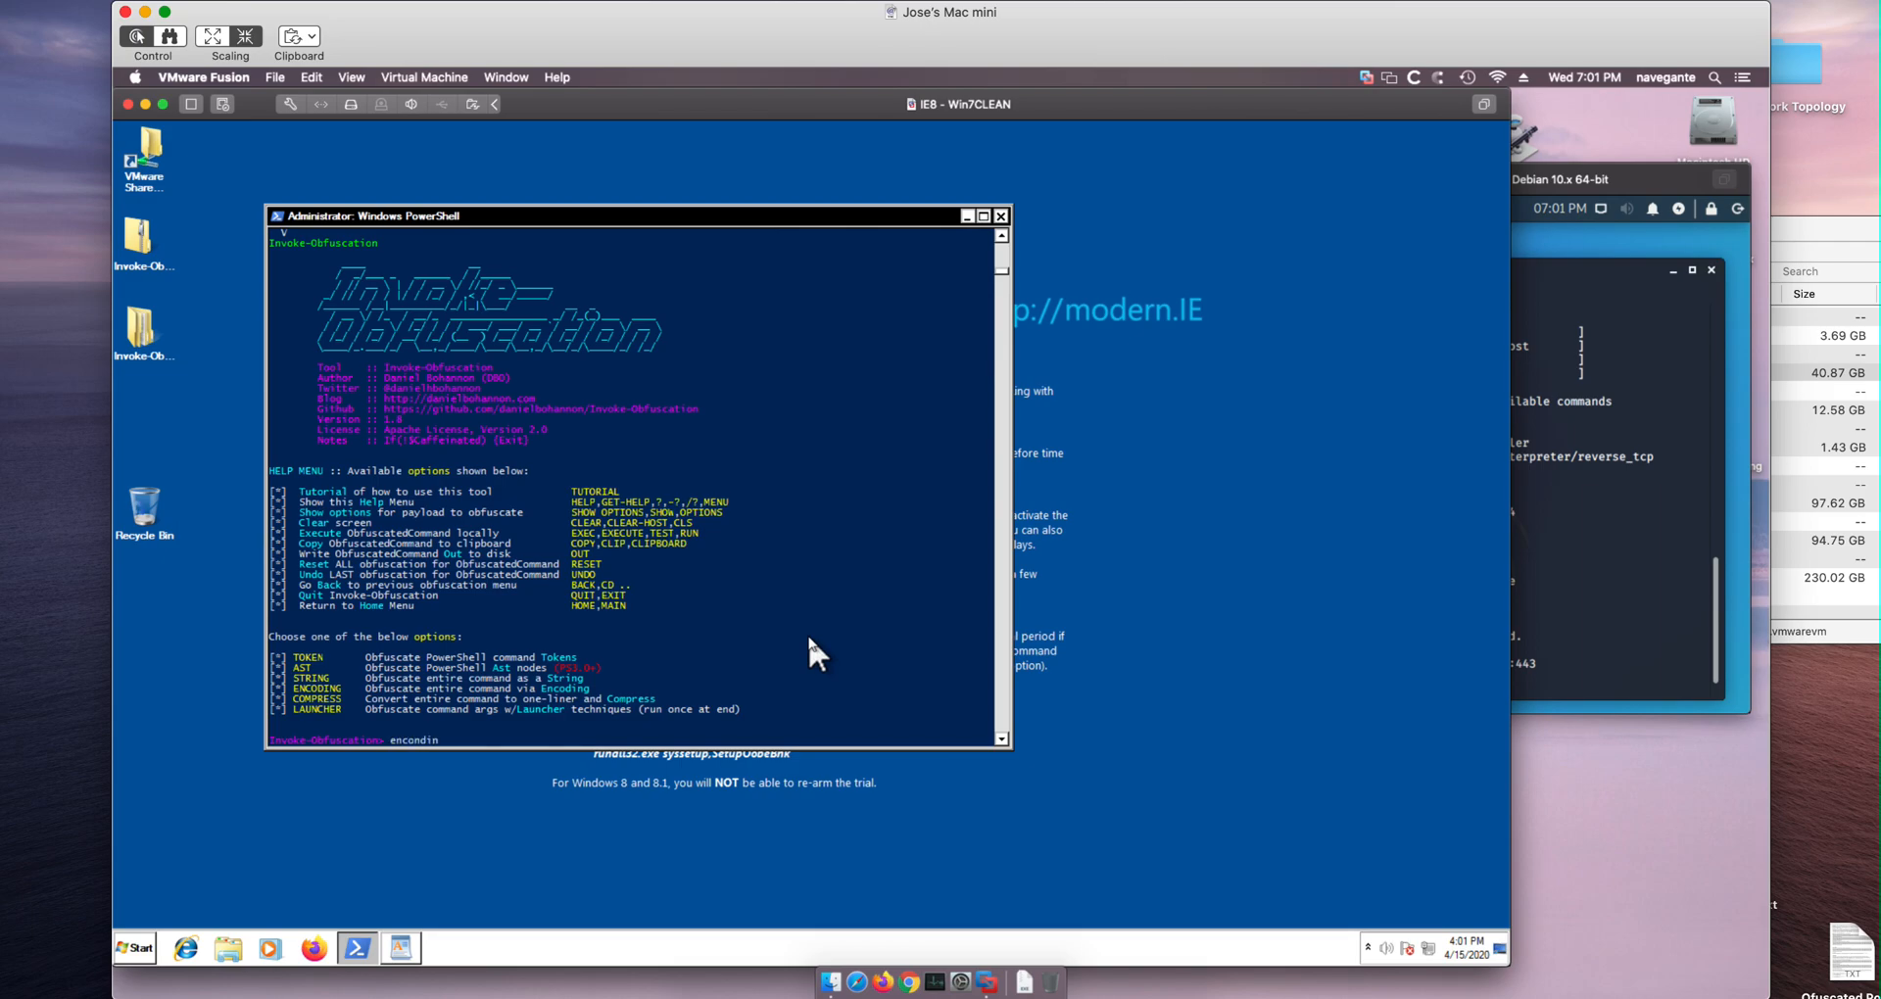
type("g")
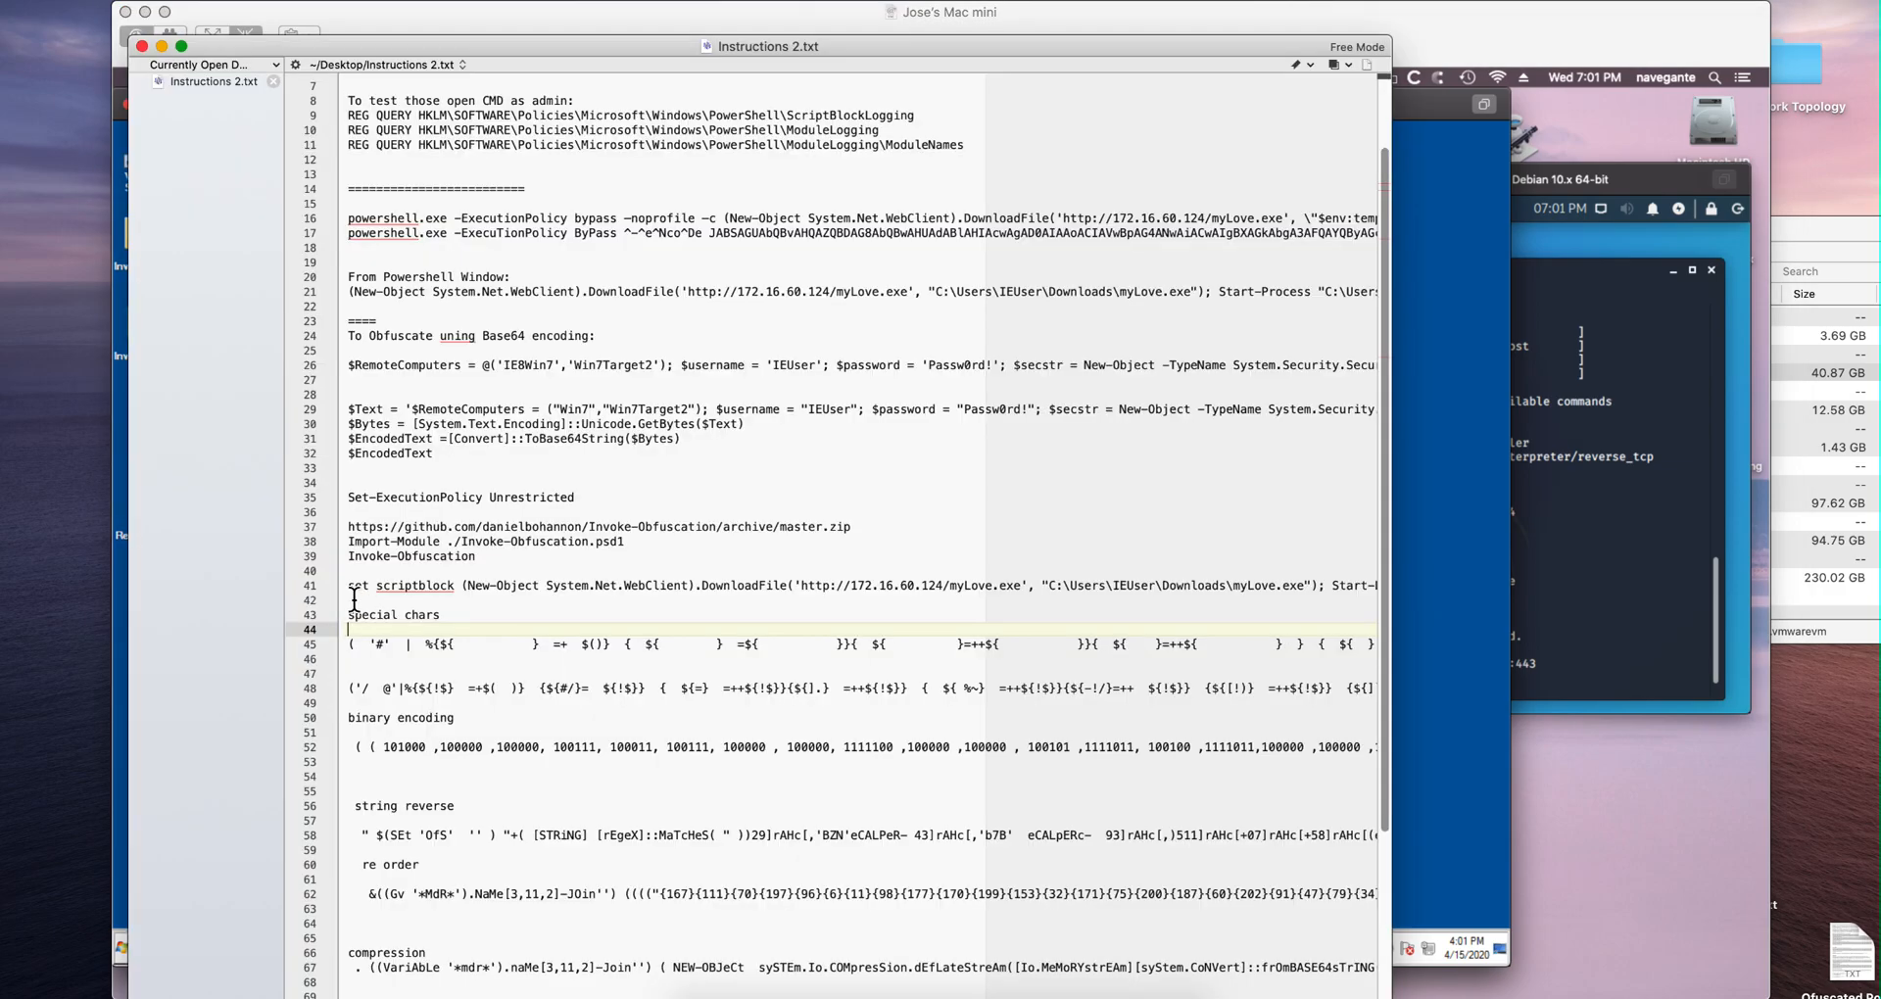
- Select and copy the set scriptblock download-and-run line from the instructions
left_click(354, 586)
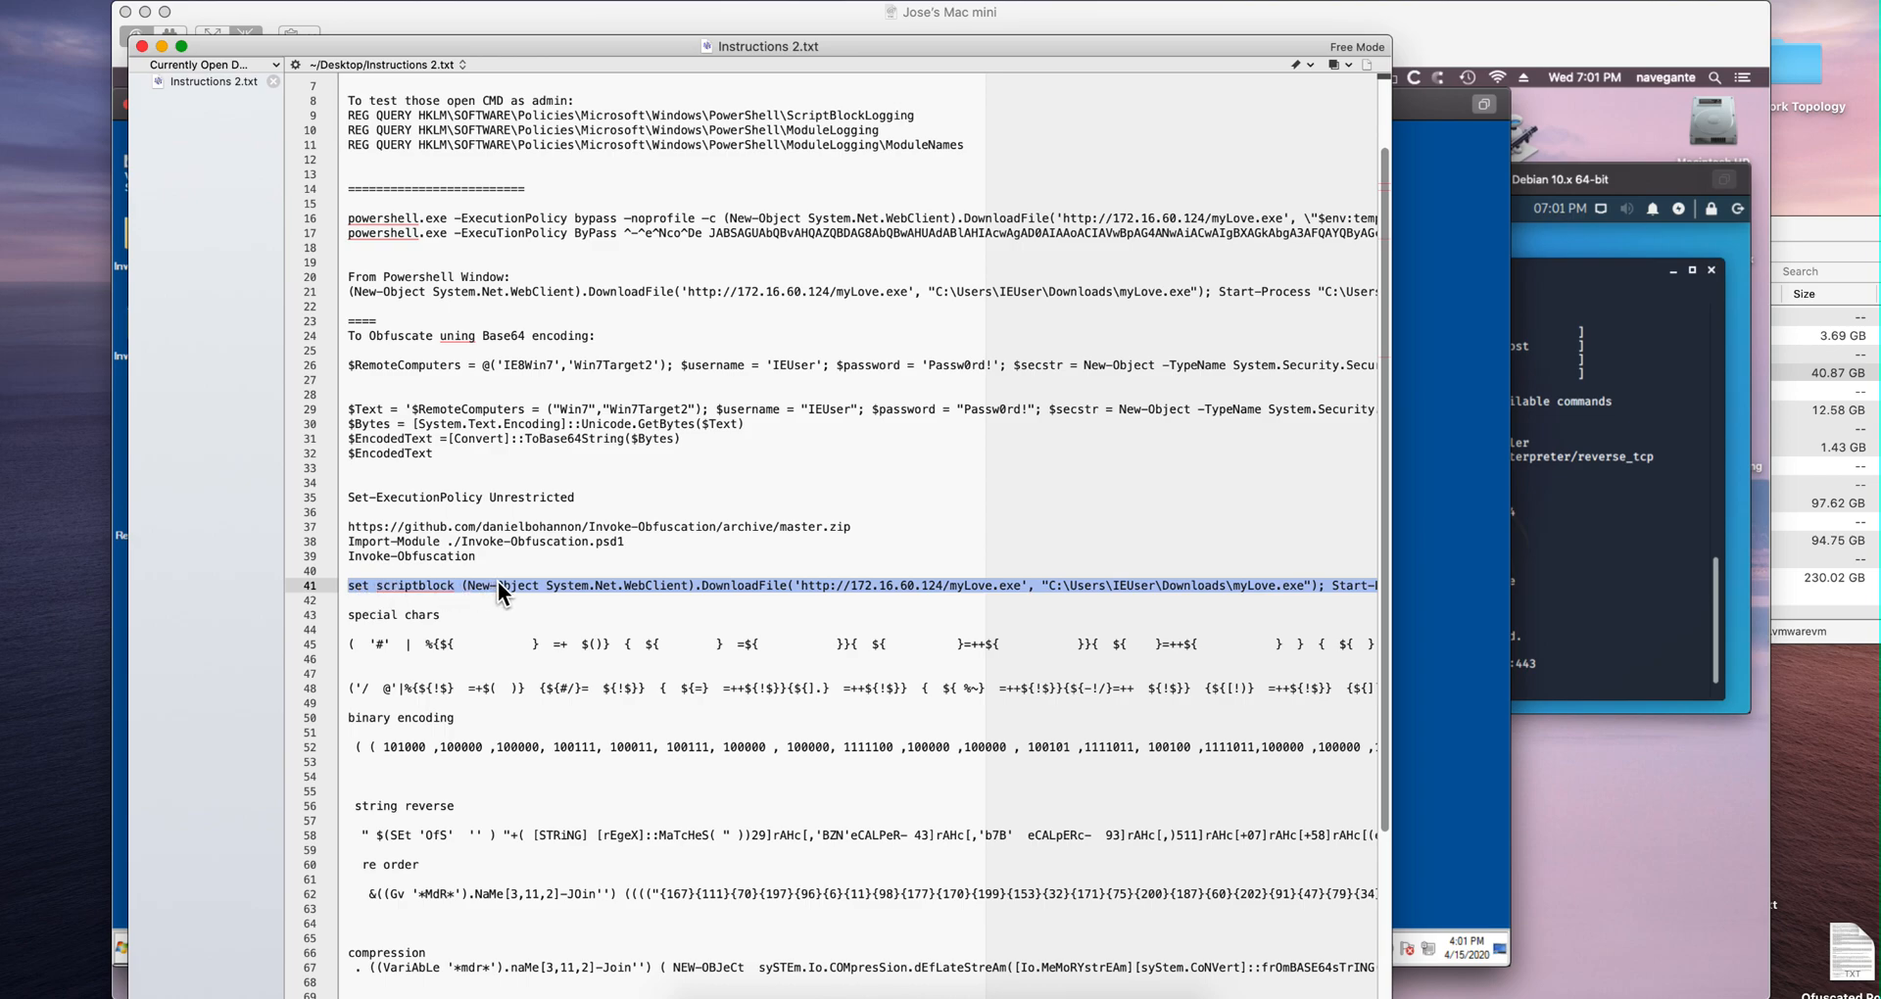
mouse_move(807, 601)
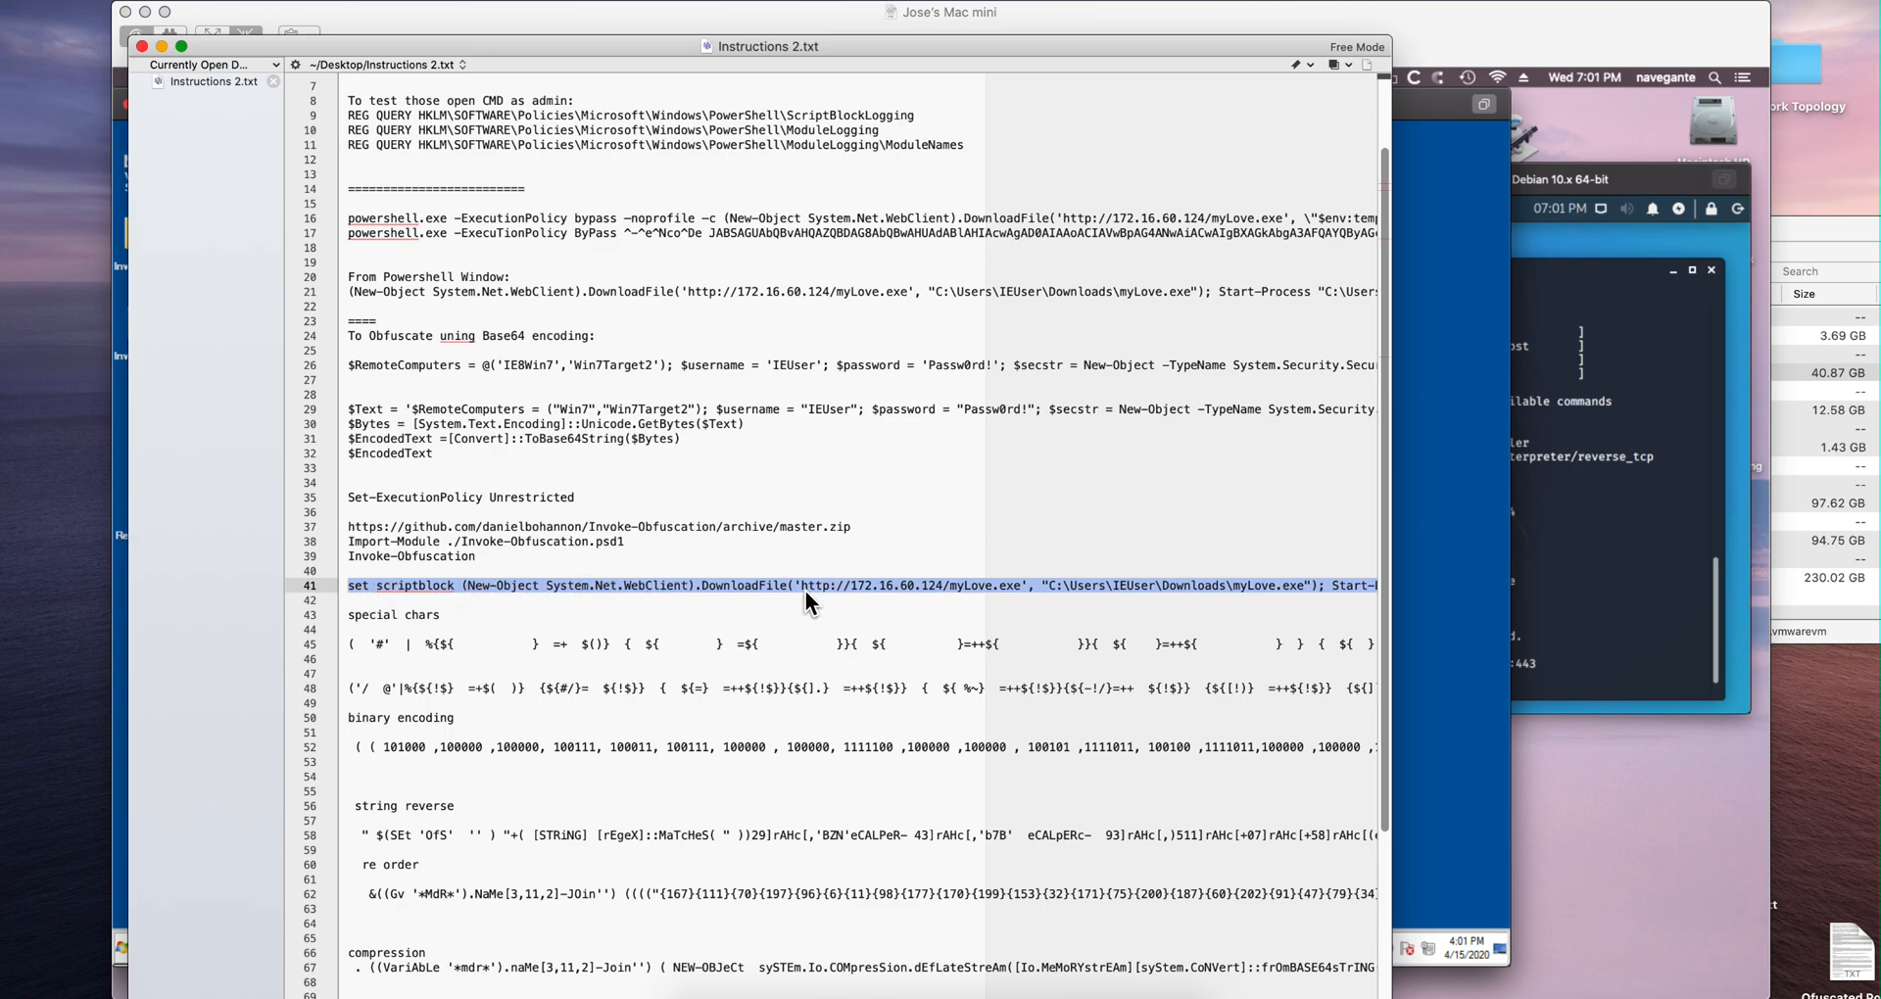
right_click(803, 586)
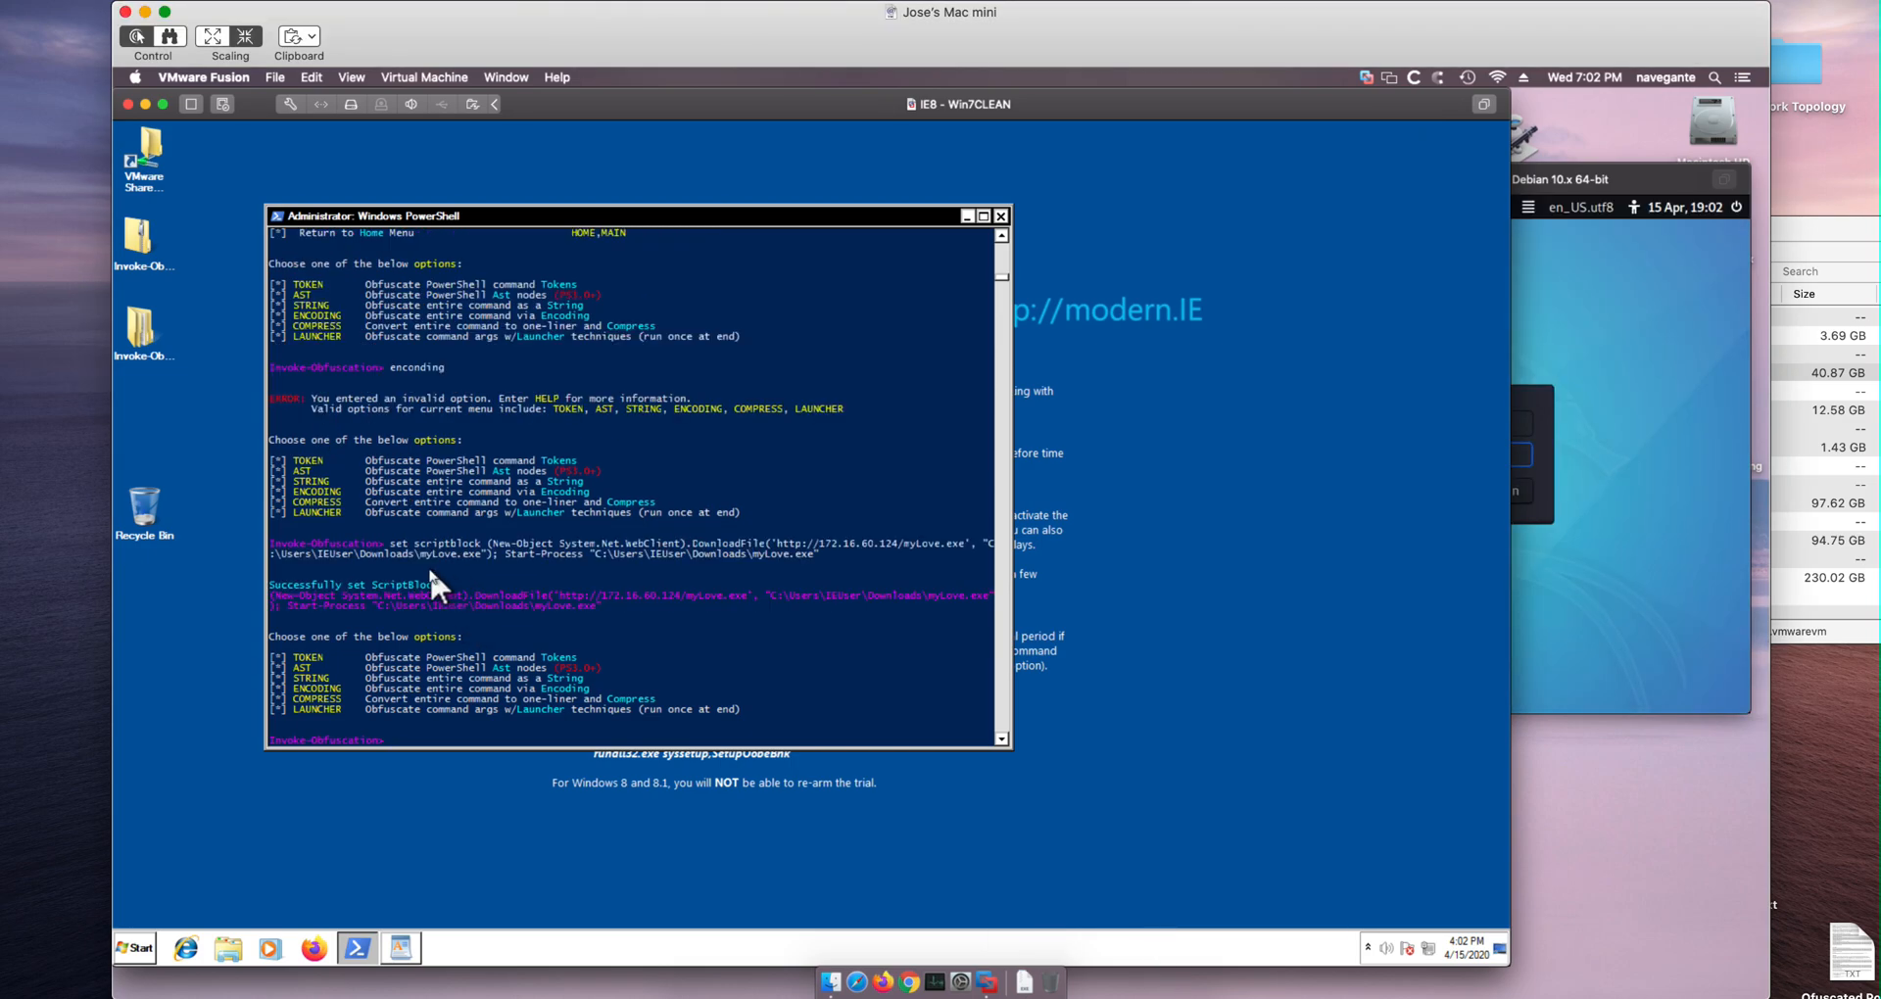
mouse_move(468, 690)
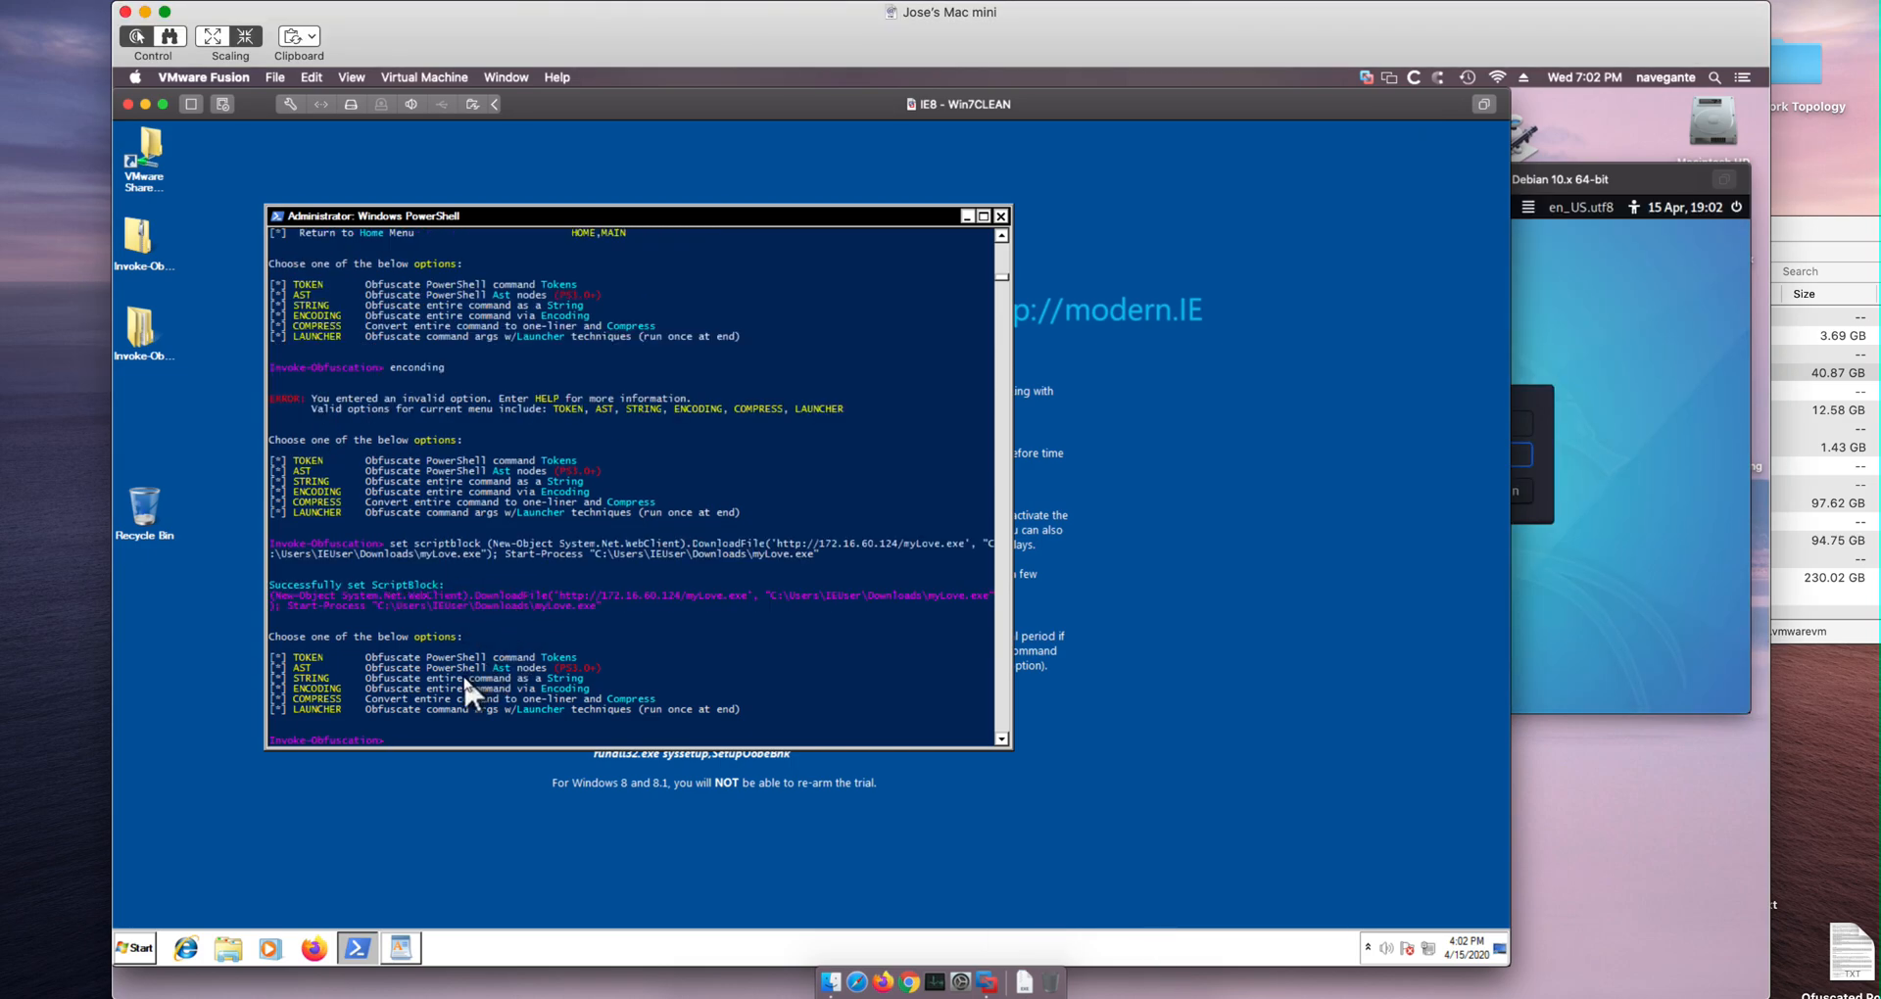
mouse_move(413, 731)
type("encoding")
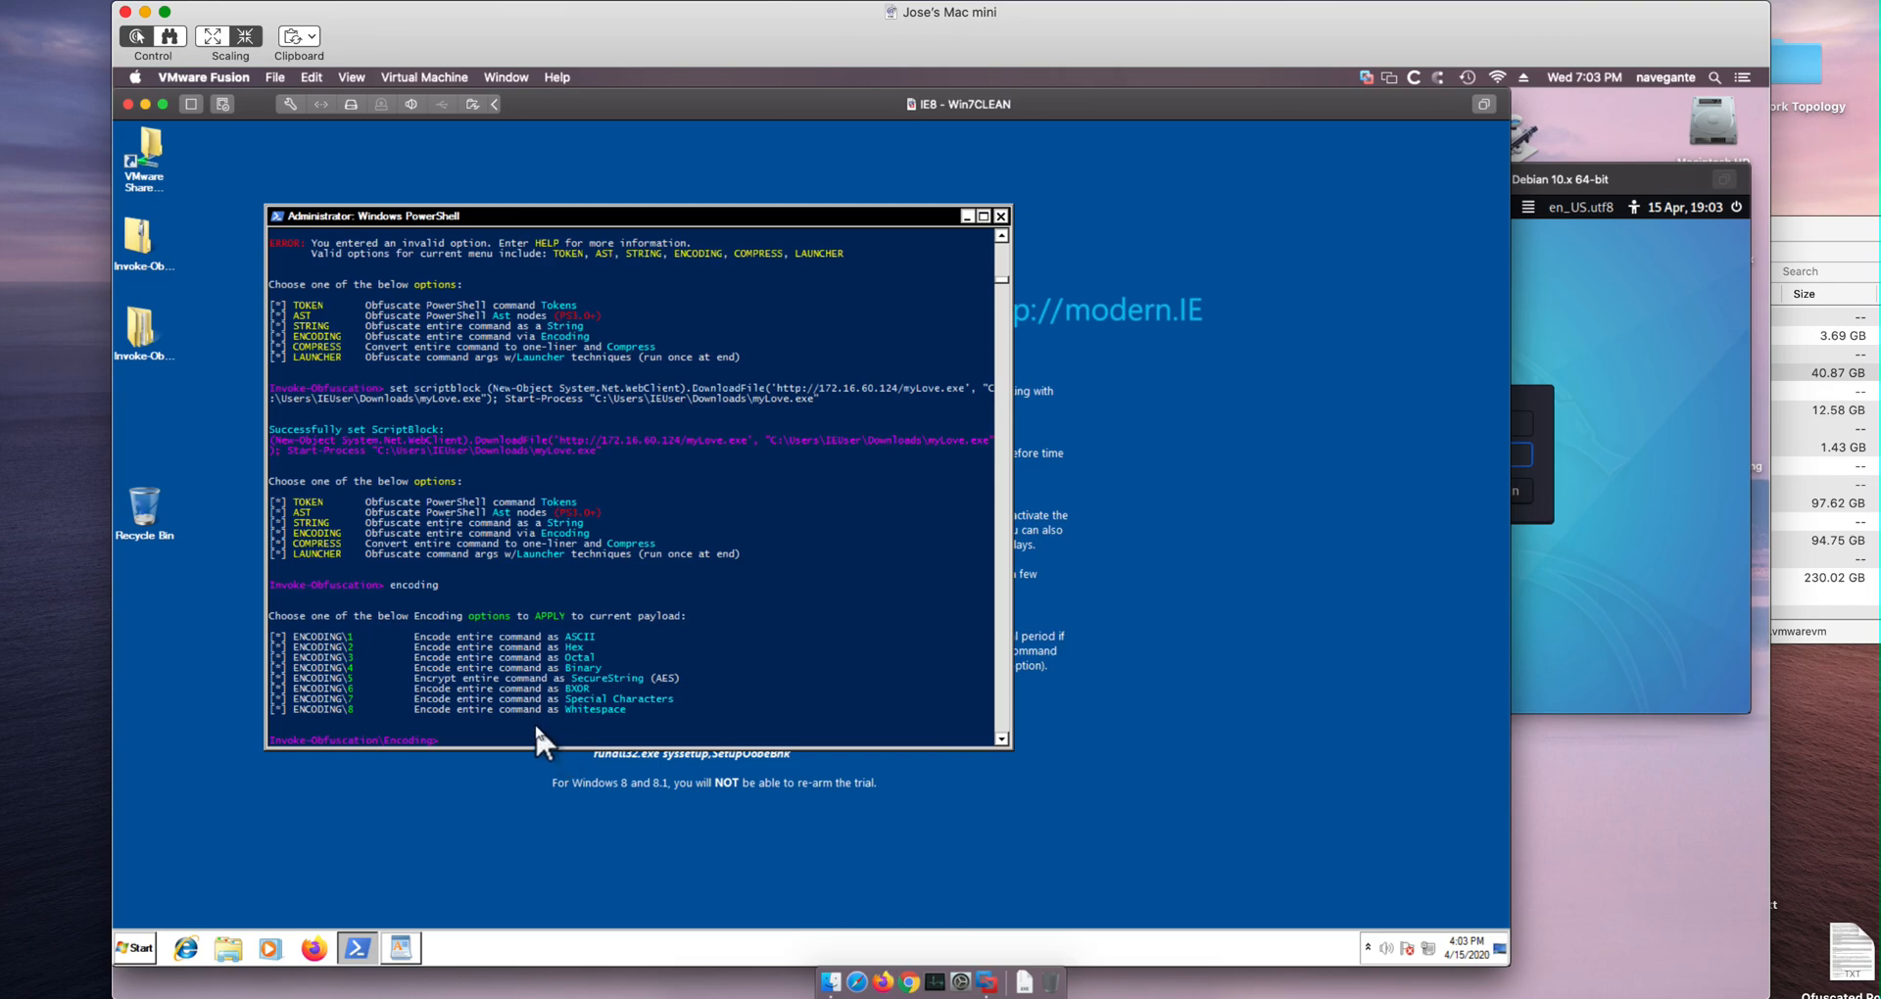
mouse_move(582, 695)
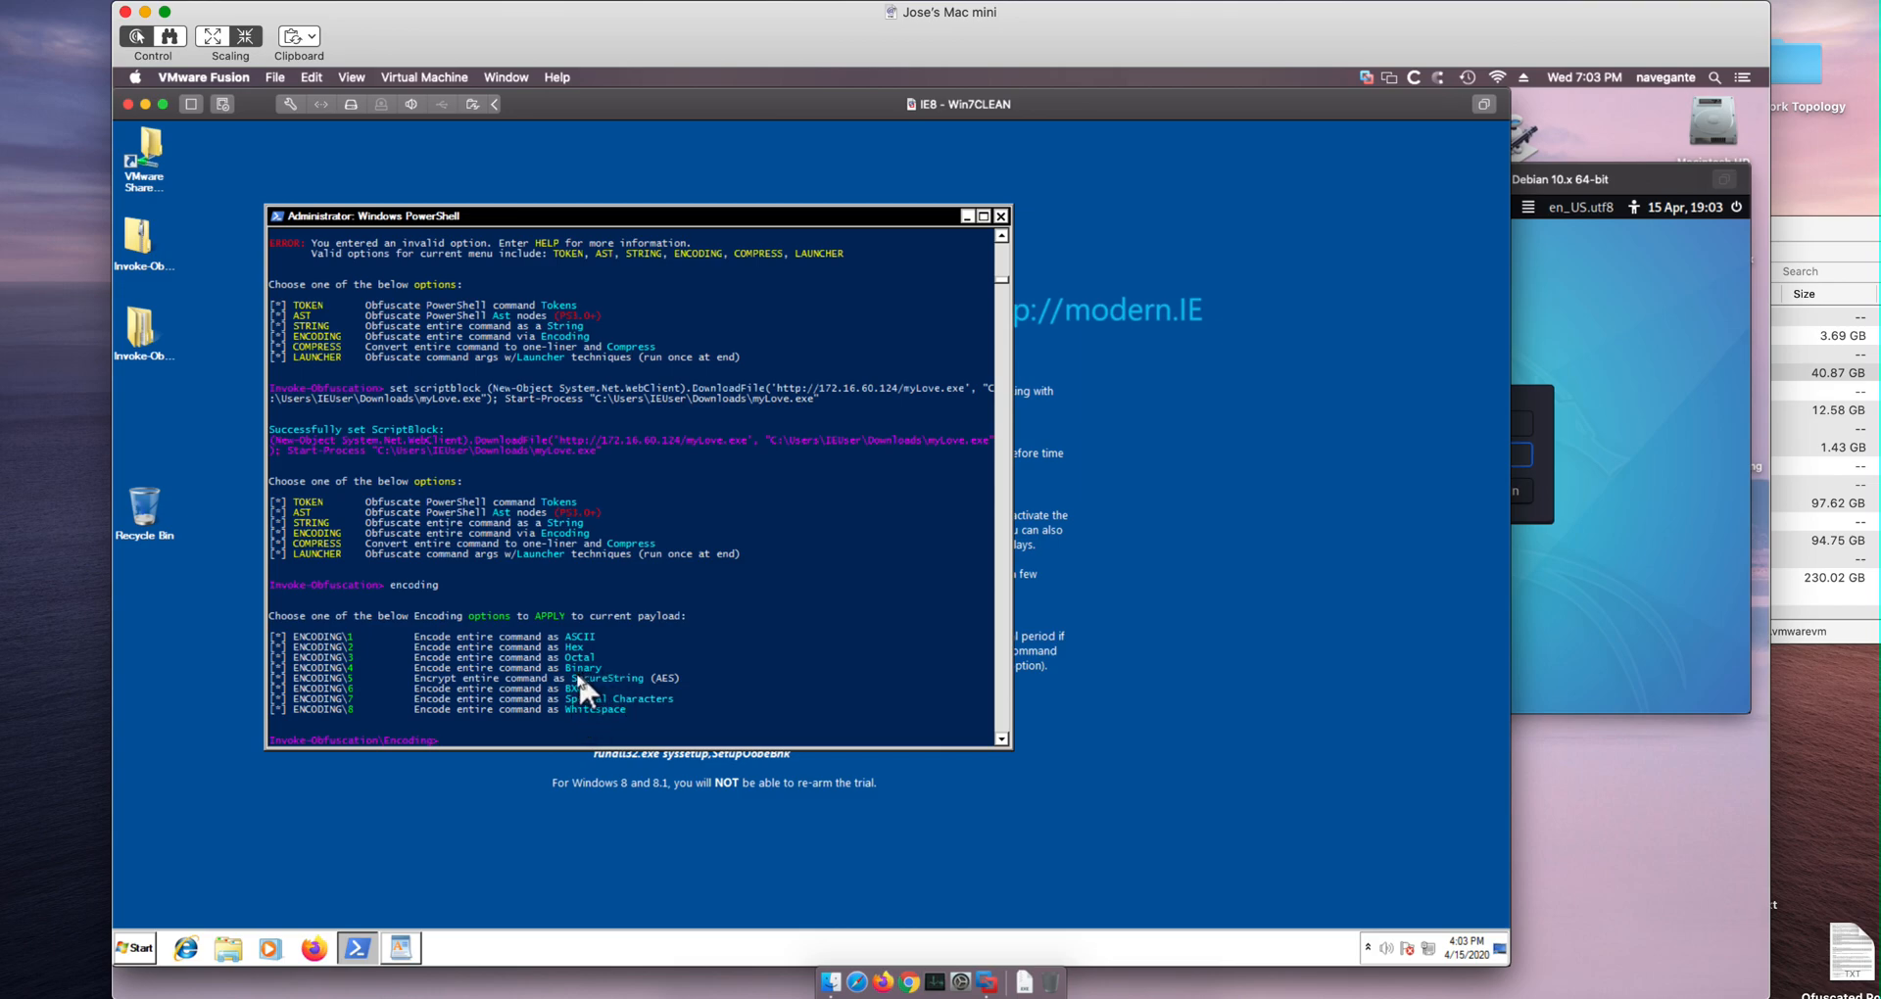
mouse_move(600, 705)
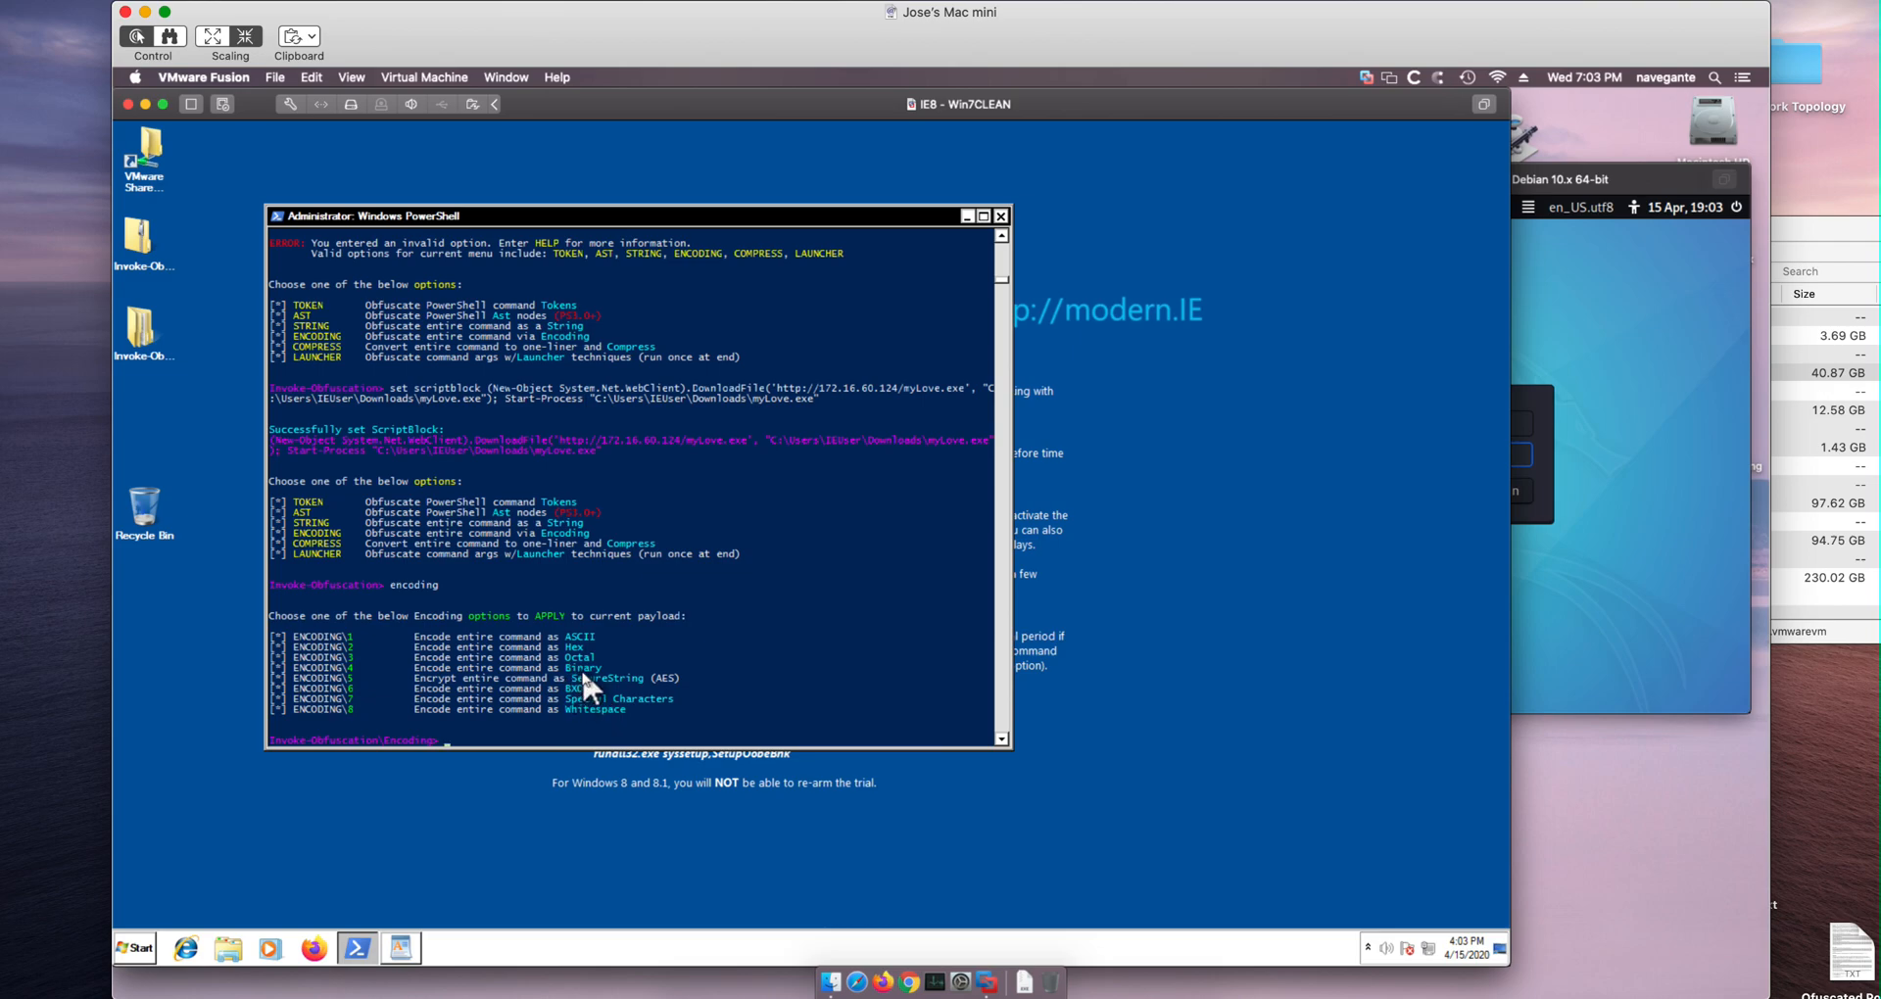
mouse_move(492, 719)
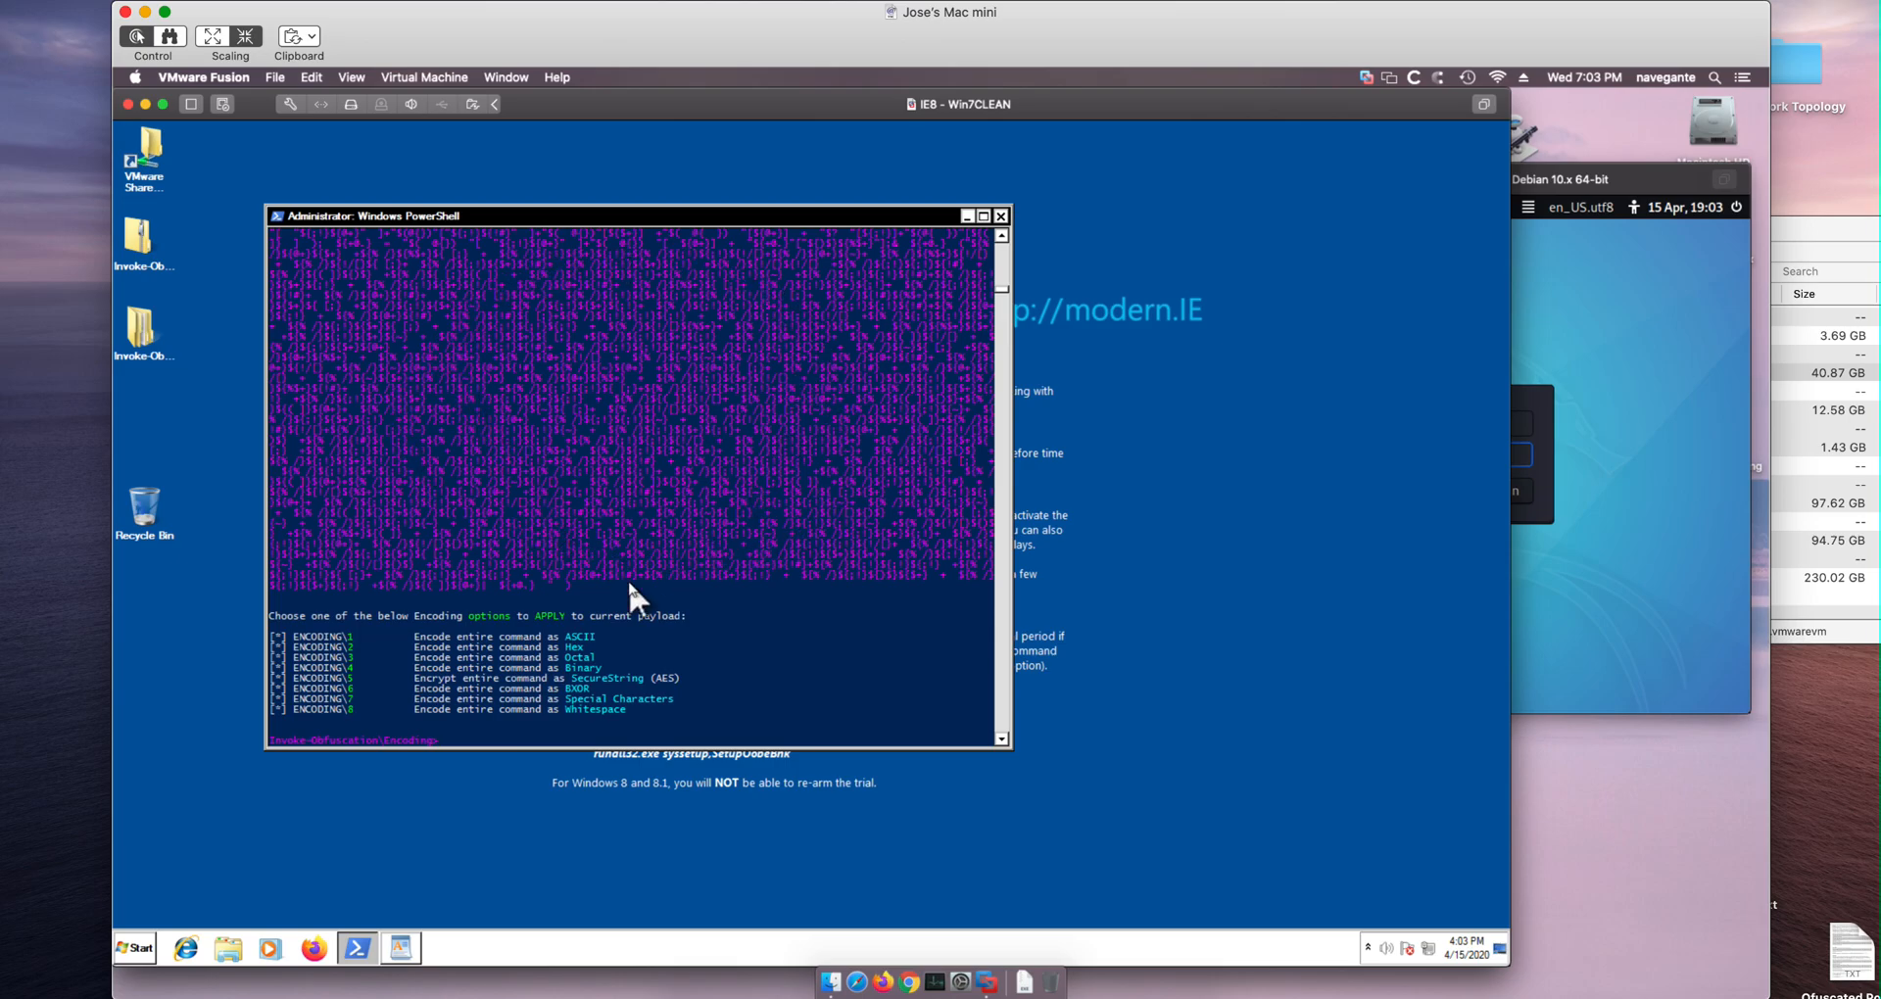
mouse_move(601, 423)
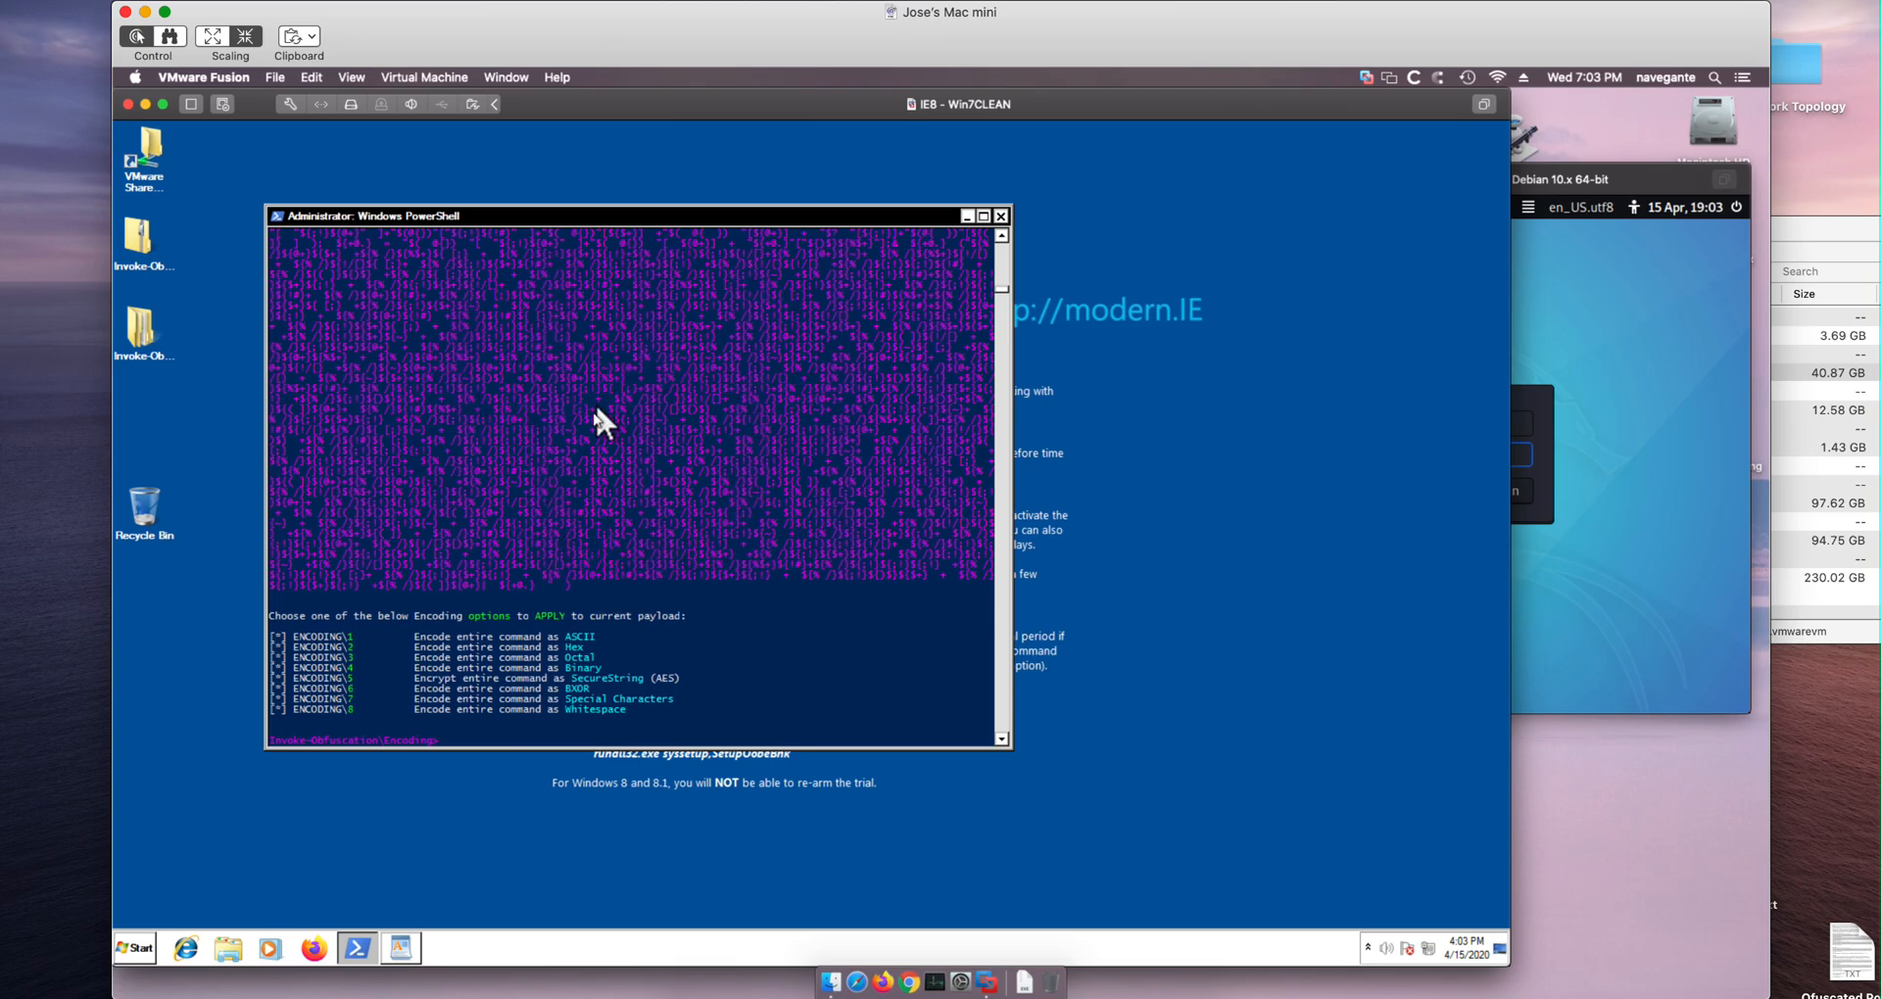
mouse_move(586, 427)
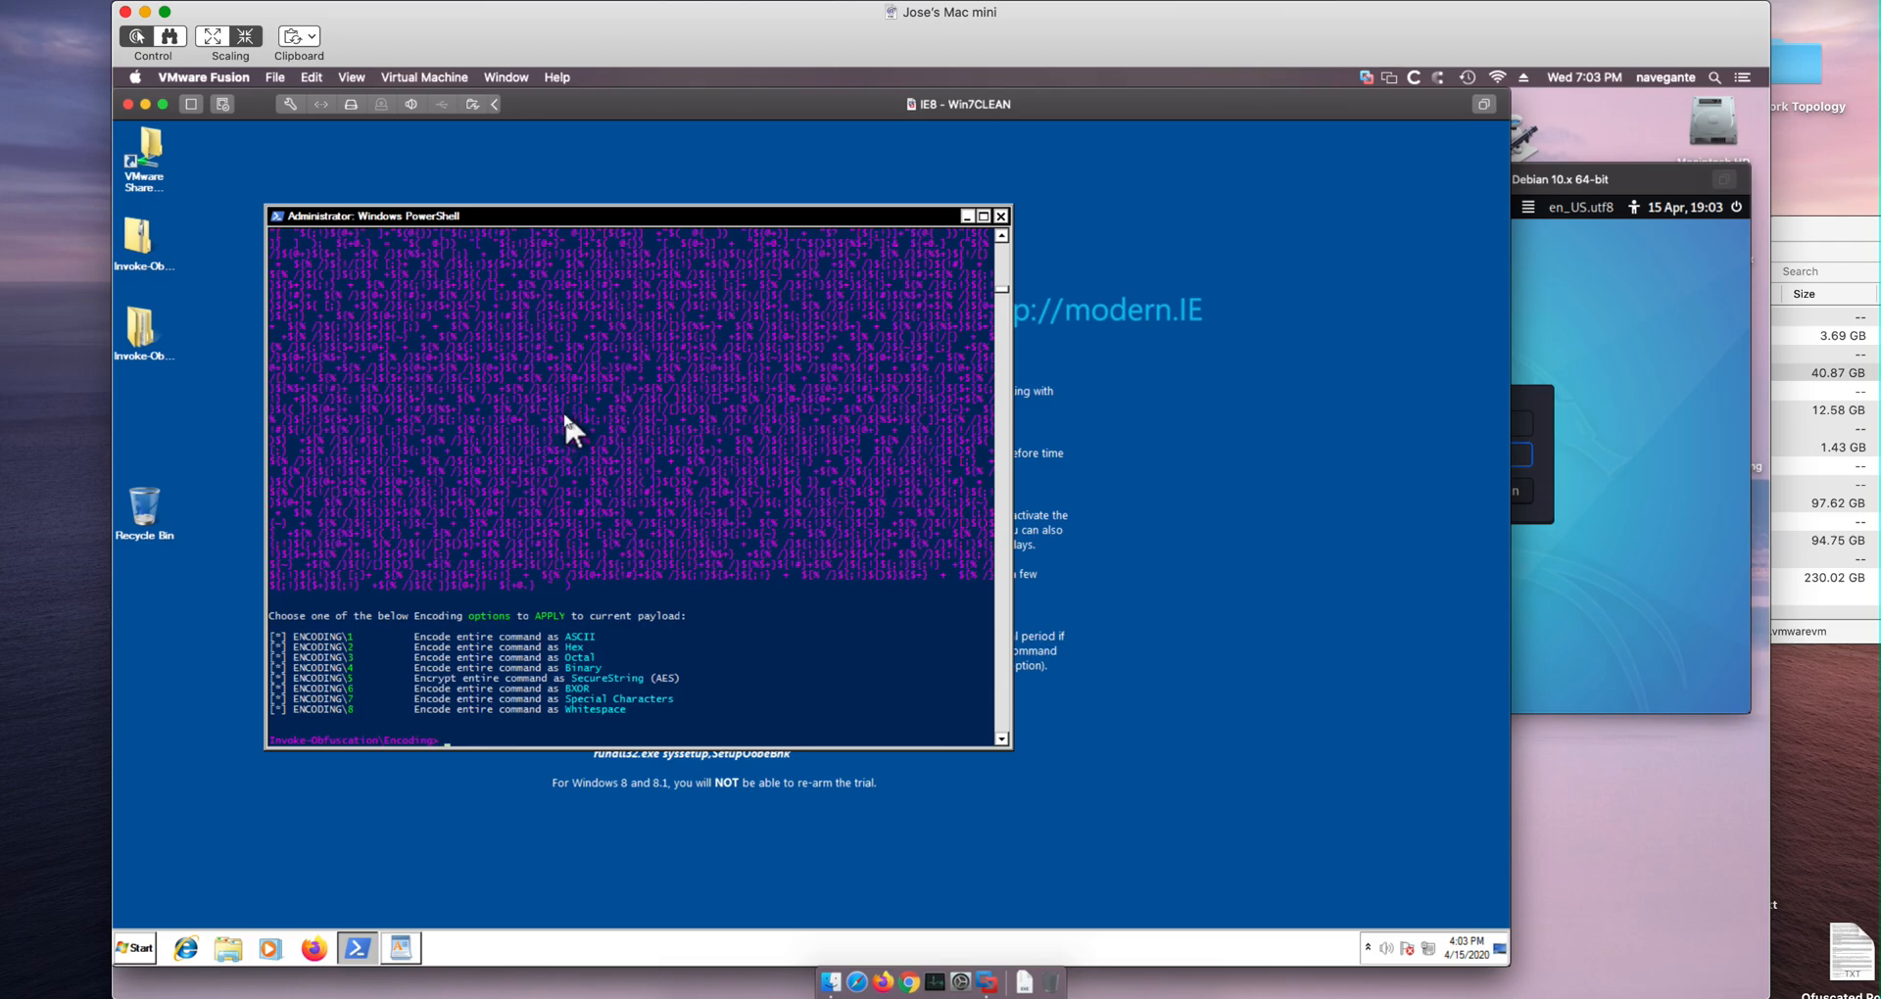
mouse_move(566, 444)
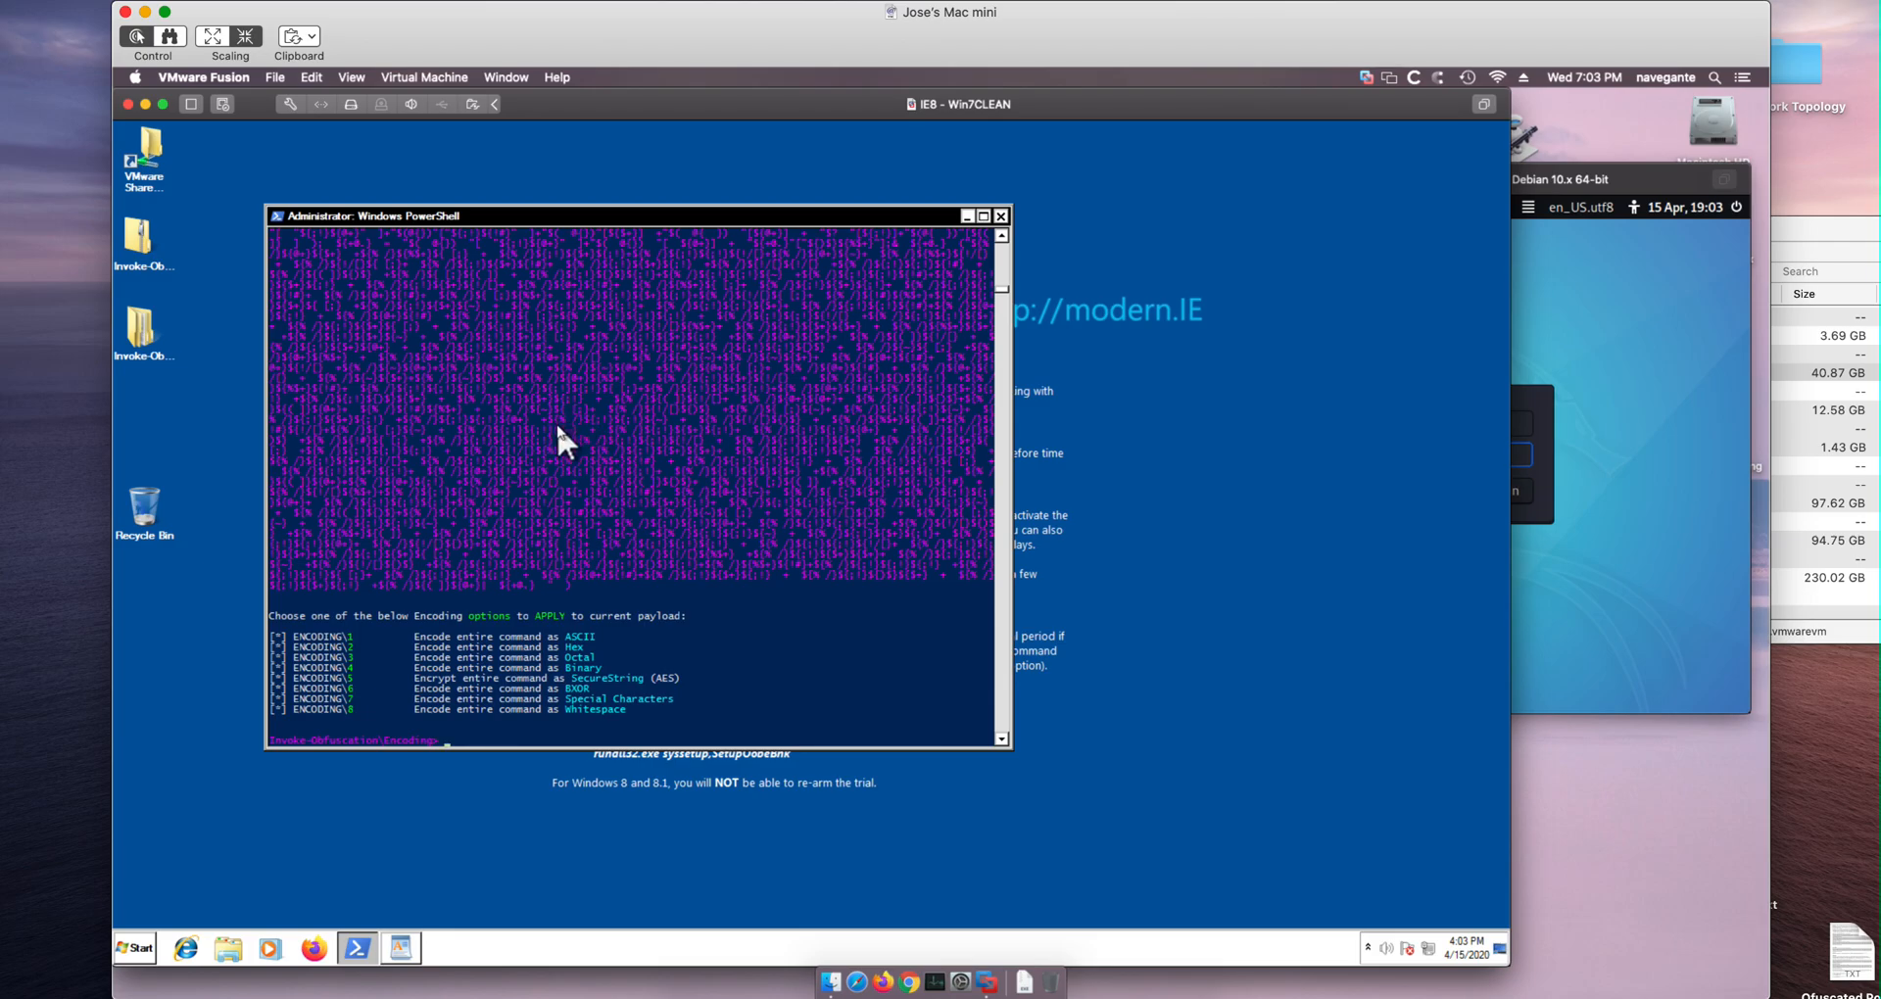
mouse_move(553, 503)
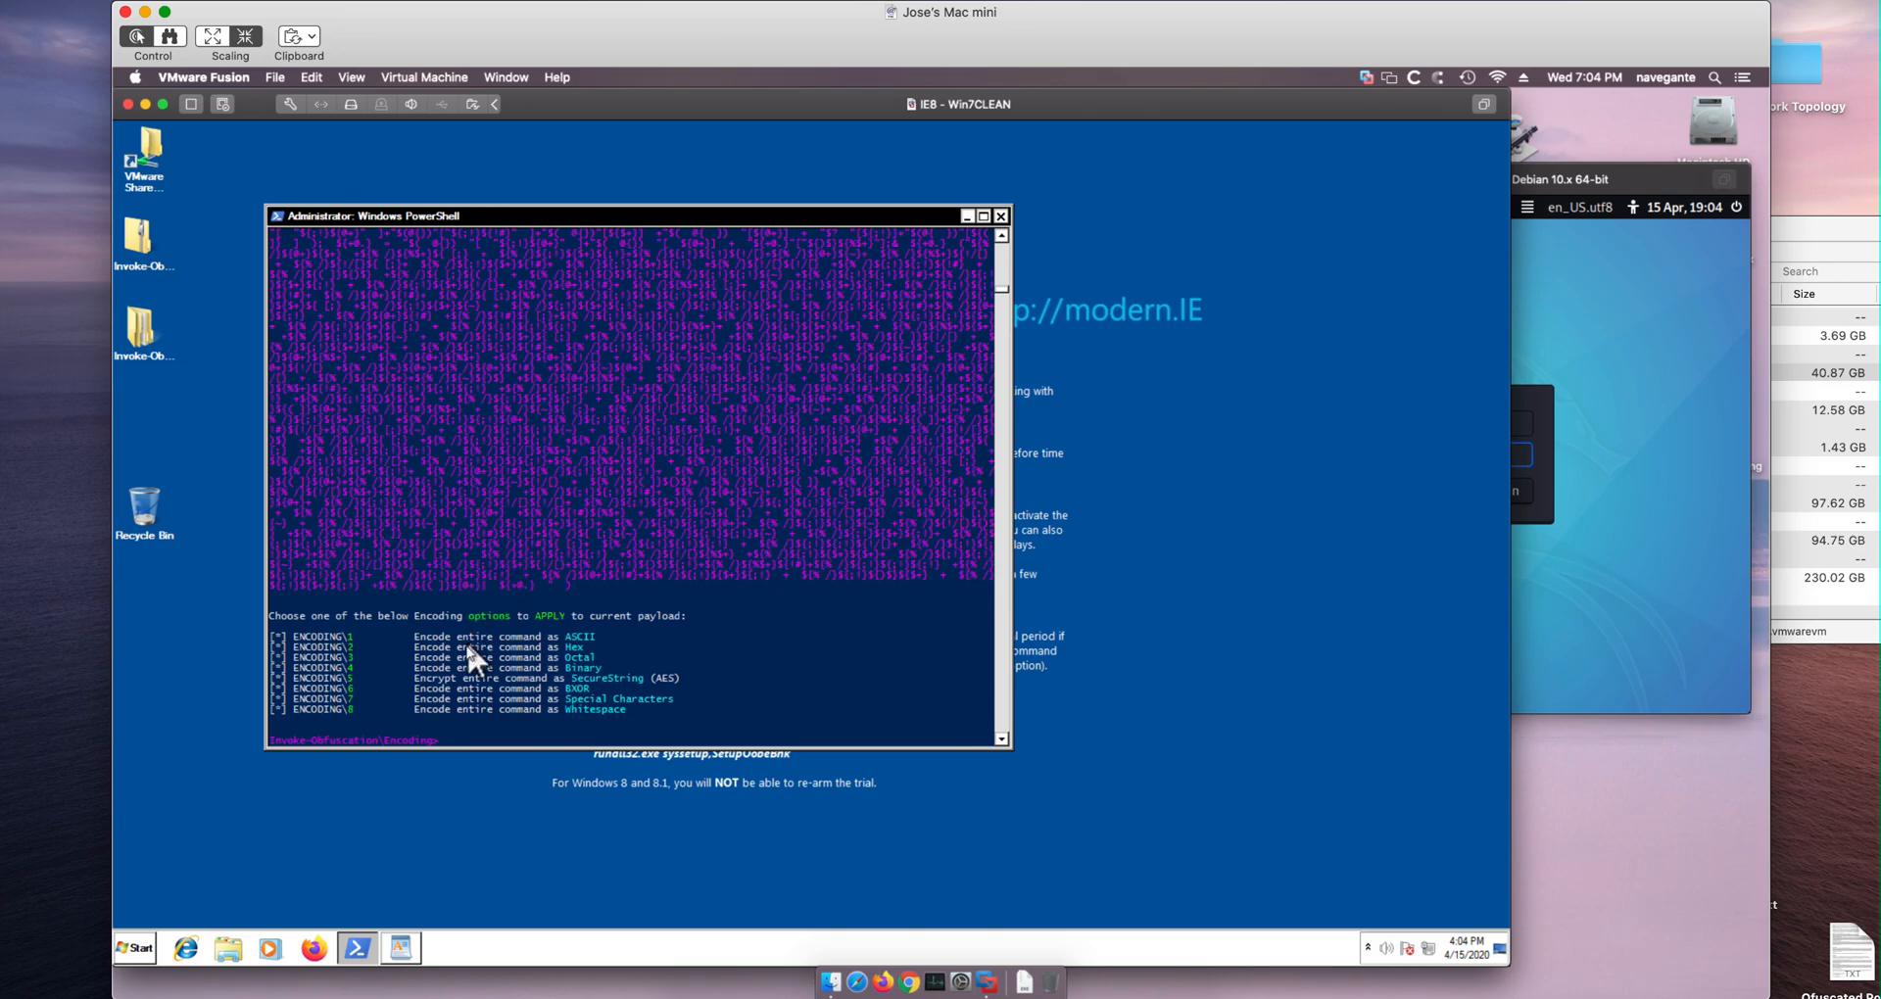
- Copy the encoded obfuscated payload to the clipboard with the copy command
type("cop")
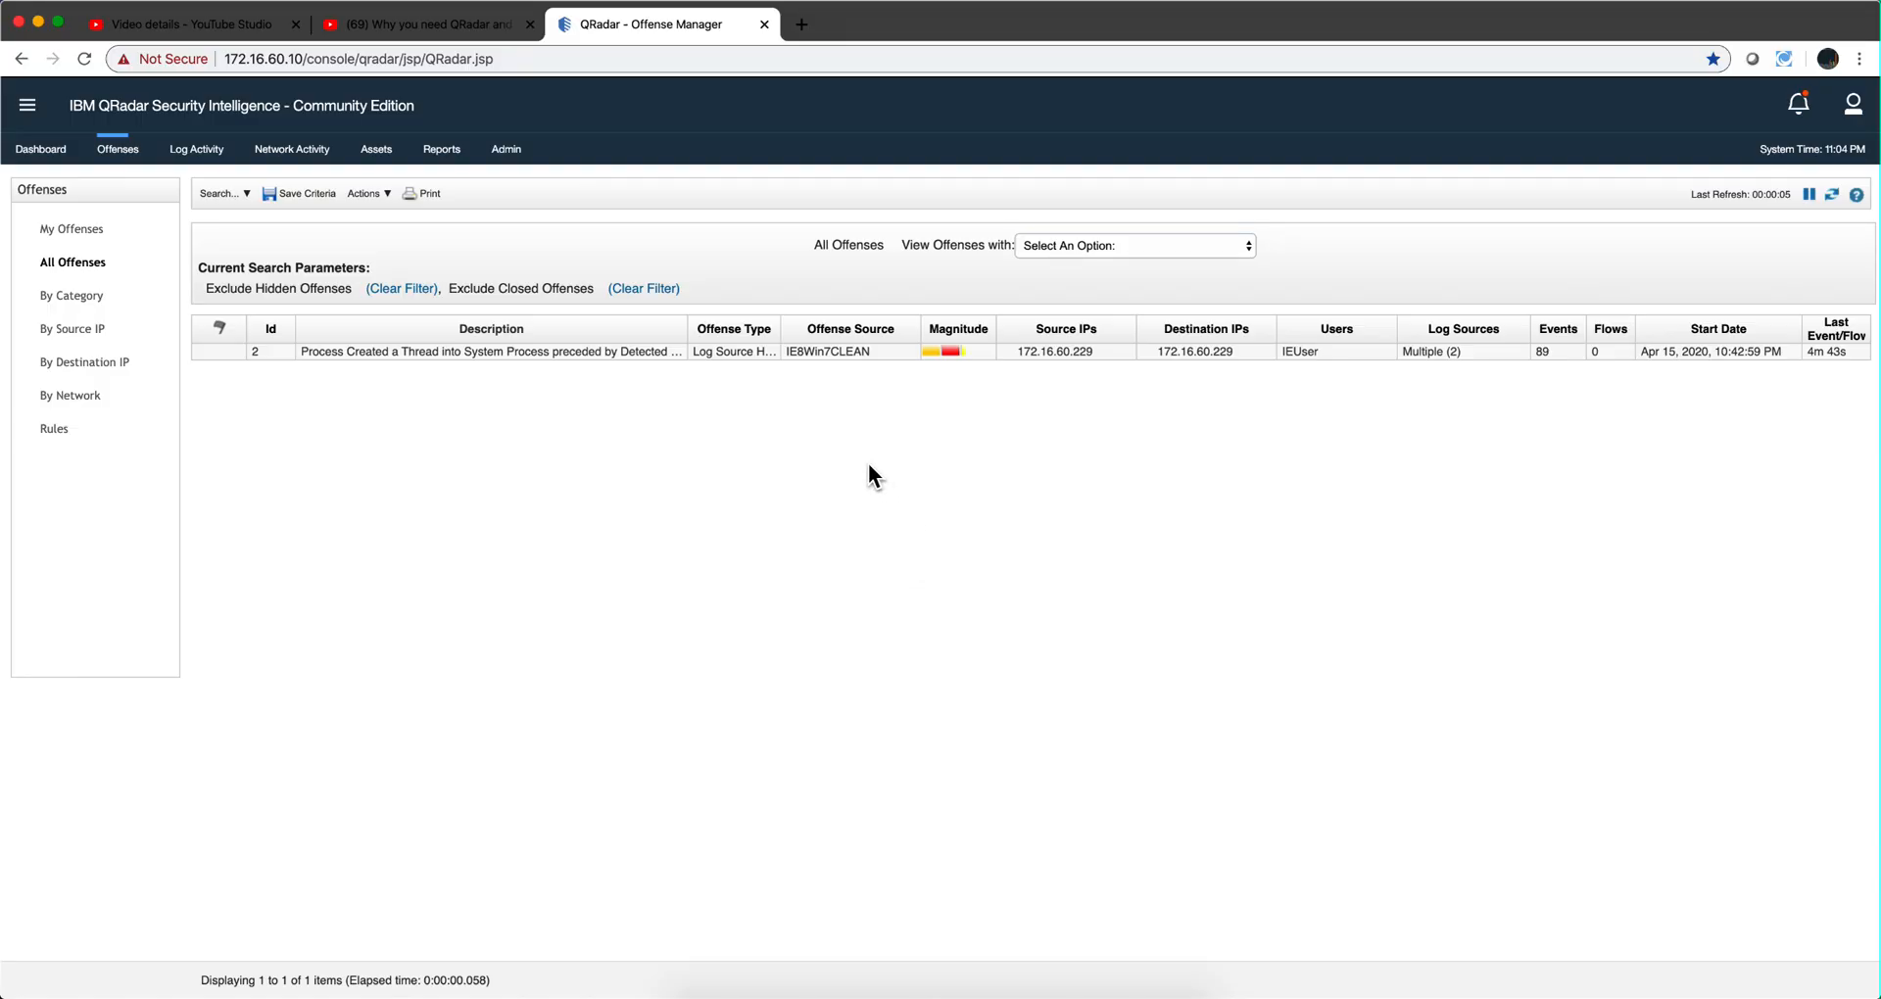
mouse_move(828, 360)
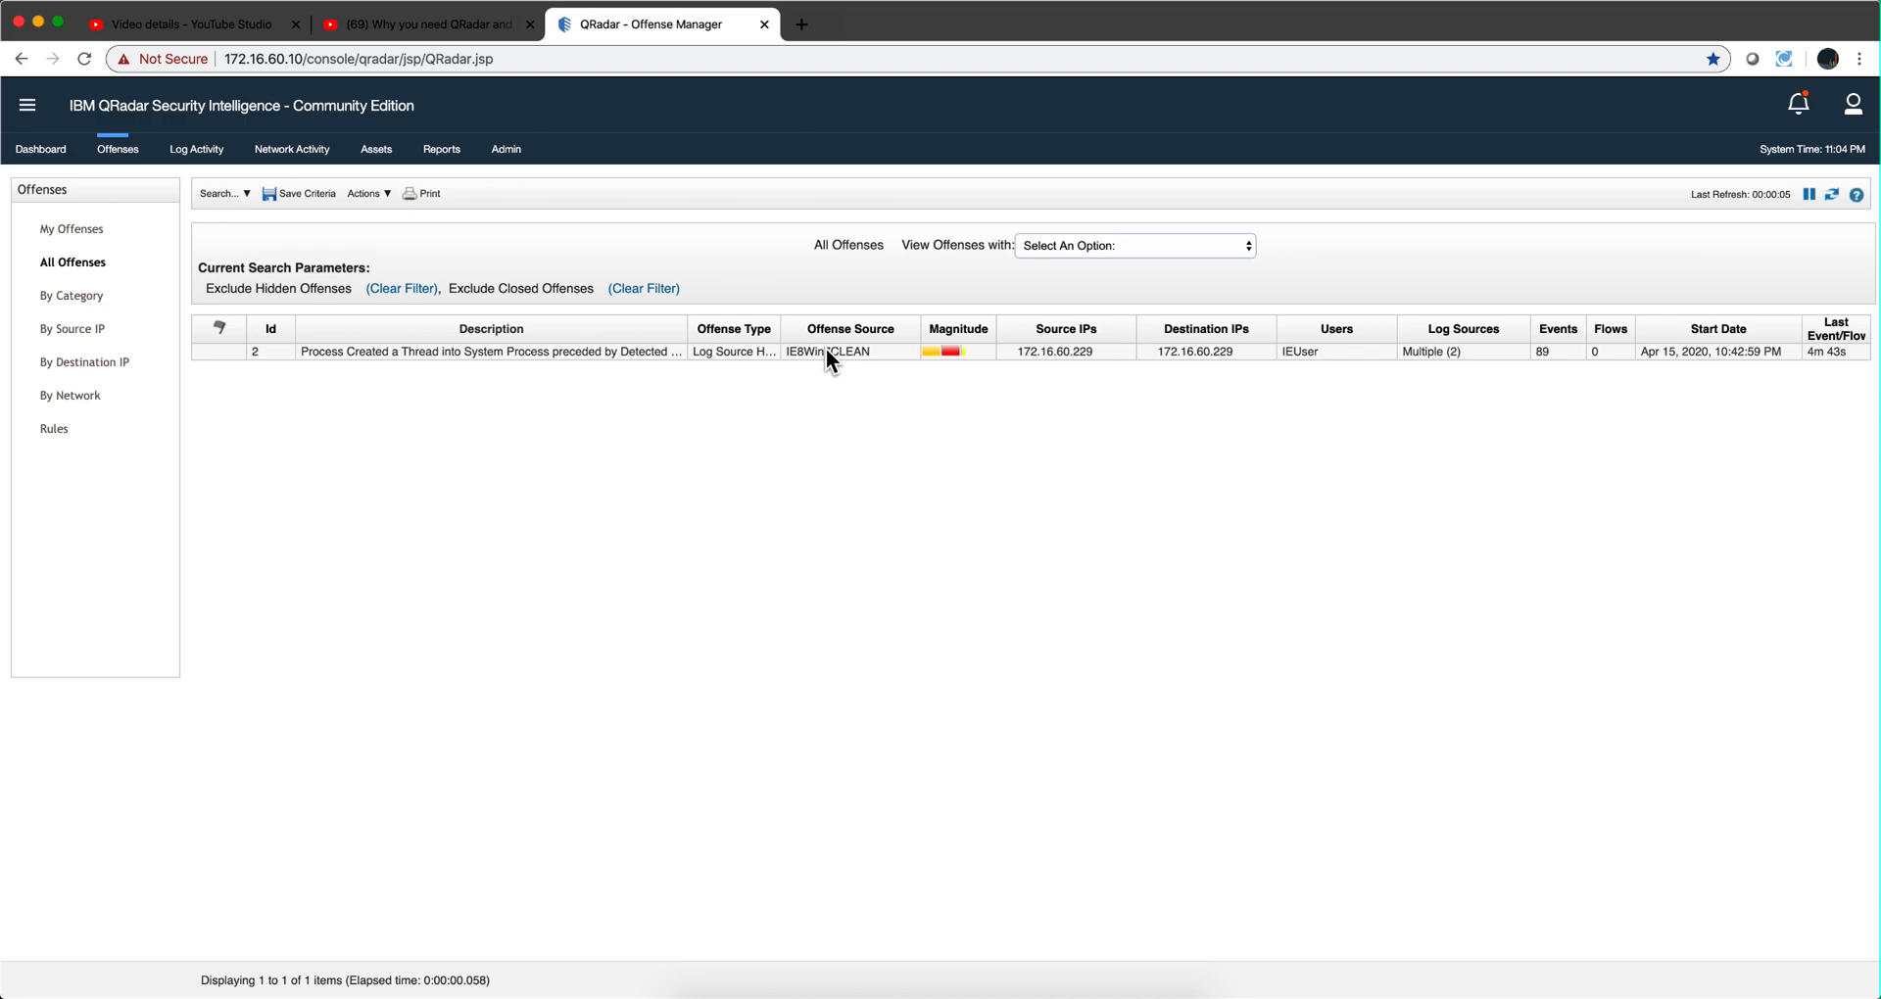
mouse_move(666, 351)
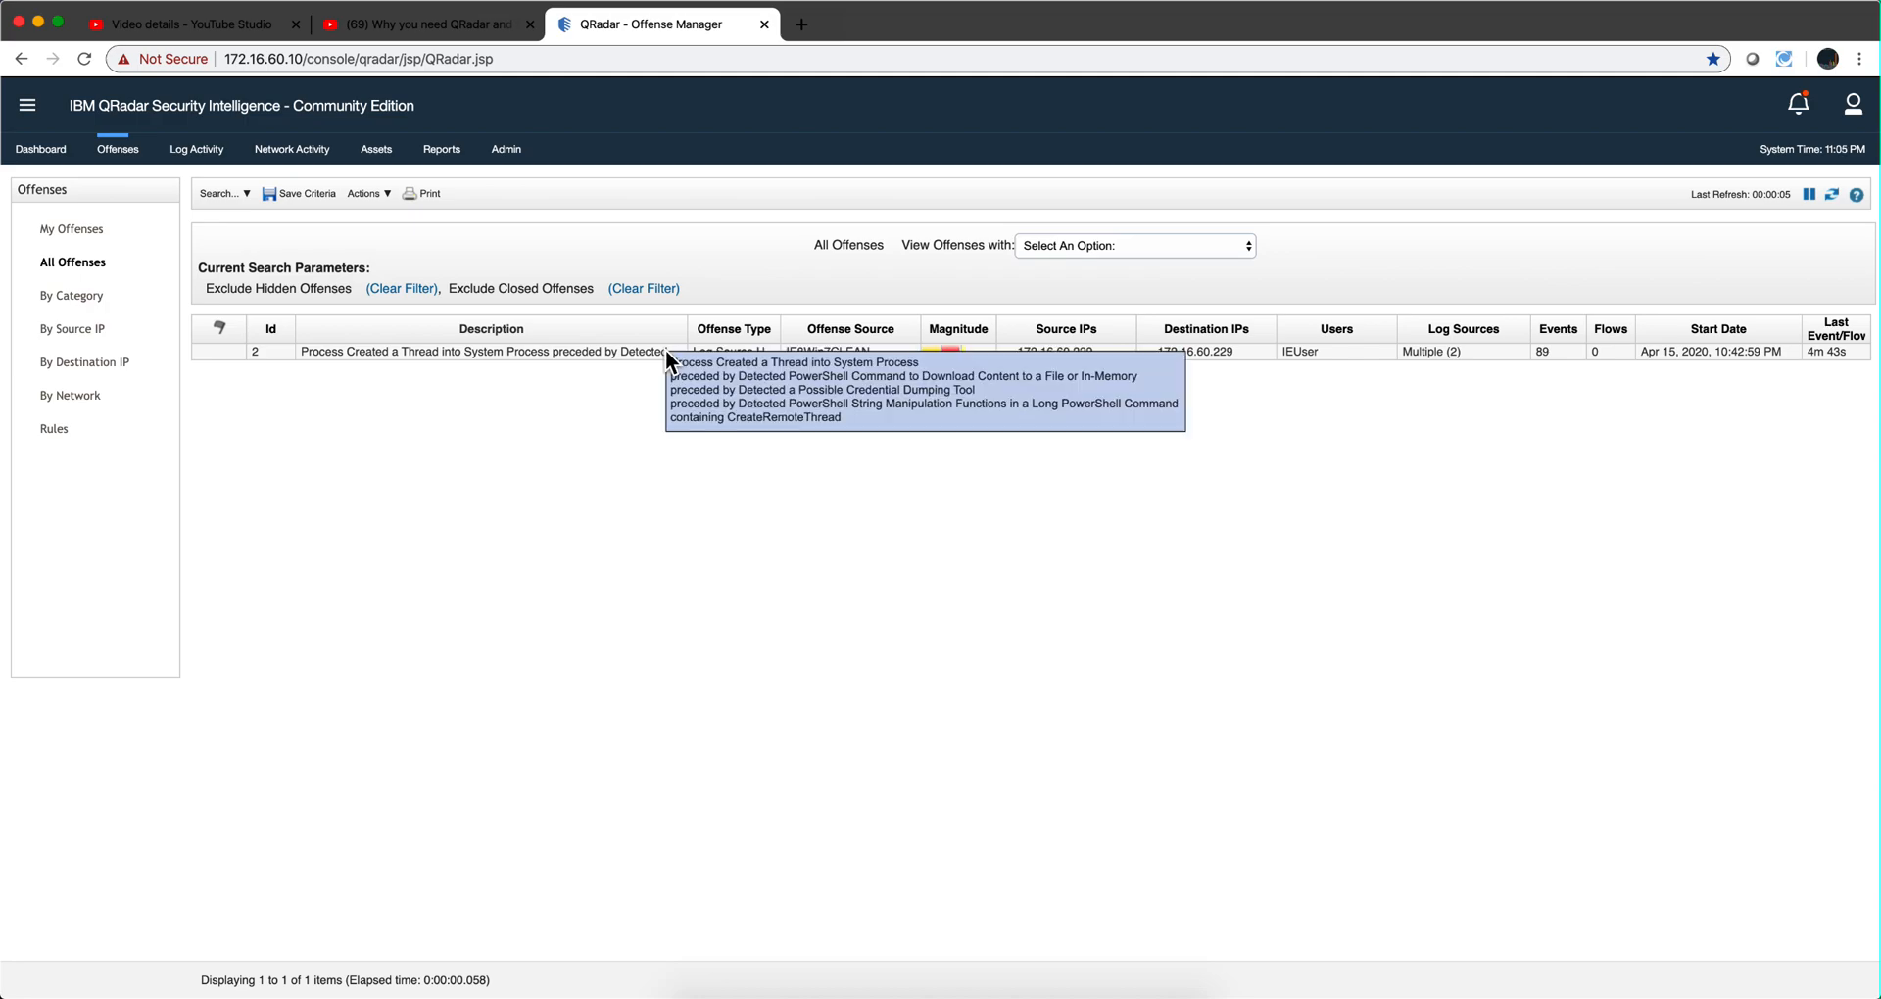
- Close the thread-injection offense with reason False-Positive, Tuned
left_click(366, 194)
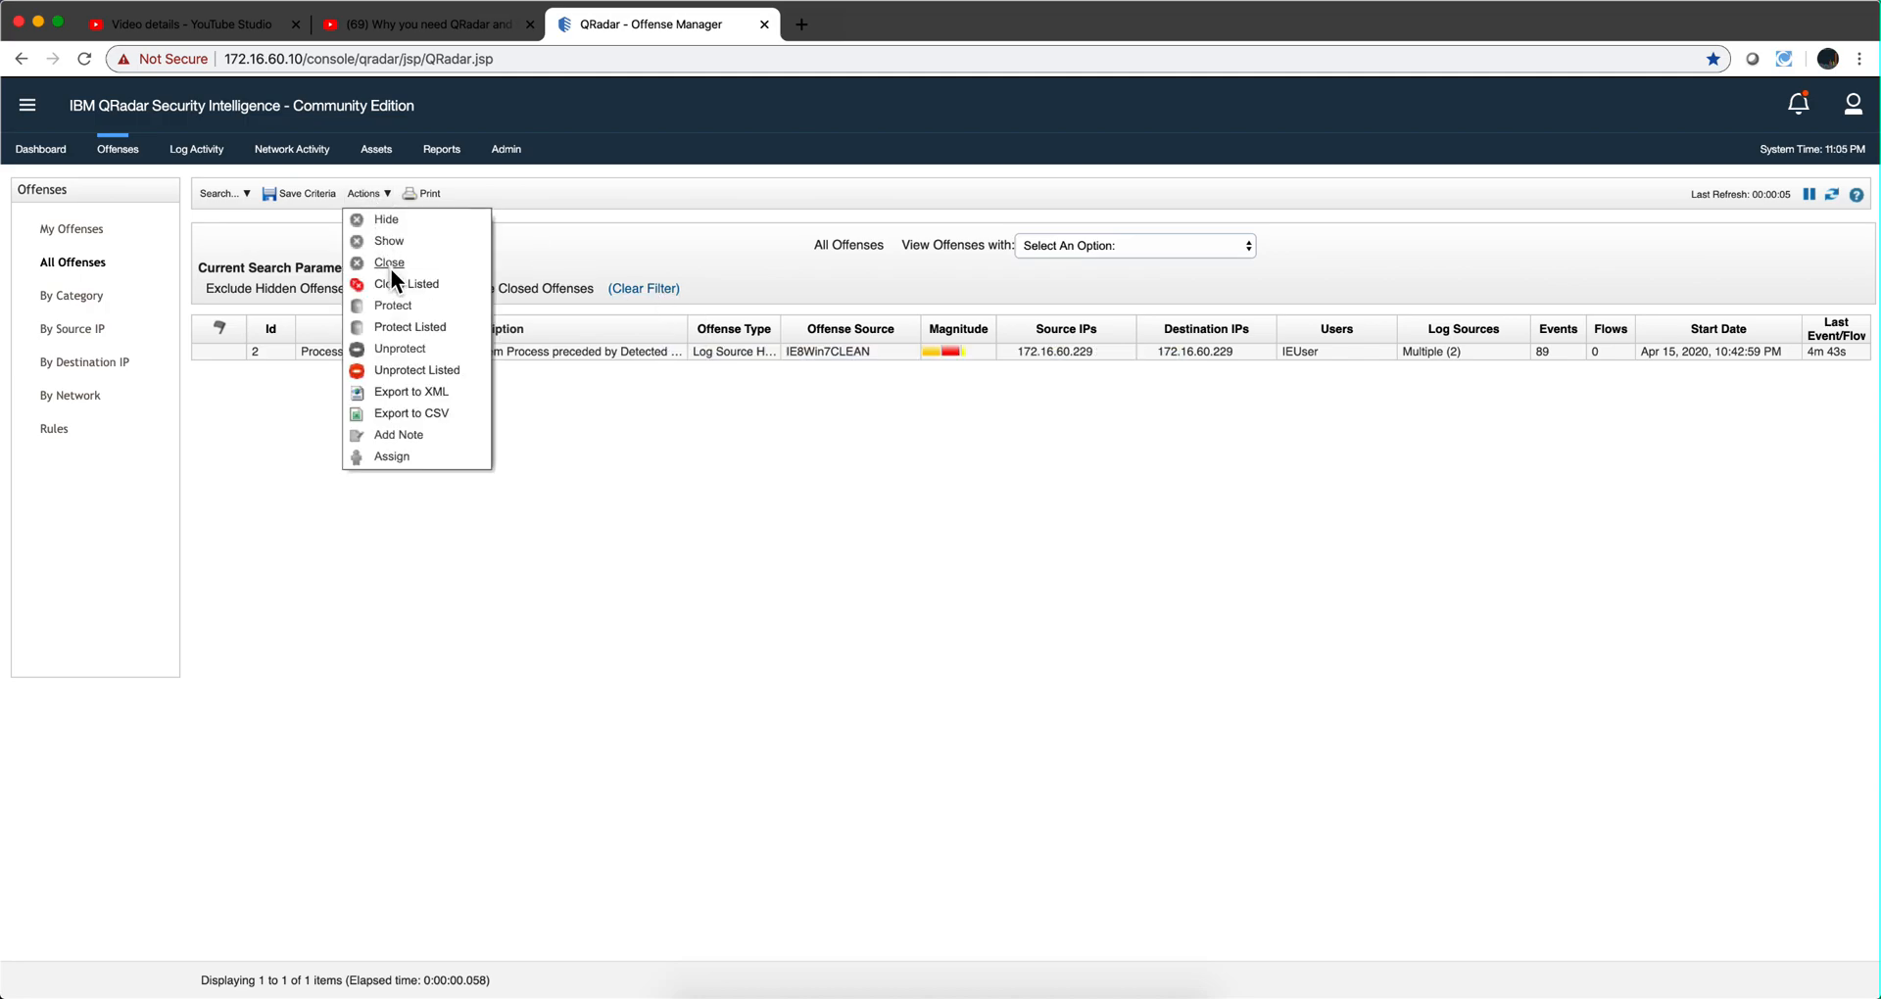
left_click(388, 263)
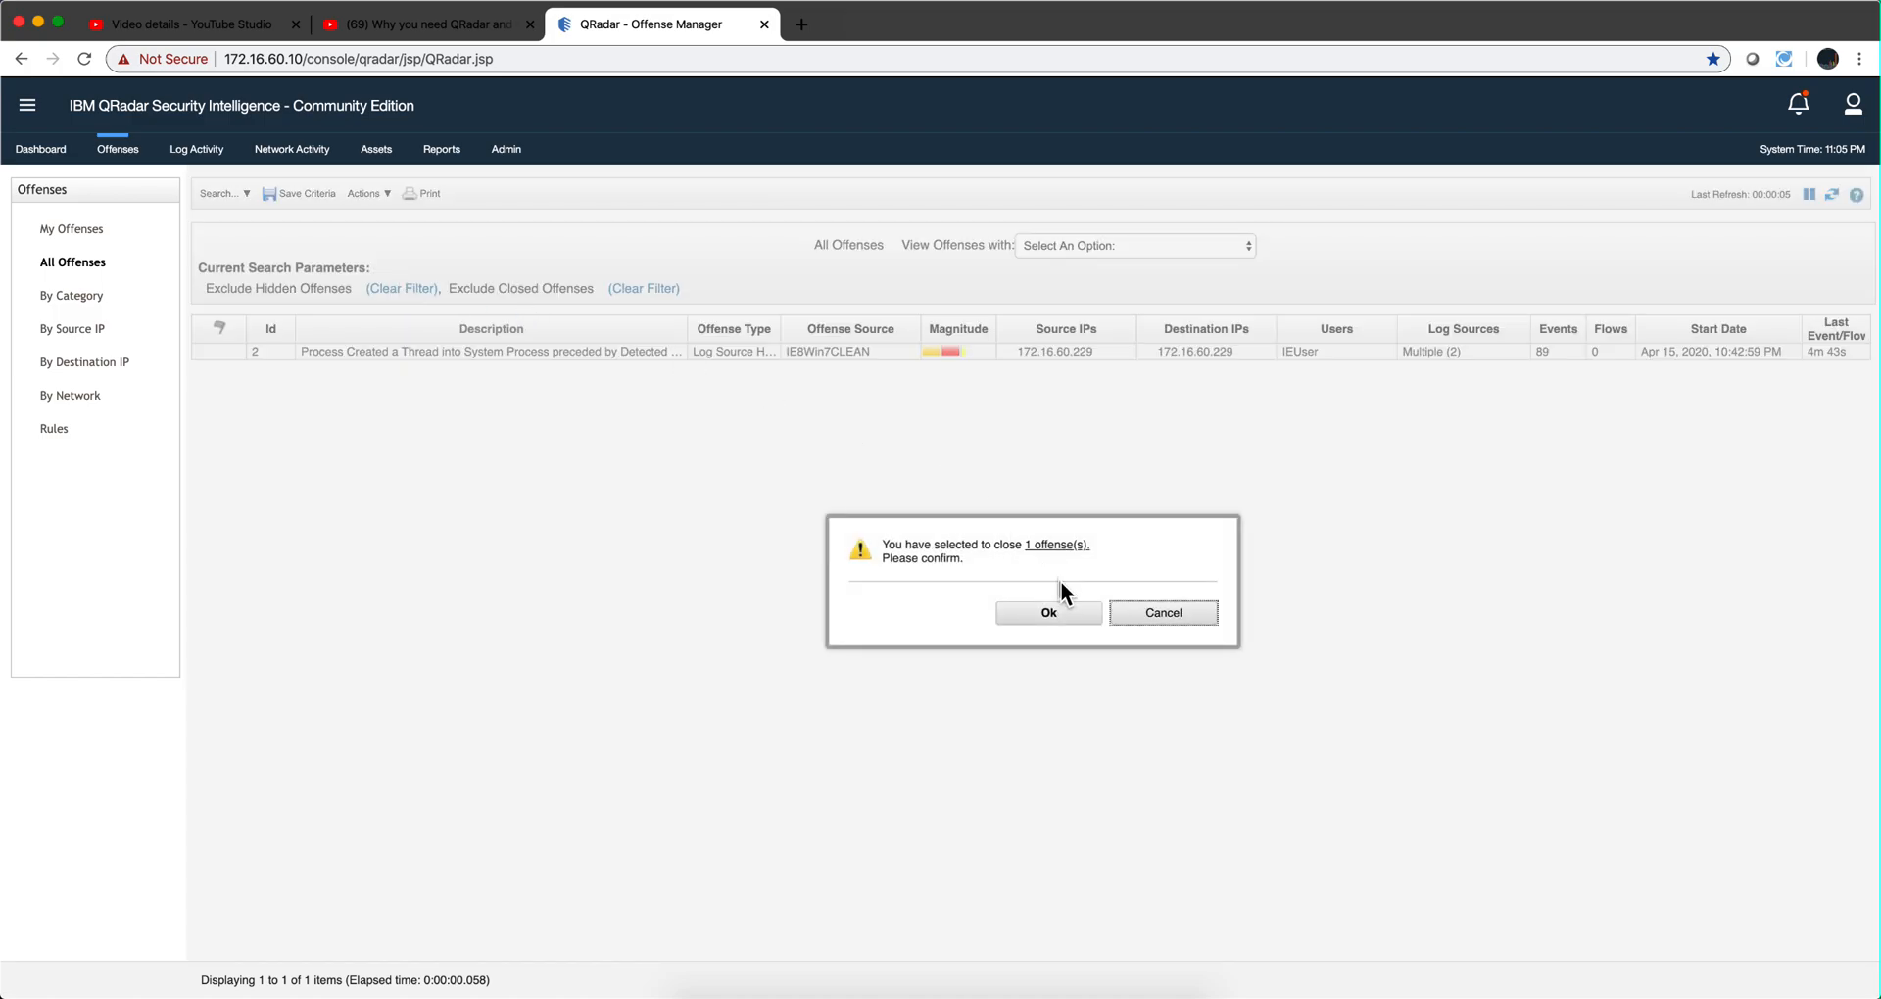
left_click(1046, 613)
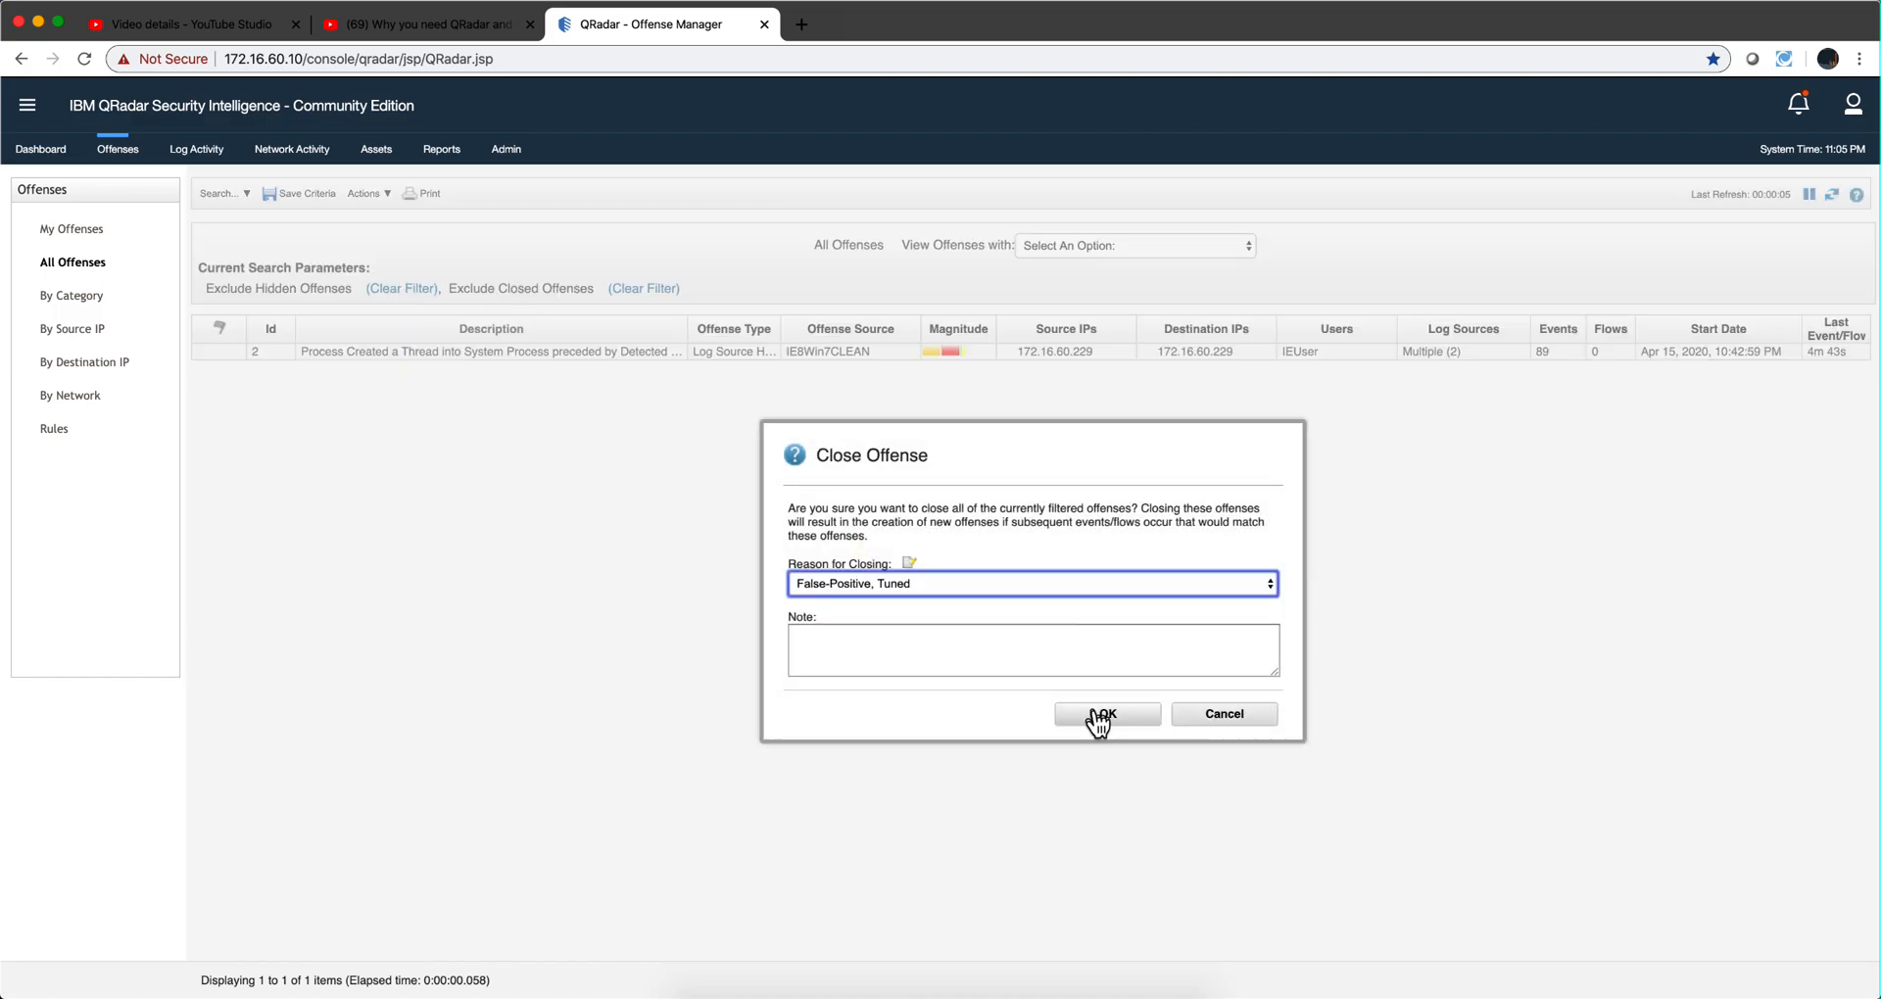
left_click(1105, 713)
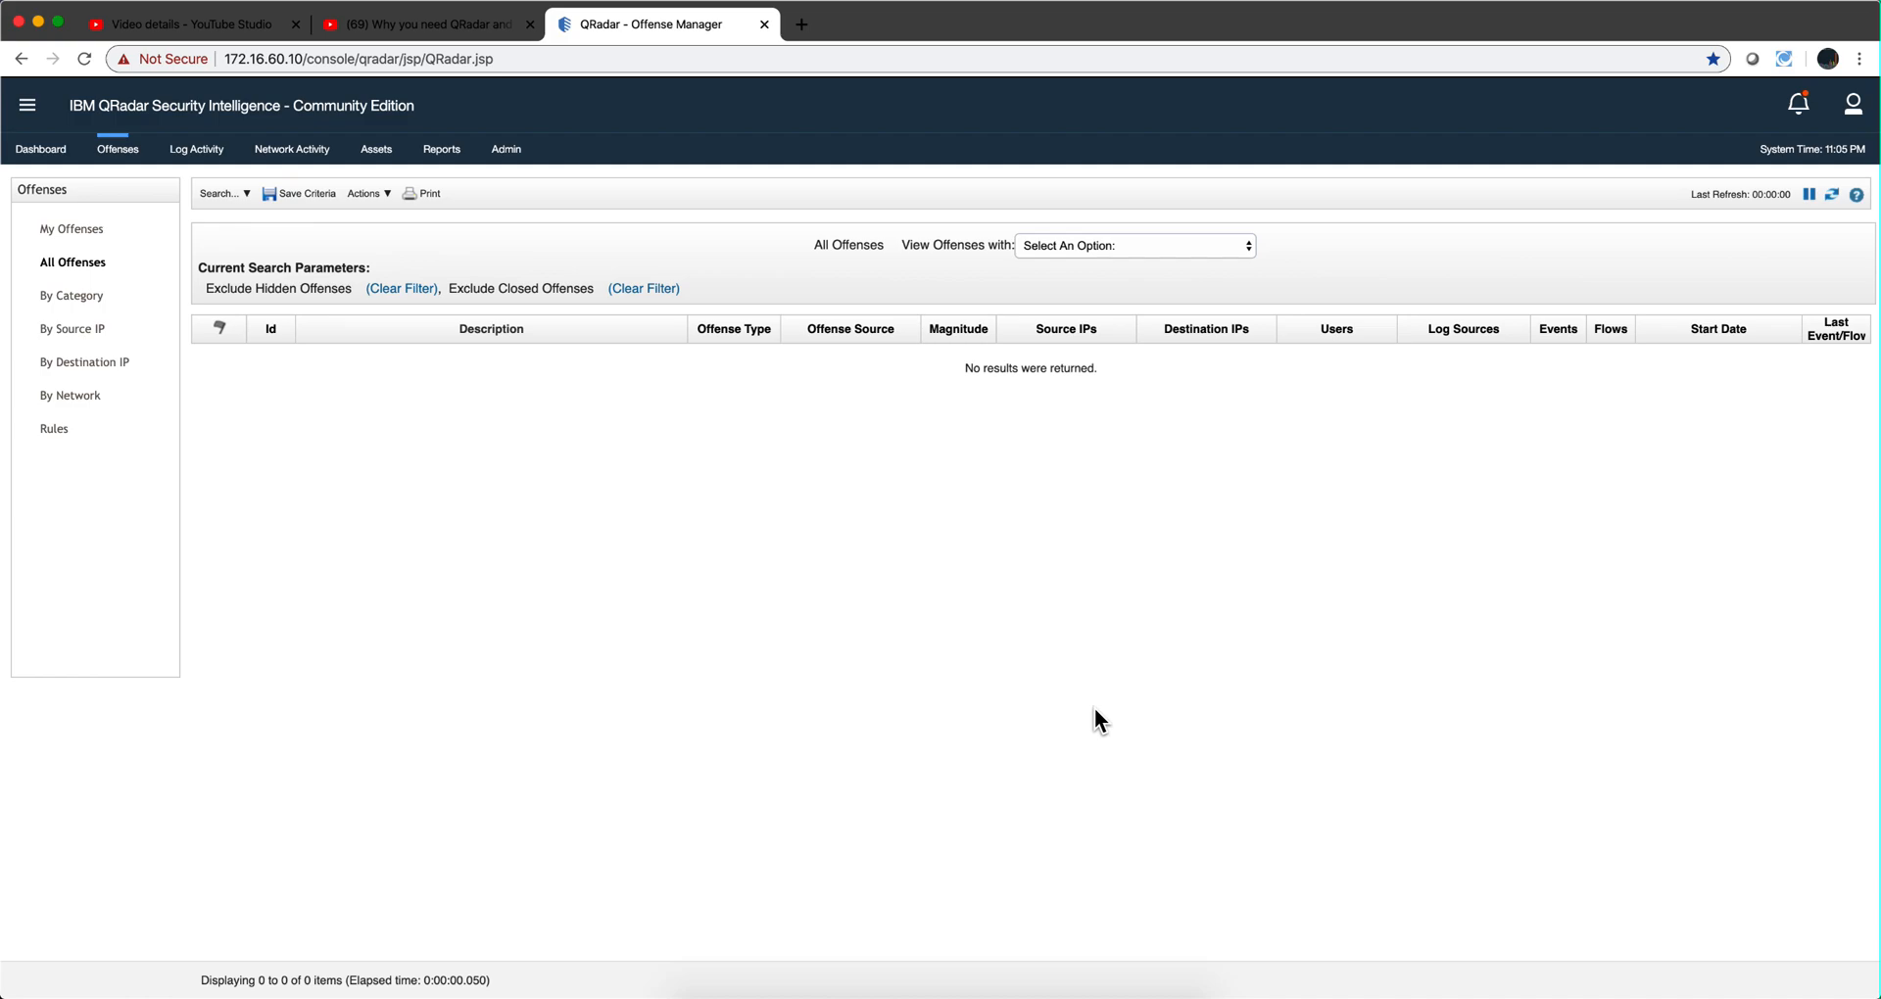
mouse_move(952, 944)
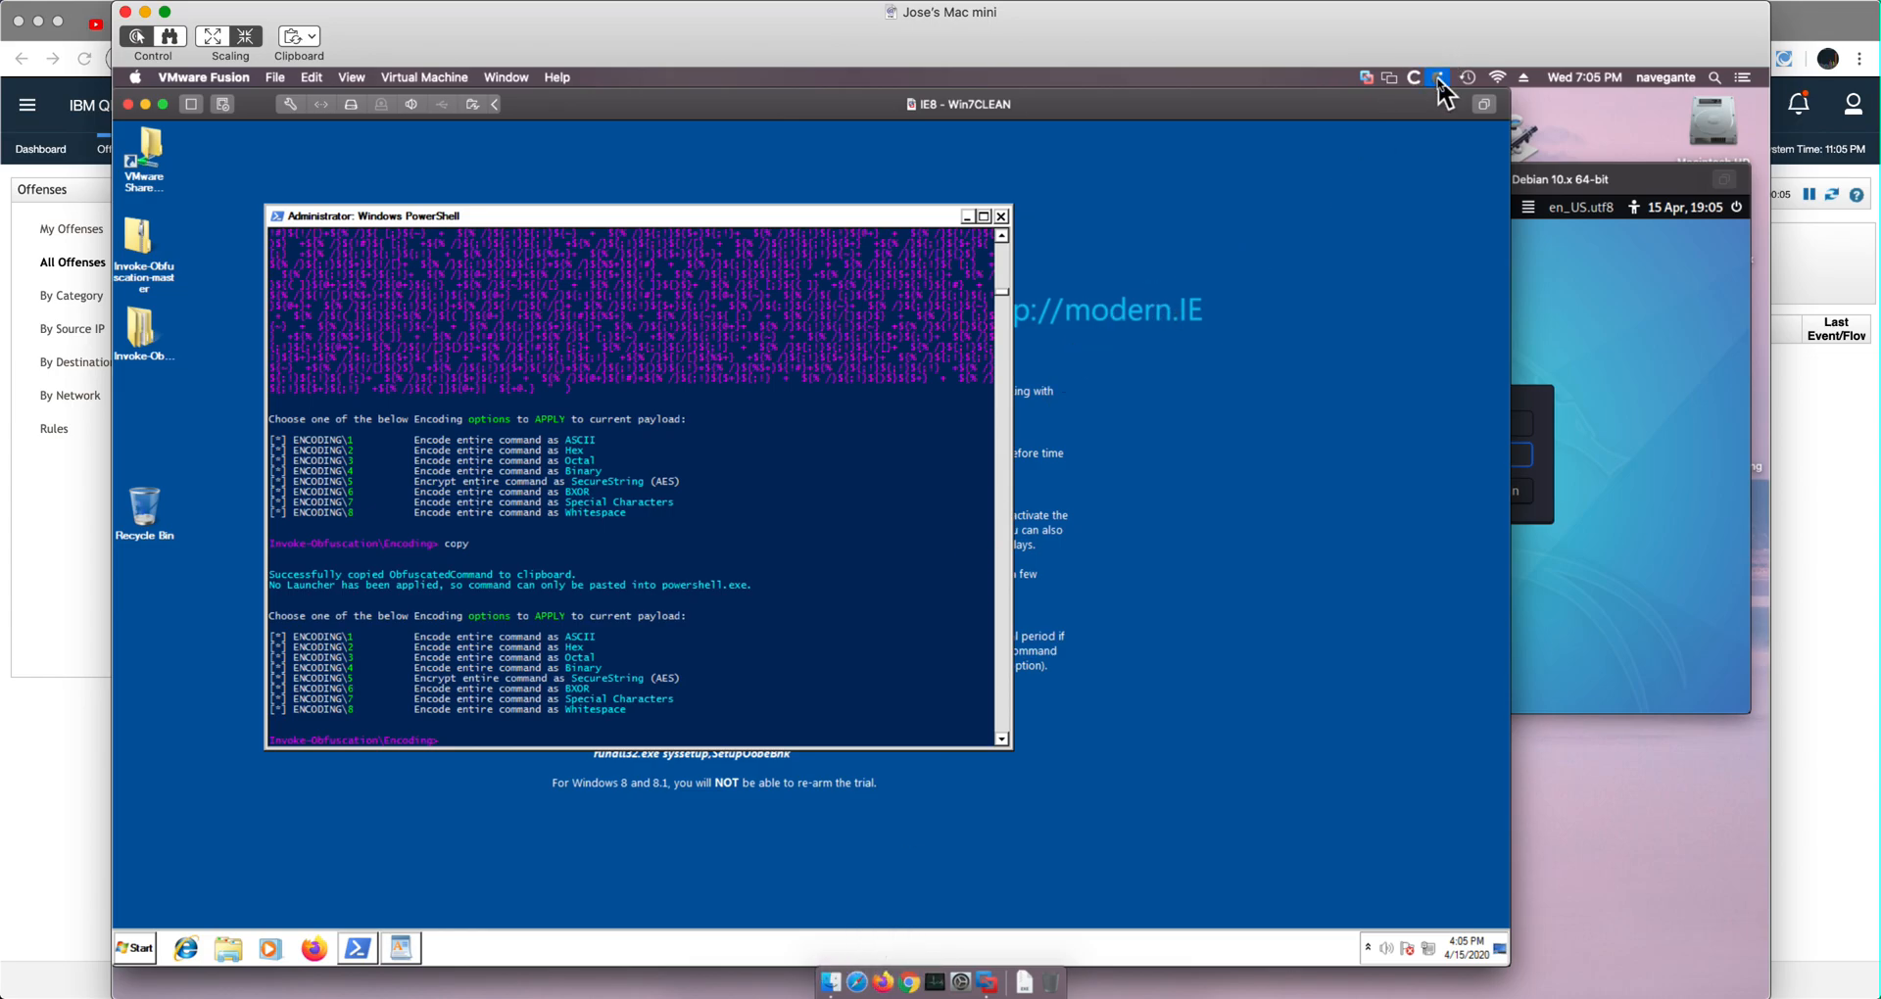
- Close the Invoke-Obfuscation PowerShell window, leaving the Kali handler in view
left_click(1436, 76)
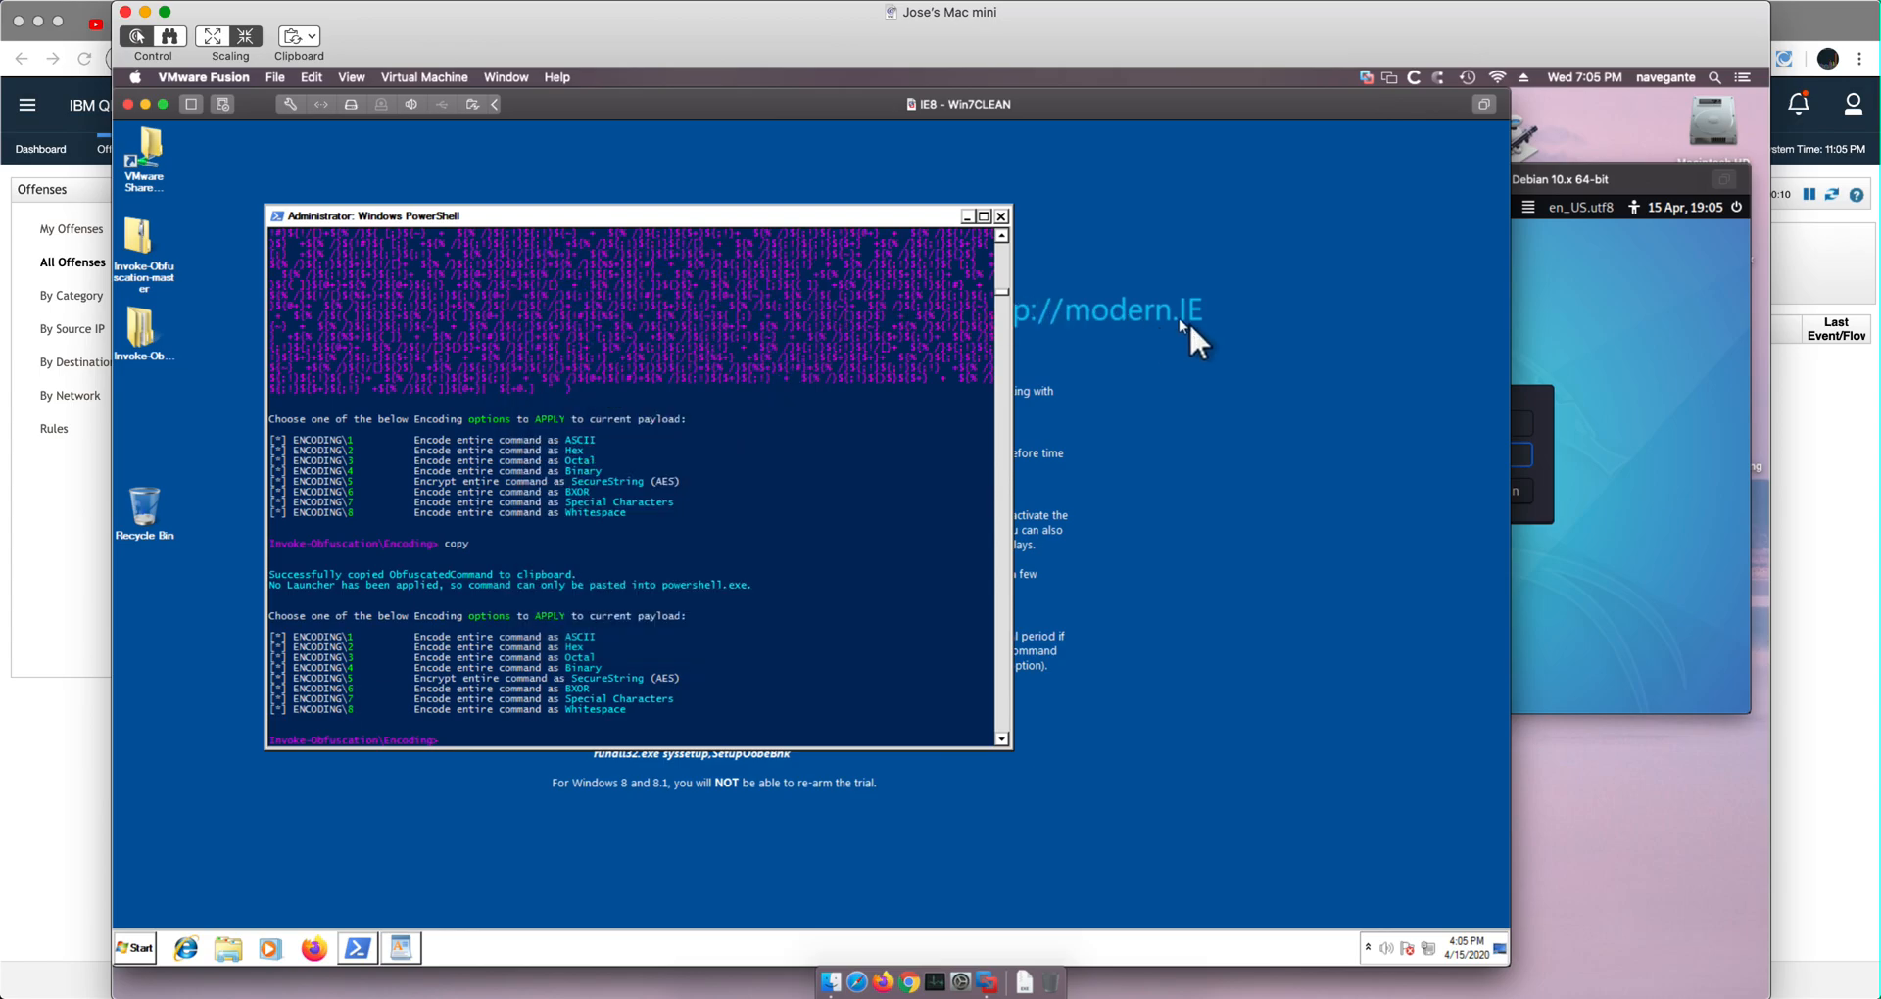
mouse_move(1001, 216)
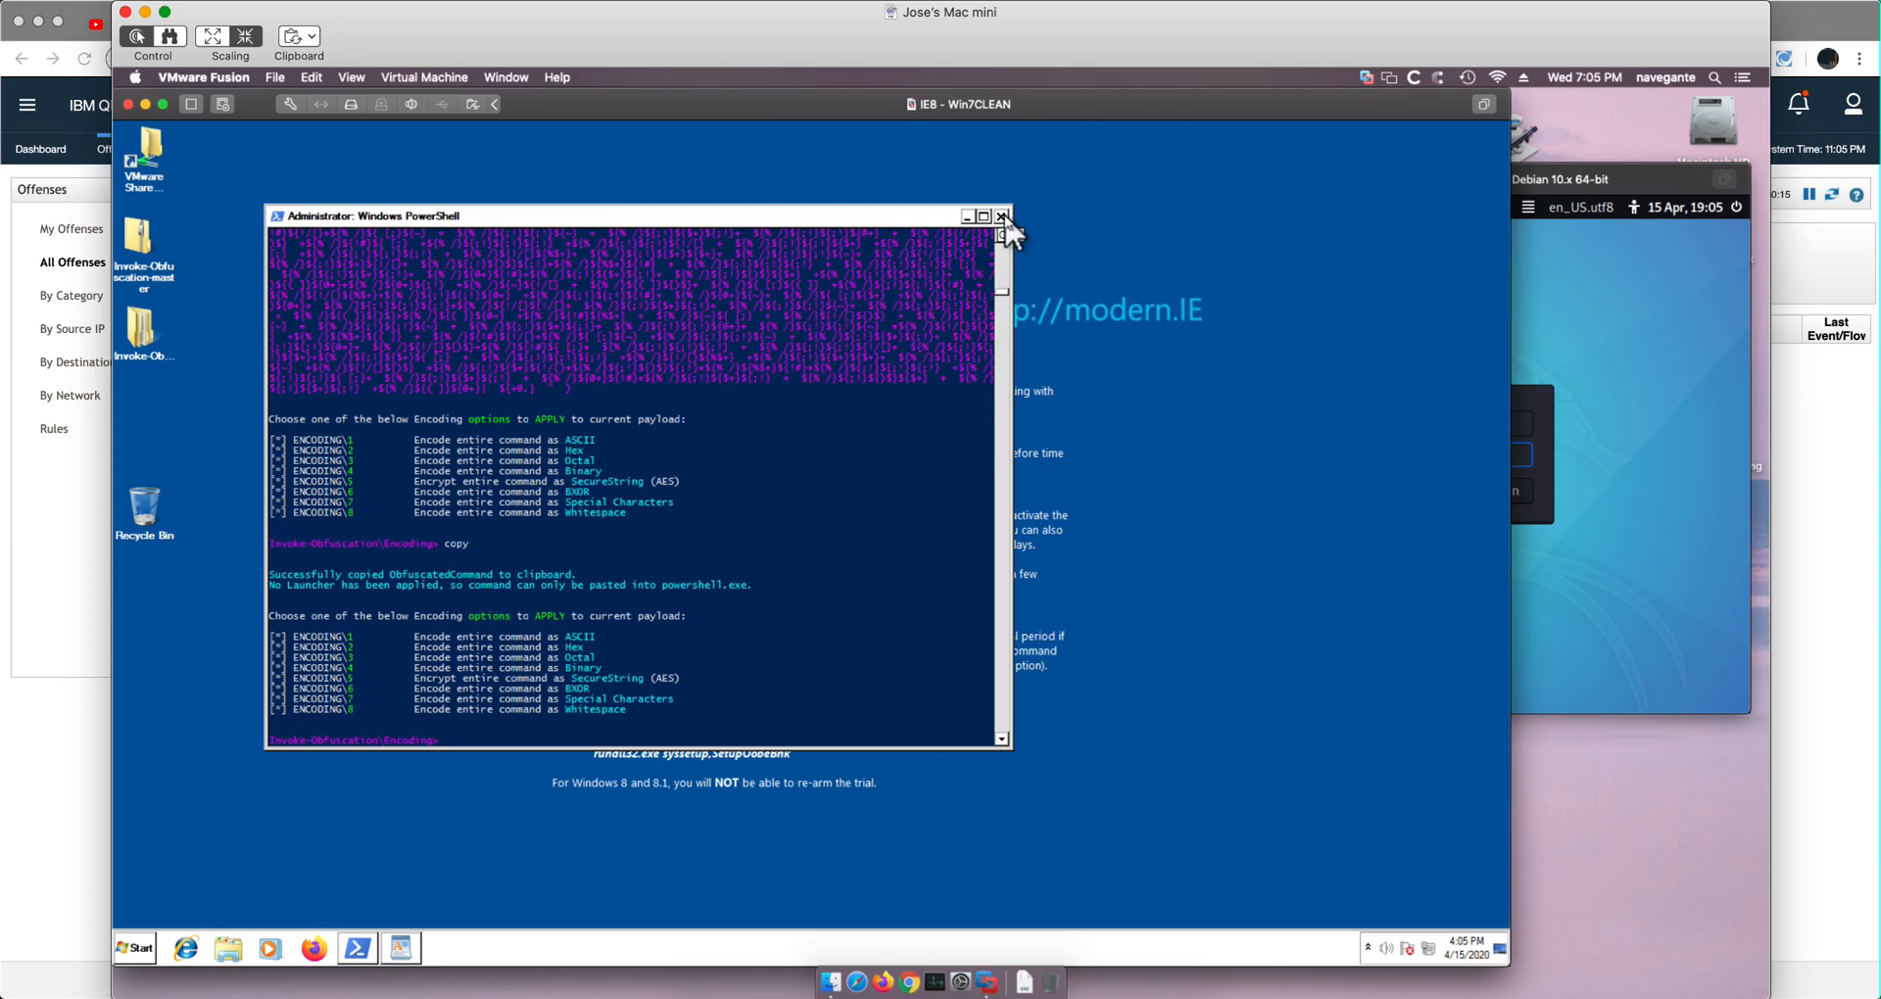
left_click(1001, 215)
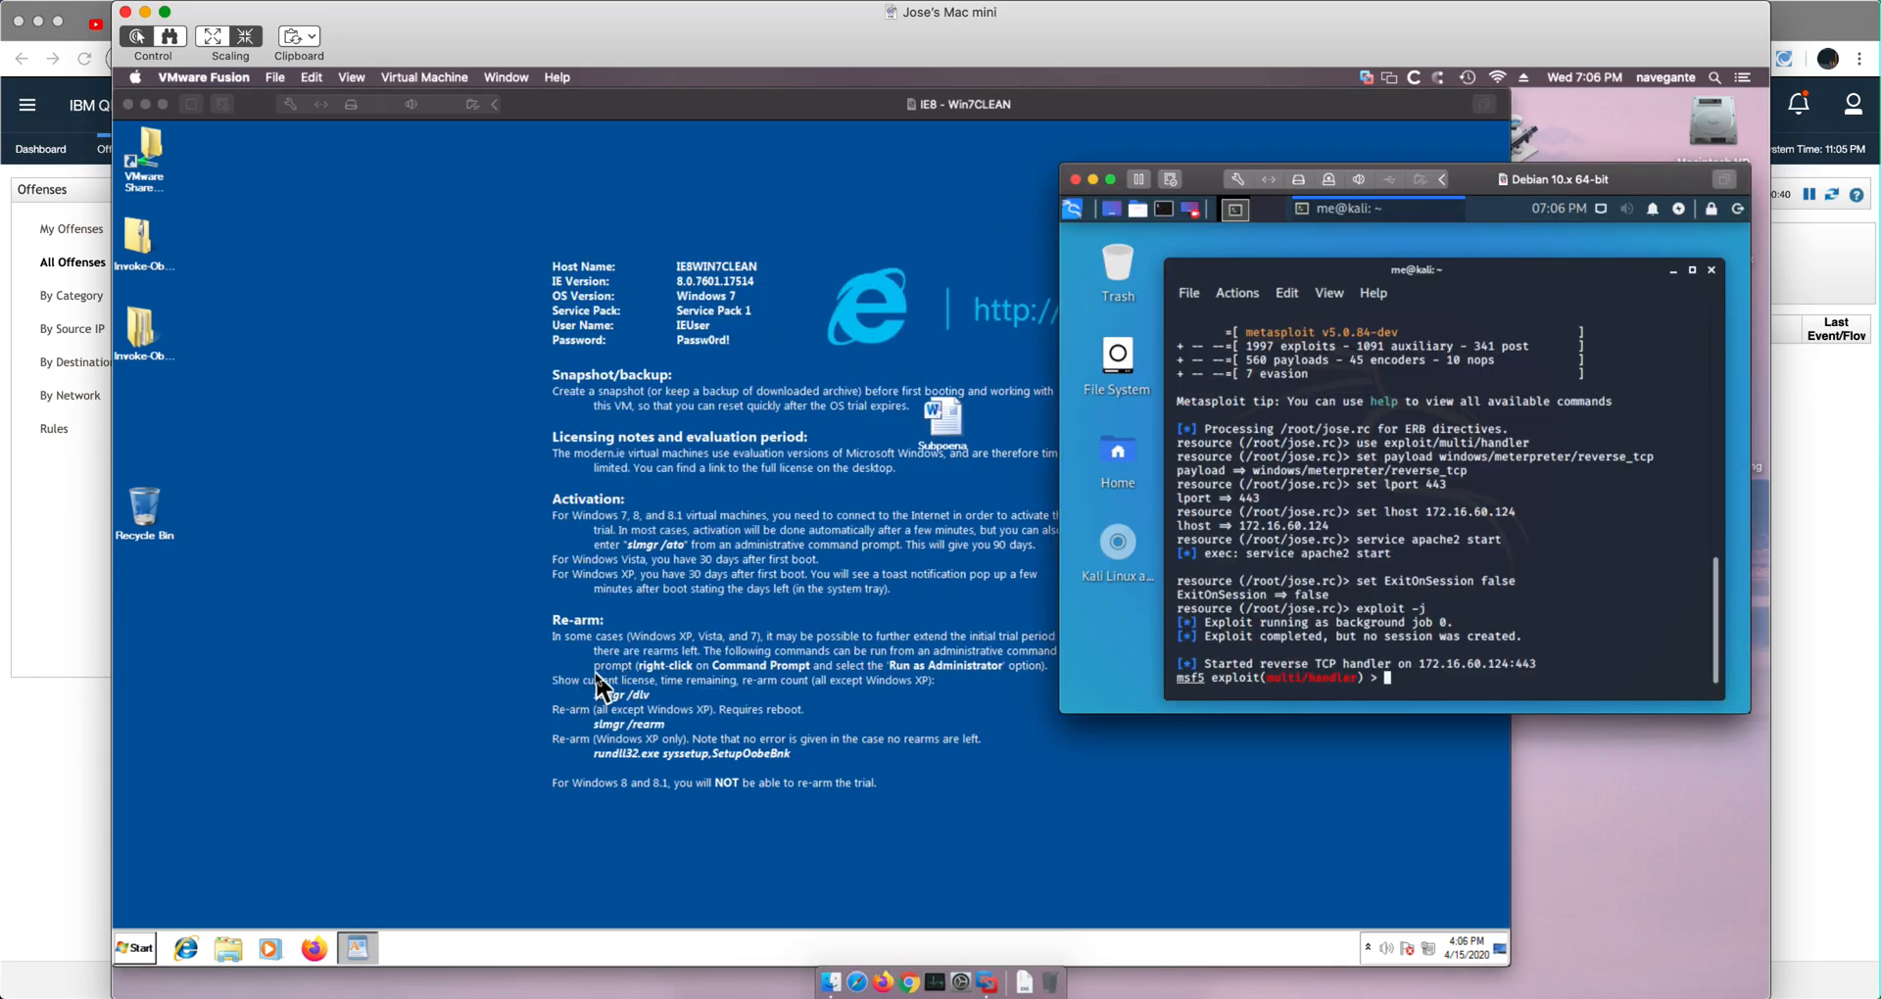
mouse_move(809, 804)
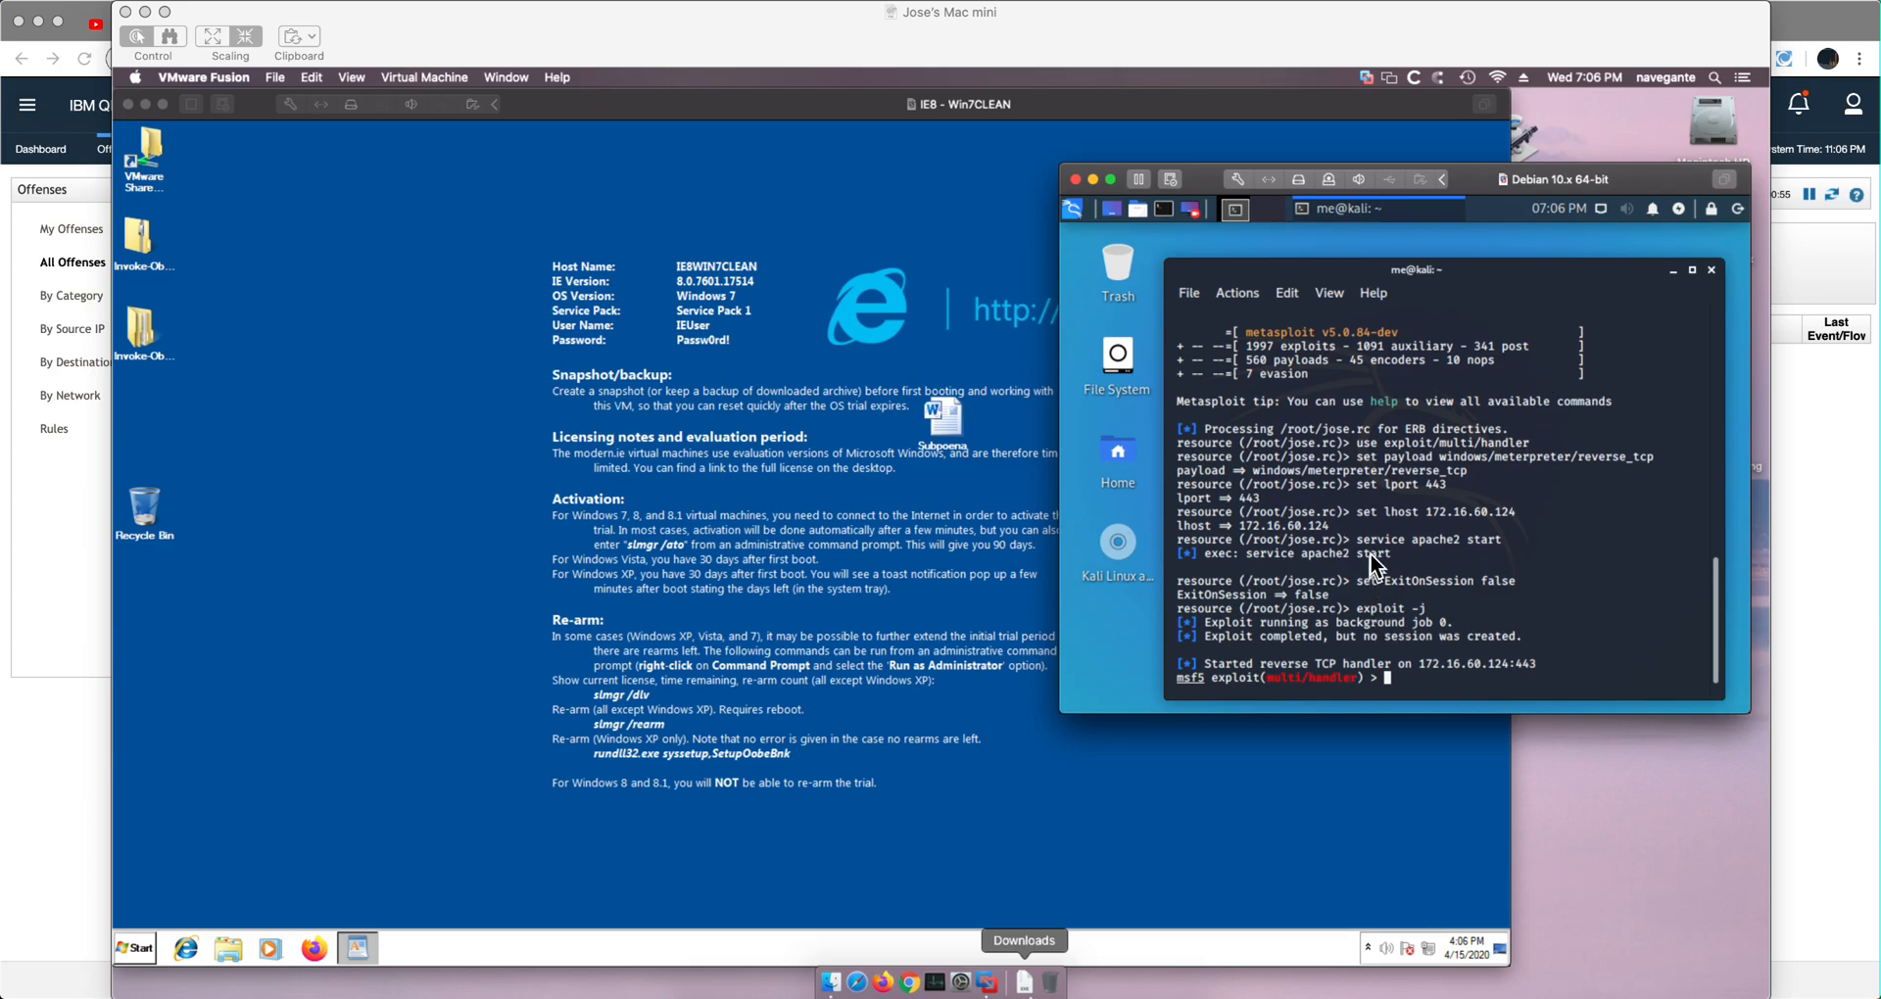
mouse_move(1385, 462)
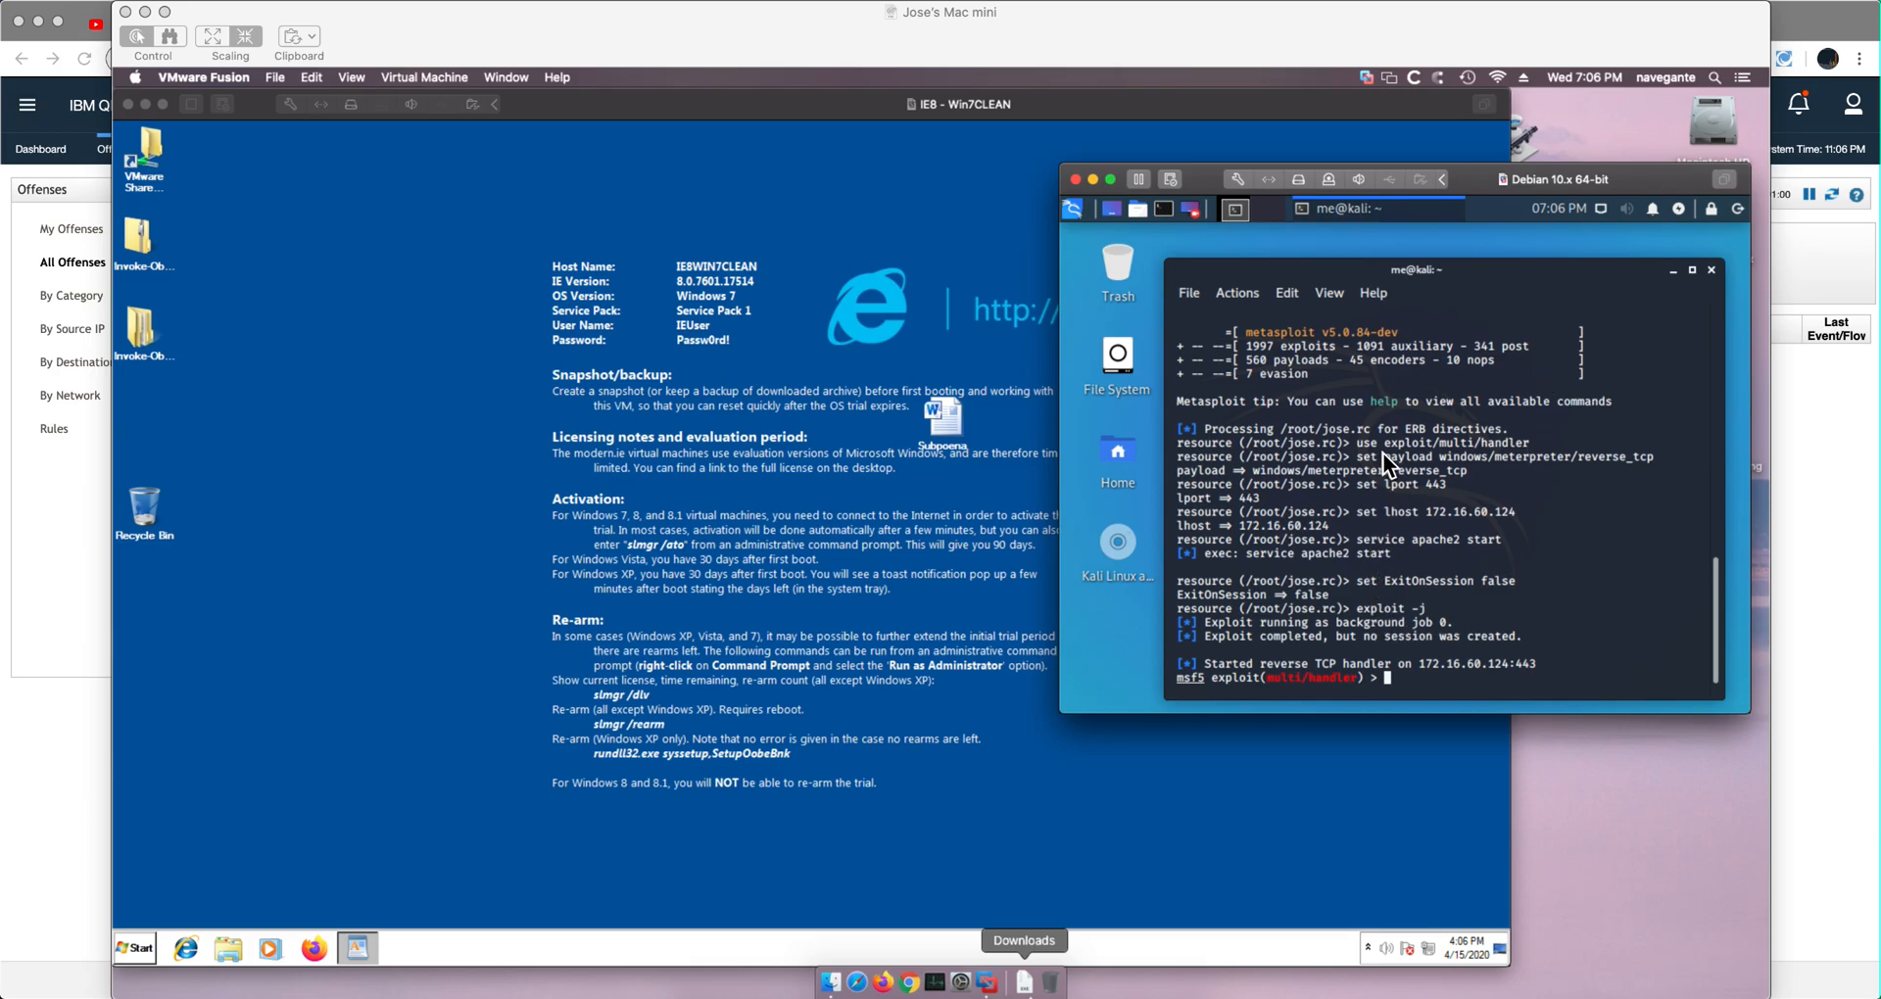
mouse_move(1428, 490)
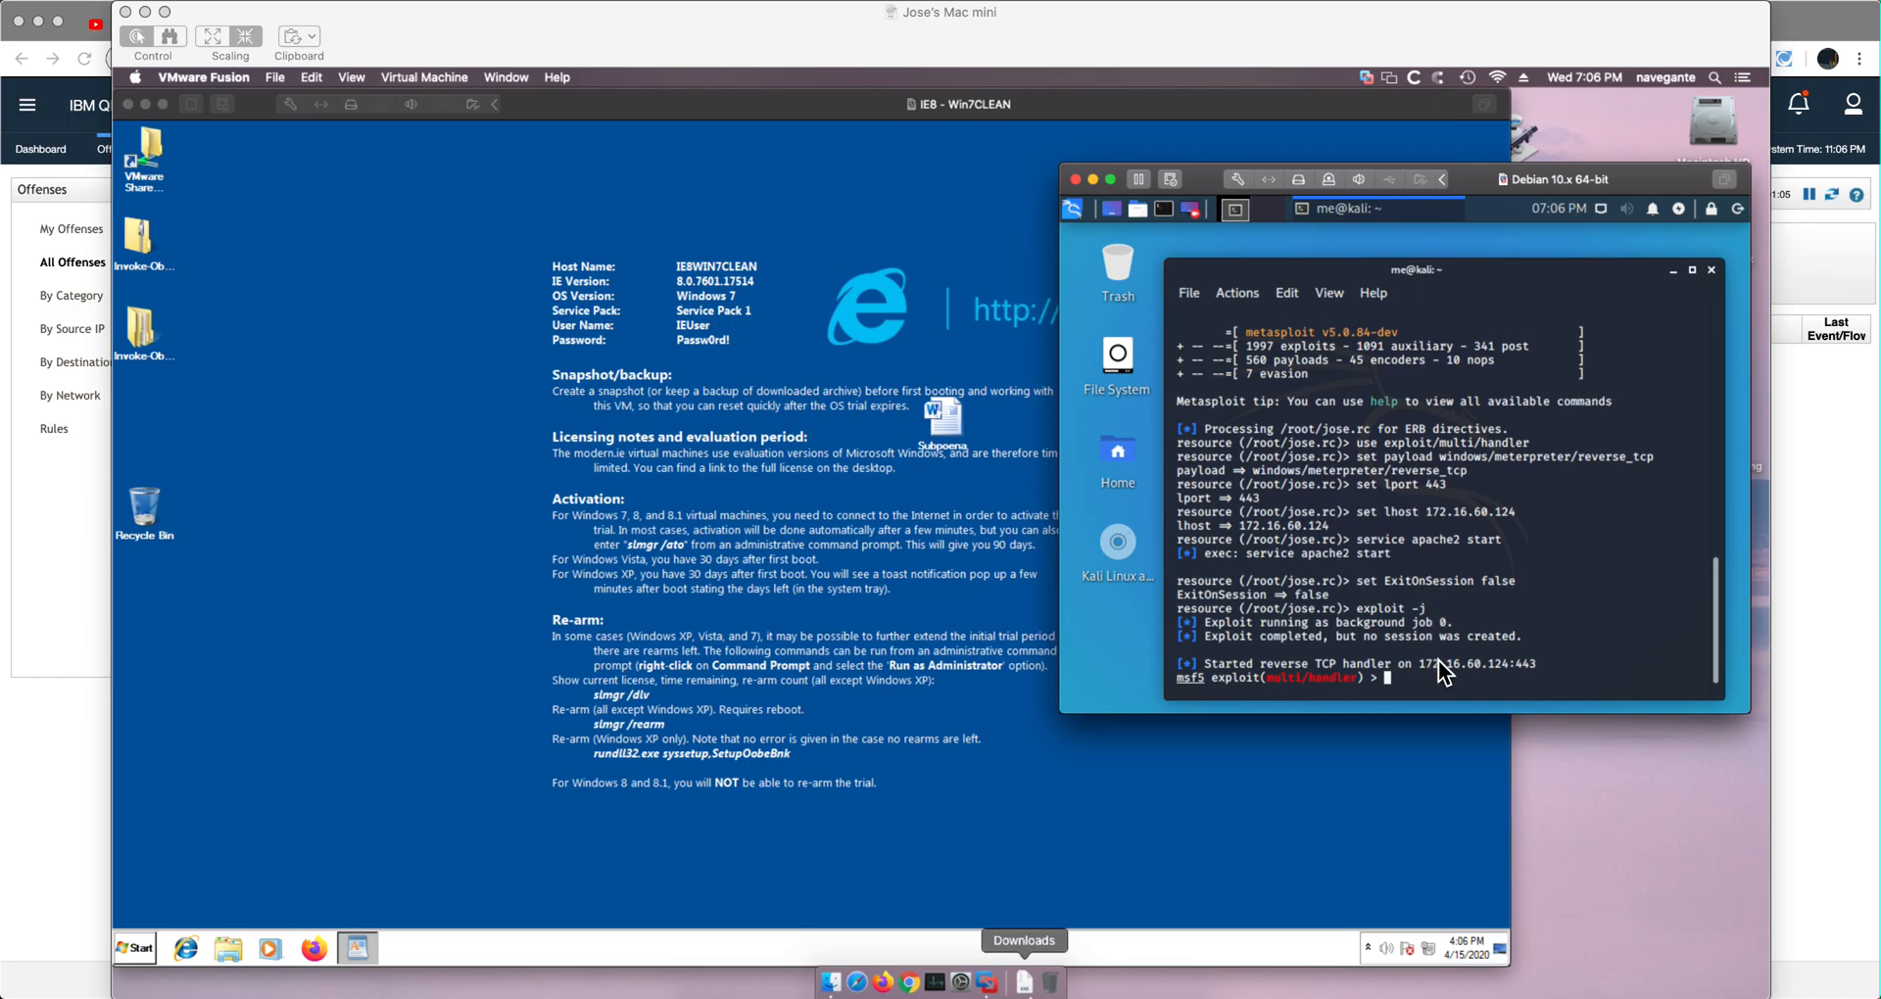
mouse_move(1350, 617)
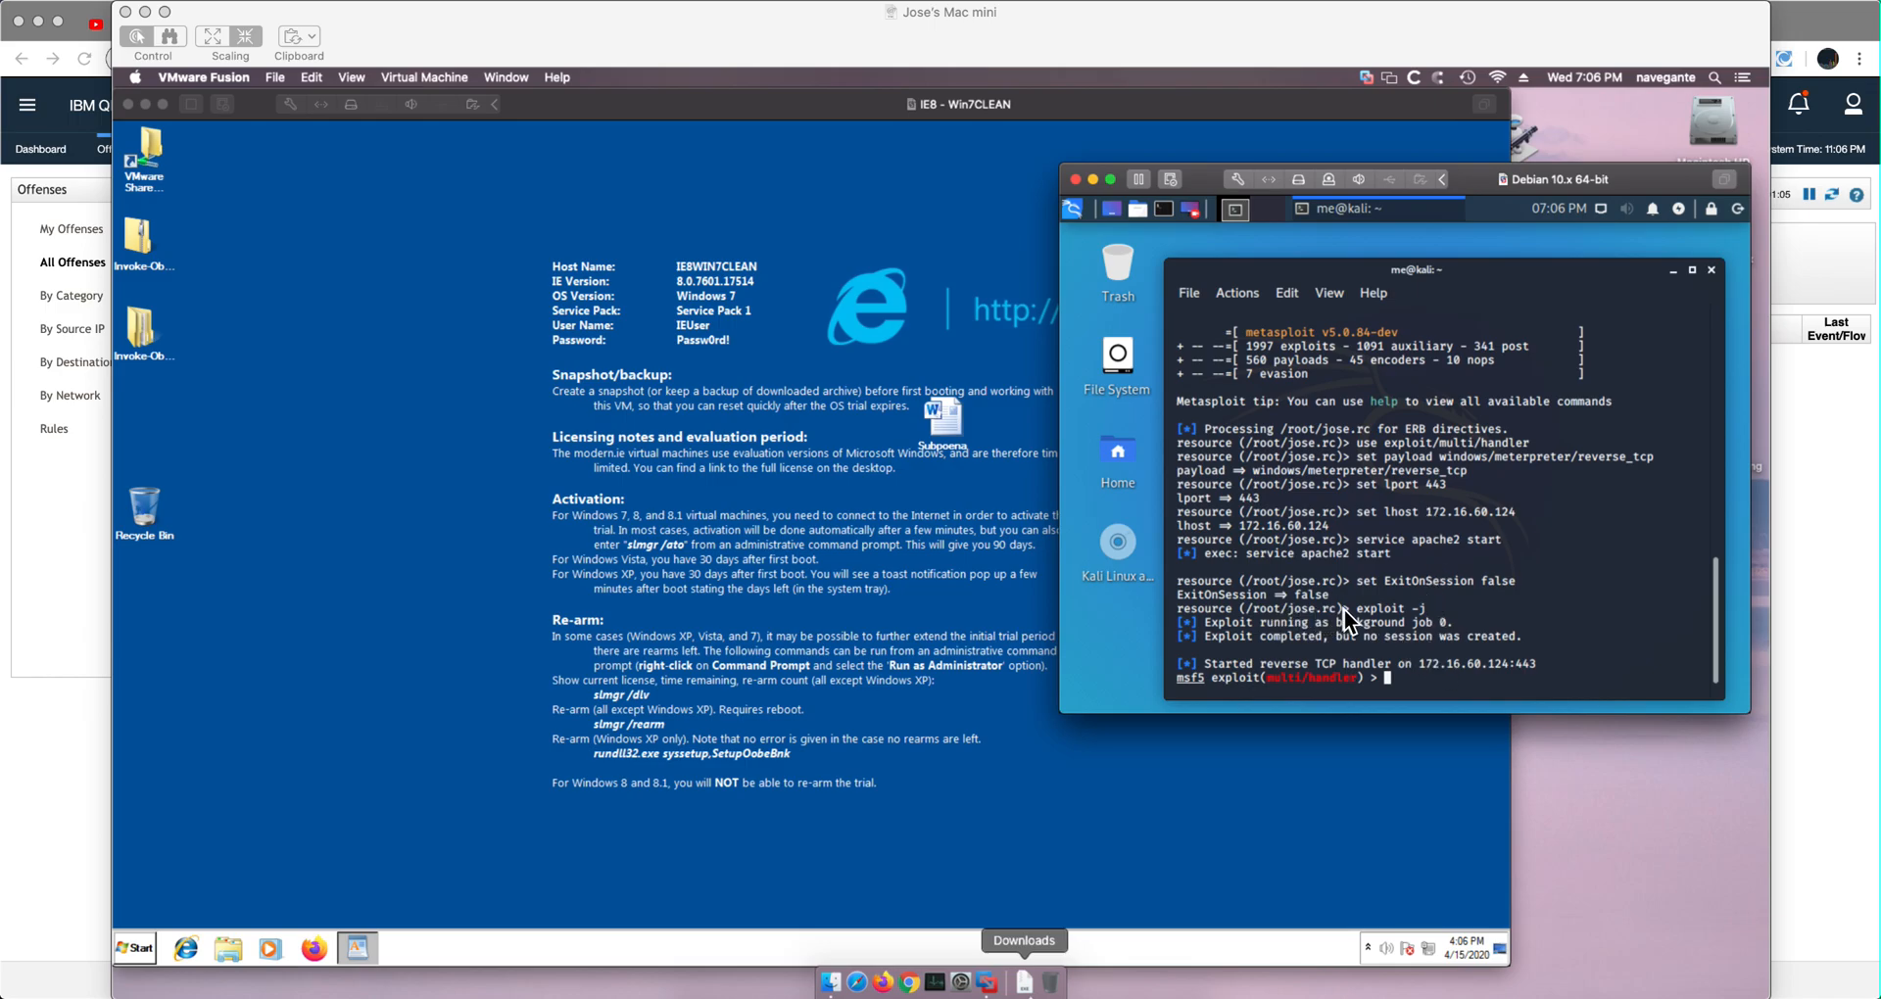
mouse_move(605, 870)
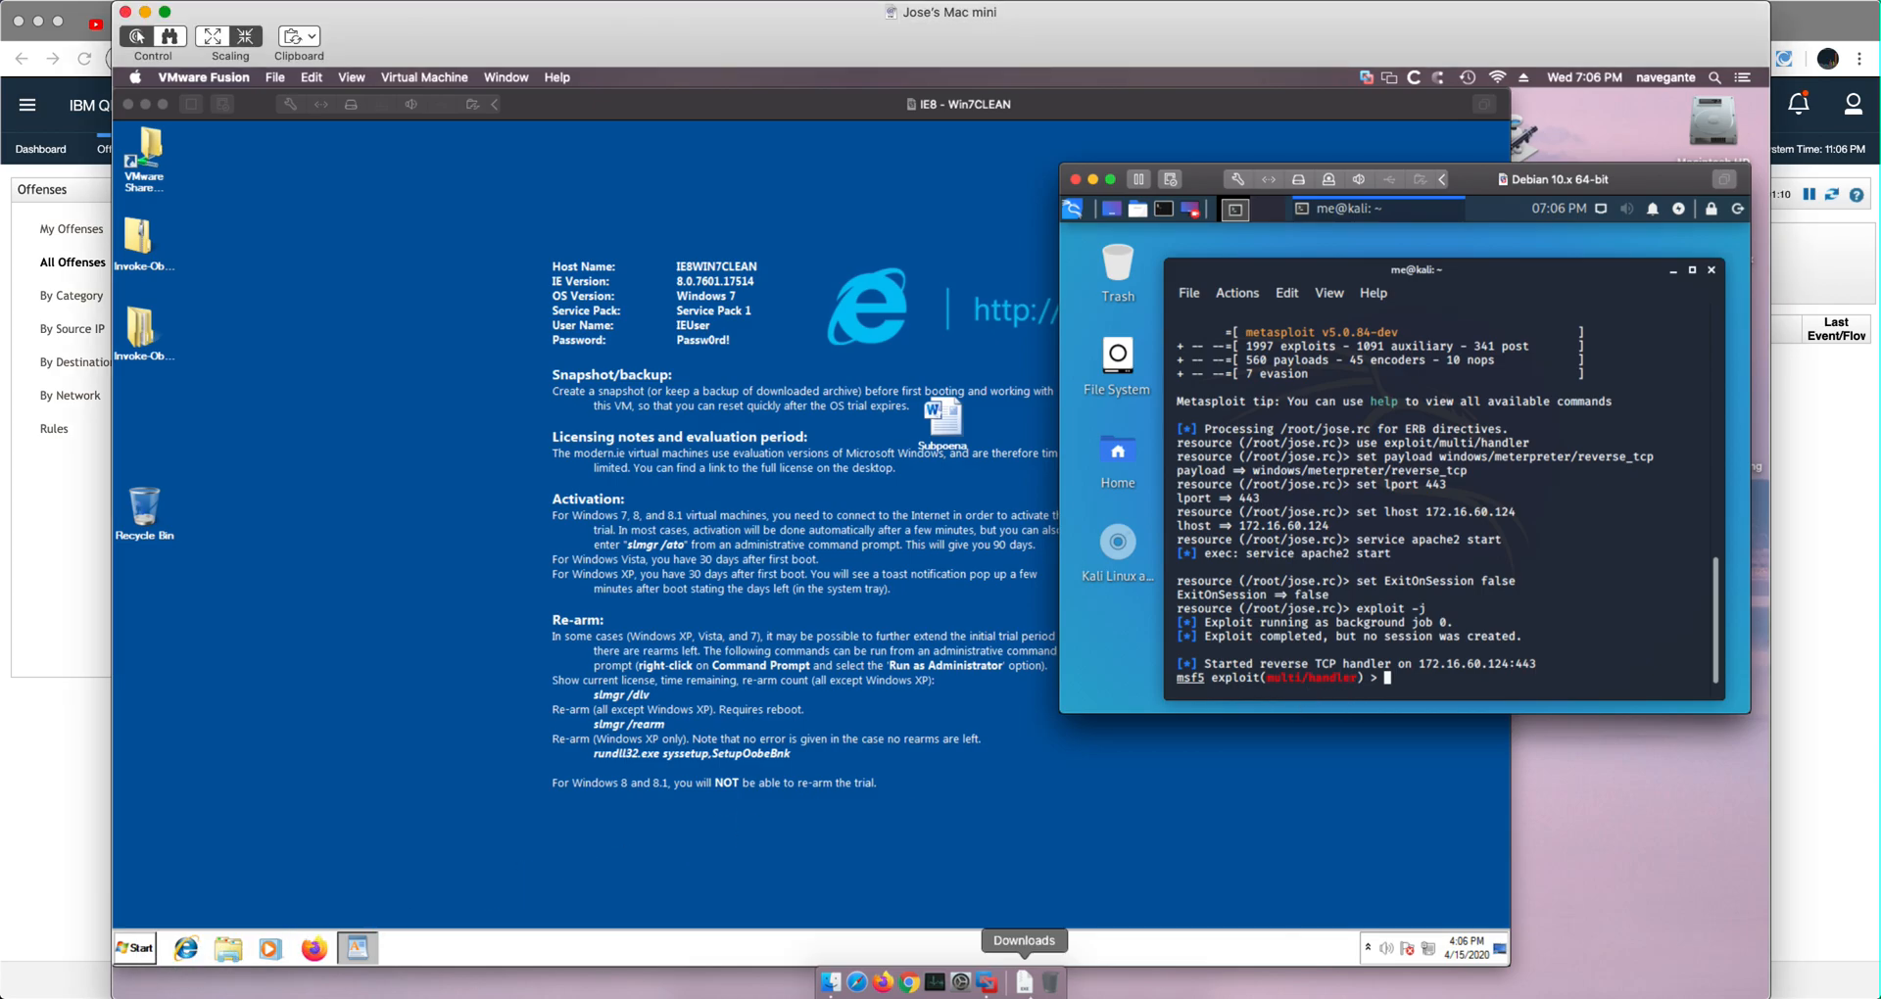
- Launch a fresh Windows PowerShell window from the Start menu search
left_click(133, 948)
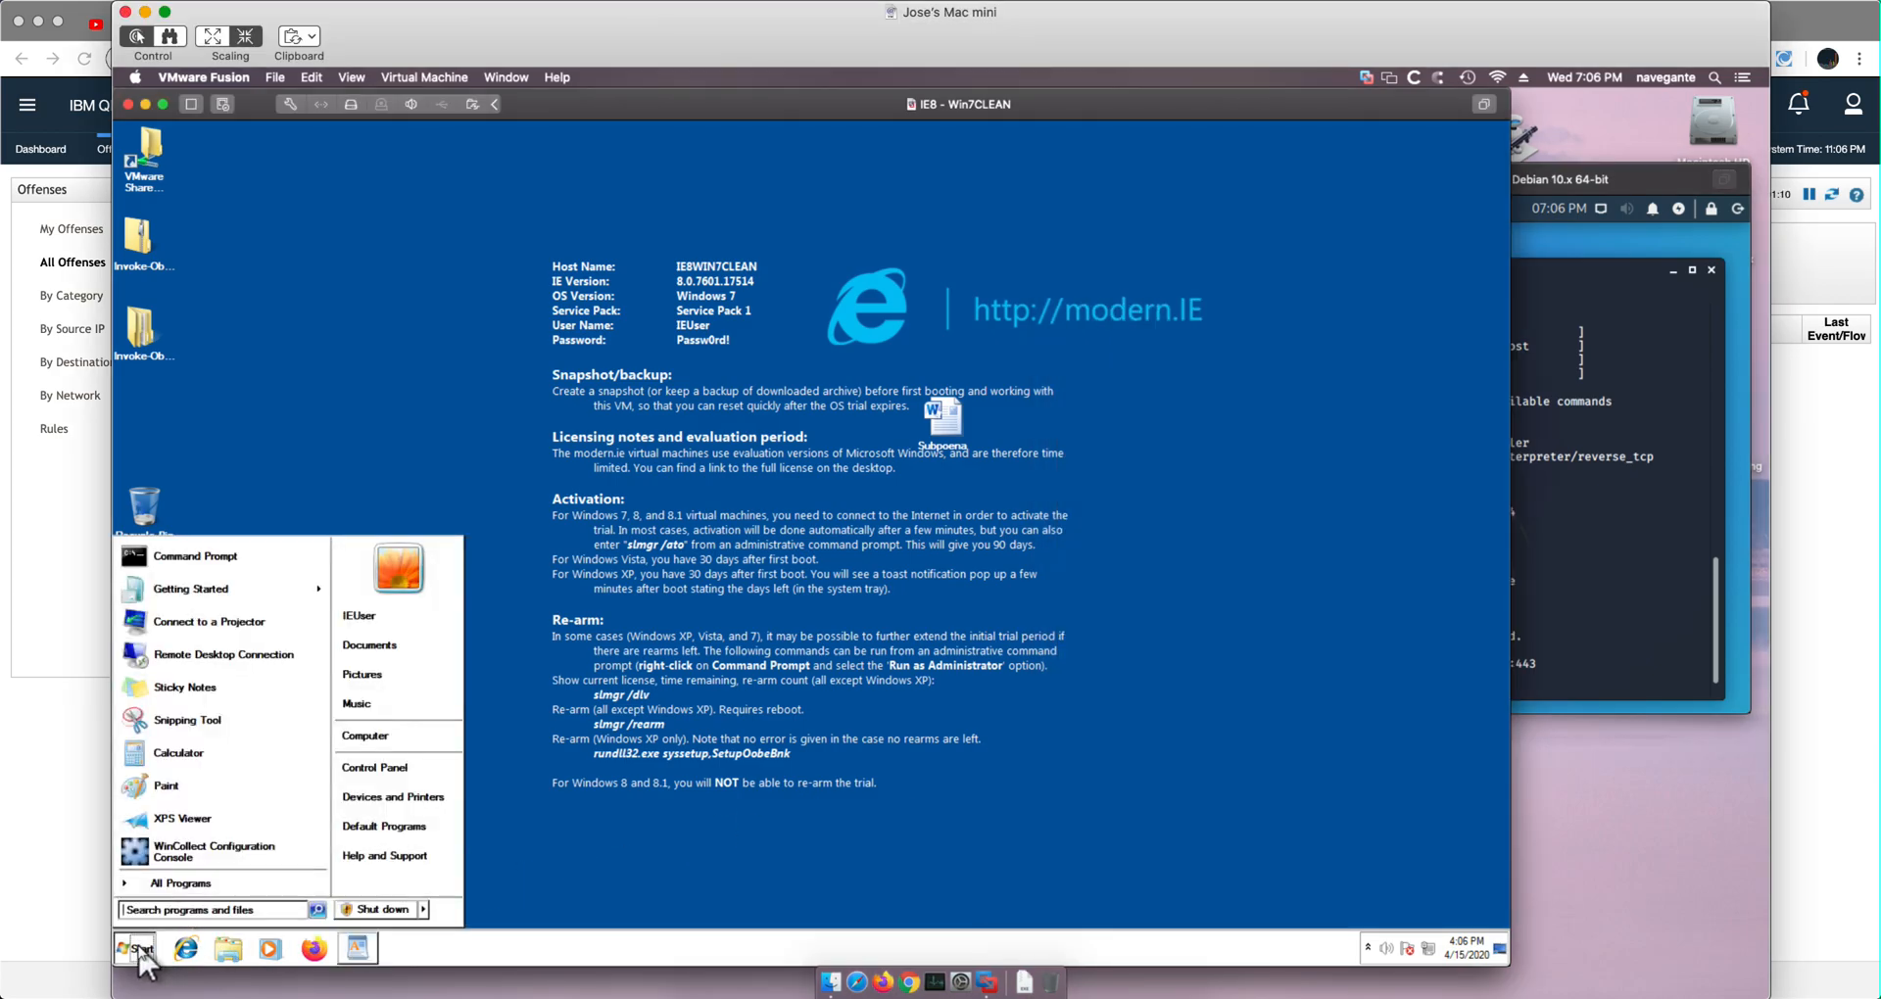
type("powershell")
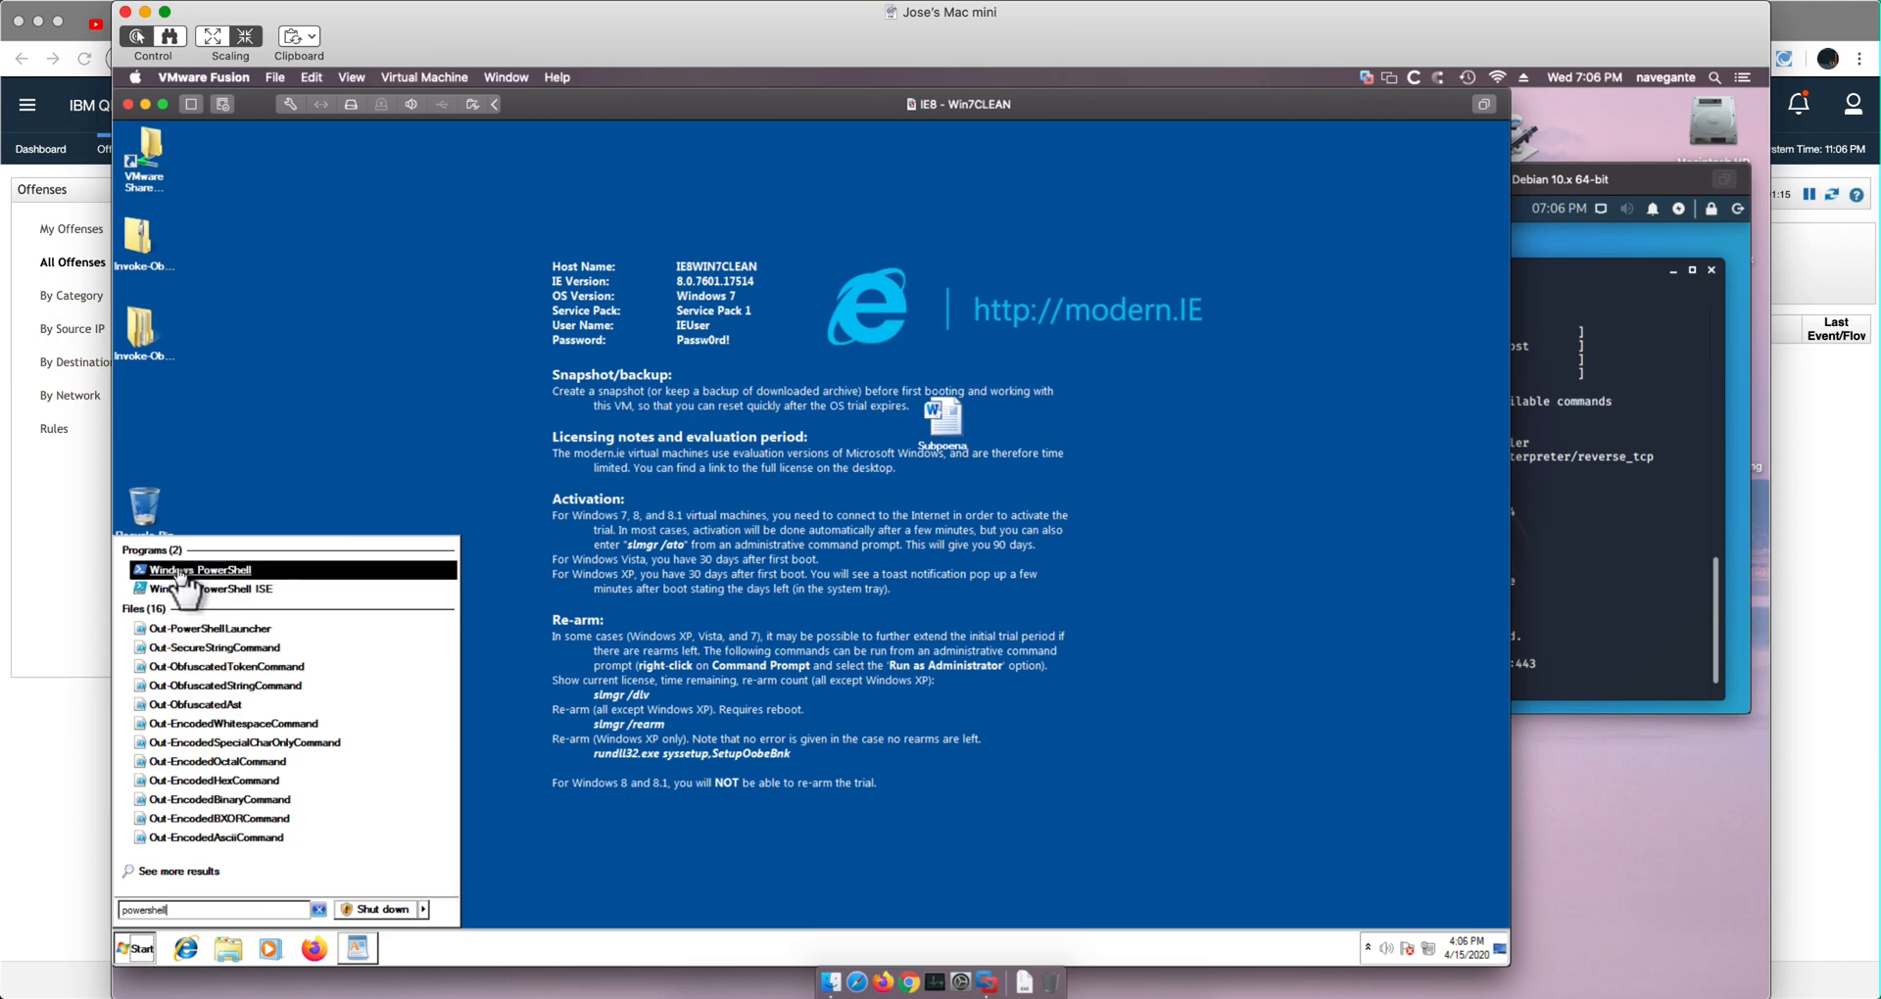
left_click(197, 568)
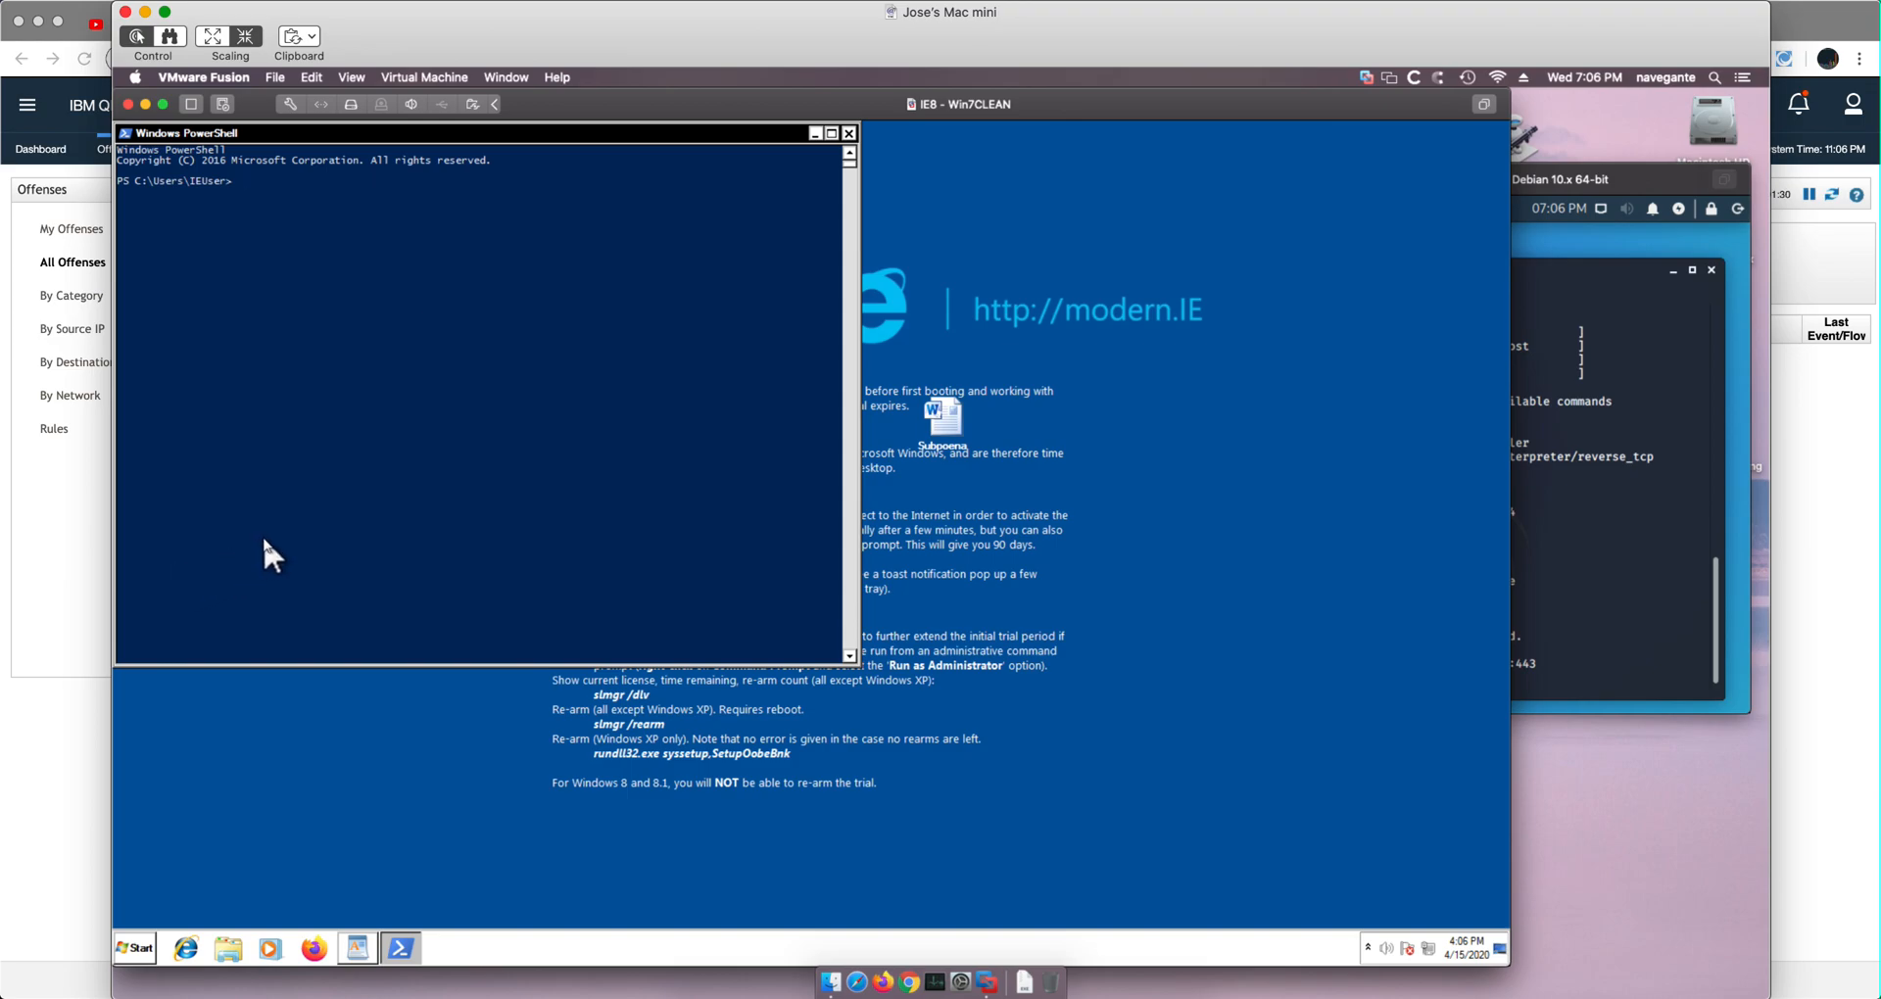
mouse_move(180, 286)
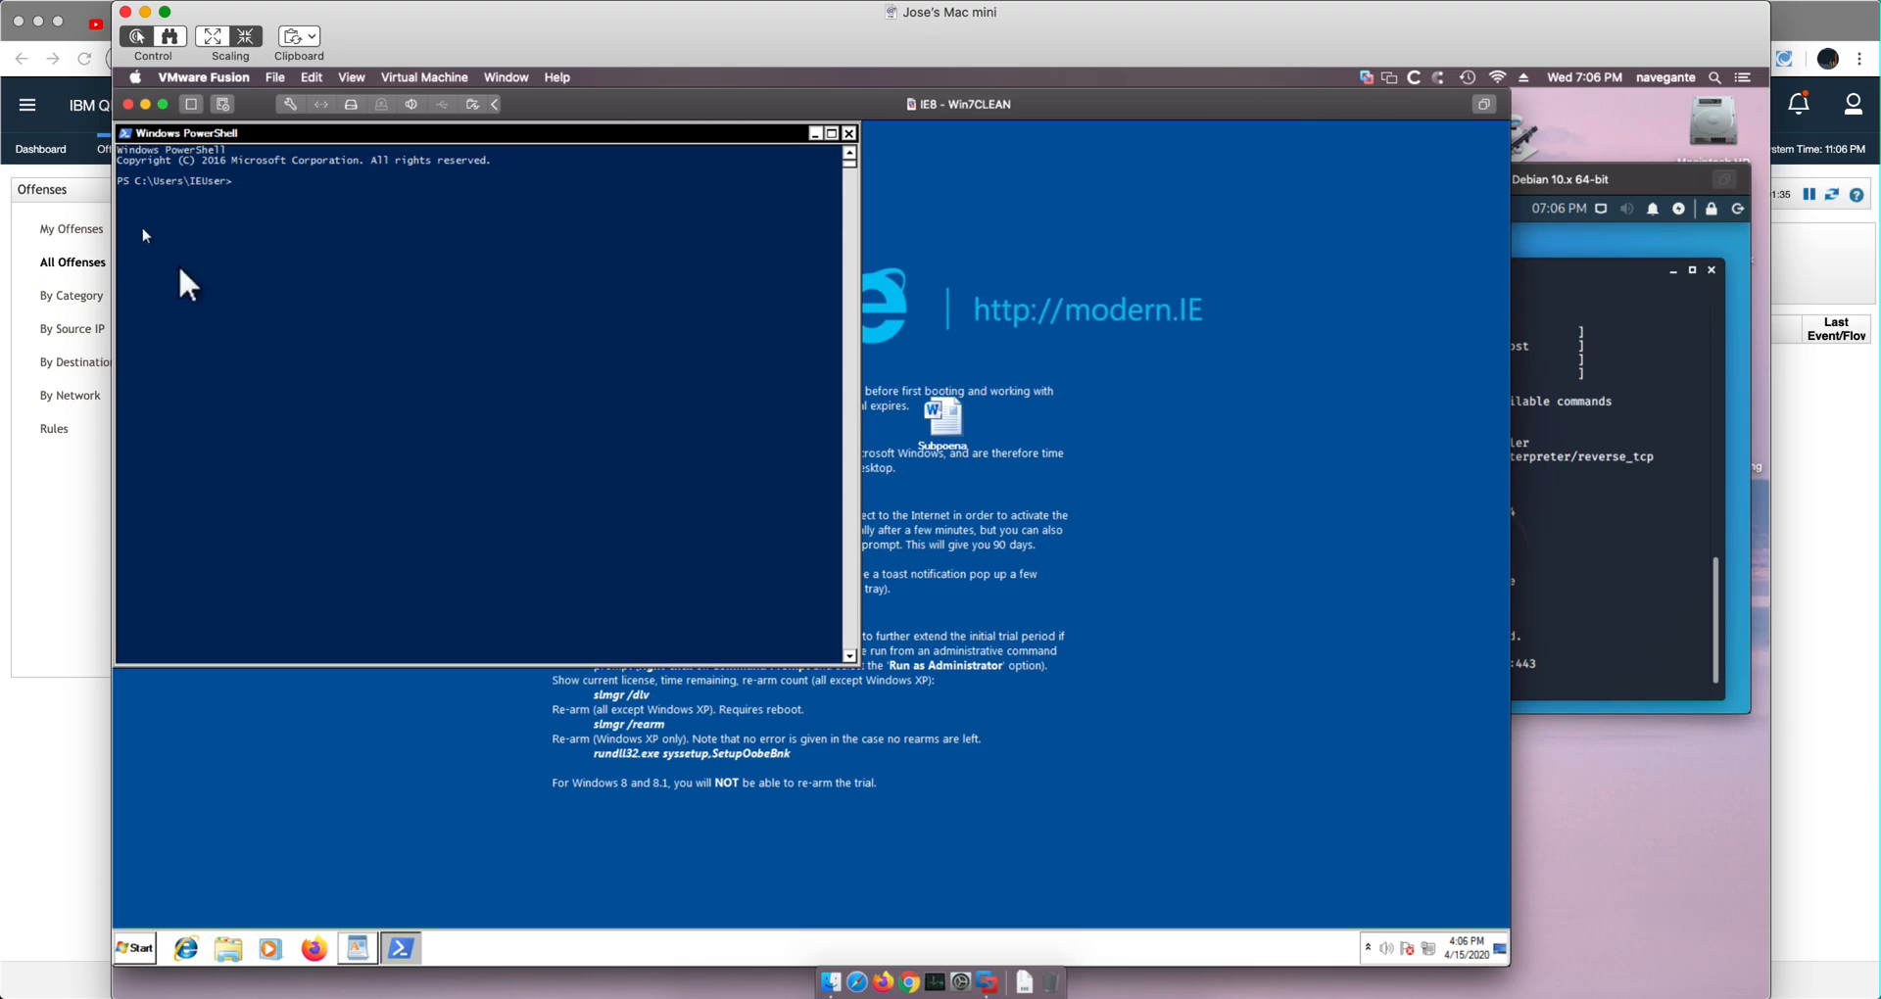
- Paste the obfuscated payload into the PowerShell console via Edit > Paste
left_click(123, 134)
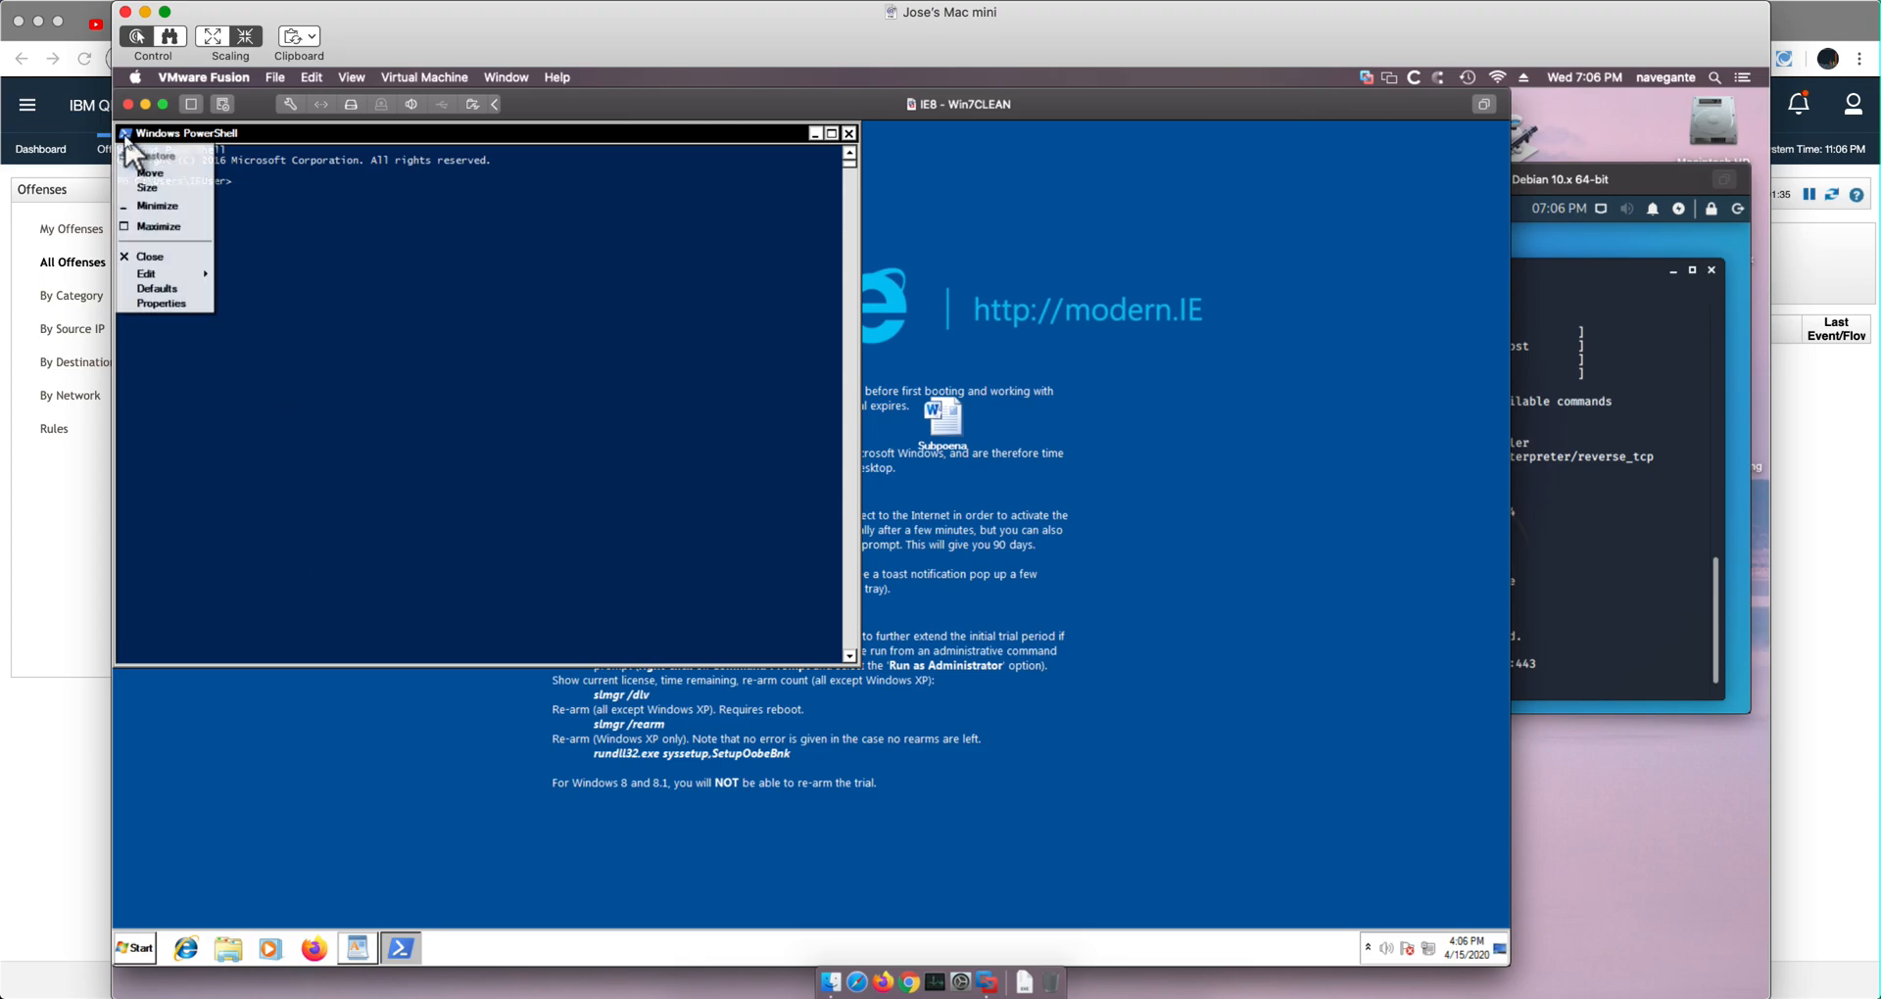
left_click(147, 274)
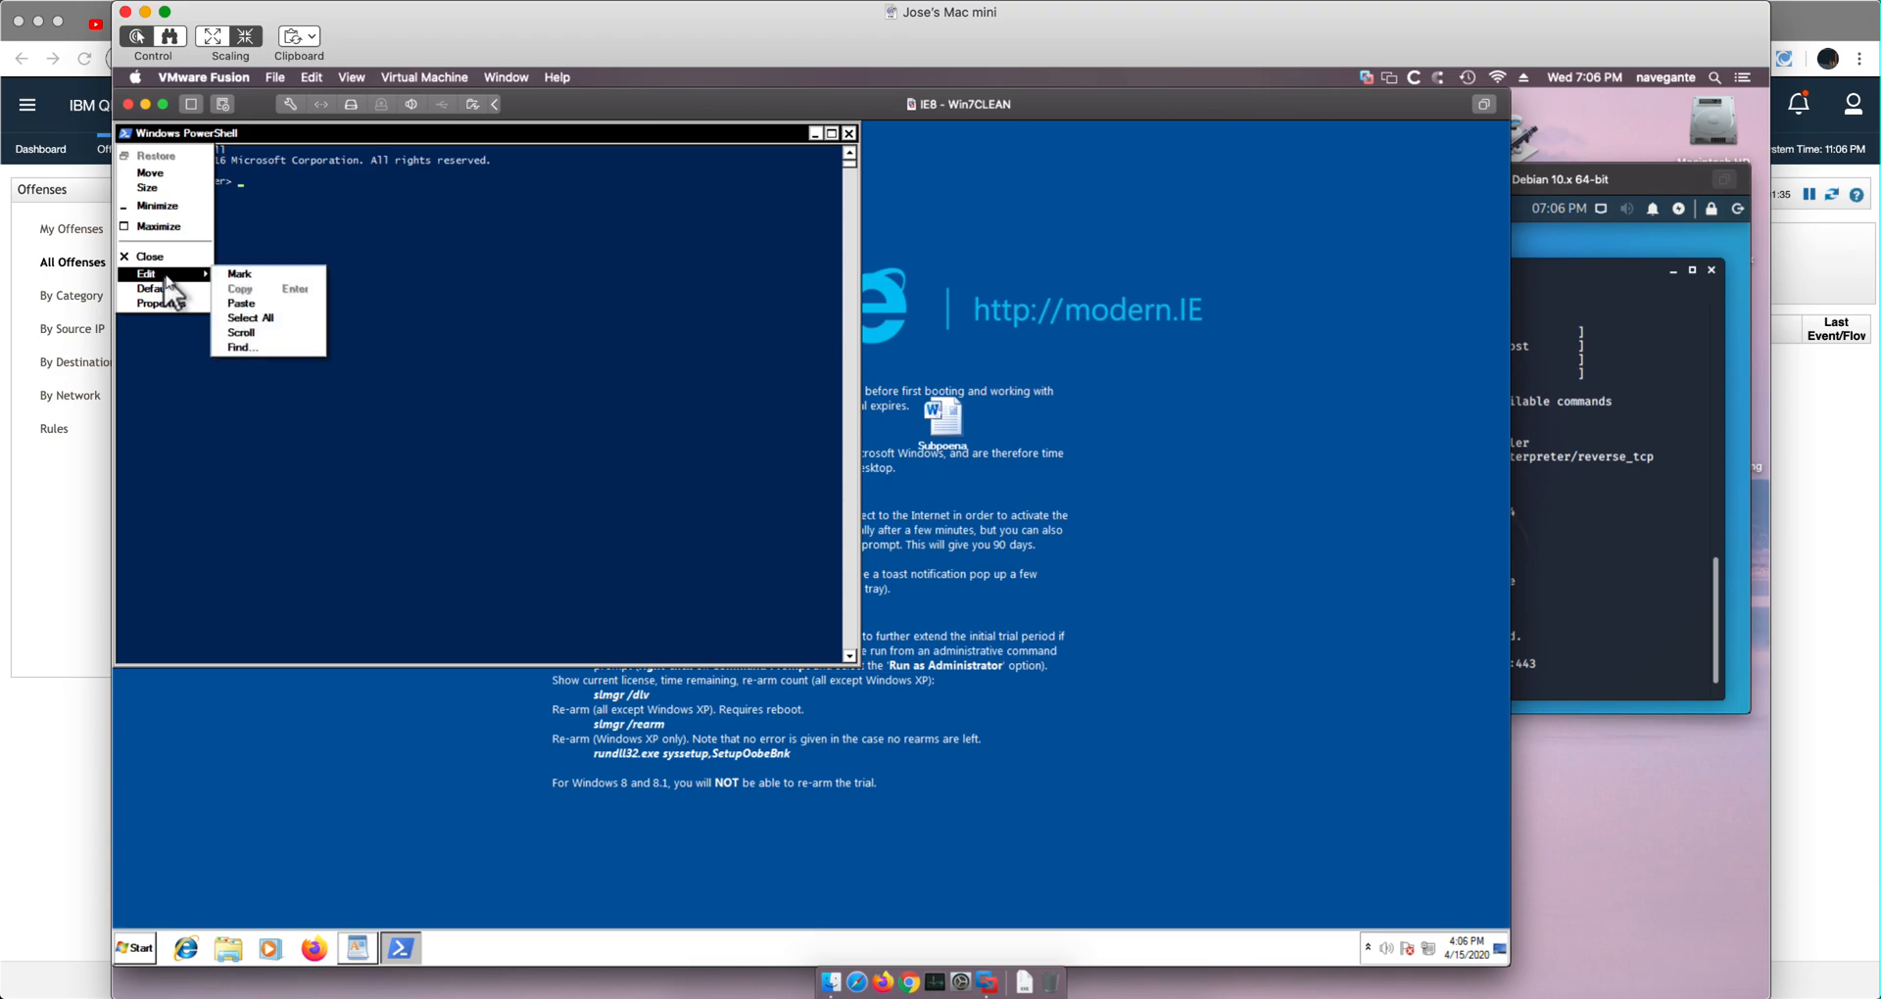
left_click(239, 301)
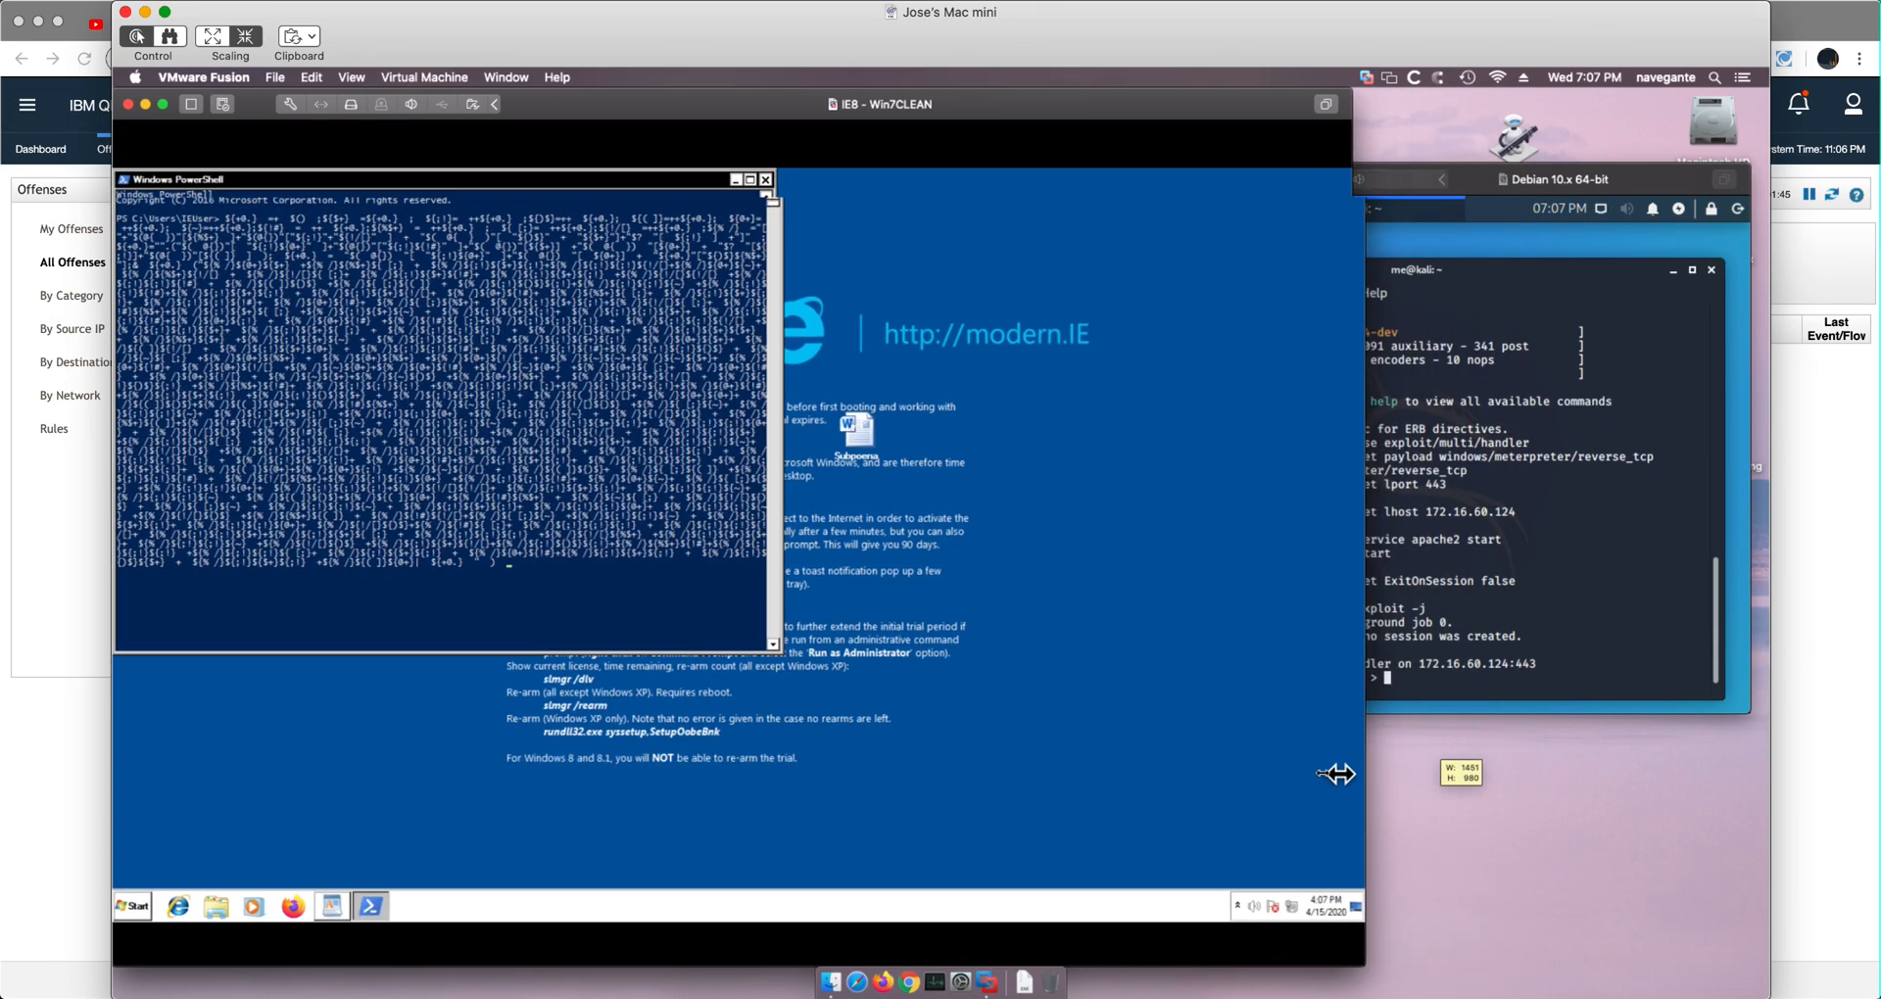
- Run the pasted payload so the Kali handler opens Meterpreter session 1
left_click_drag(1336, 774, 1134, 794)
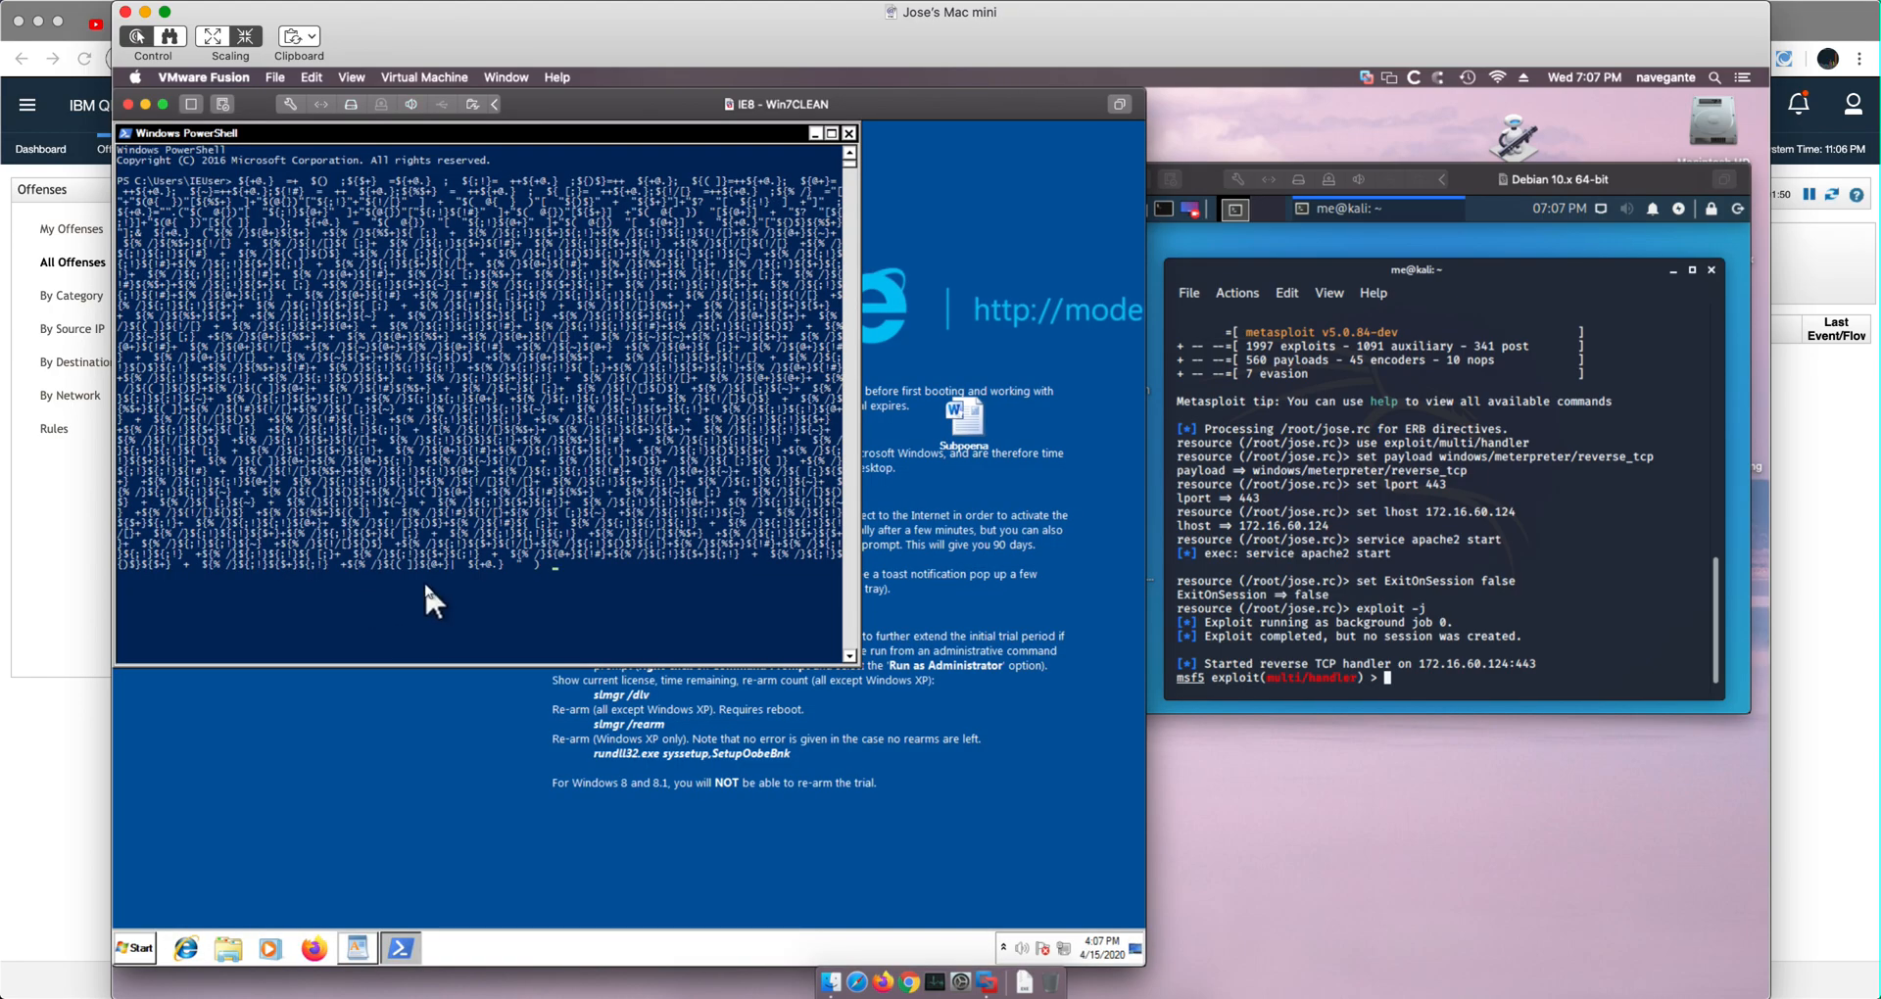
left_click(466, 623)
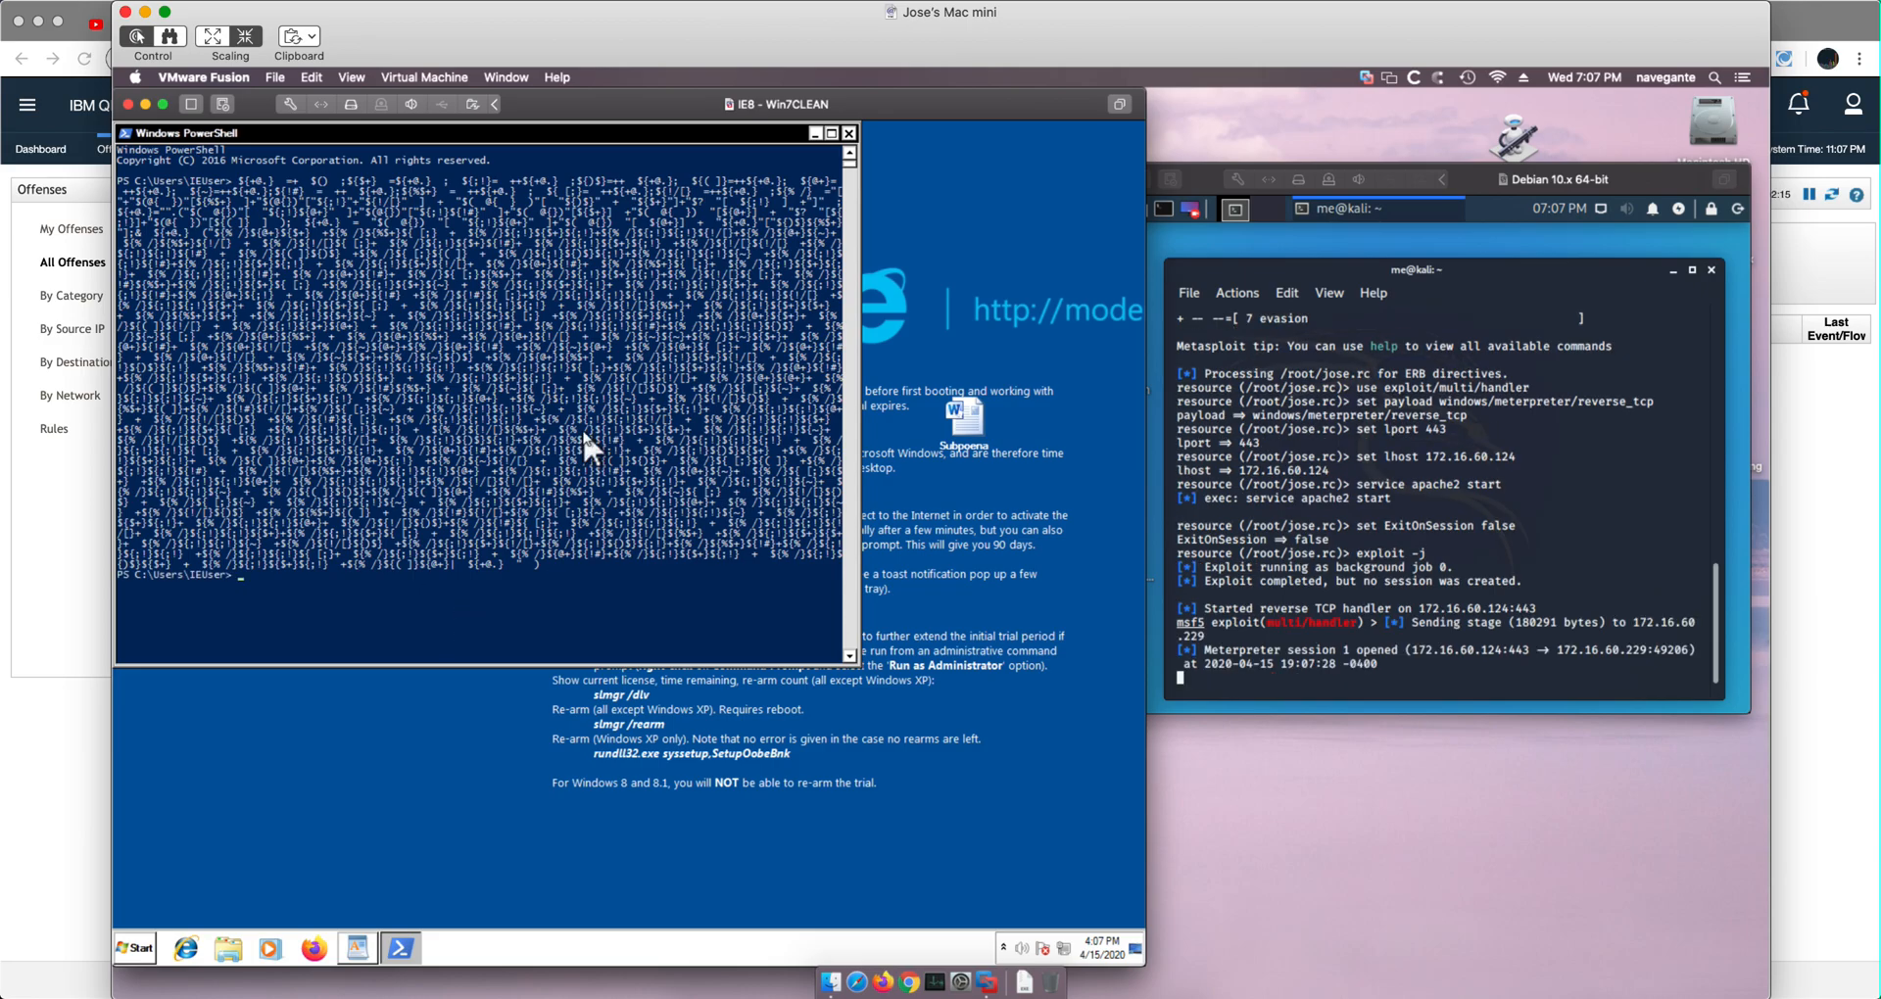
mouse_move(568, 562)
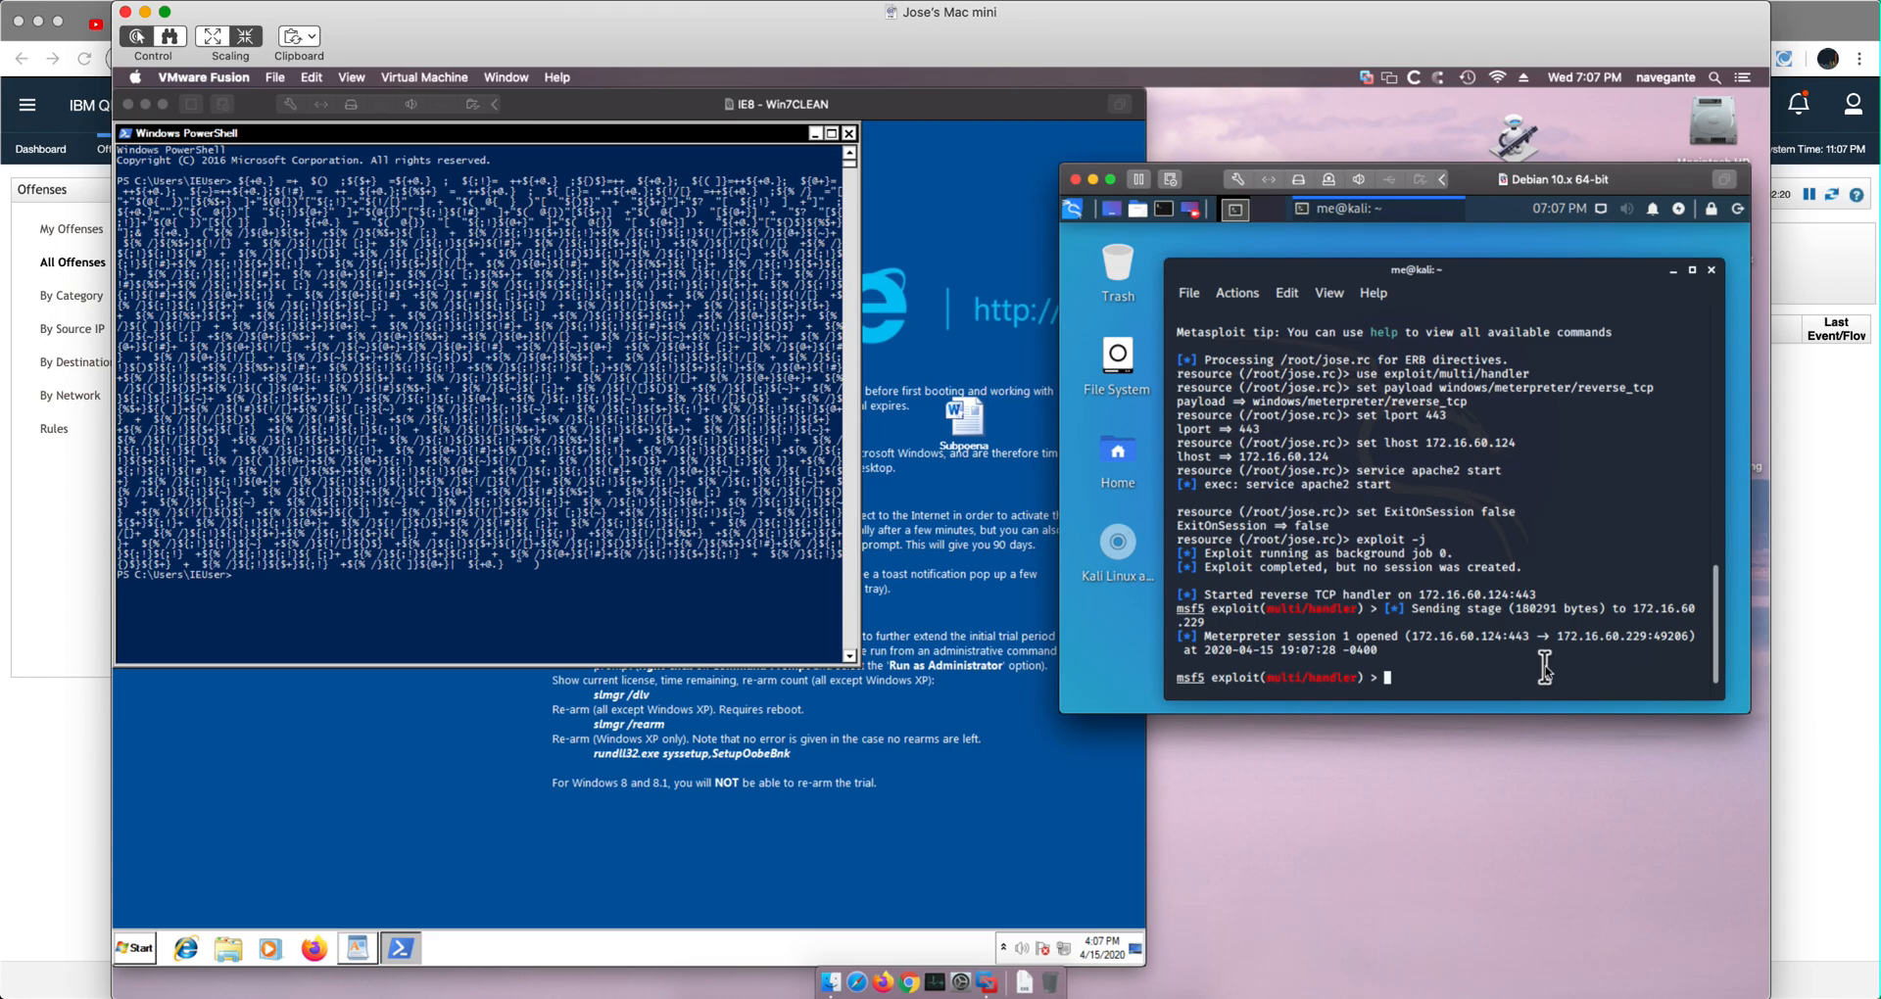
- Interact with session 1, drop into a Windows shell and list the current directory
type("sh")
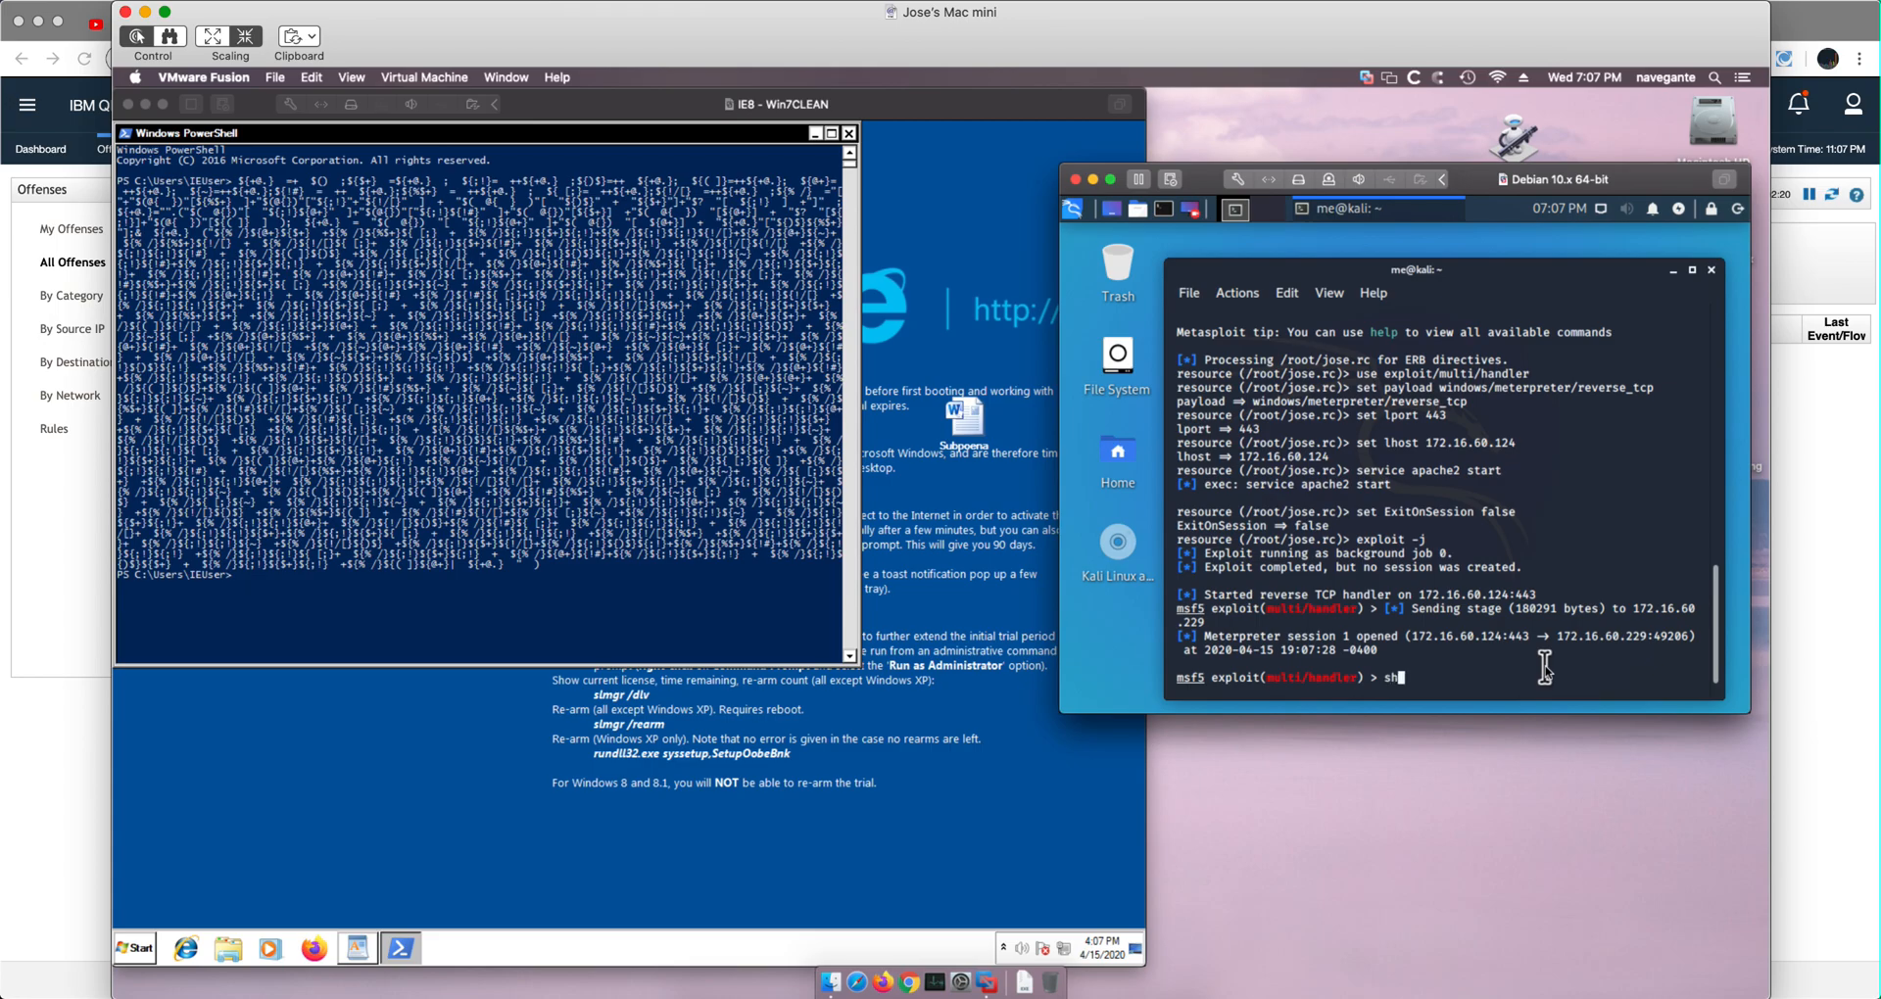
type("e")
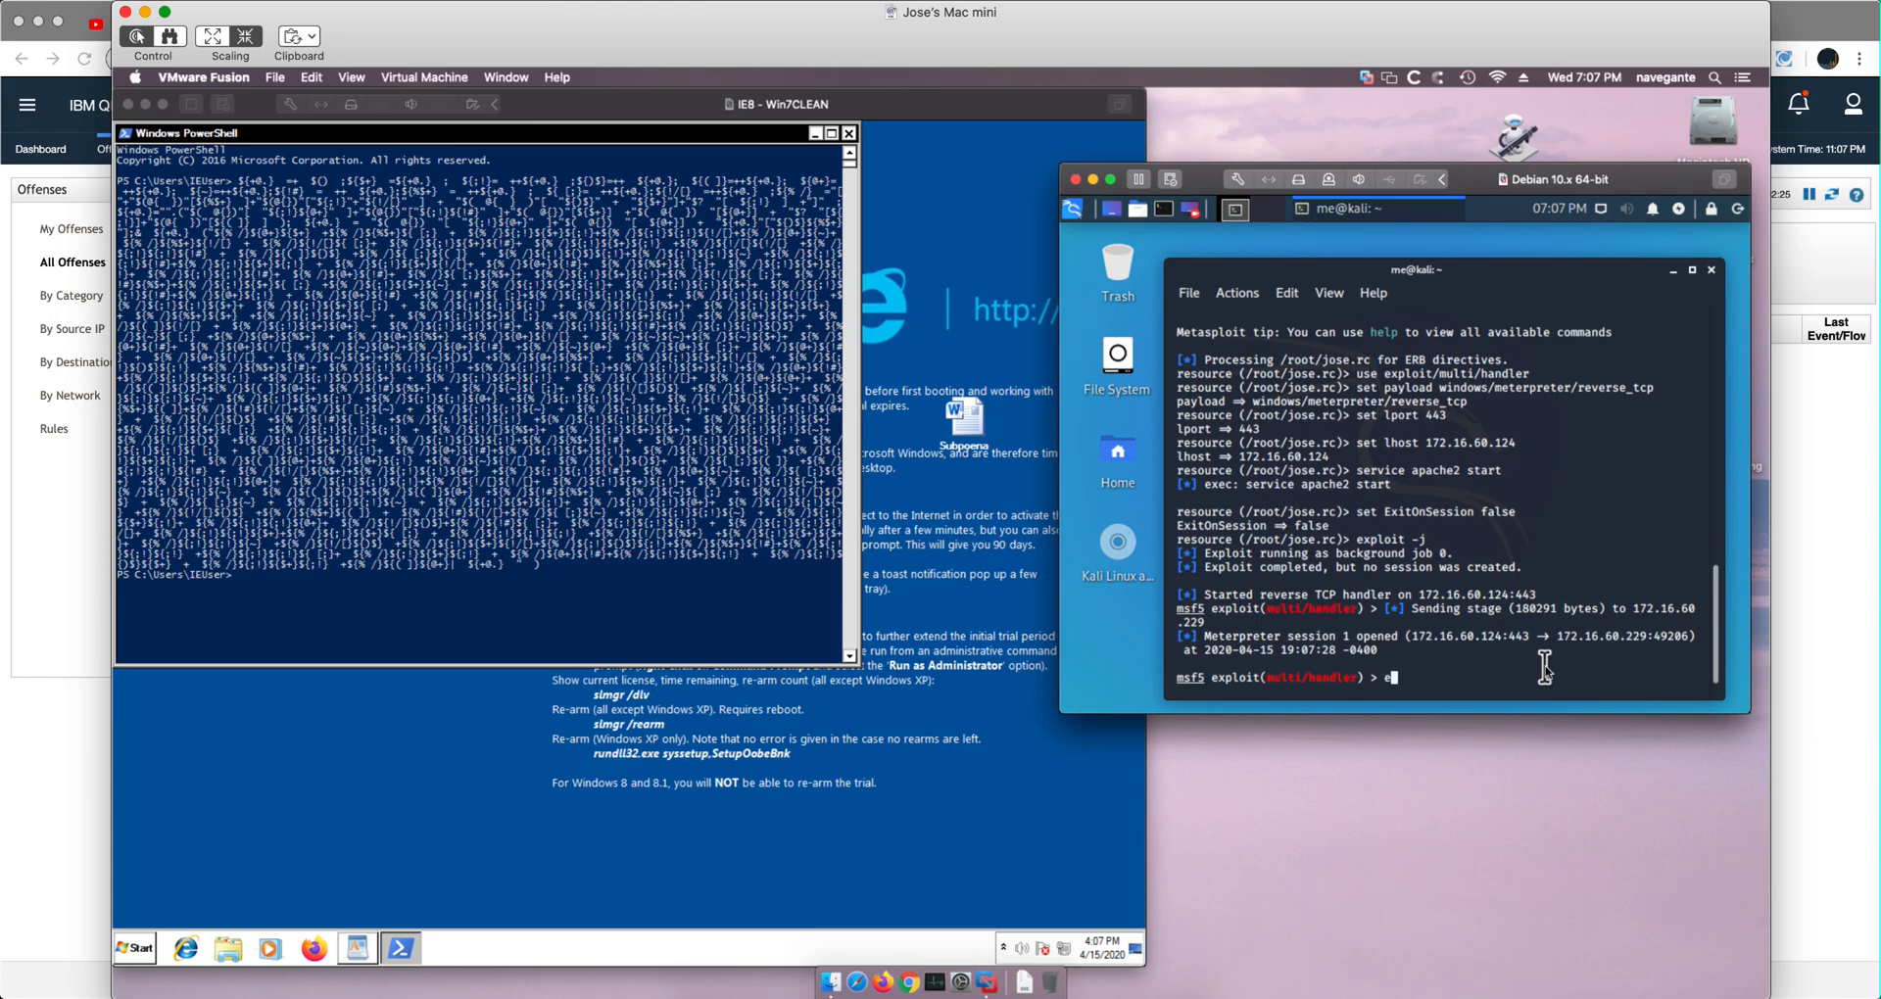
type("sessions -i 1")
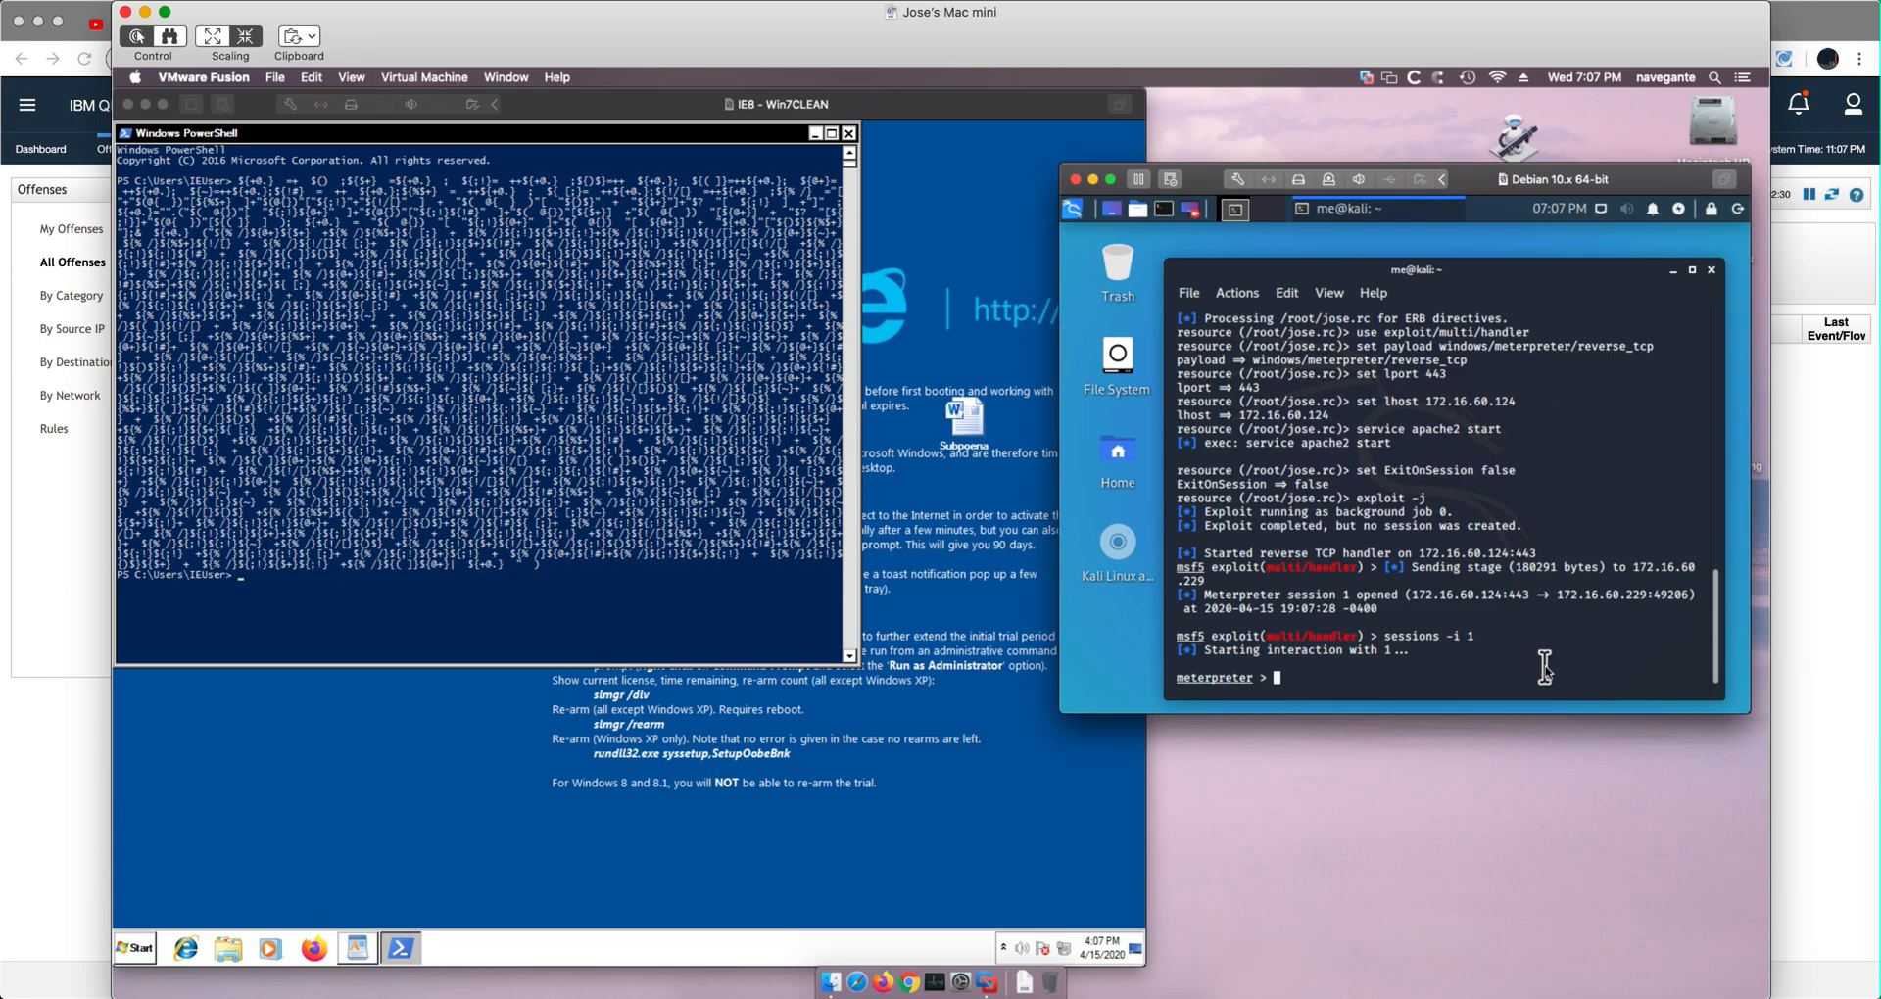
type("shell")
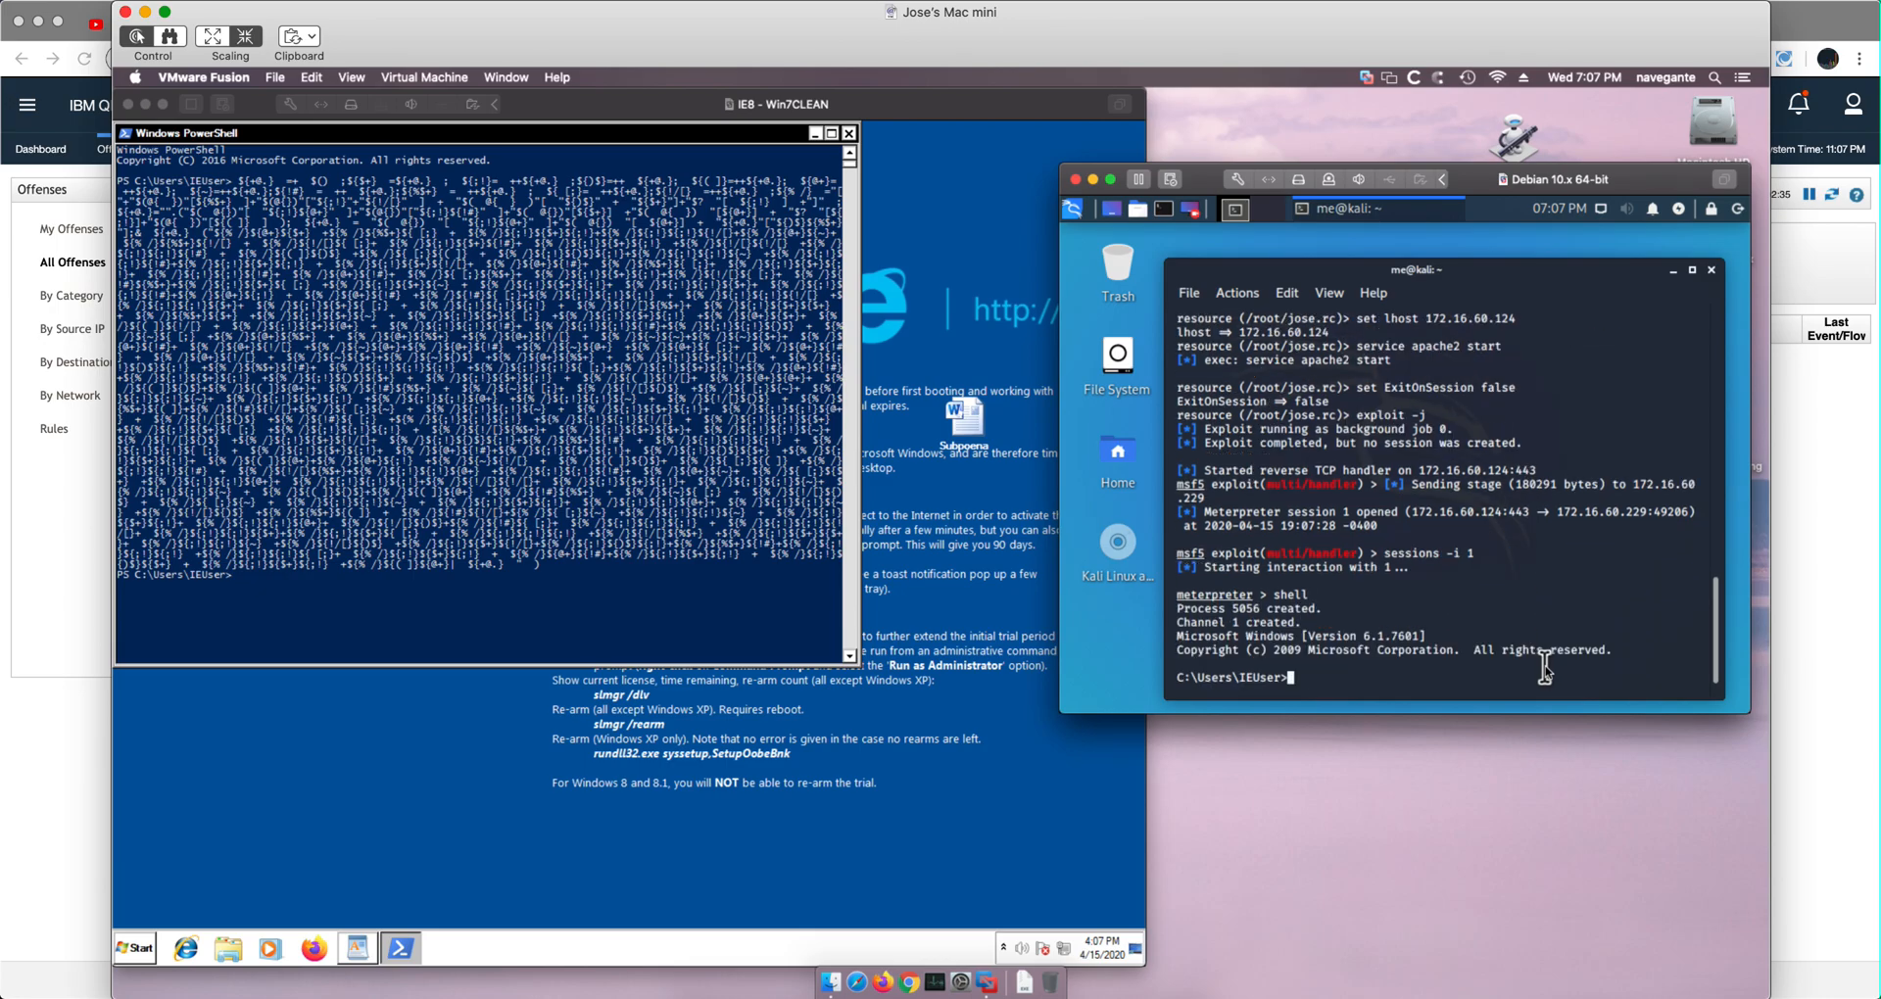
type("dir")
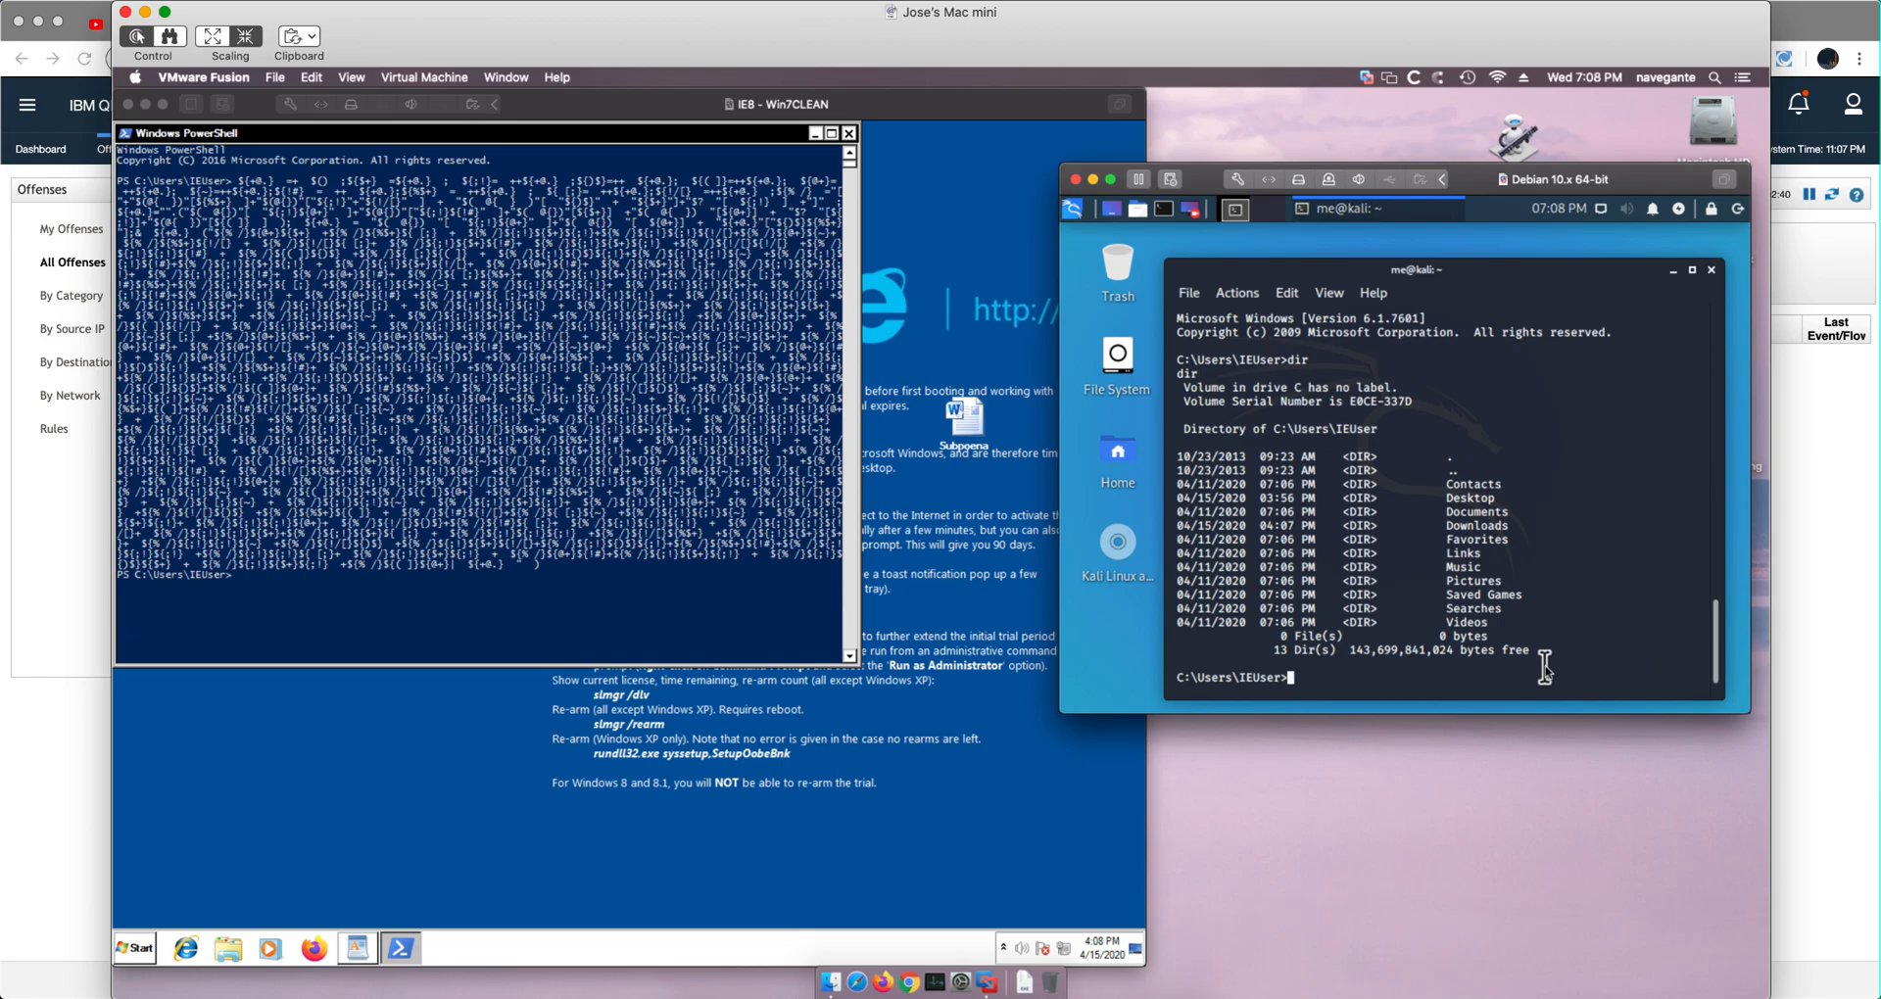
- Change into the Desktop folder and list Invoke-Obfuscation-master and Subpoena.docx
type("cd Desk")
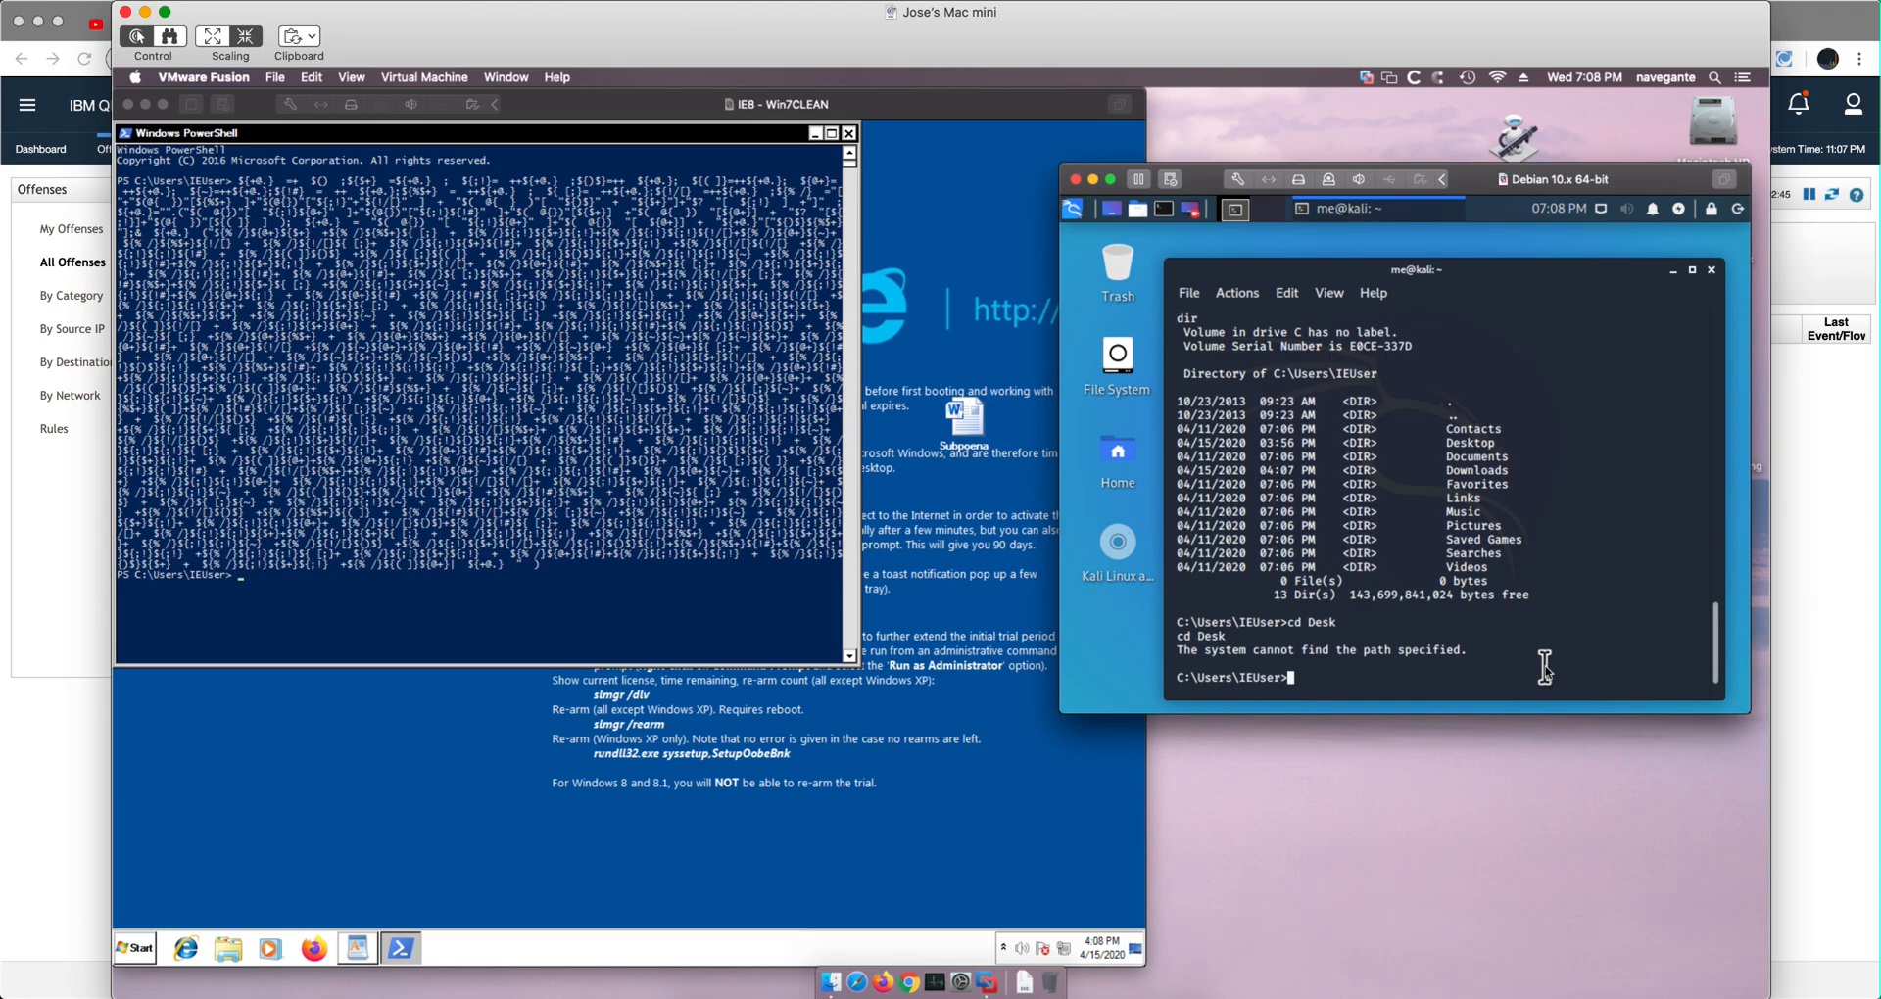
type("cd Desk")
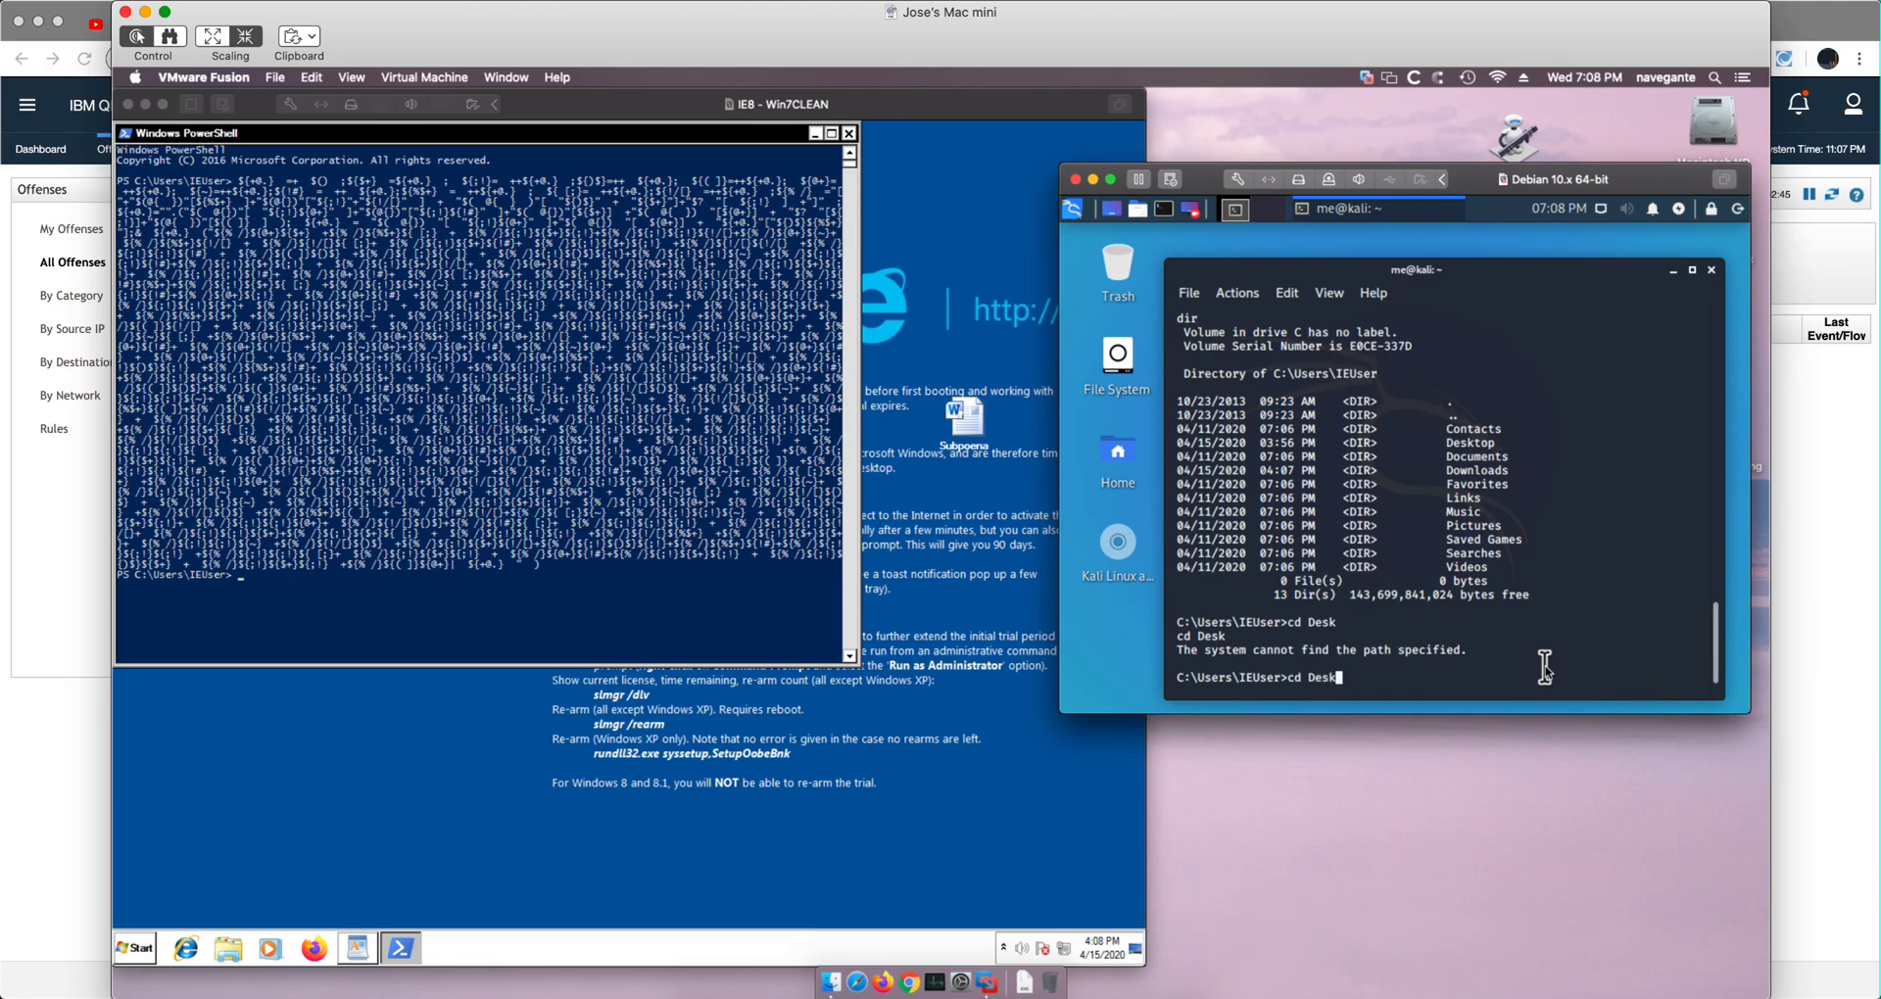
type("top")
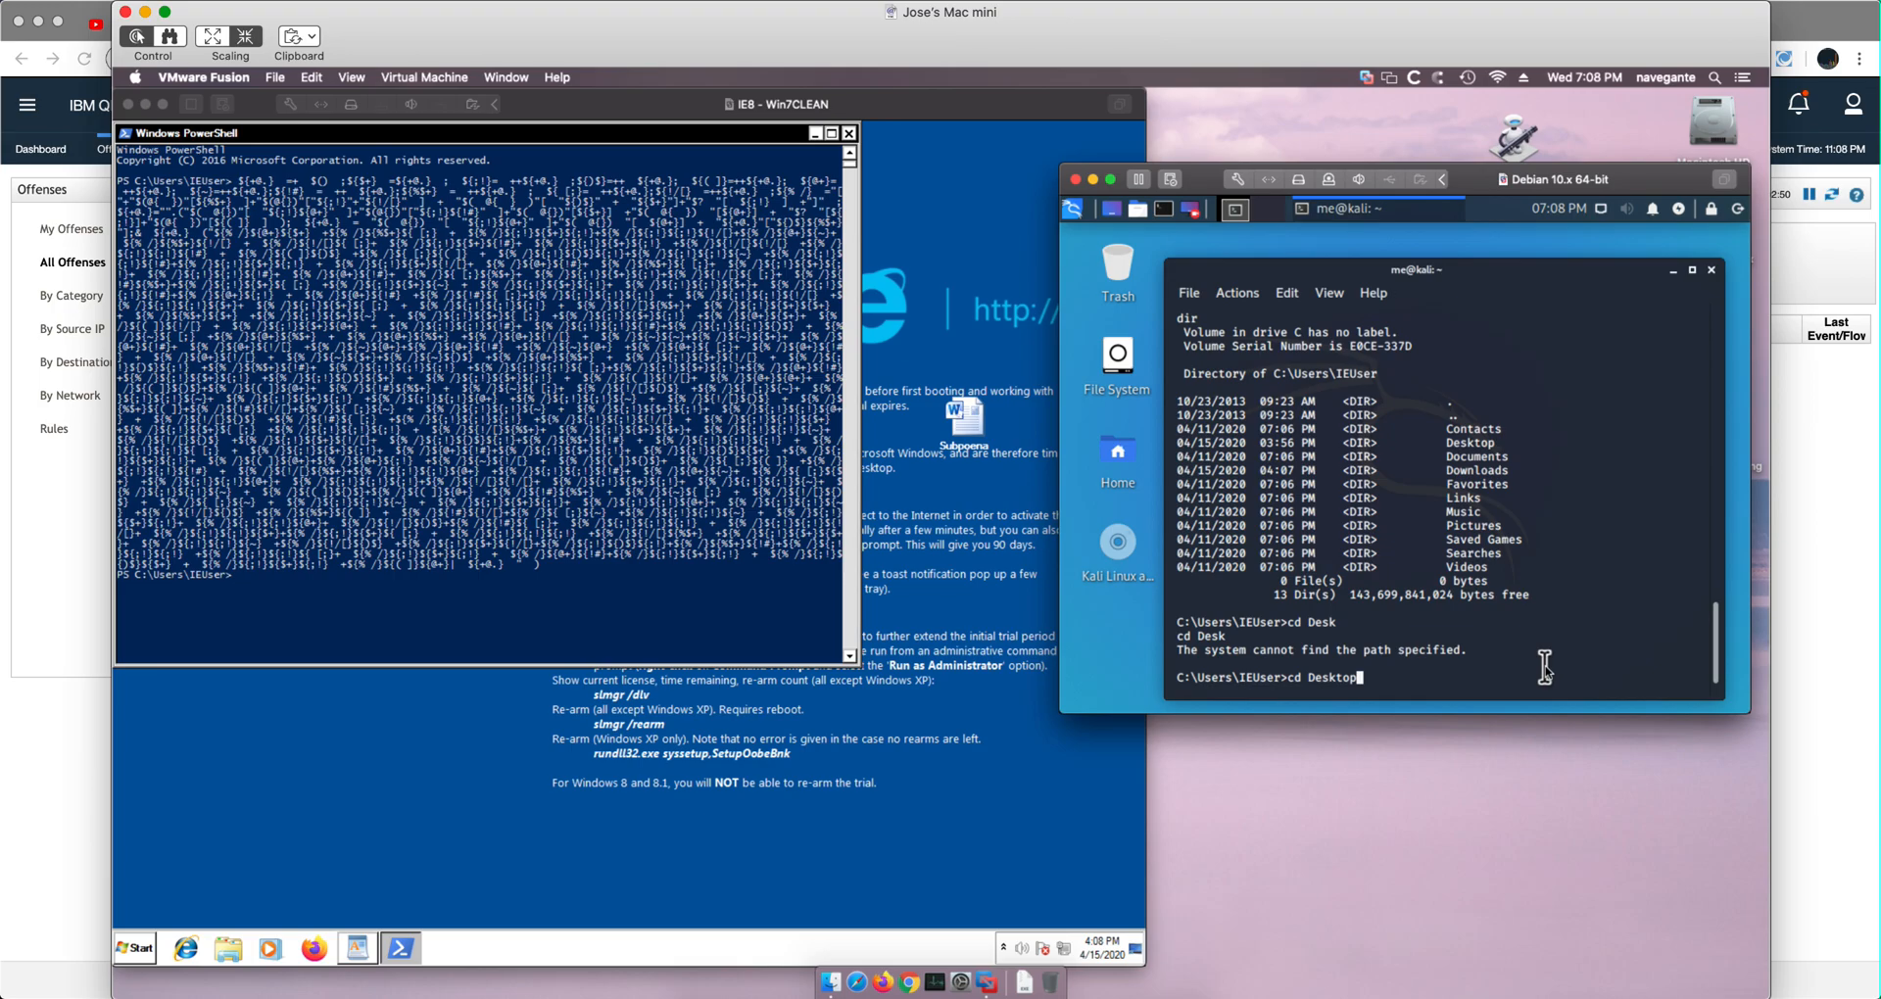
key("Return")
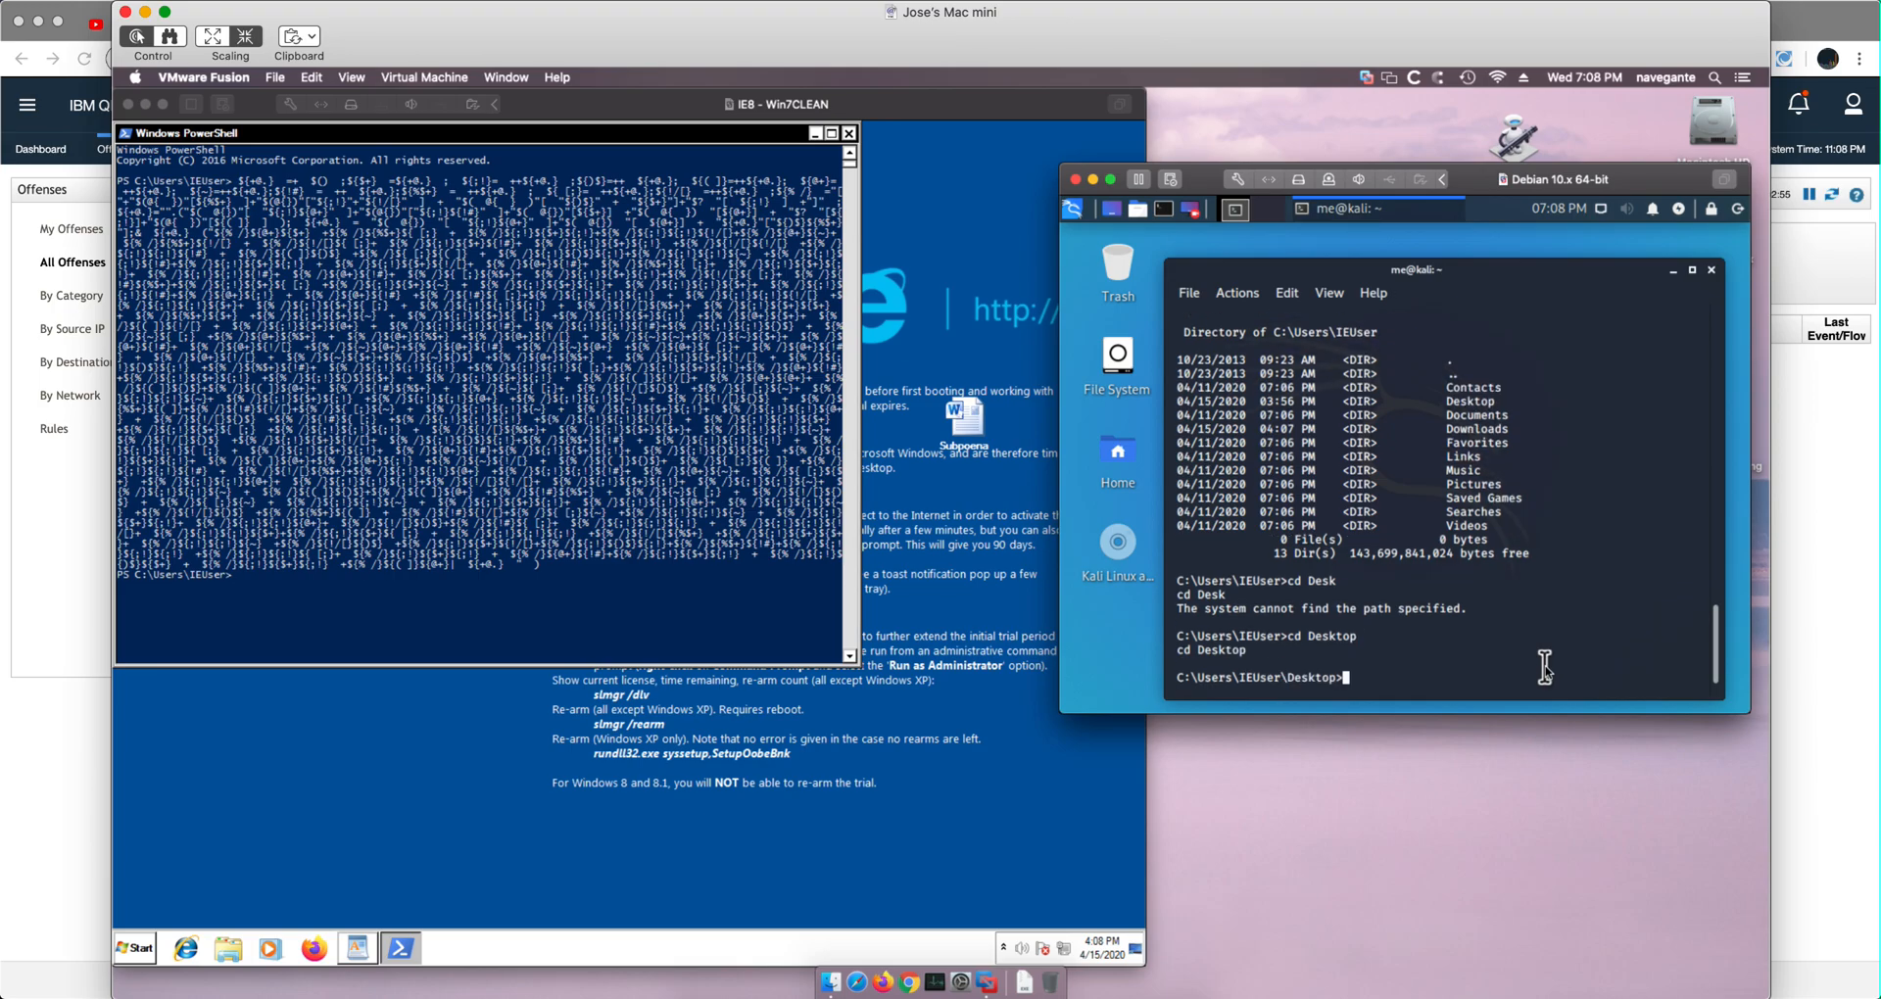
type("dir")
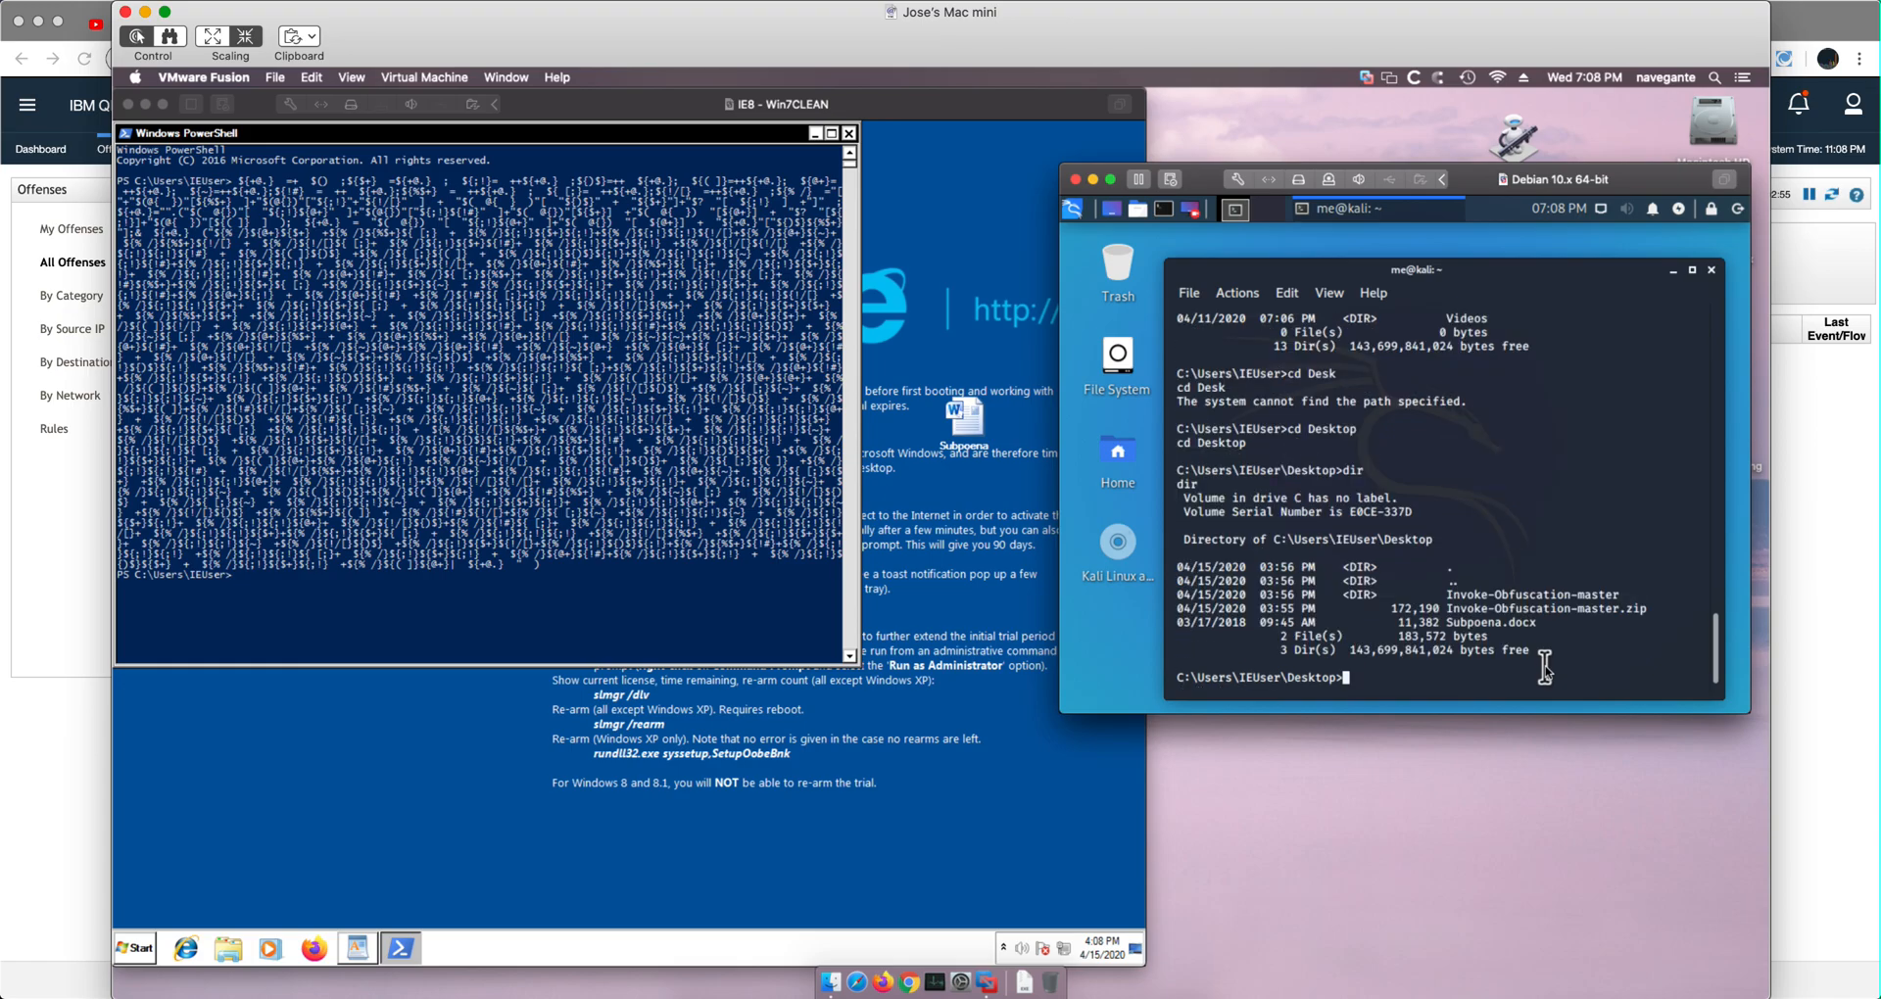
mouse_move(1001, 793)
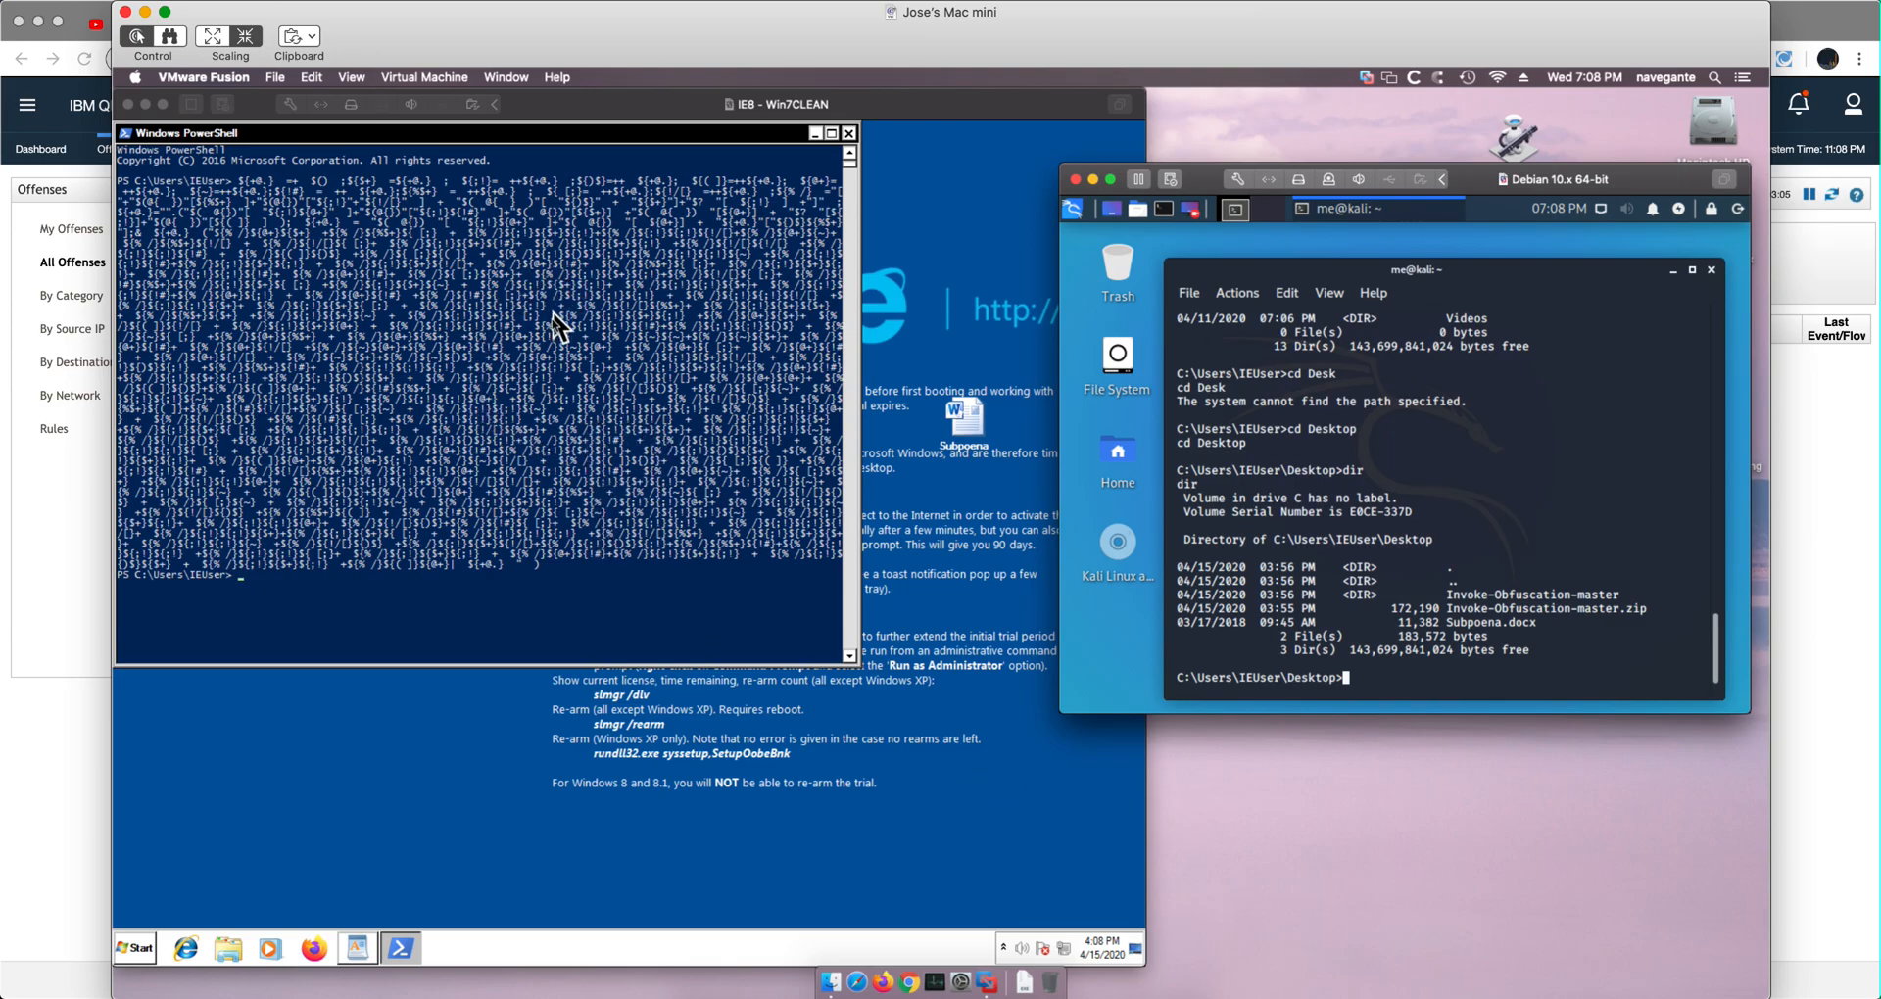
mouse_move(599, 435)
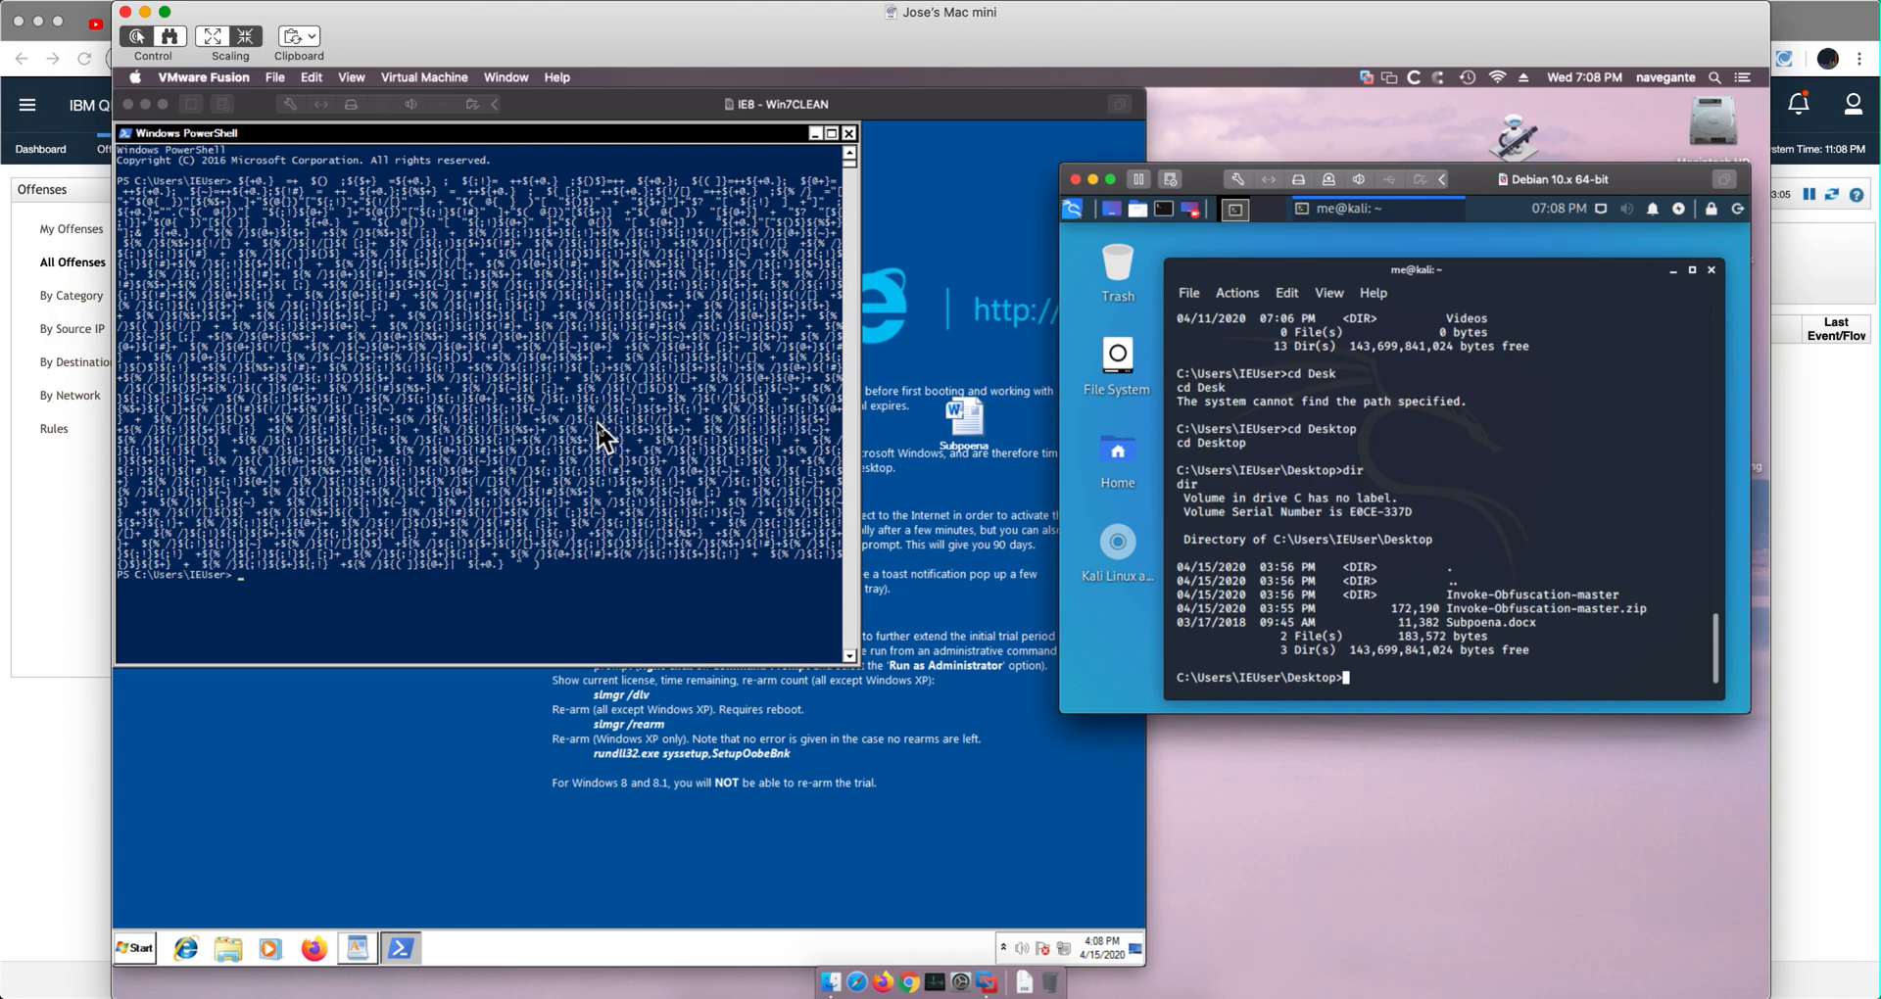
mouse_move(601, 519)
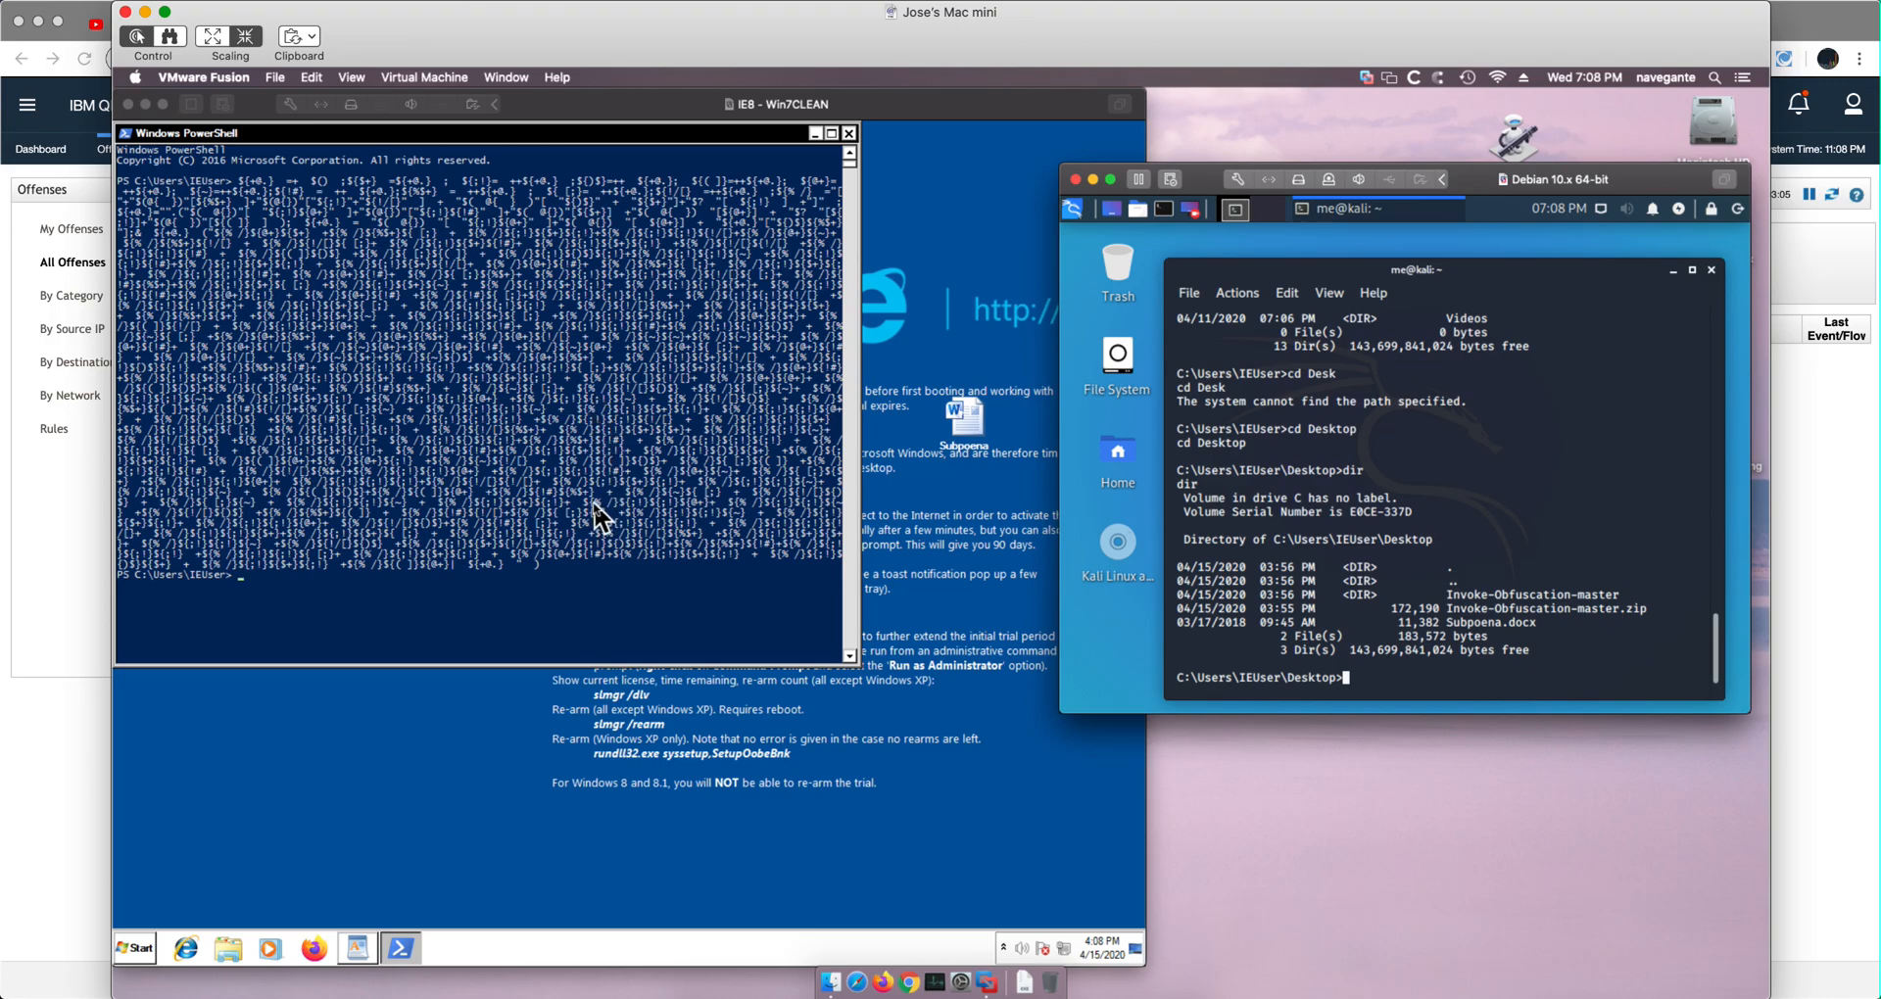
mouse_move(745, 882)
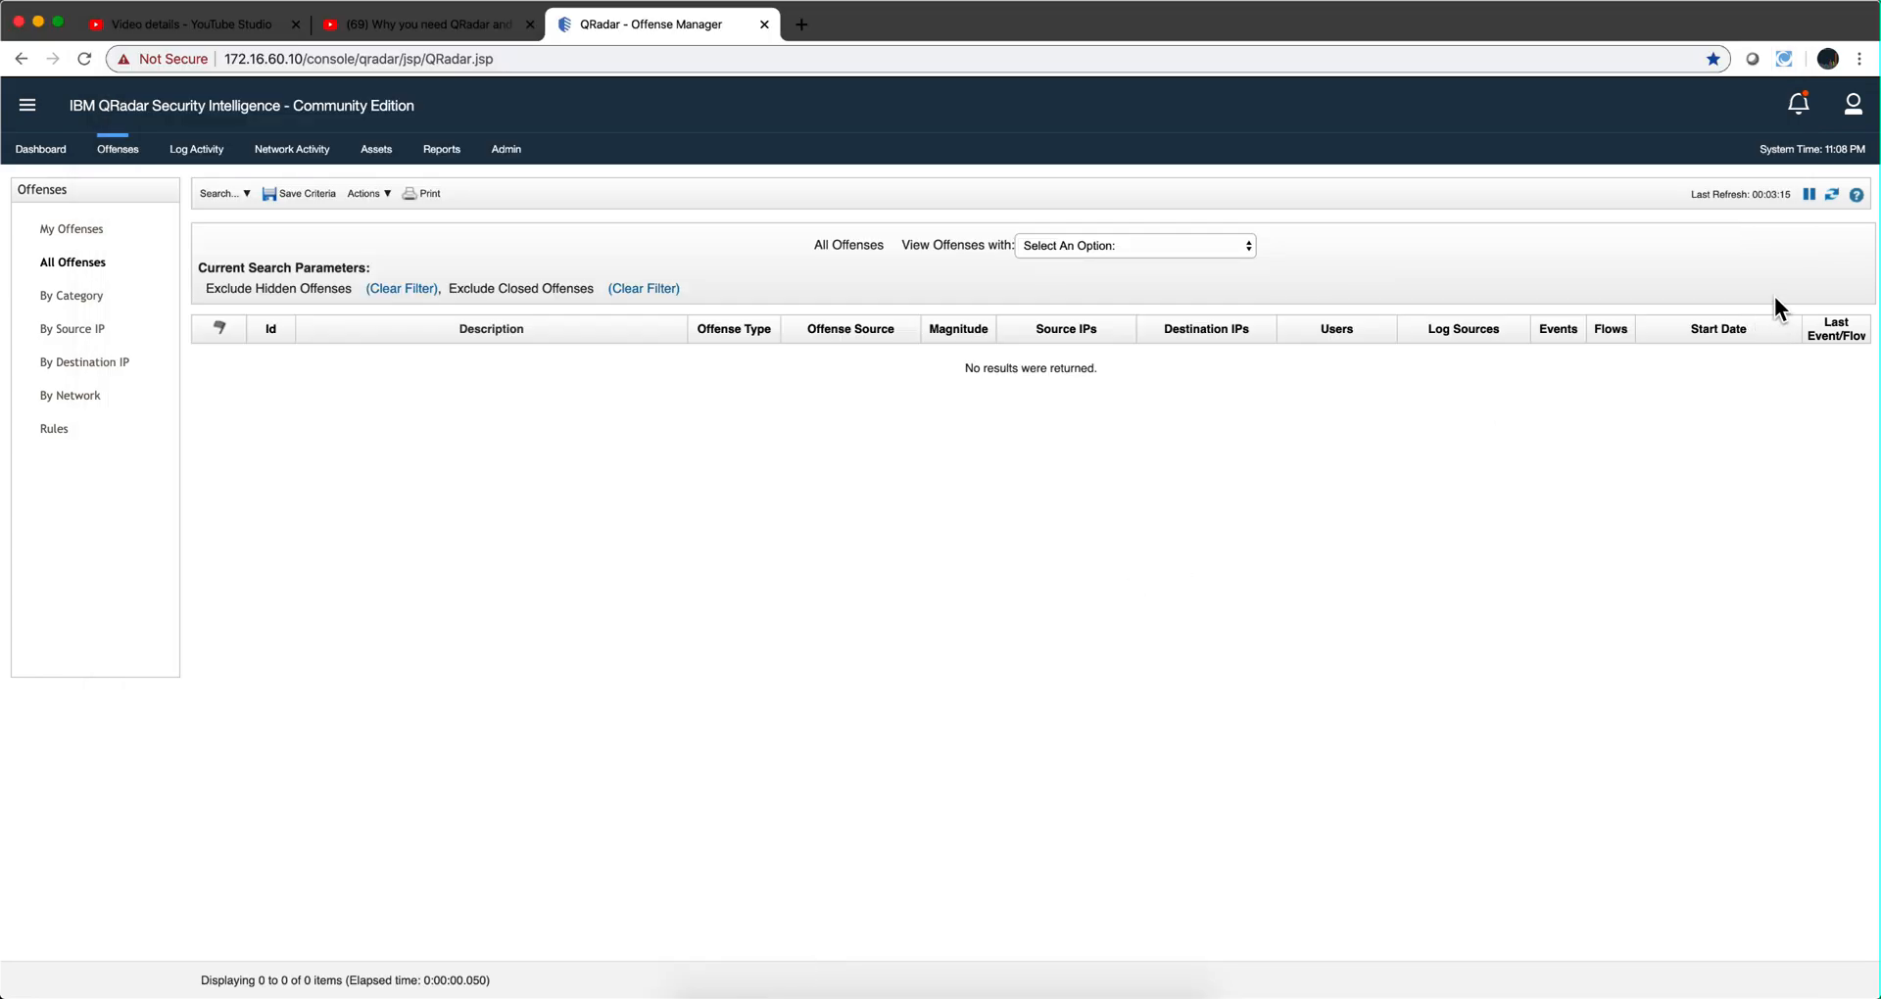
- Refresh All Offenses and open offense 4 with its six contributing rules
left_click(1832, 194)
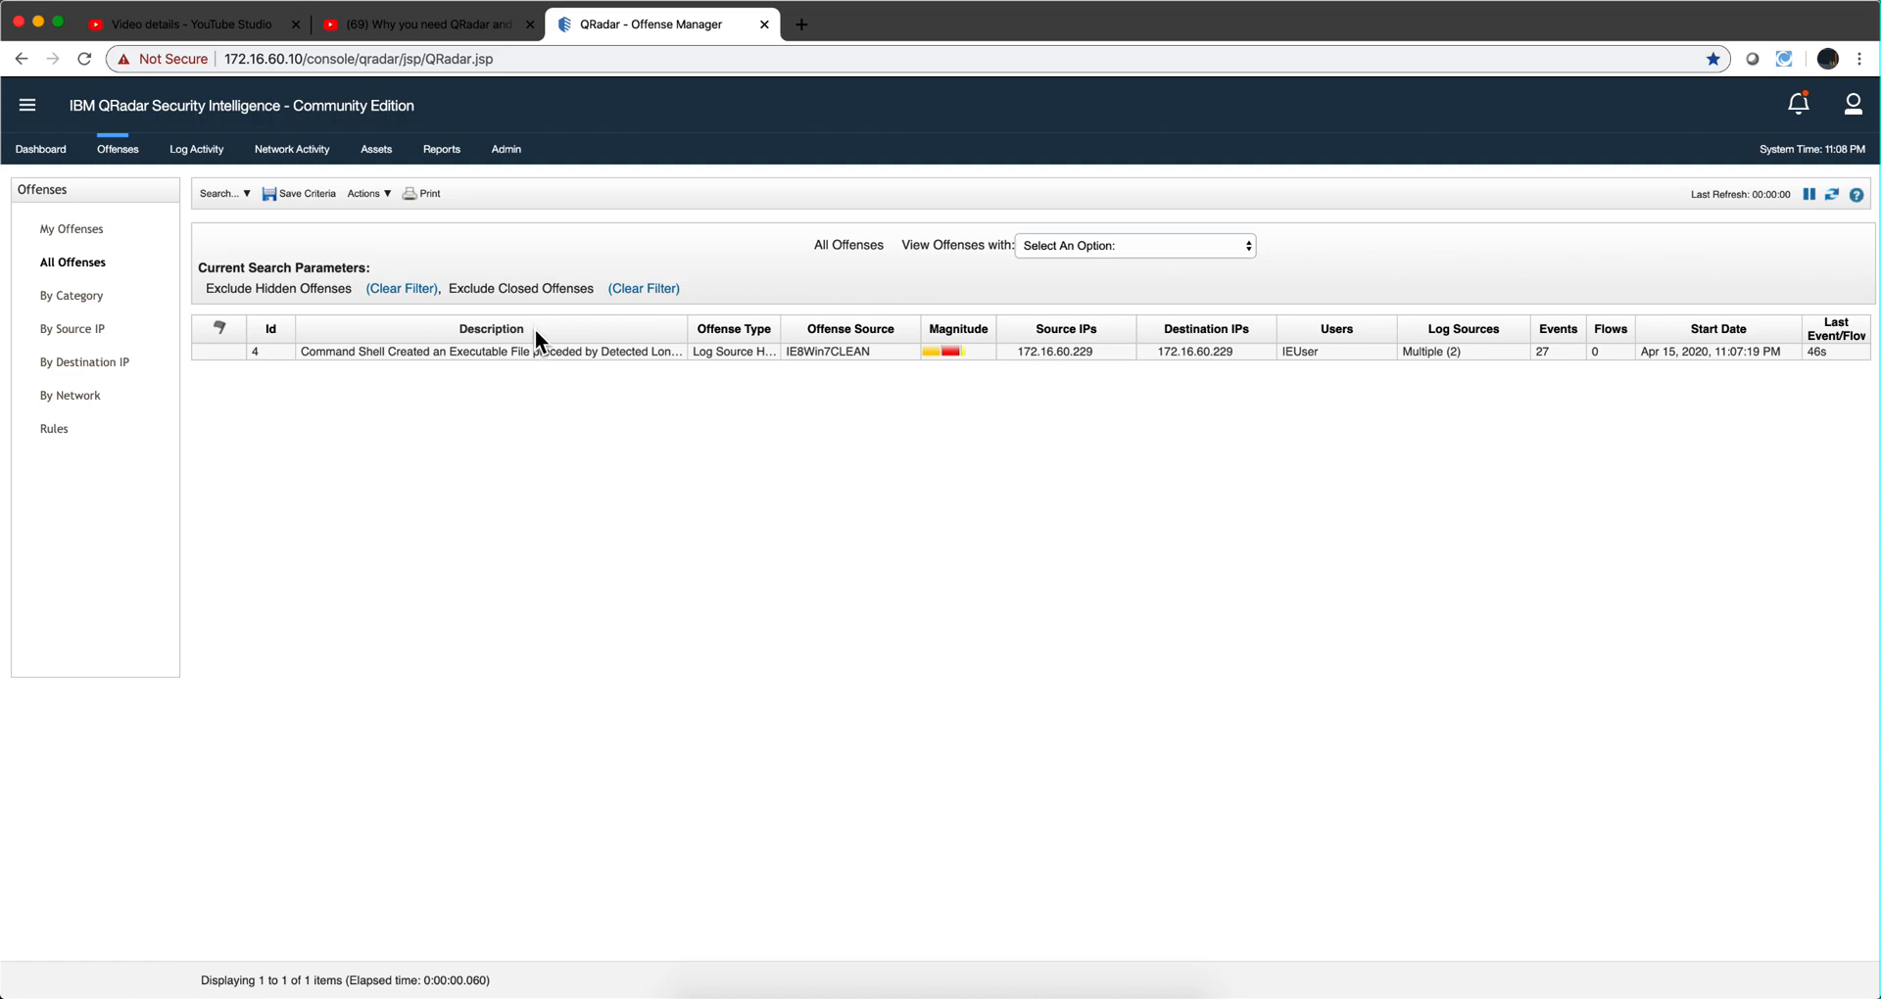
double_click(489, 350)
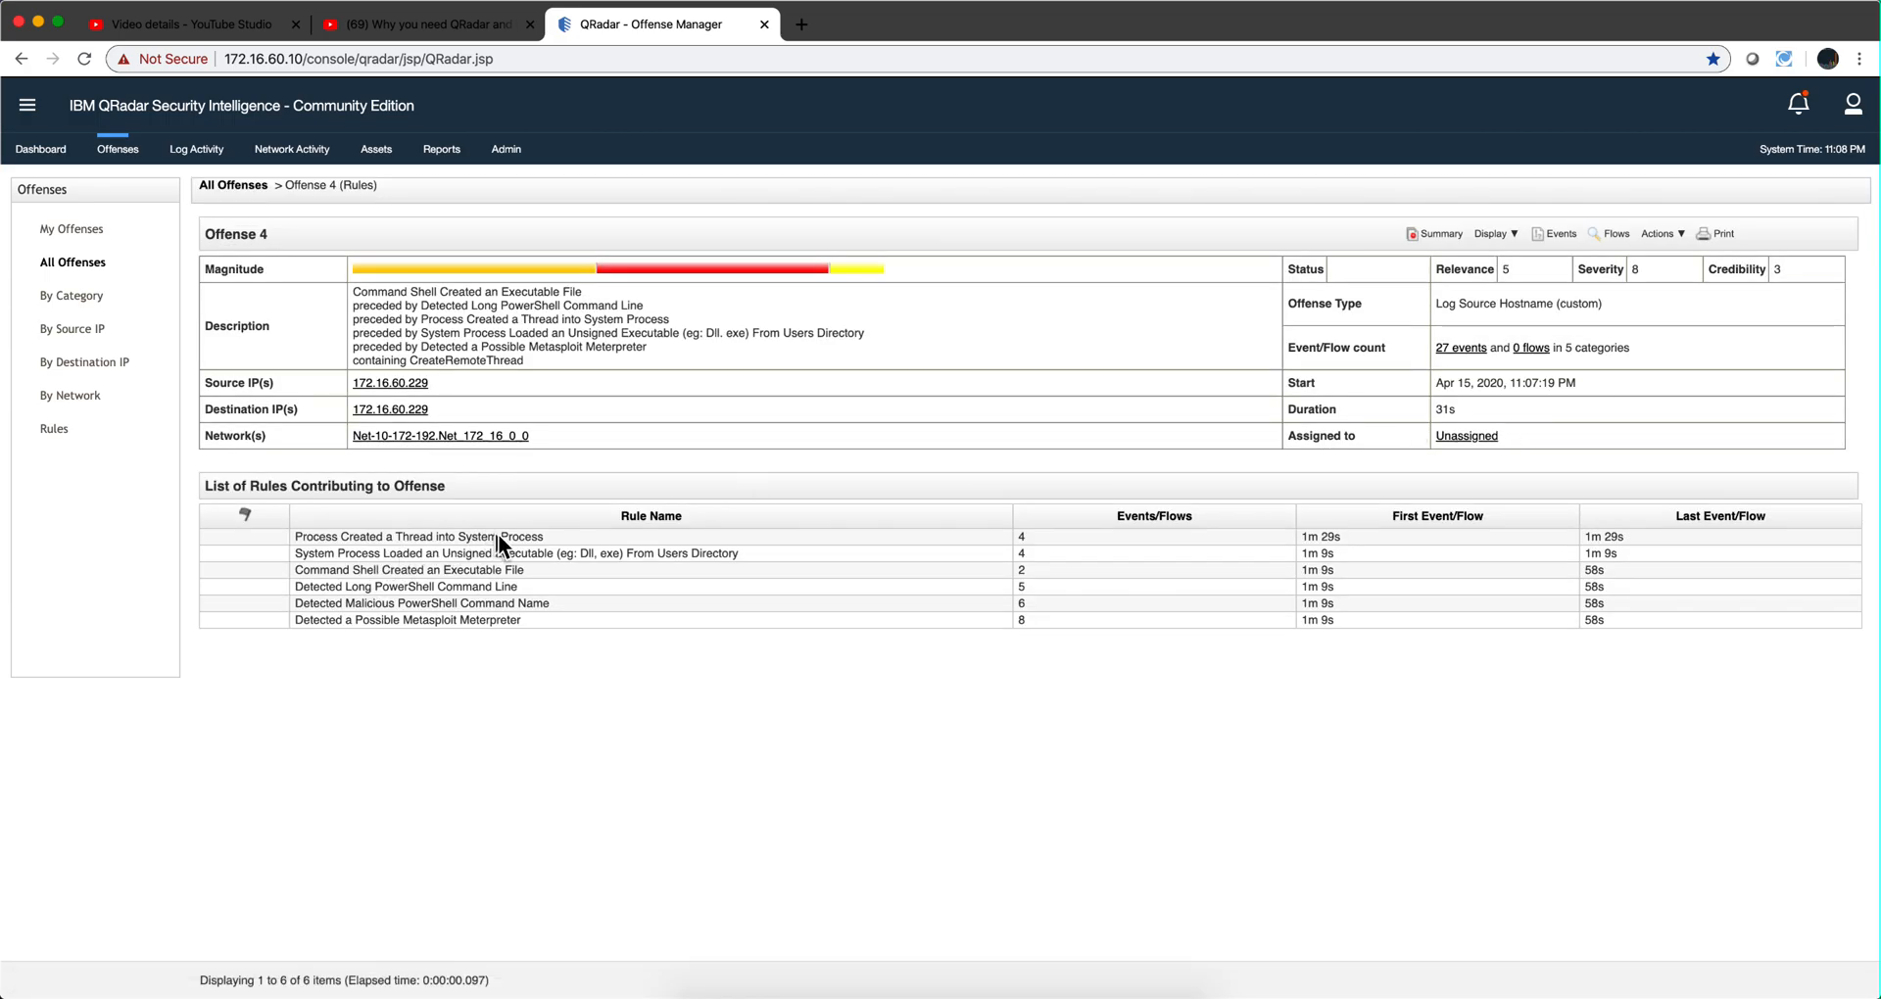
mouse_move(453, 548)
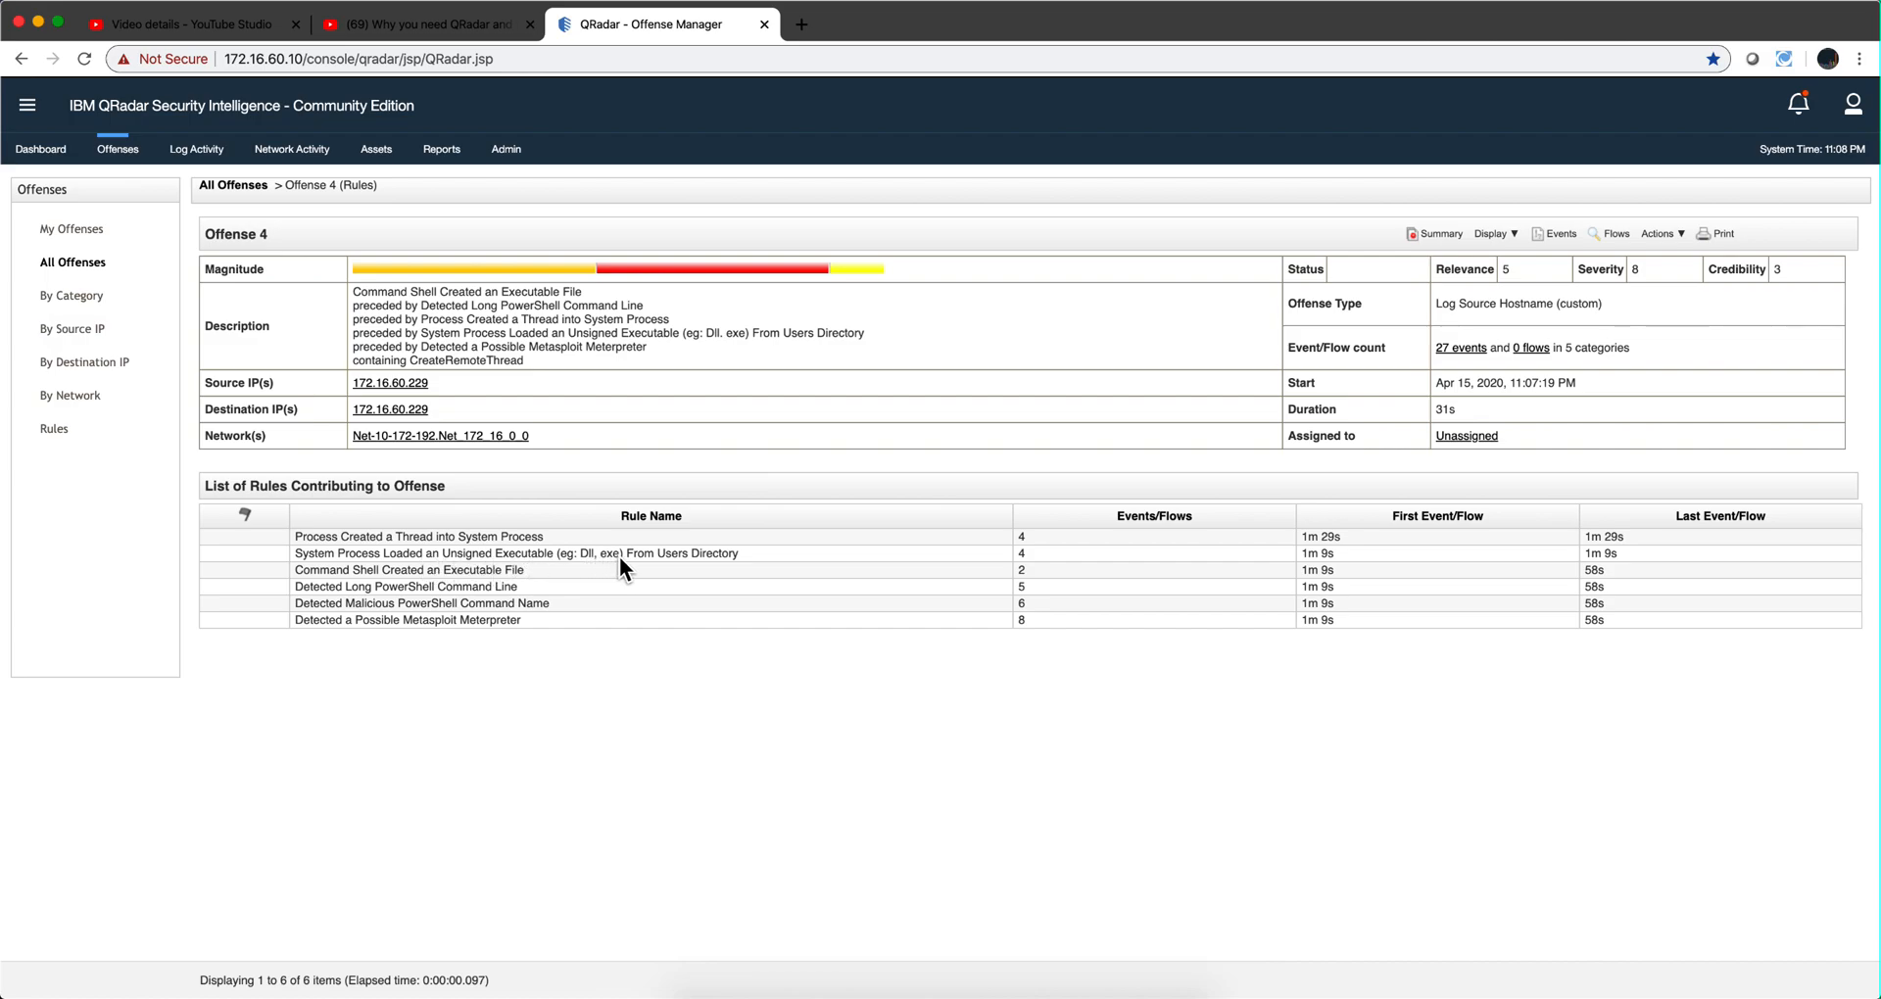
mouse_move(623, 568)
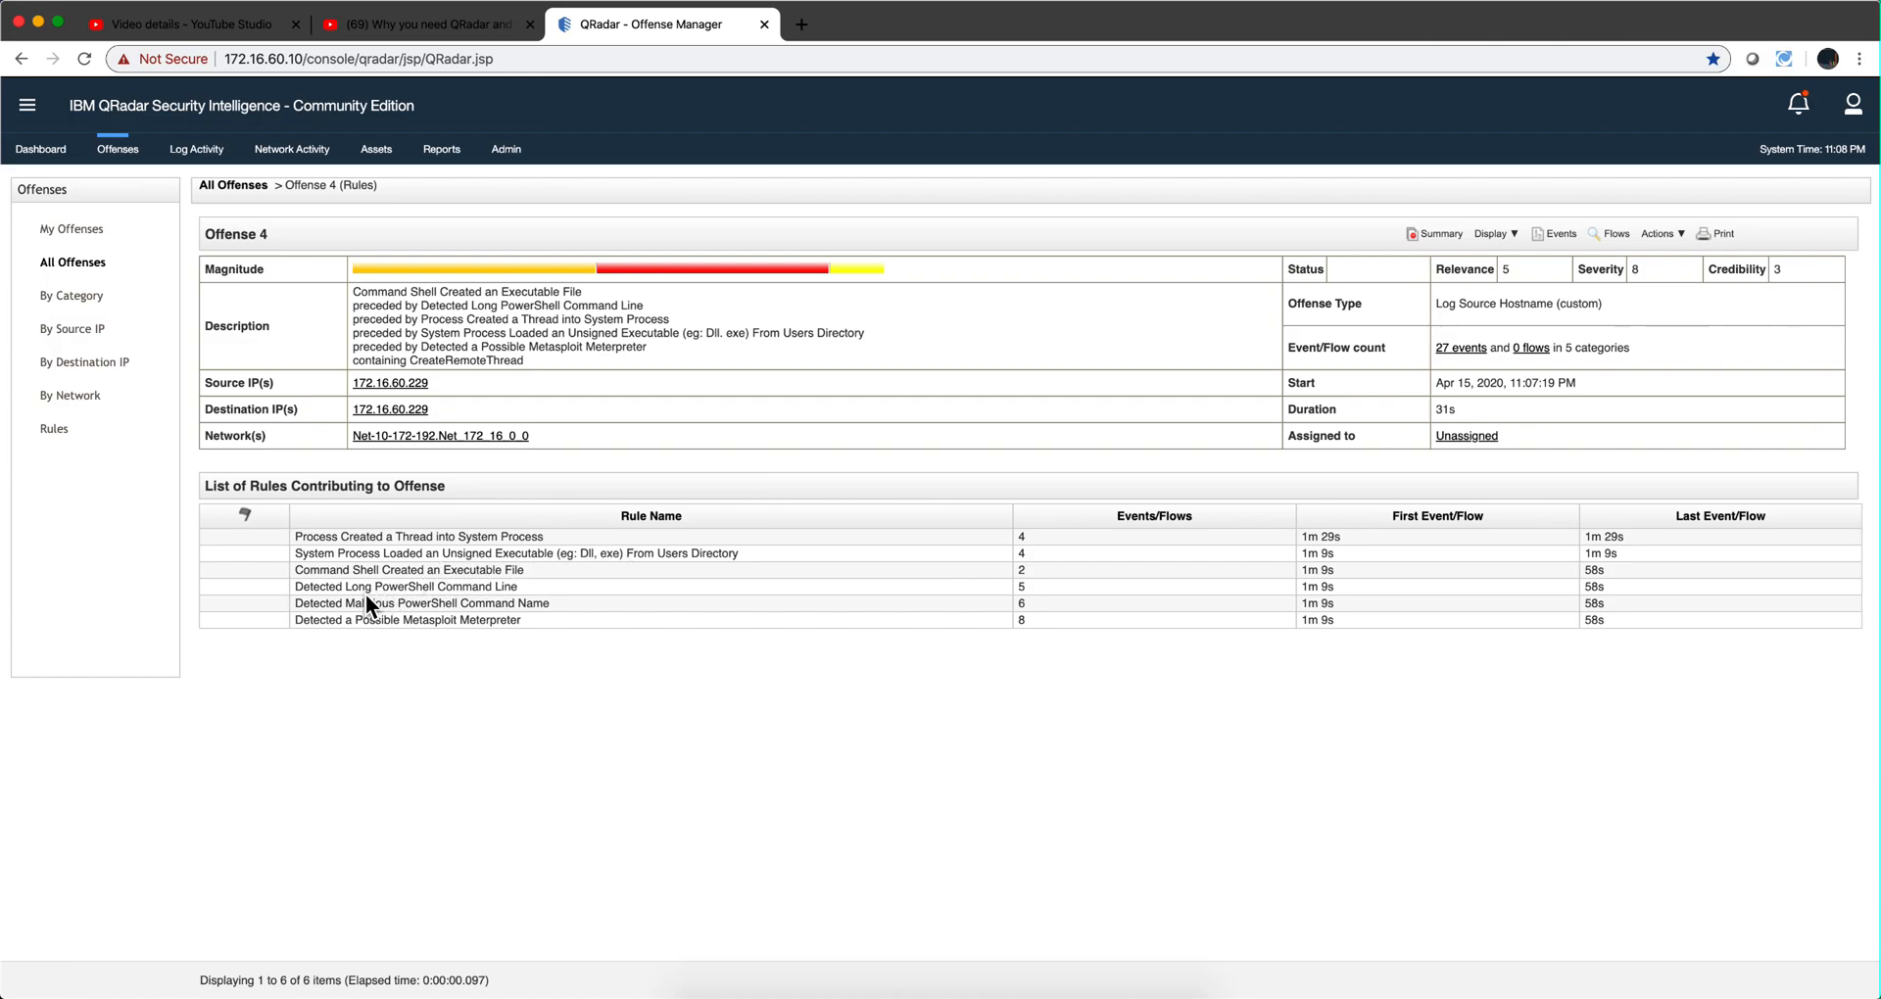
mouse_move(492, 600)
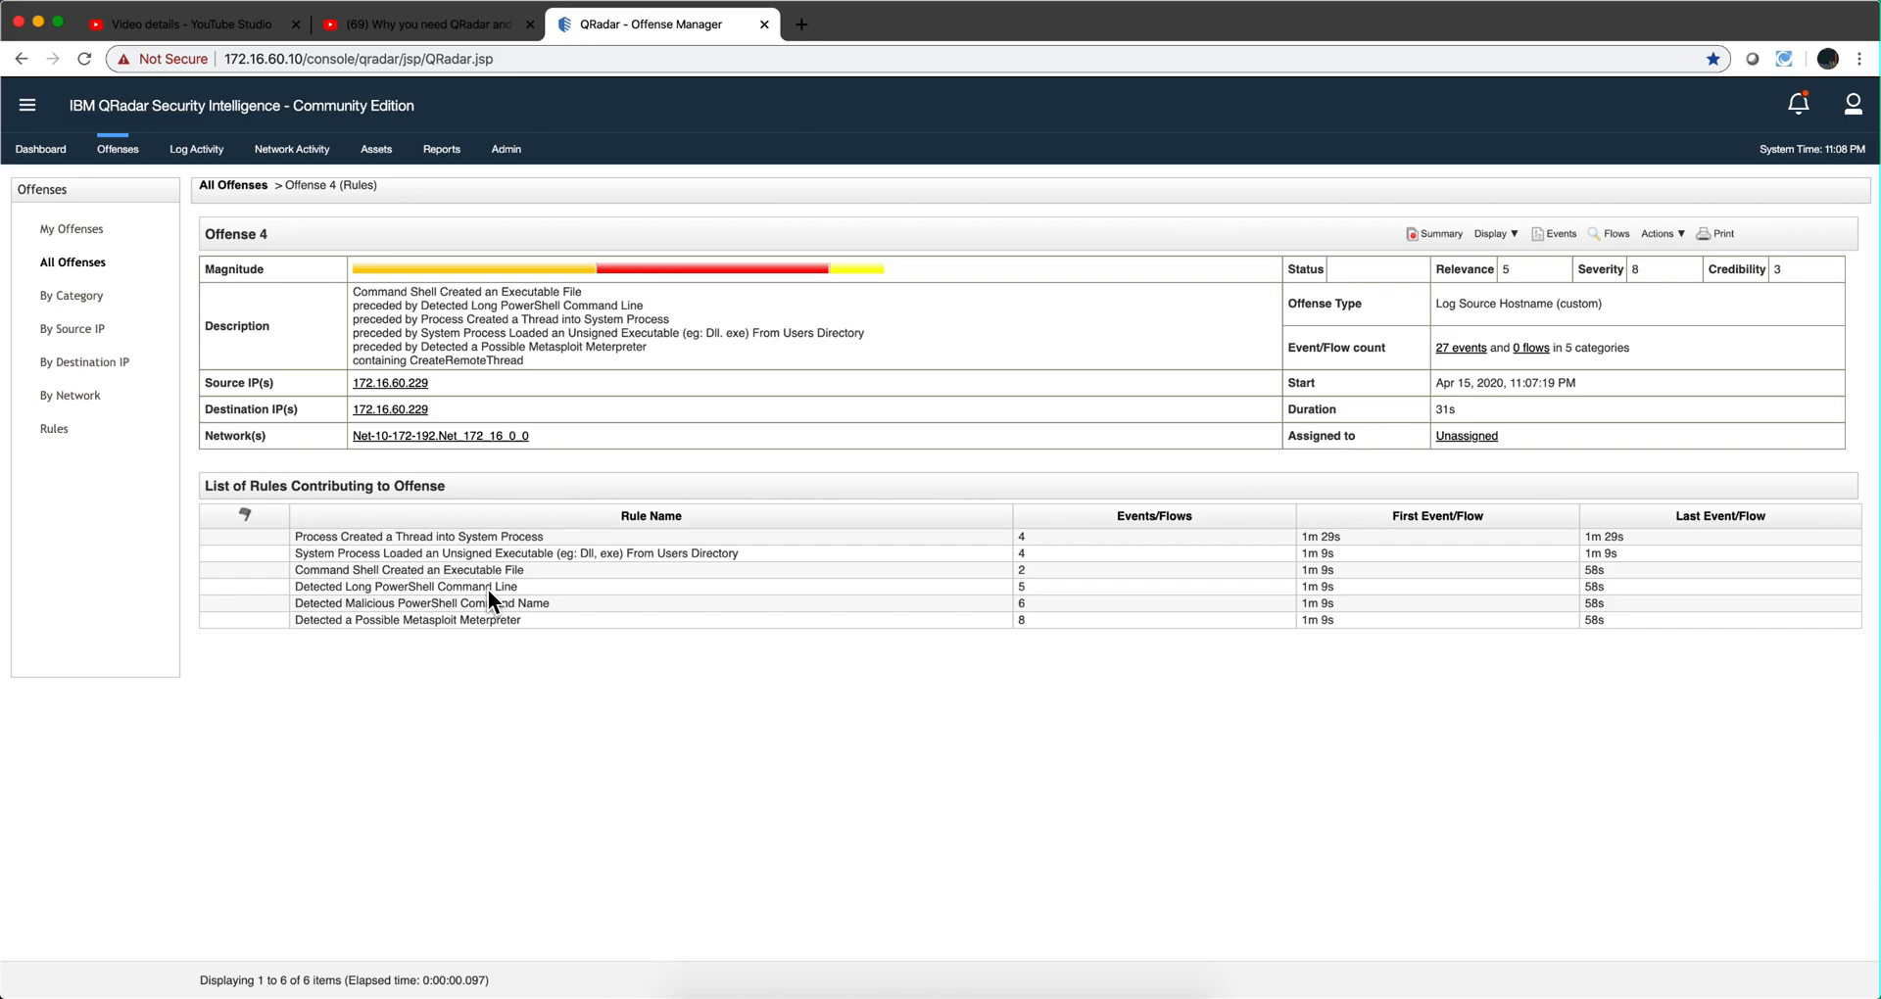
mouse_move(402, 623)
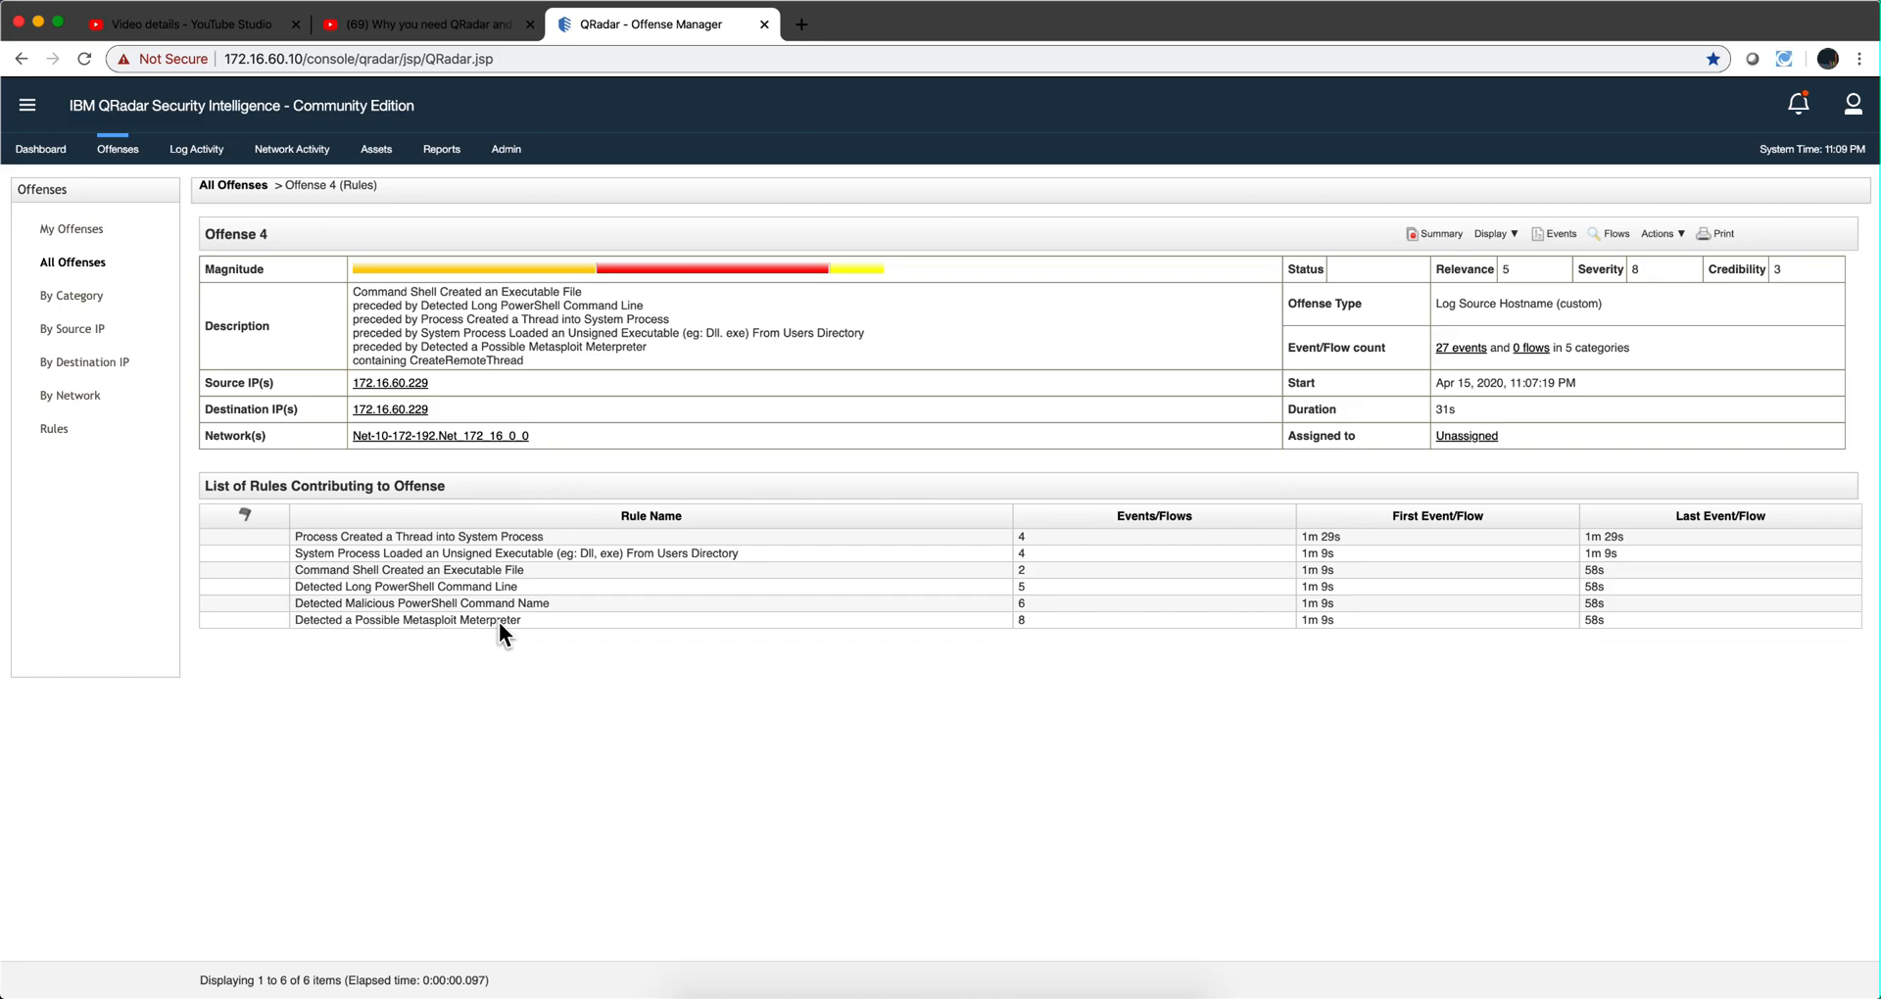
mouse_move(1436, 335)
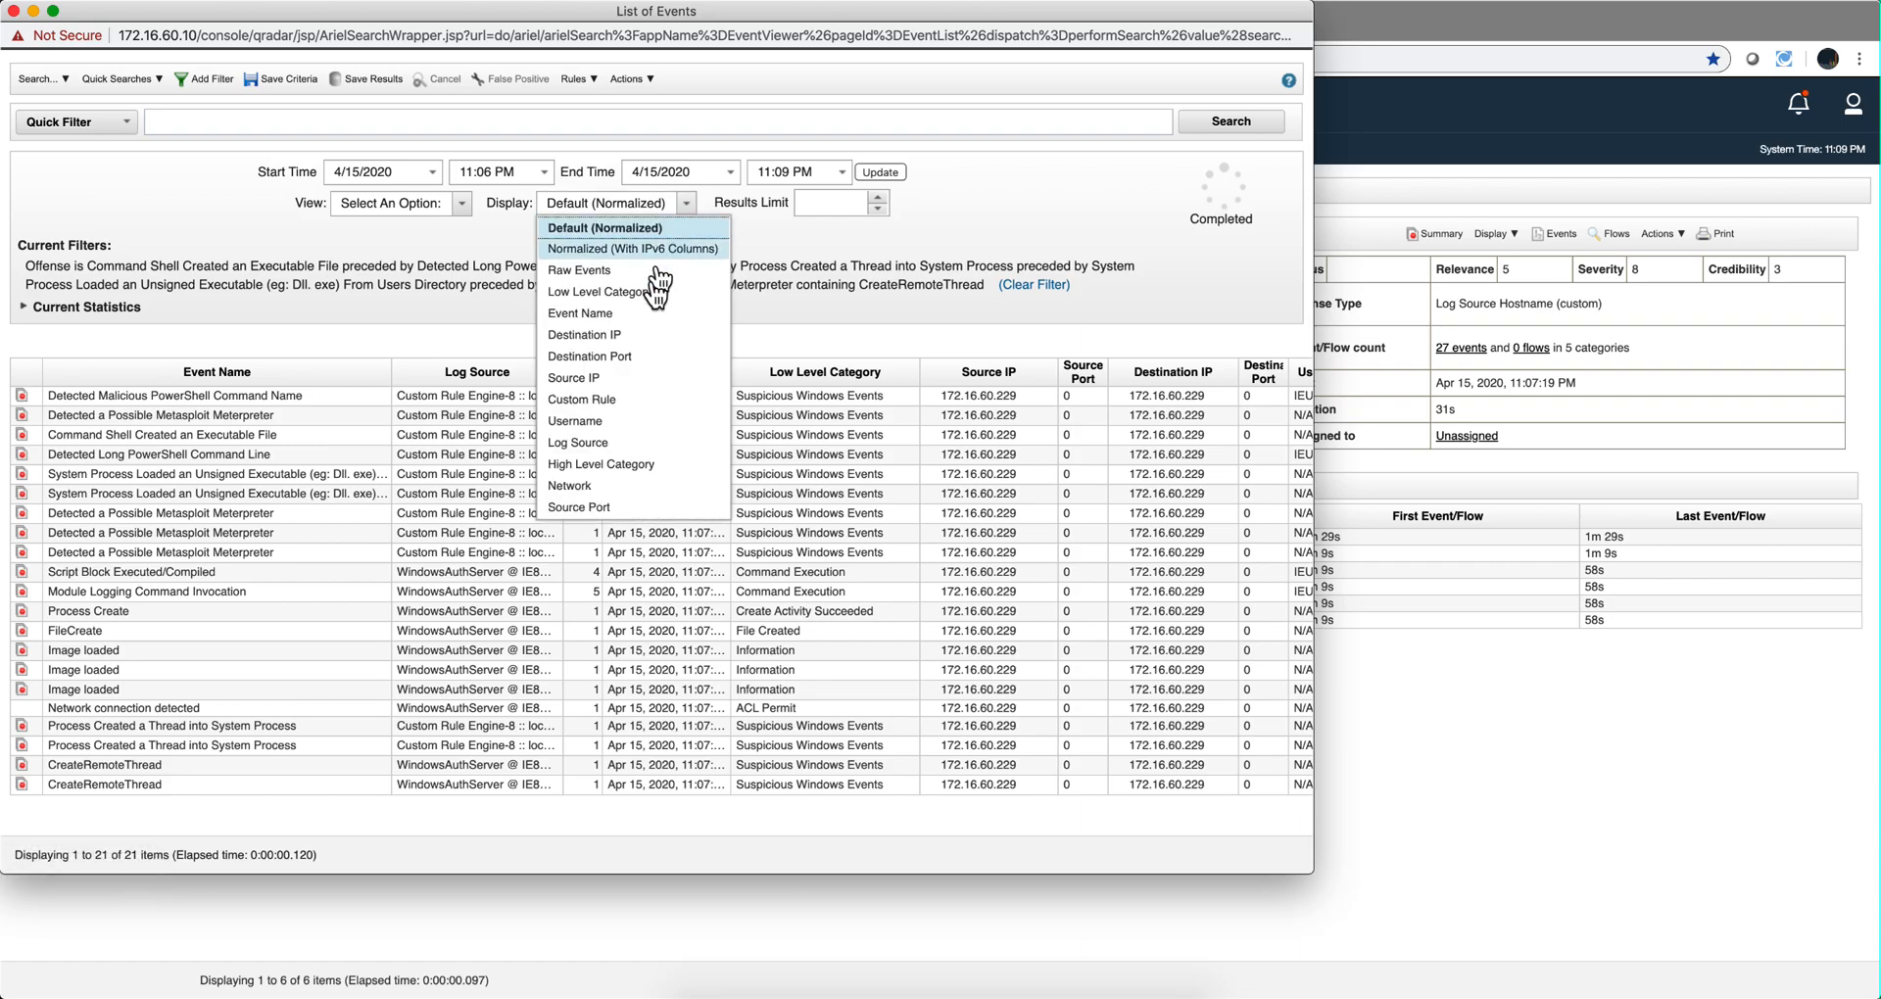
- Group the offense events by Event Name and select the Process Create event
left_click(579, 313)
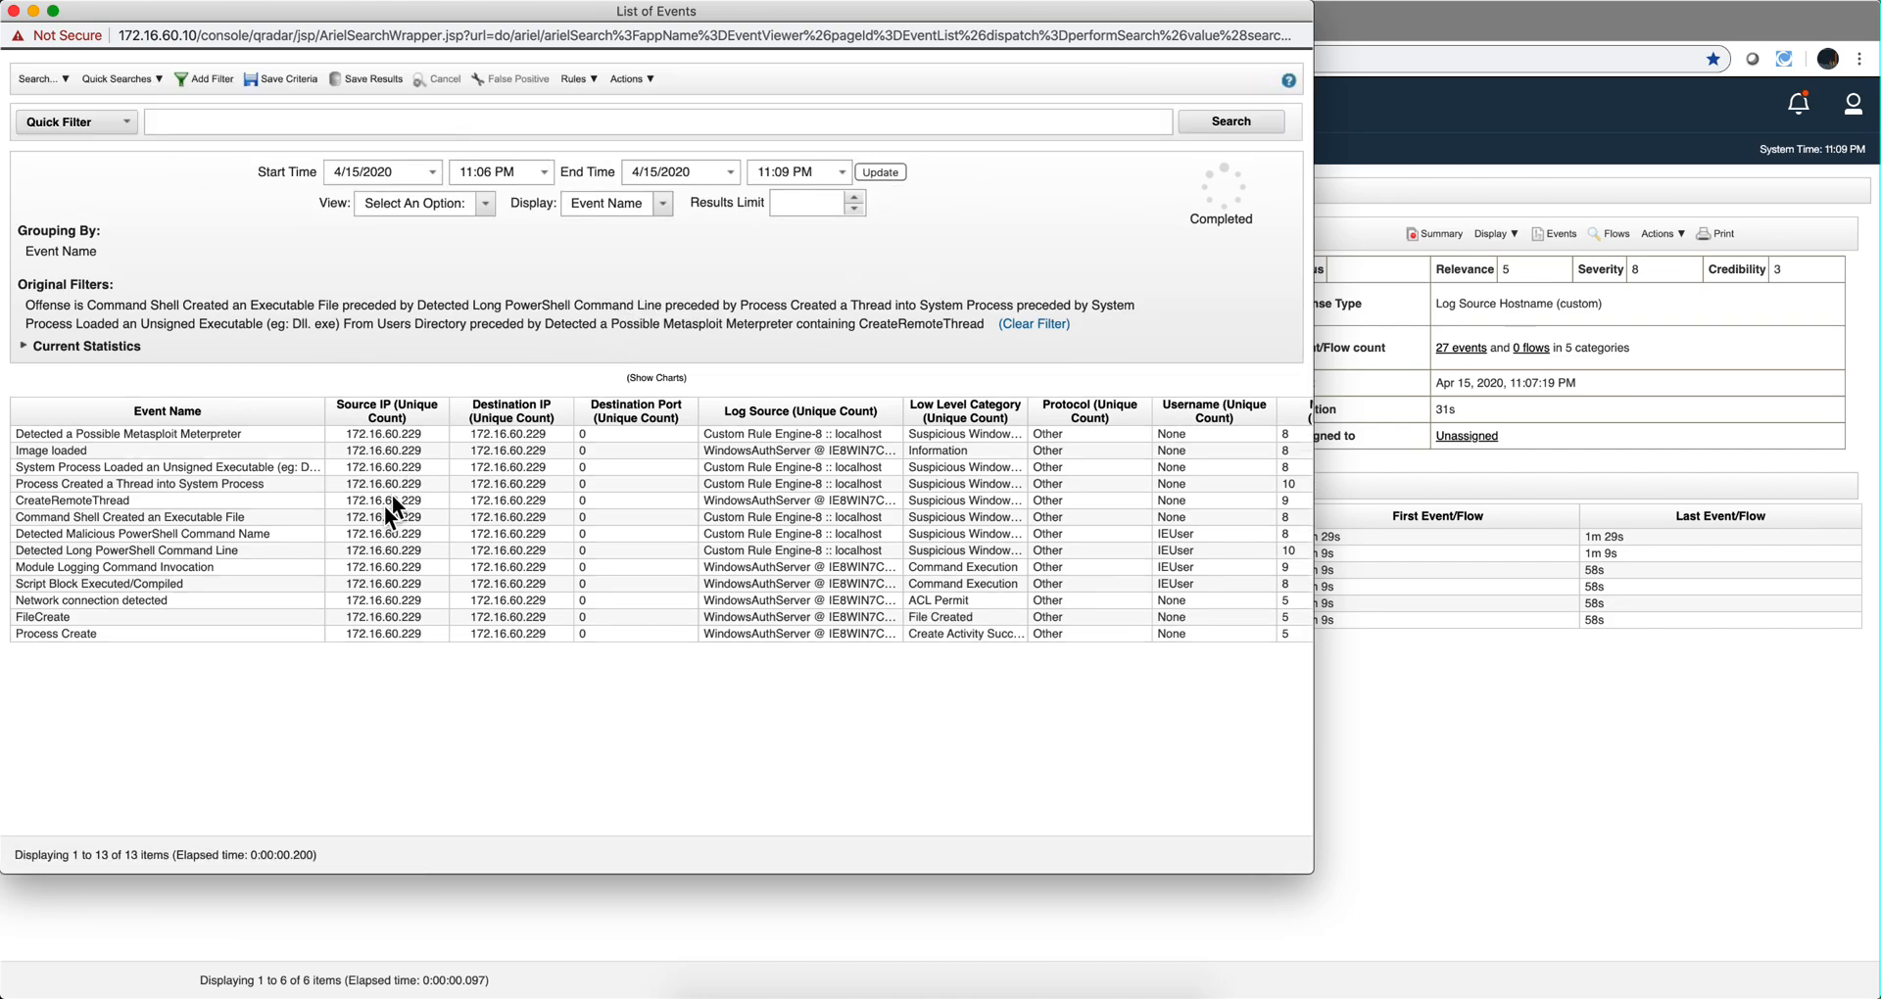
left_click(167, 633)
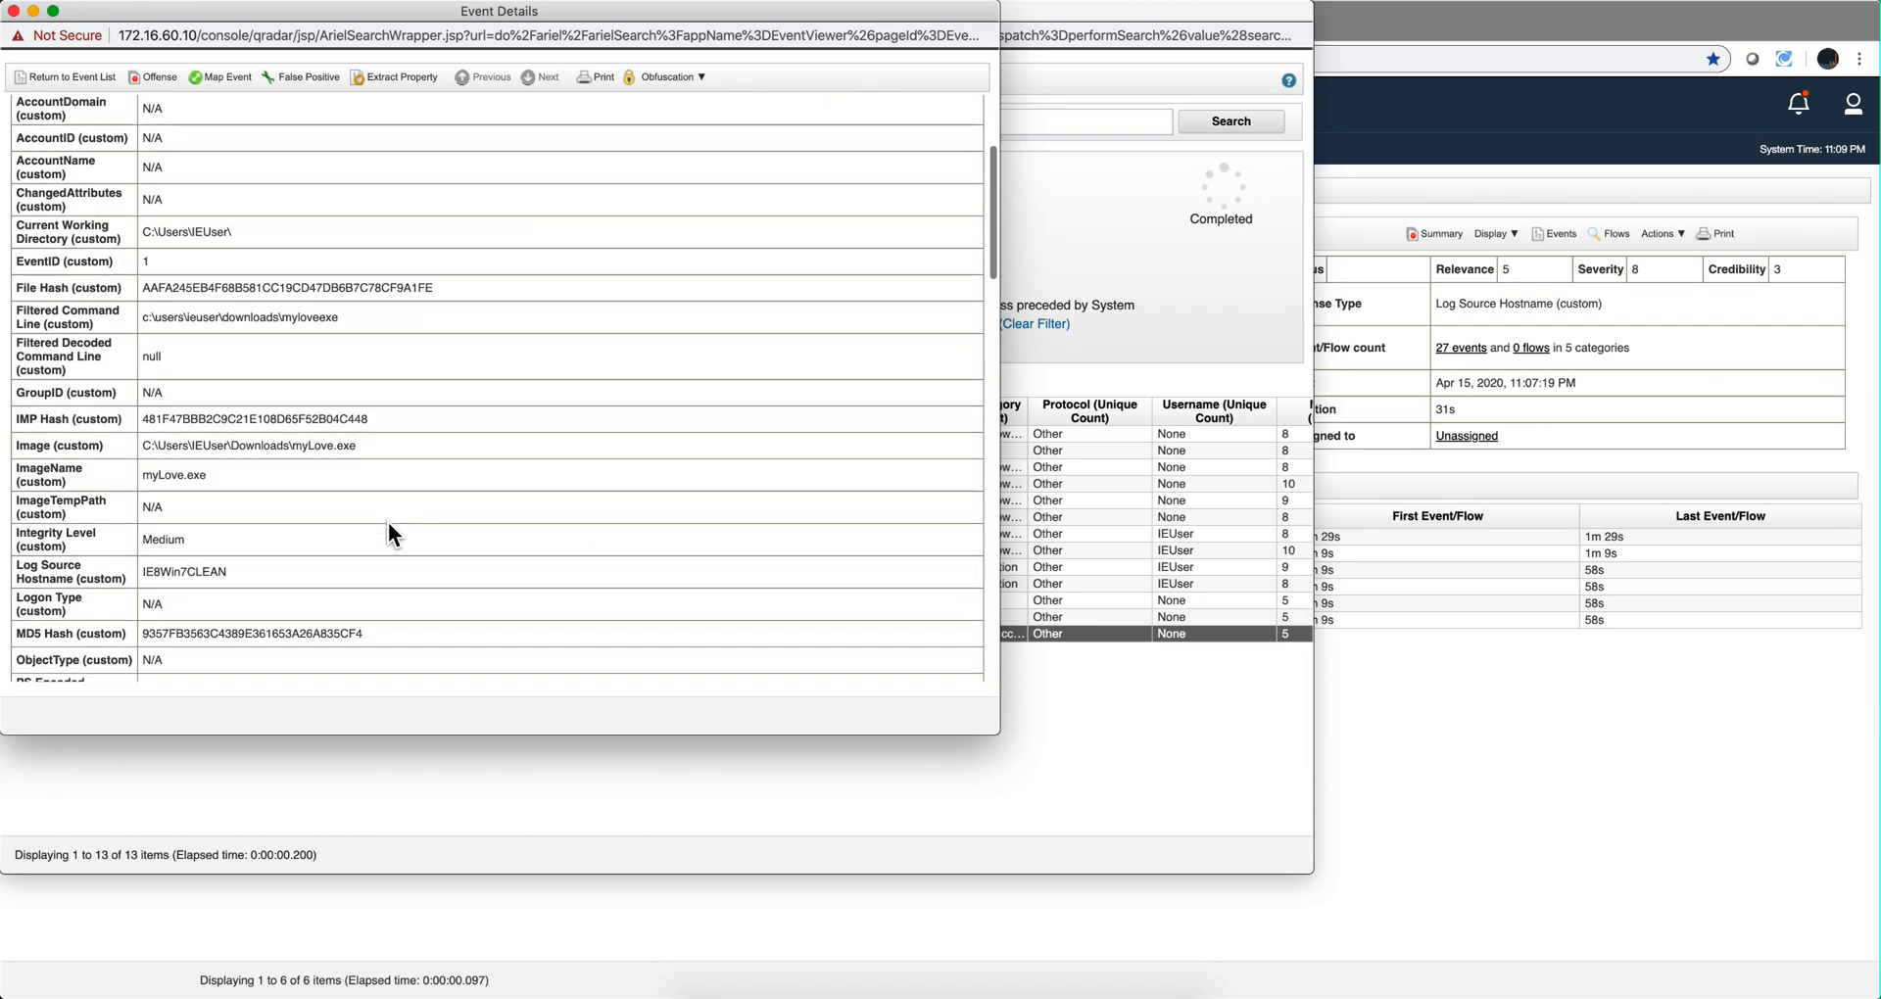
- Show the myLove.exe Process Create event's Sysmon properties with wrapped payload text
scroll("down", 3)
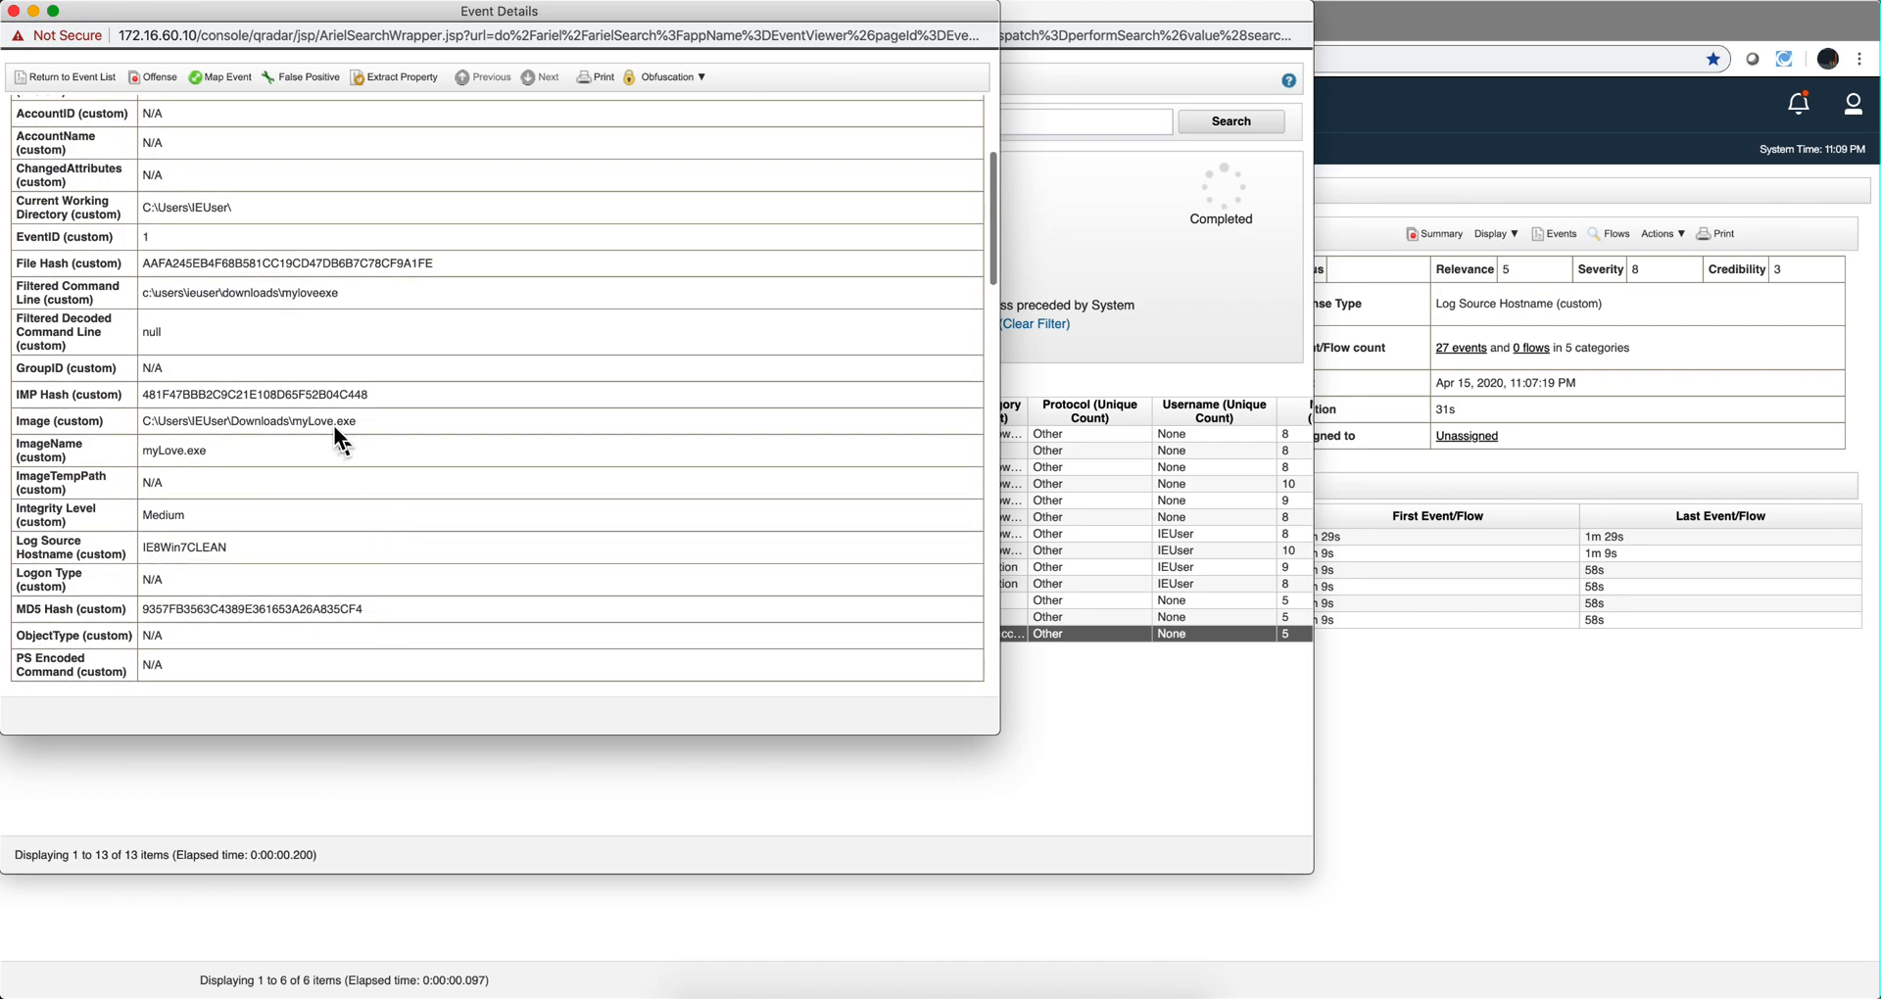
mouse_move(317, 425)
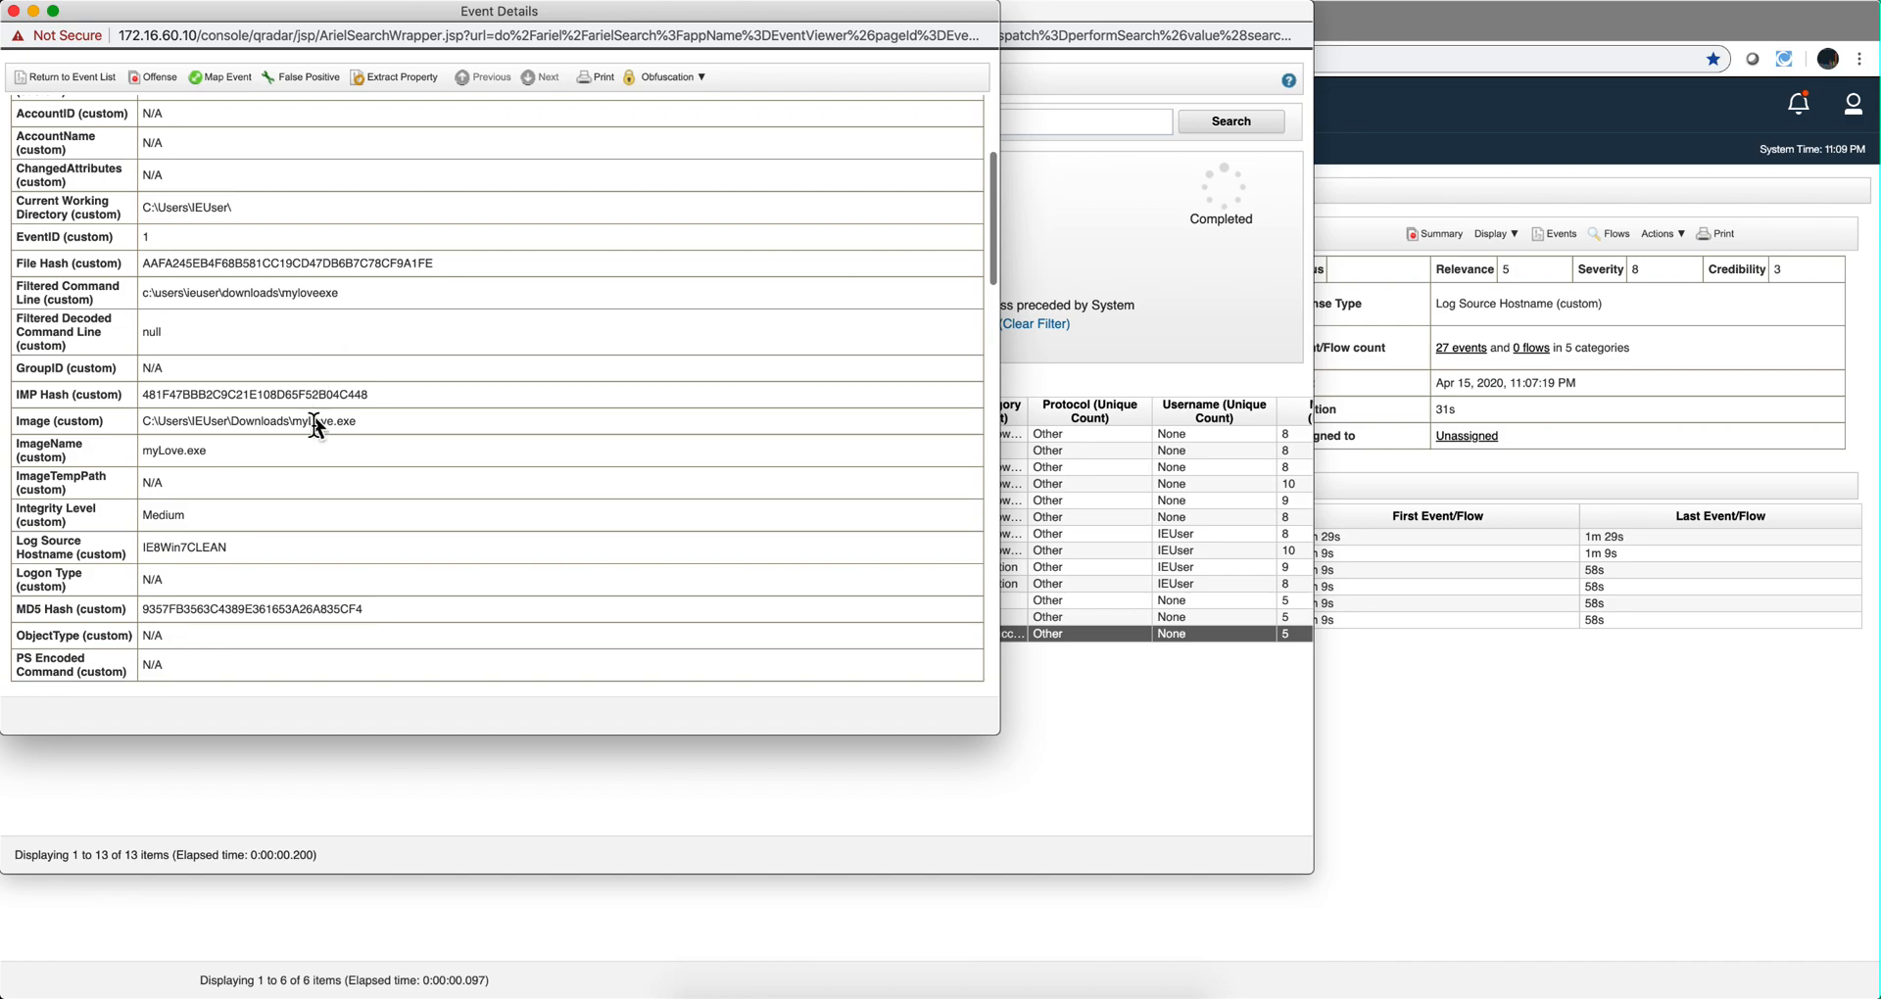
scroll("down", 3)
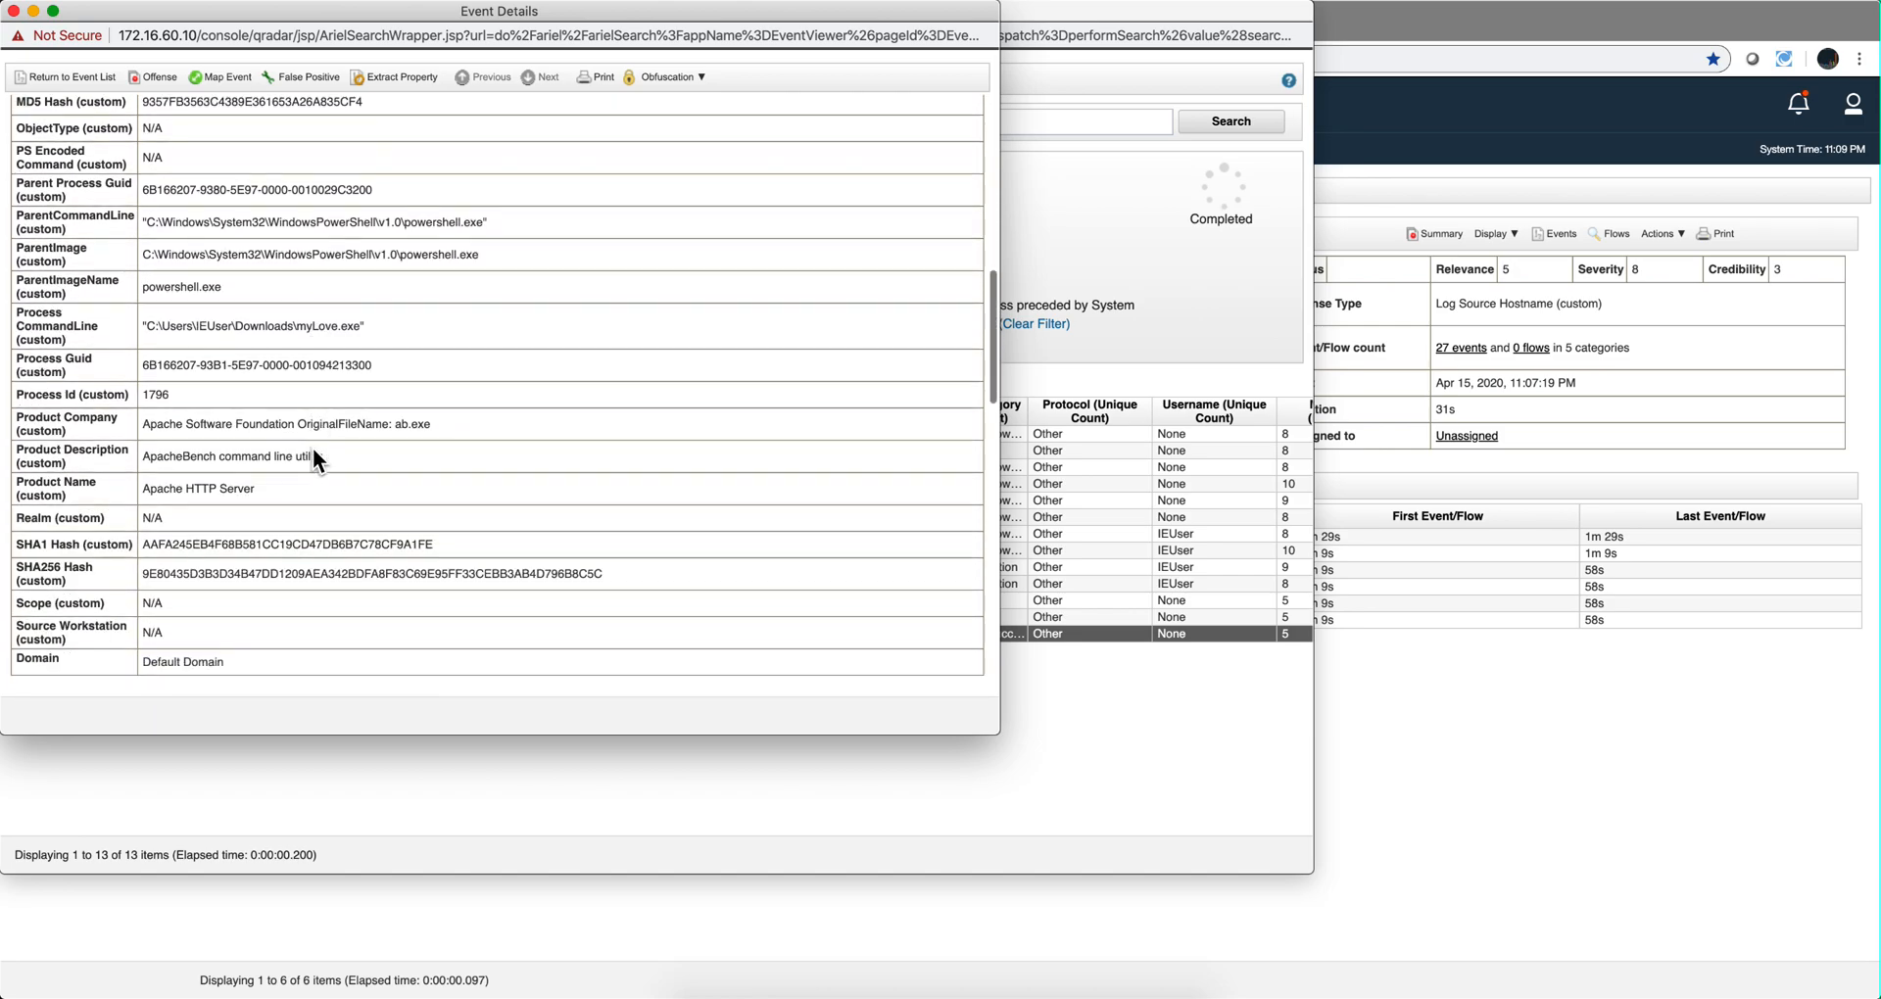
scroll("down", 3)
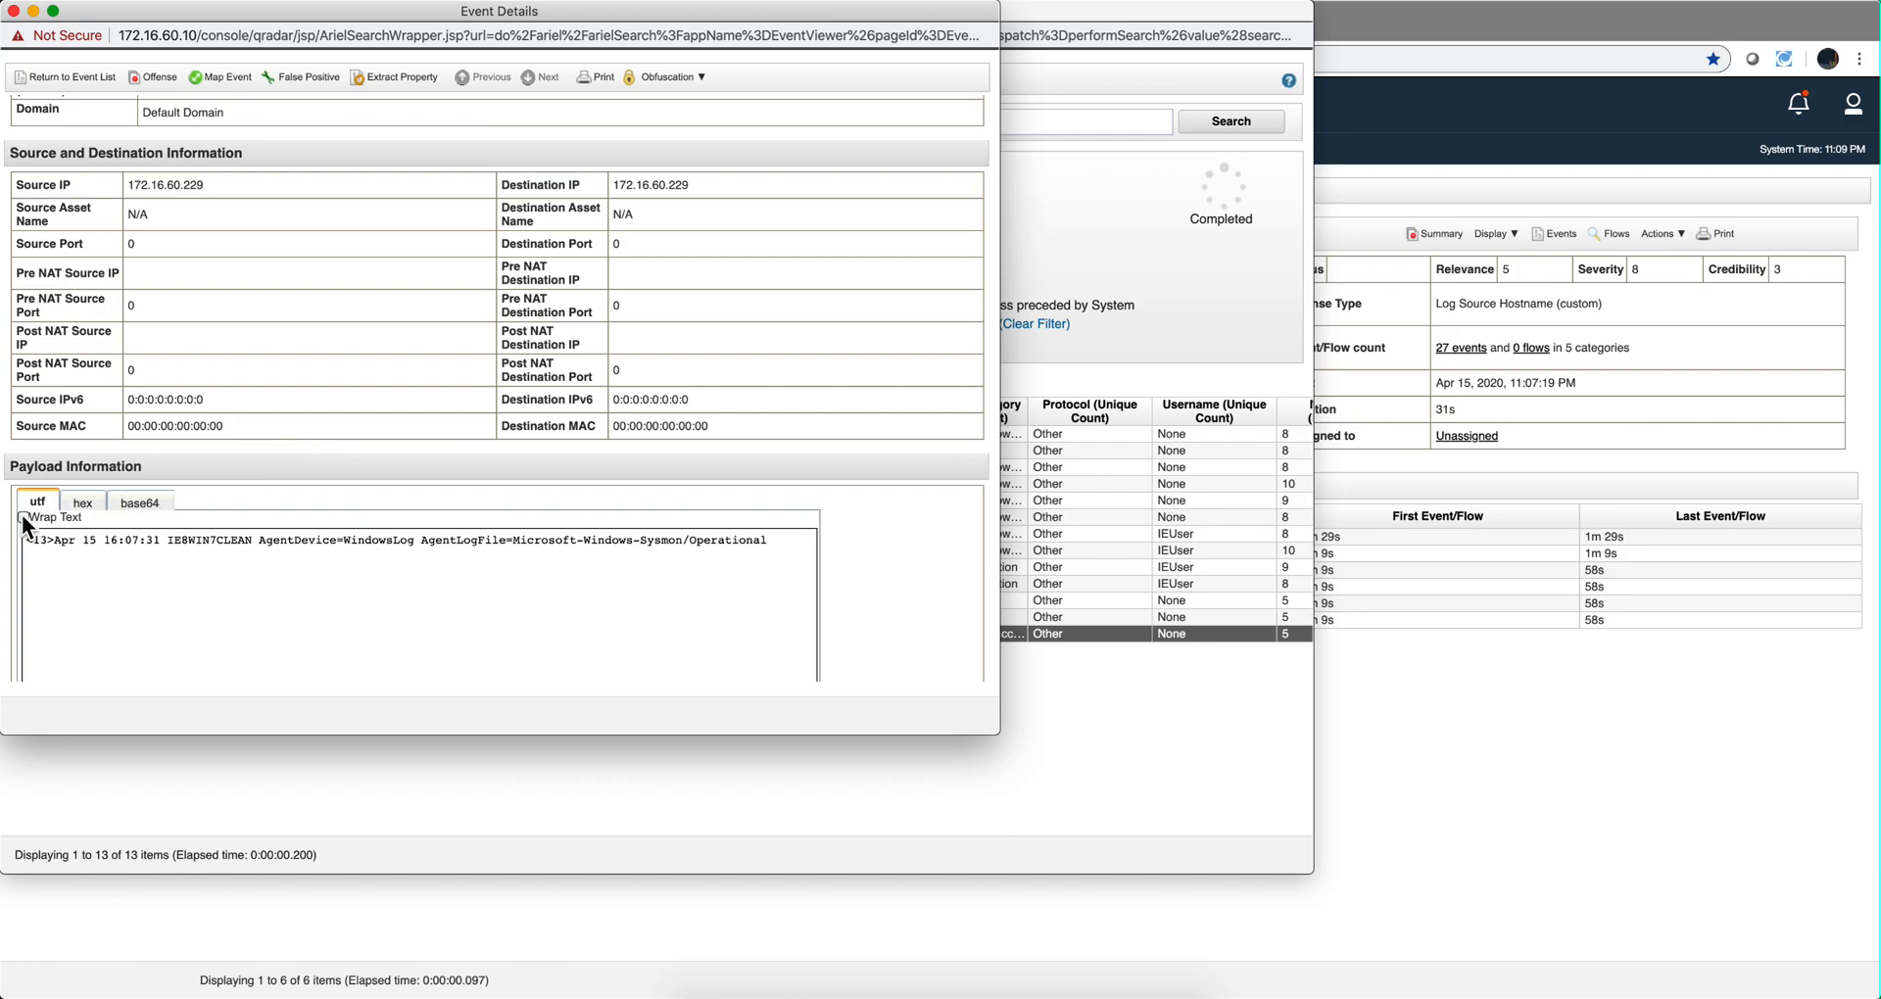
left_click(22, 517)
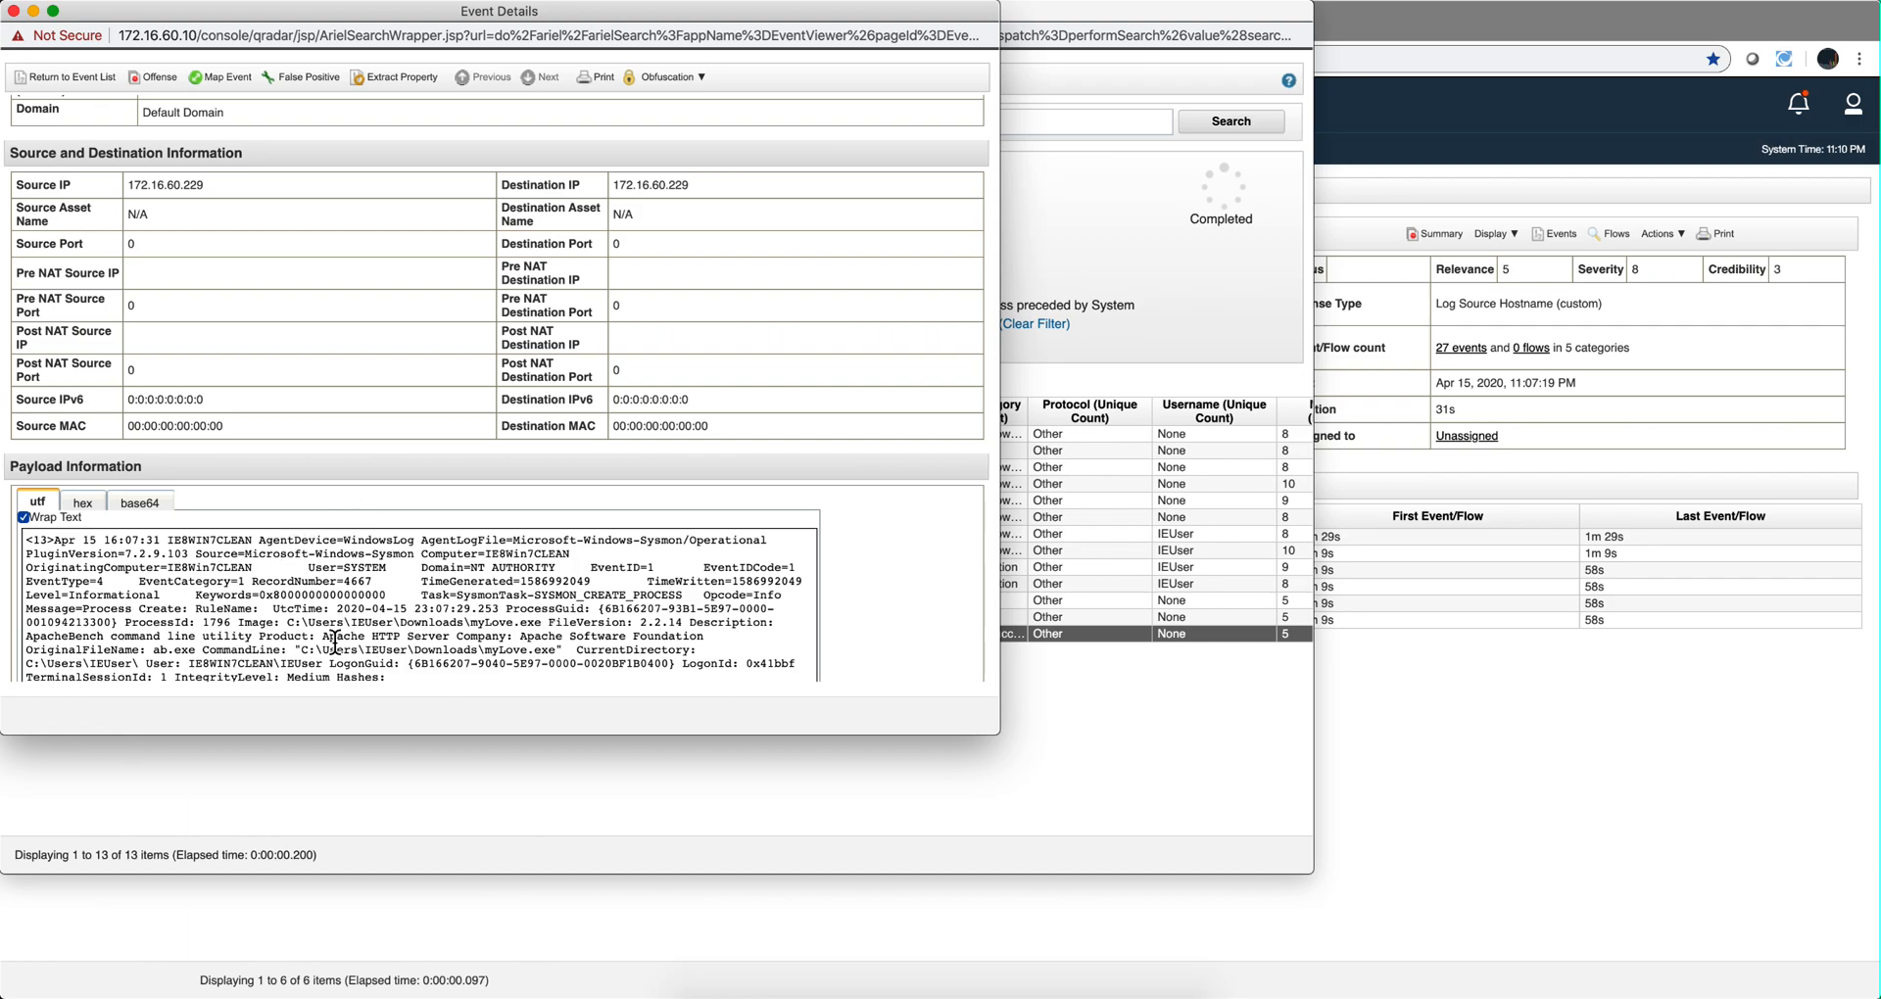
mouse_move(406, 417)
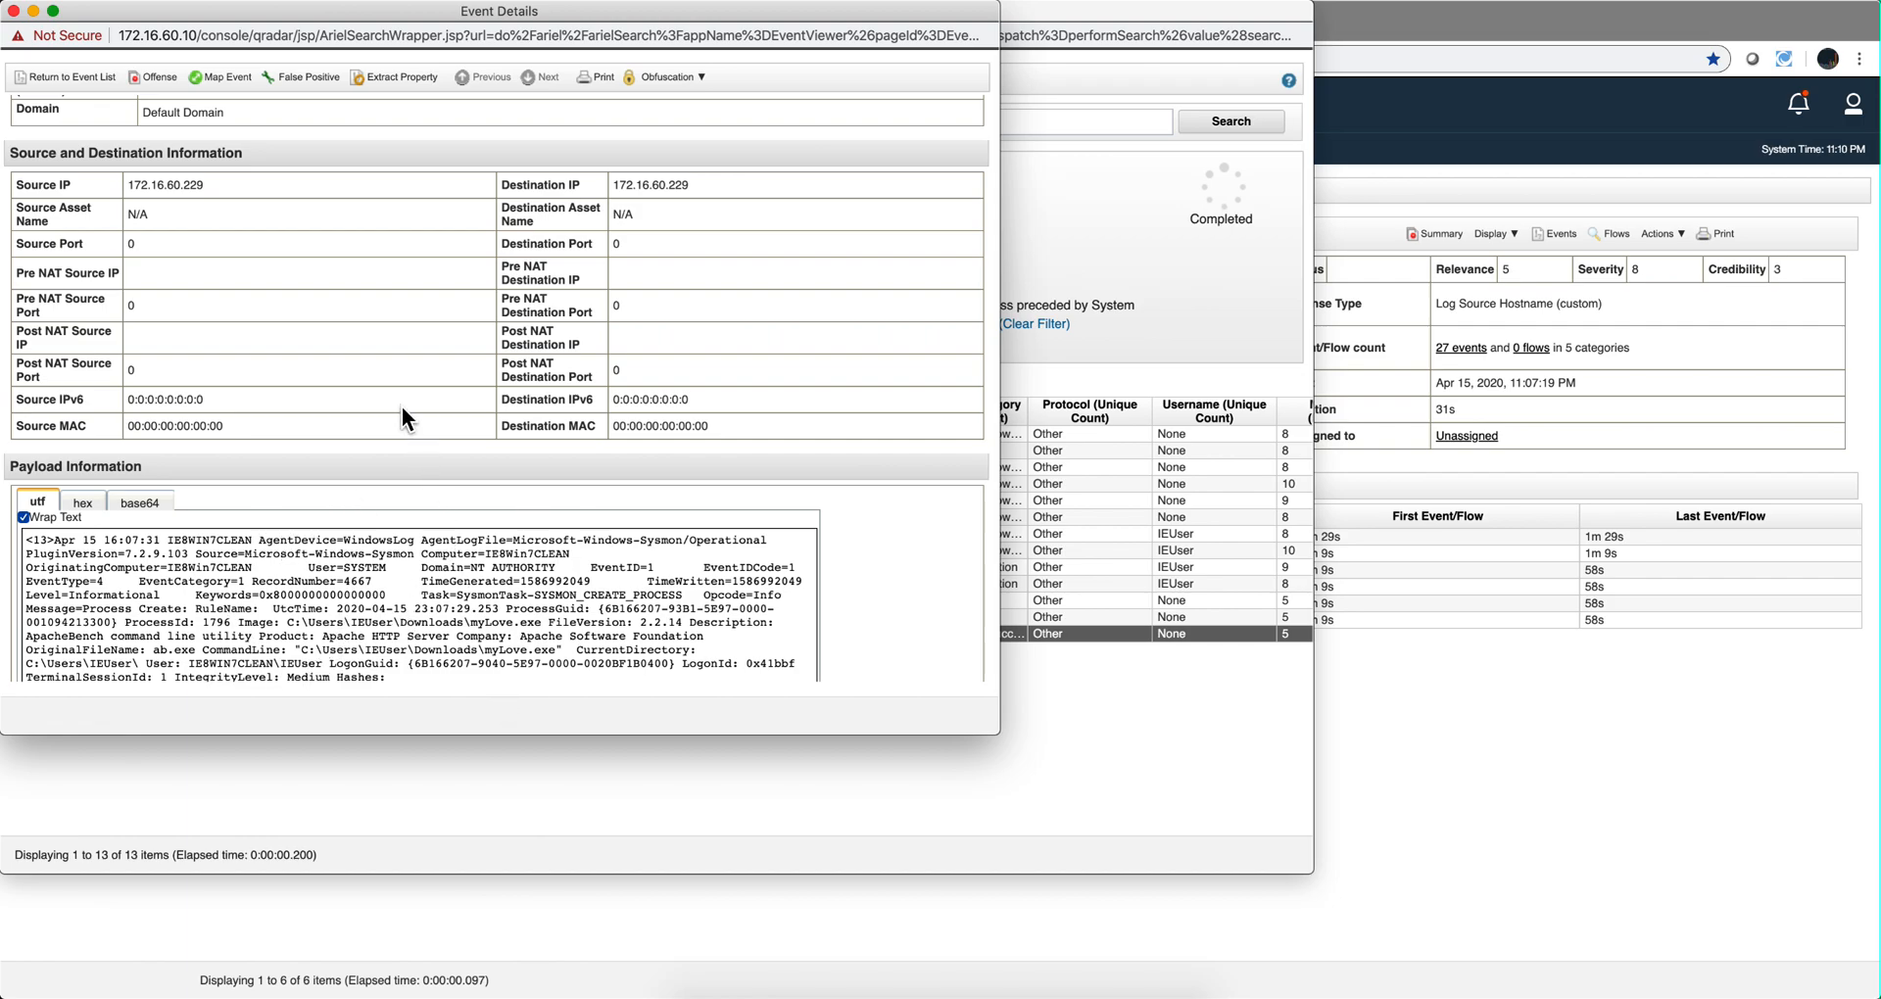